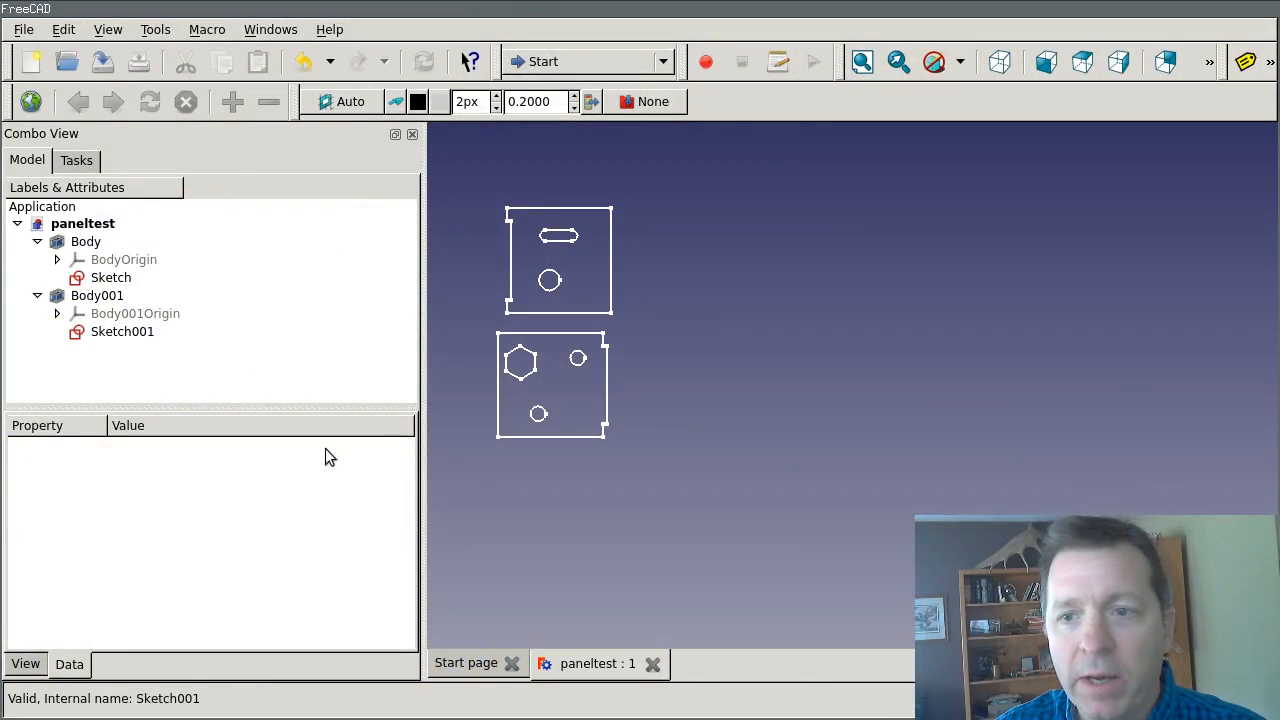
mouse_move(430, 358)
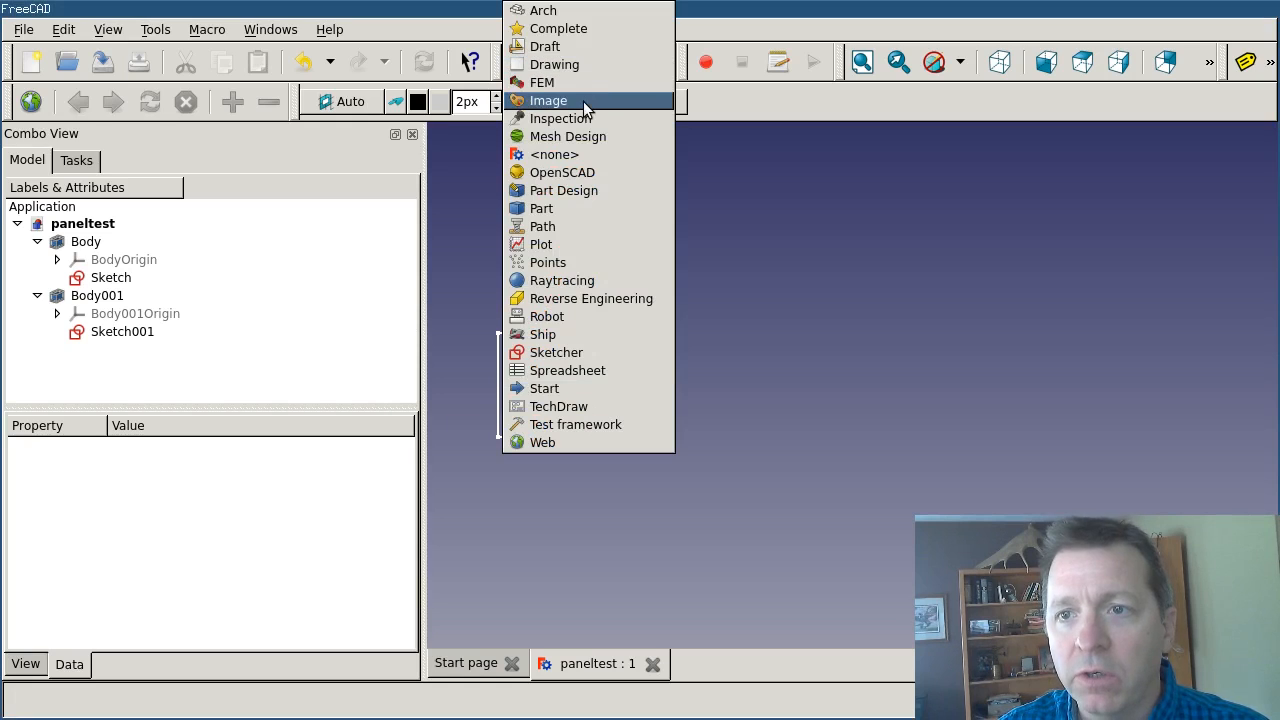
mouse_move(542, 82)
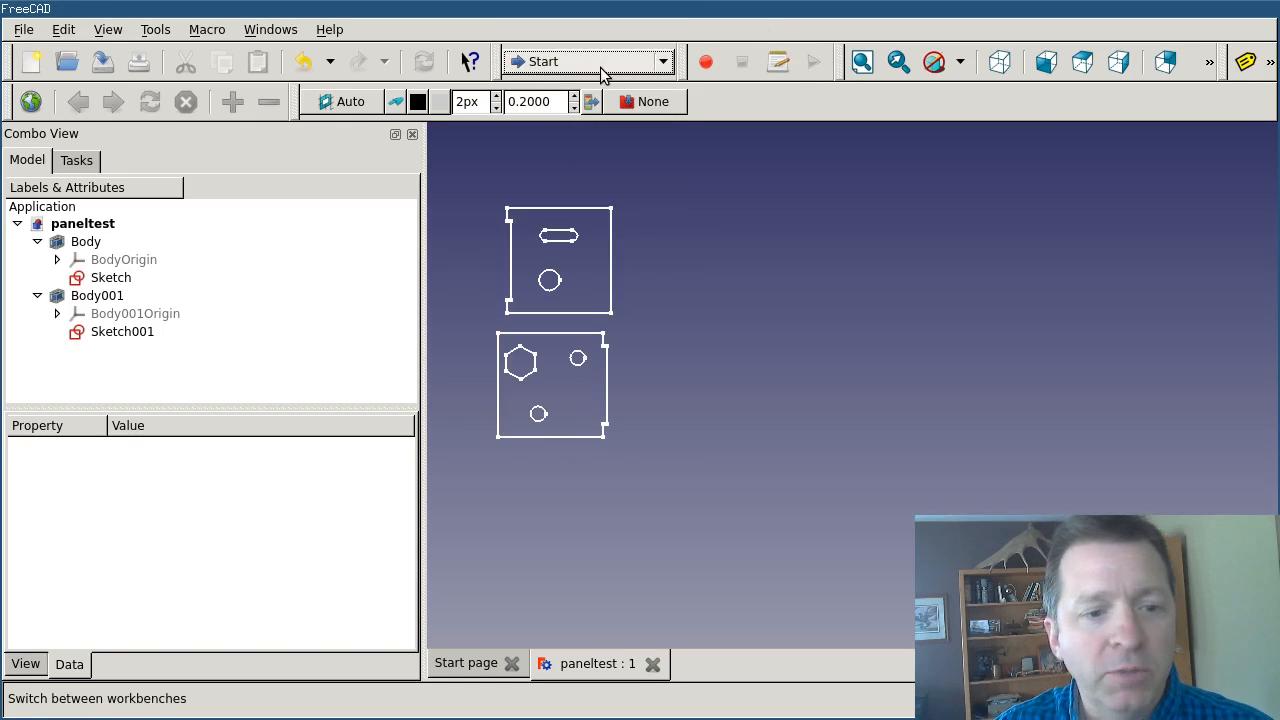
- In the Arch workbench, convert Sketch and Sketch001 into panels Panel and Panel001
left_click(662, 61)
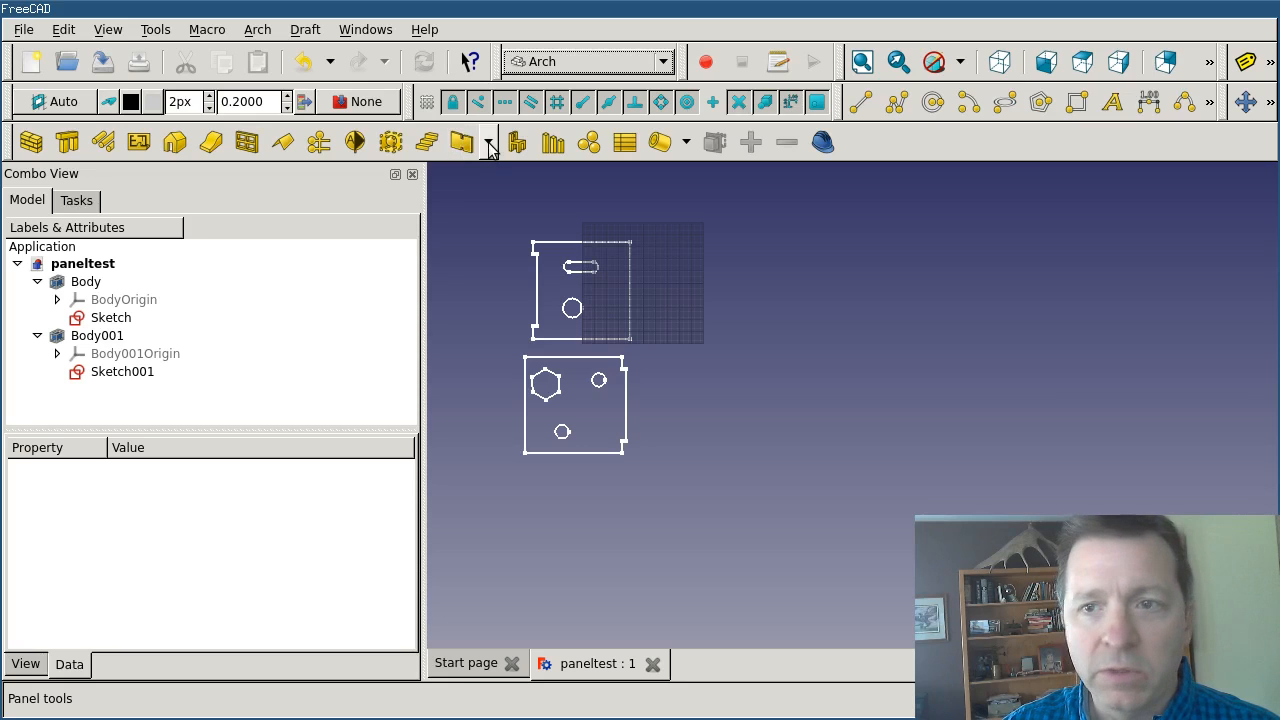
left_click(489, 141)
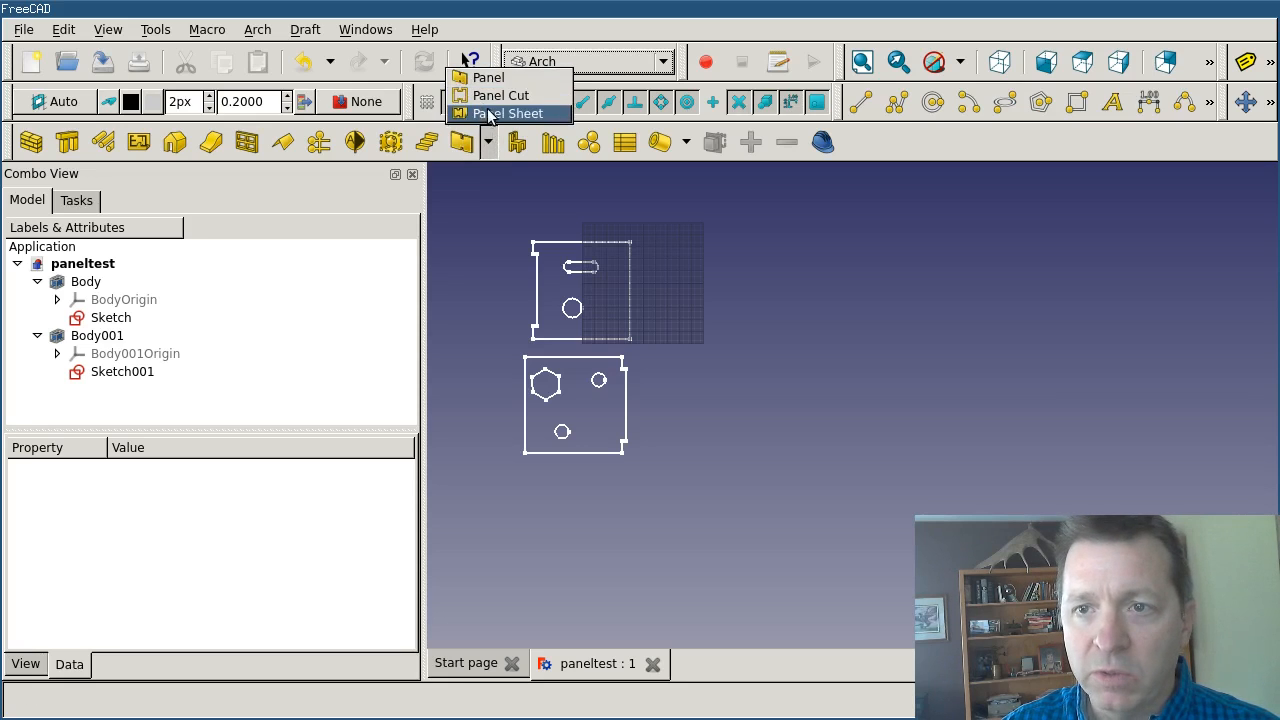
mouse_move(492, 253)
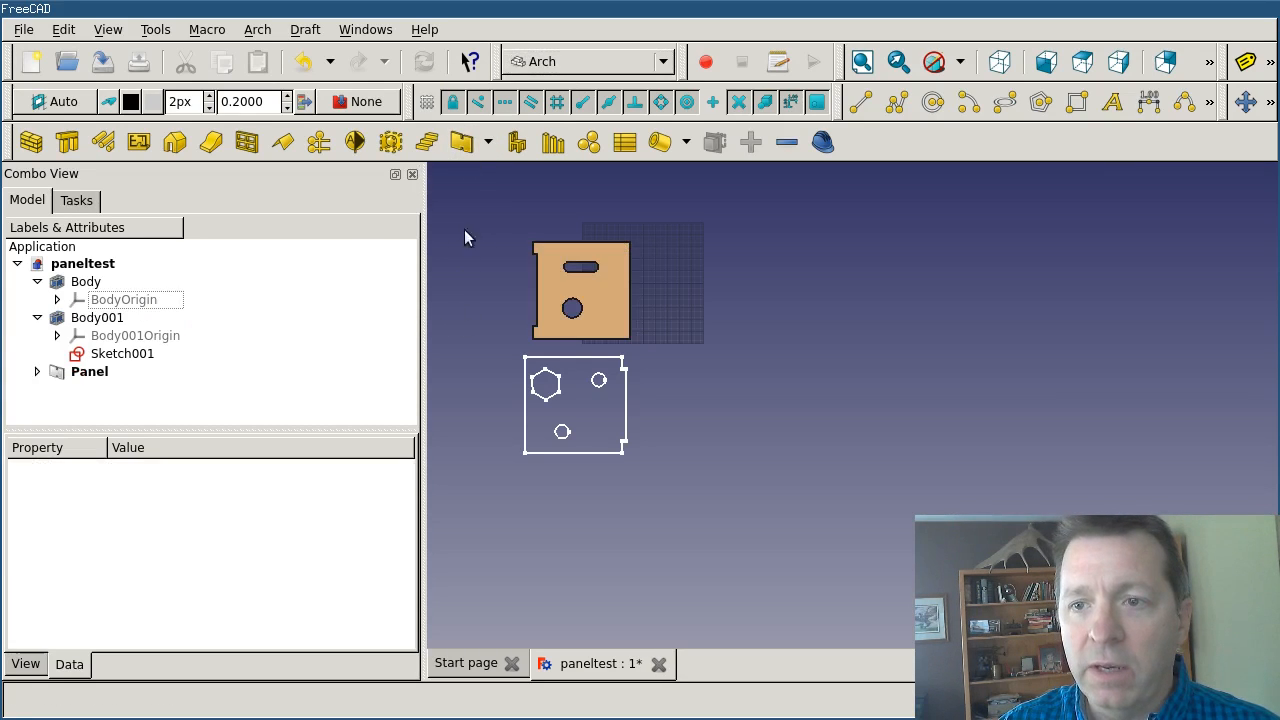
left_click(122, 353)
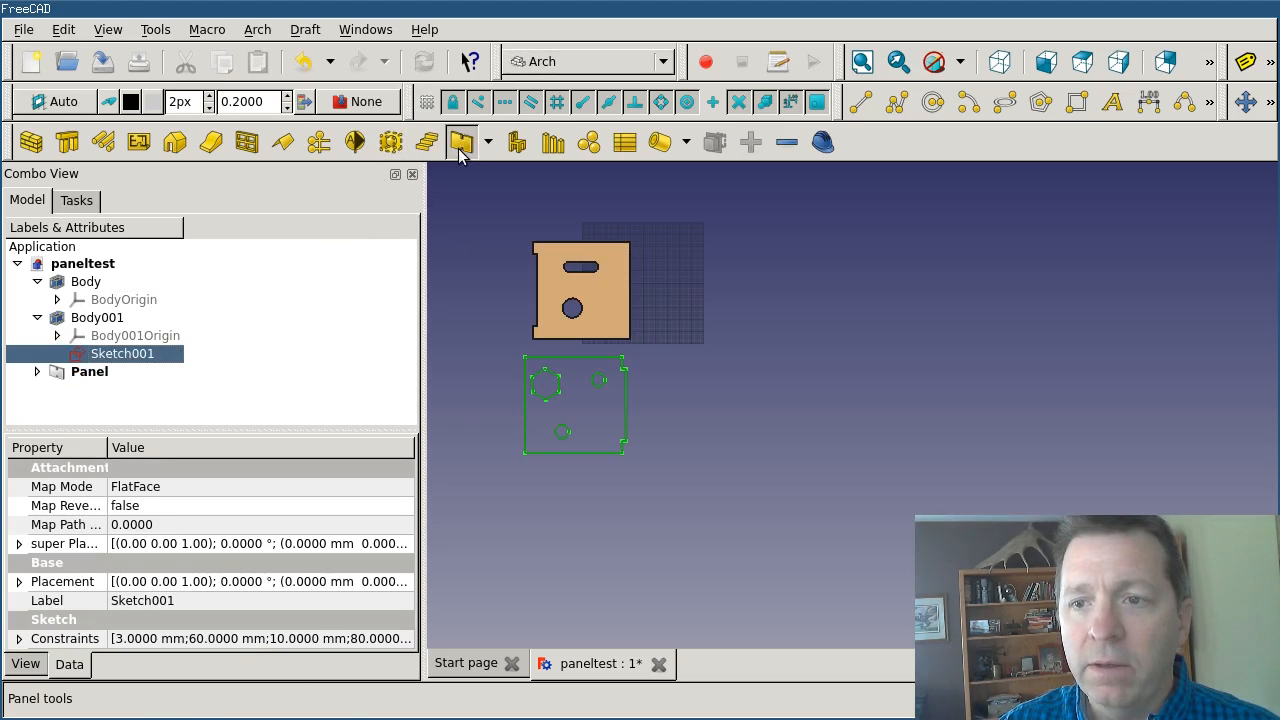
left_click(462, 142)
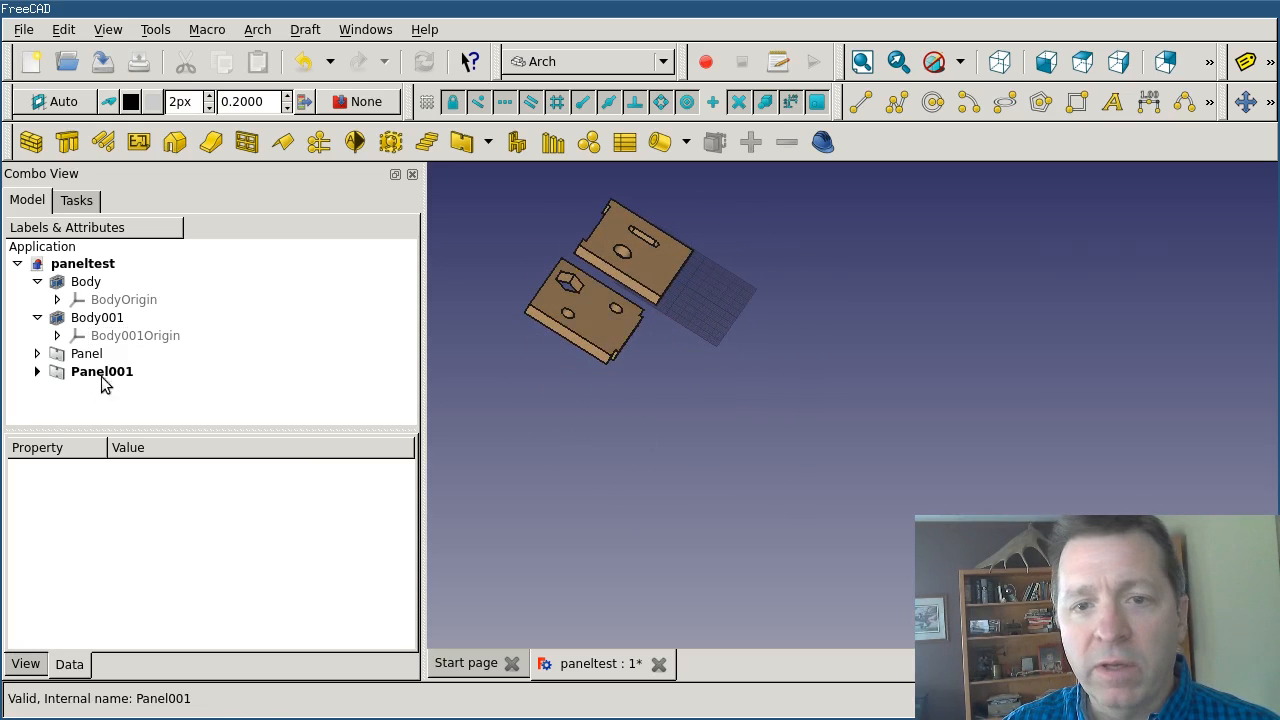
- Compare both panels' Thickness and set Panel001 to 3 mm
left_click(86, 353)
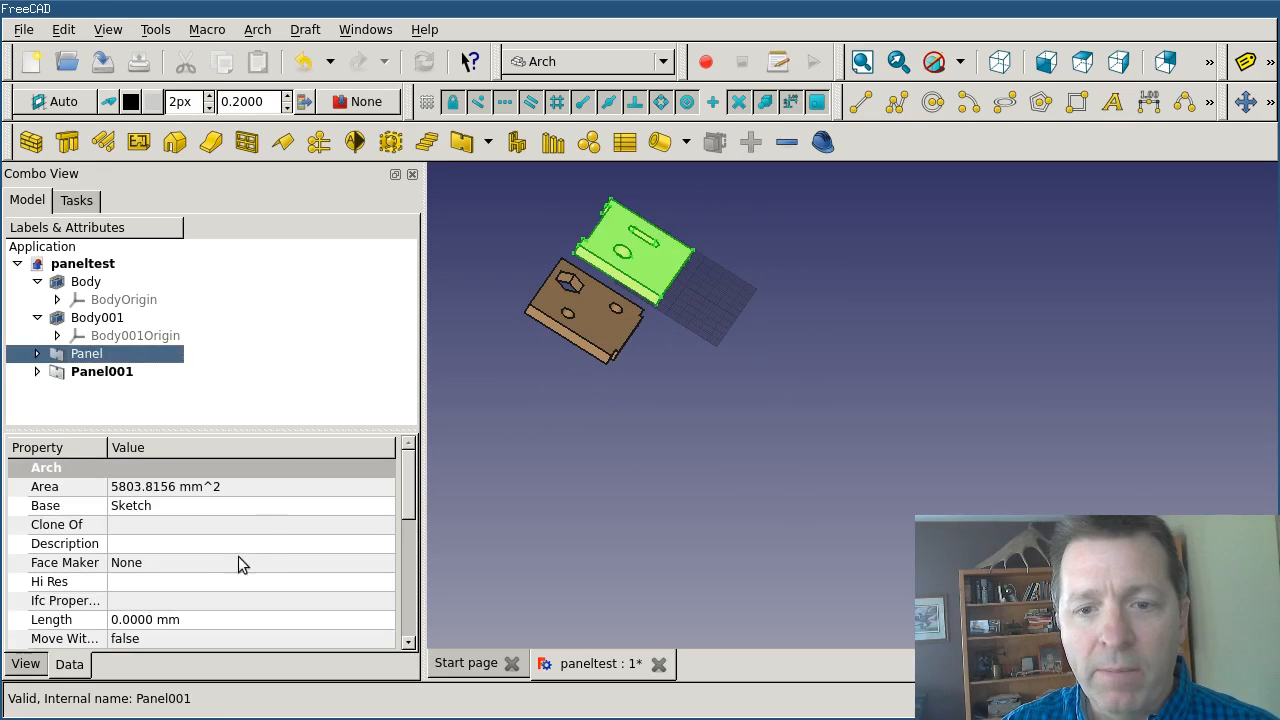
scroll("down", 3)
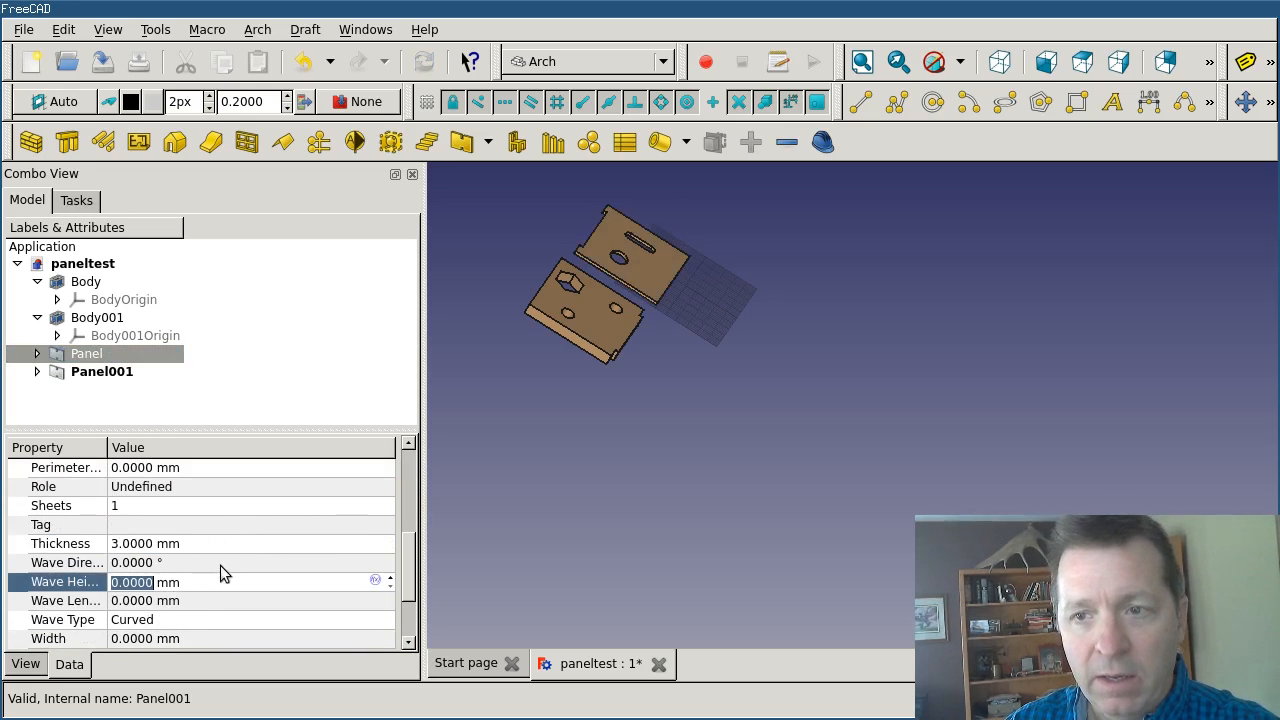
left_click(101, 371)
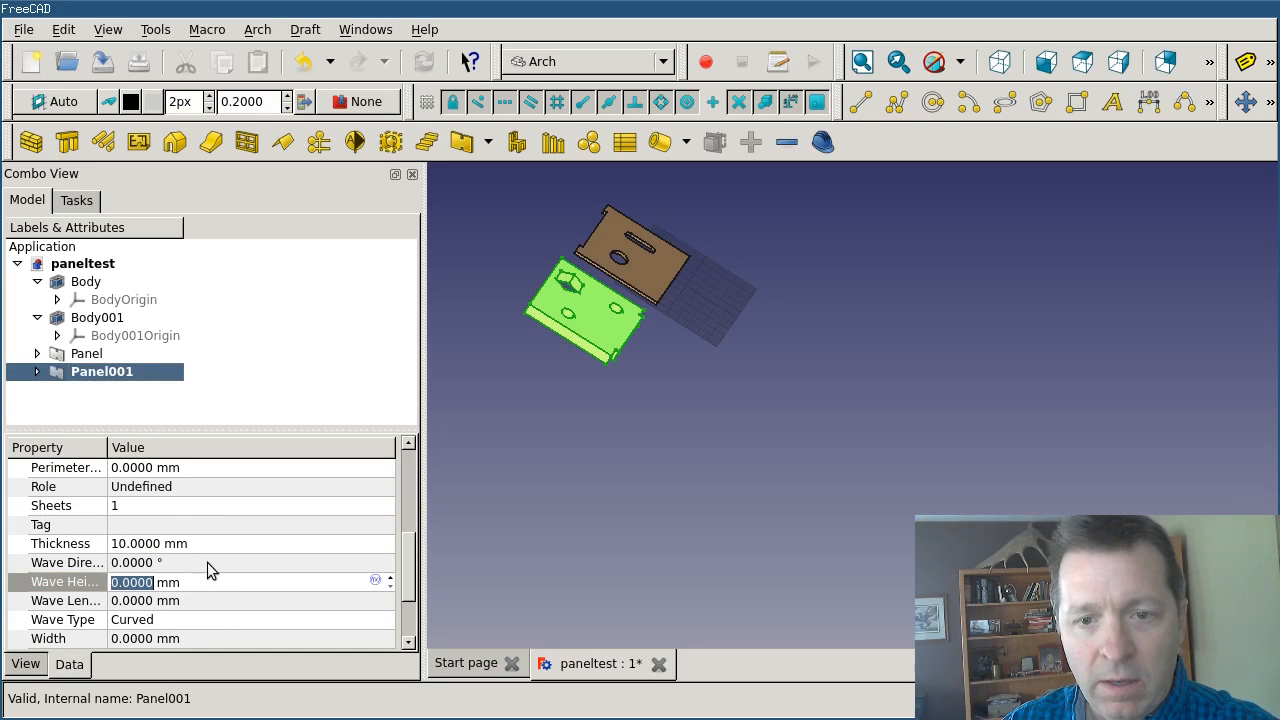
mouse_move(229, 576)
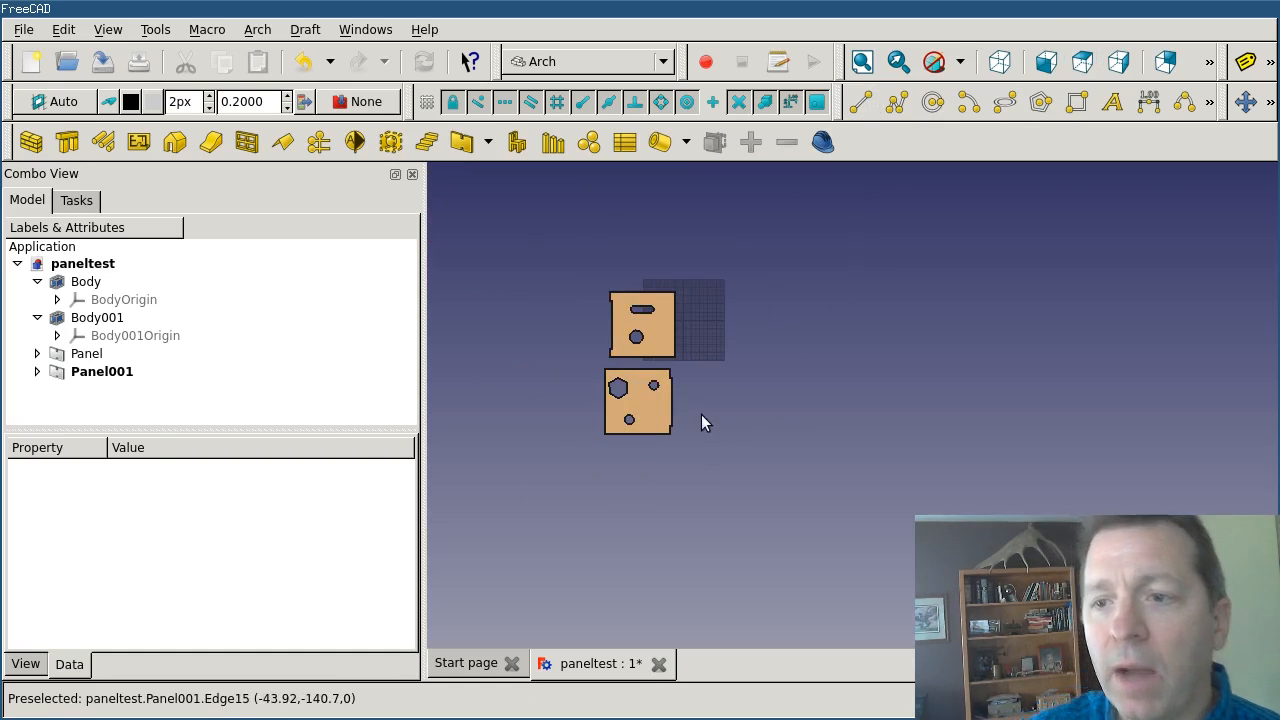
mouse_move(665, 343)
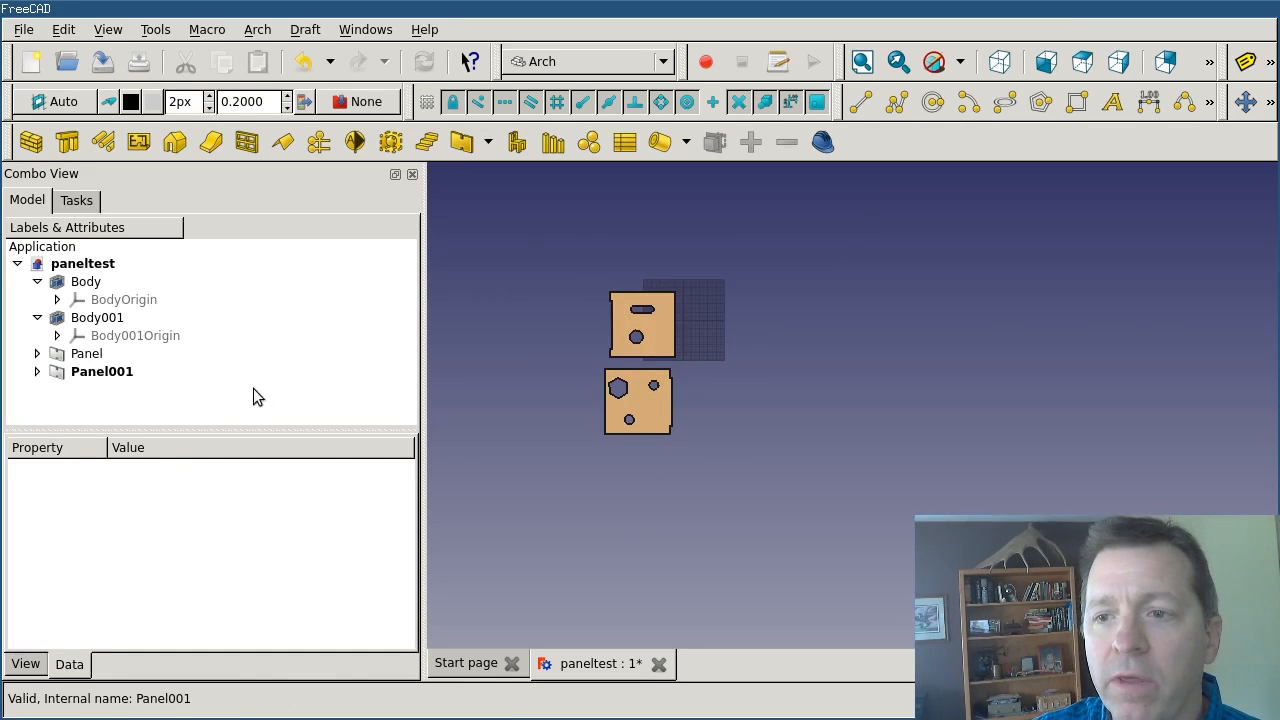
left_click(101, 371)
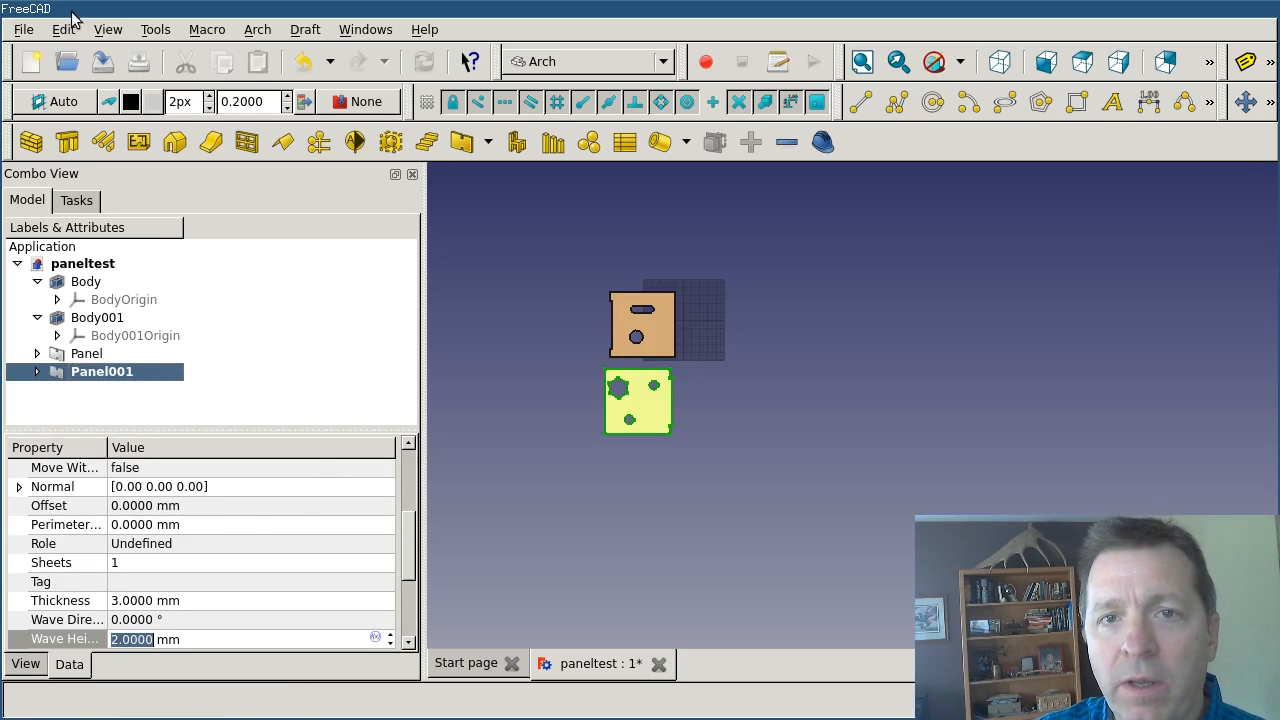
- Give Panel001 a 90° Y-axis rotation and translate it upright along Panel's edge
left_click(76, 200)
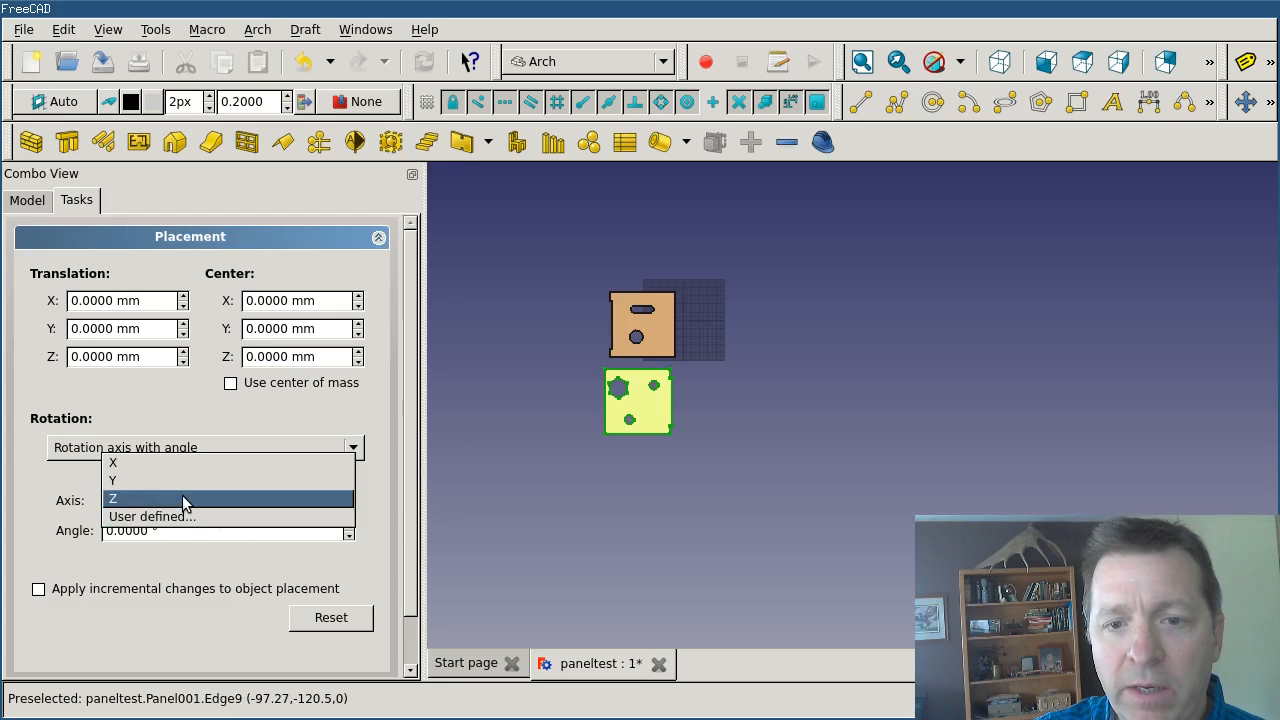
left_click(113, 481)
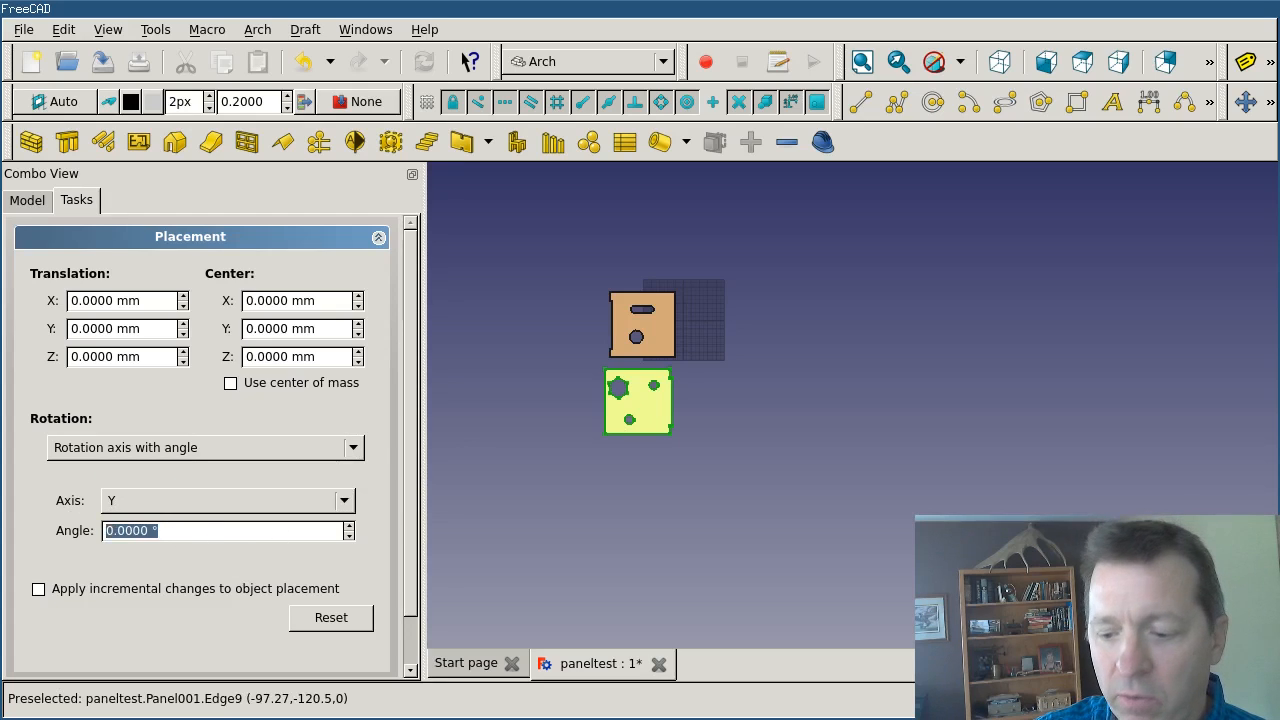
type("90")
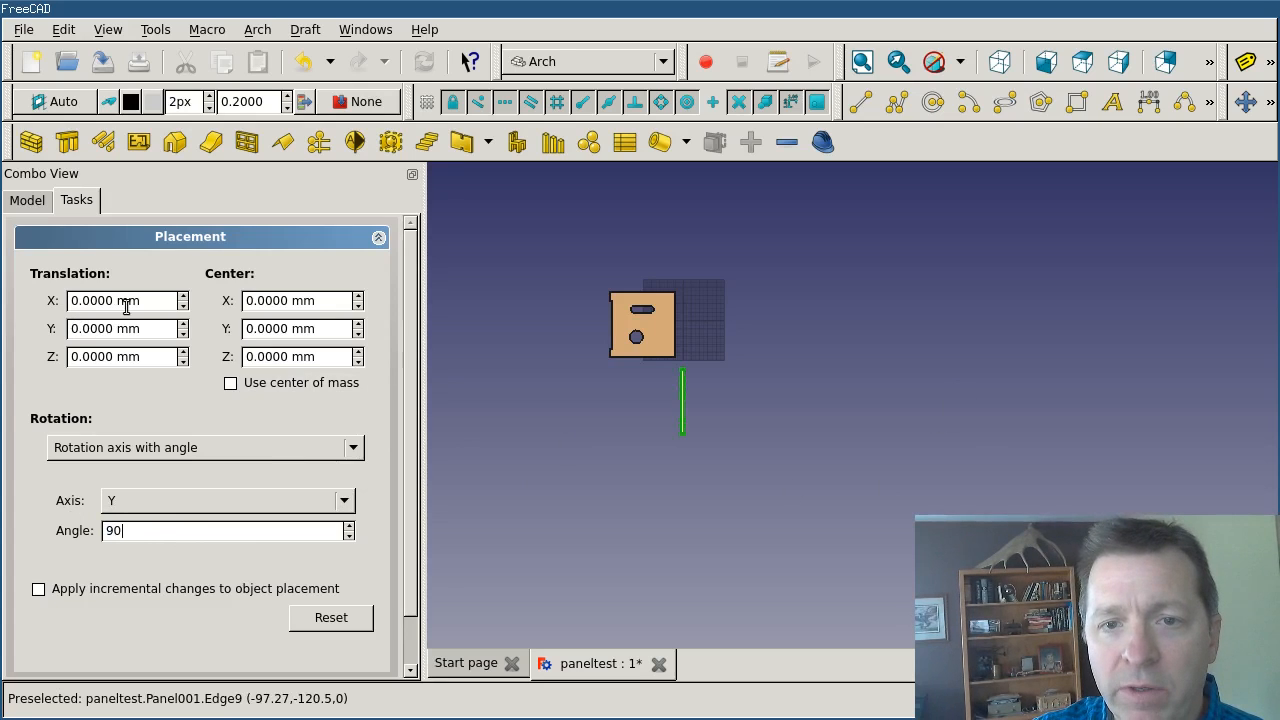
type("-11")
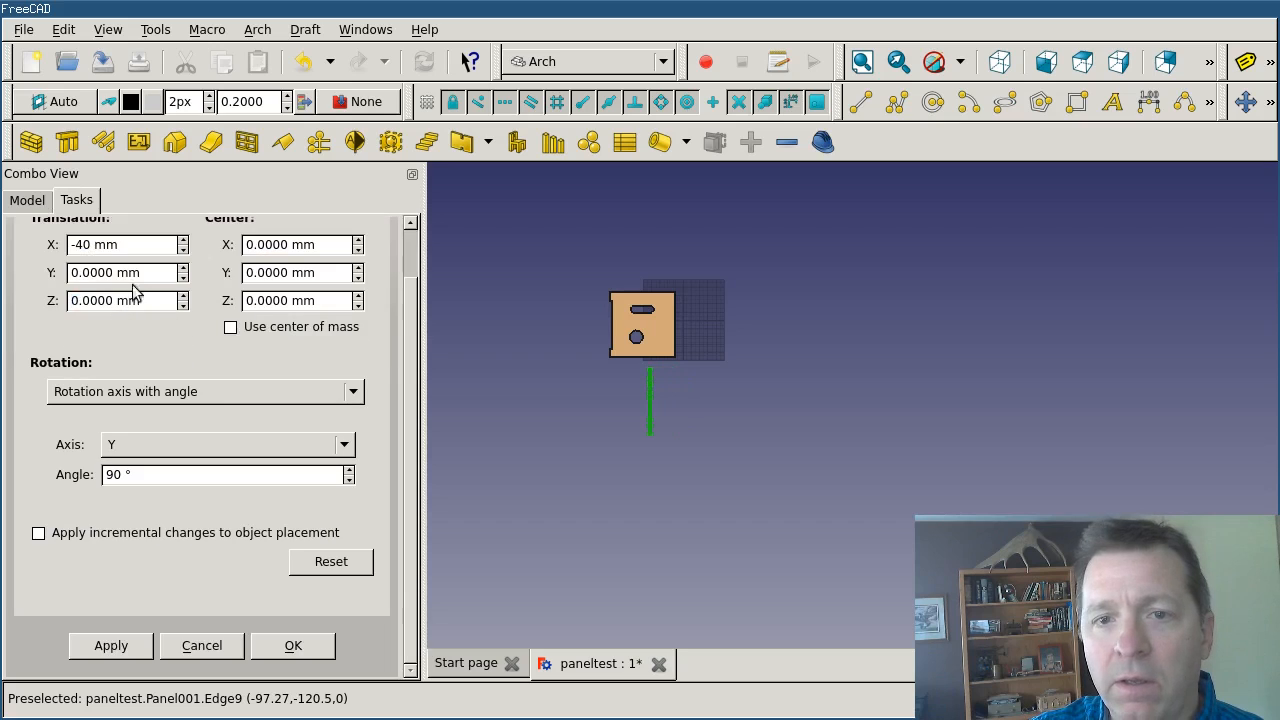
type("-45 mm")
type("23")
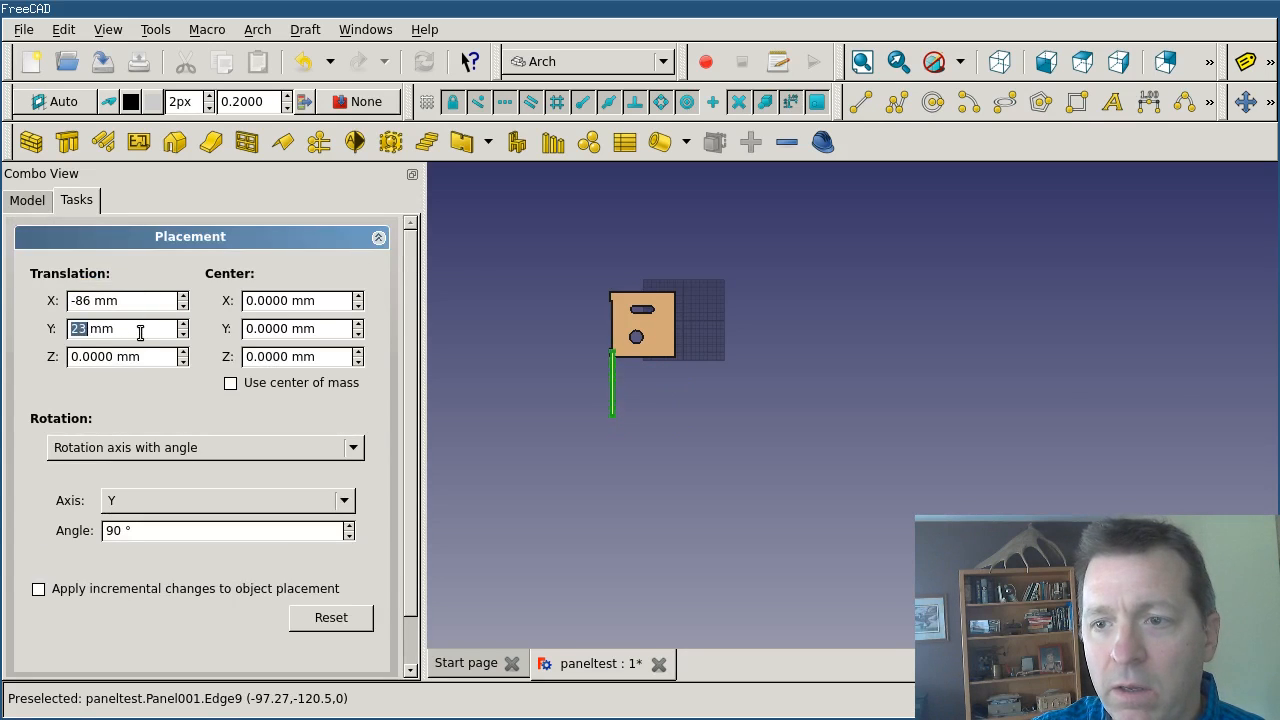
type("49")
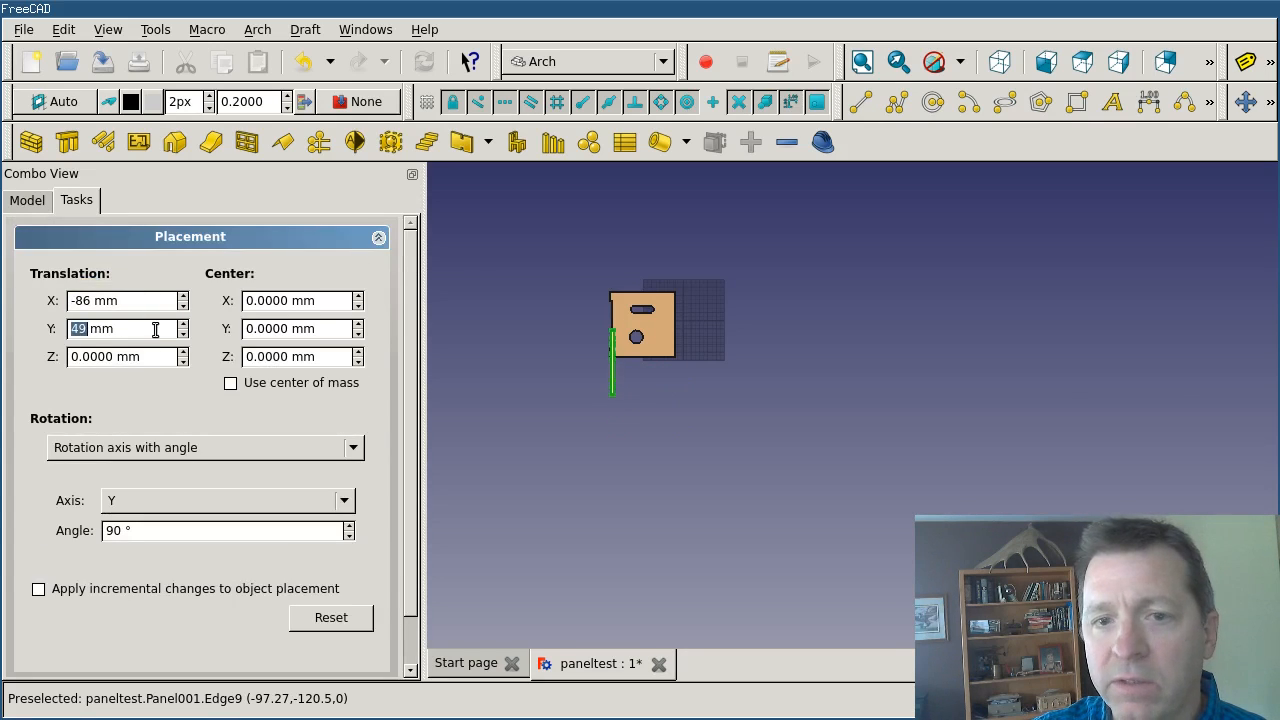
type("35")
left_click(128, 356)
type("-9")
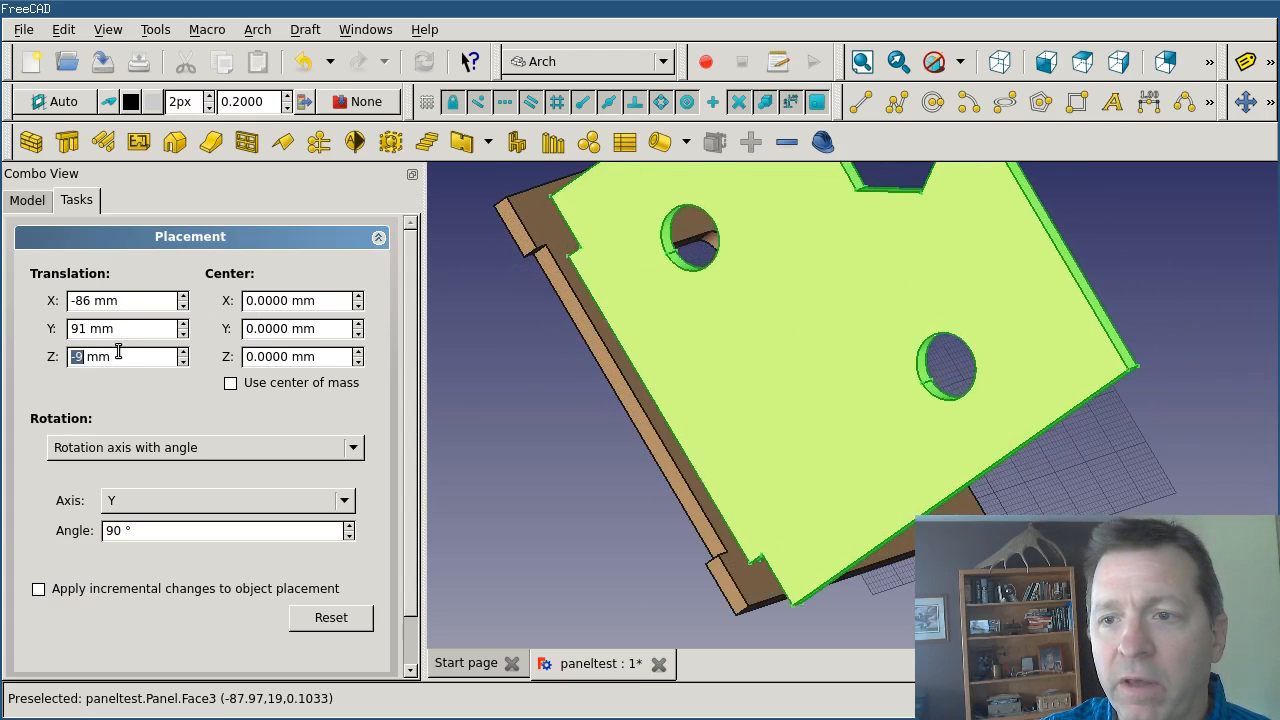
type("-15")
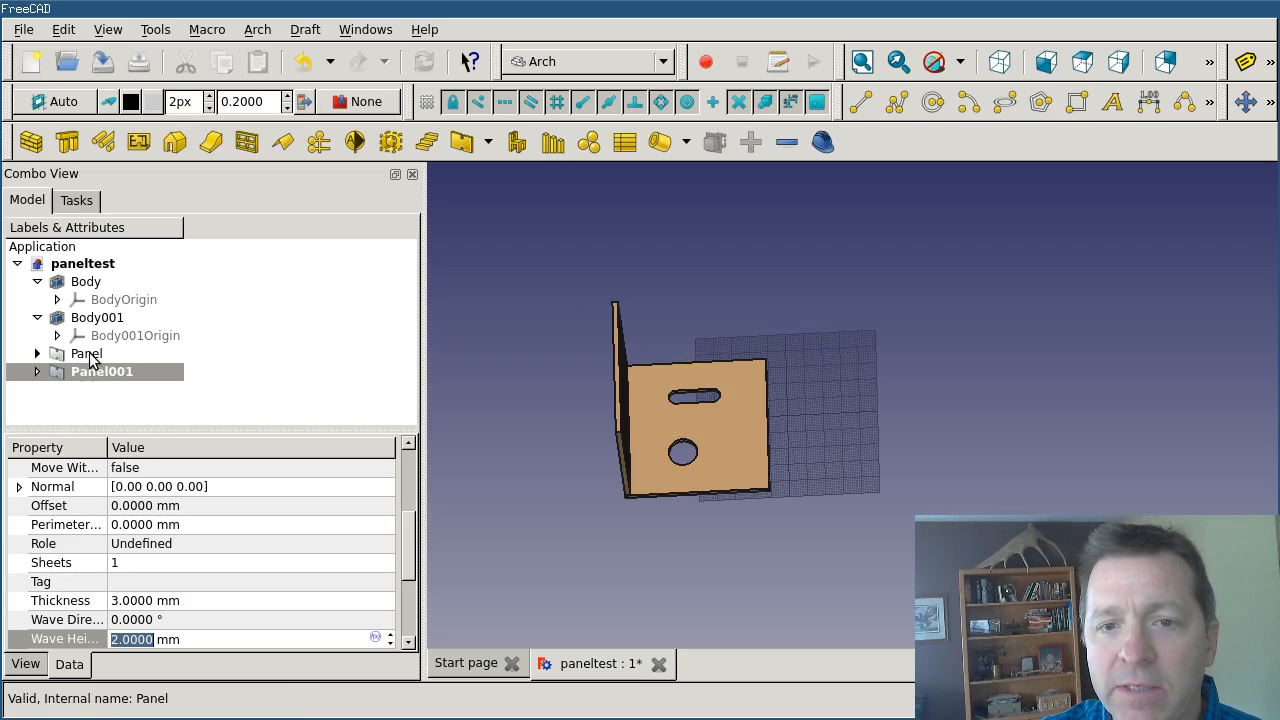
- Generate Panel Cut views, View of Panel and View of Panel001
left_click(86, 353)
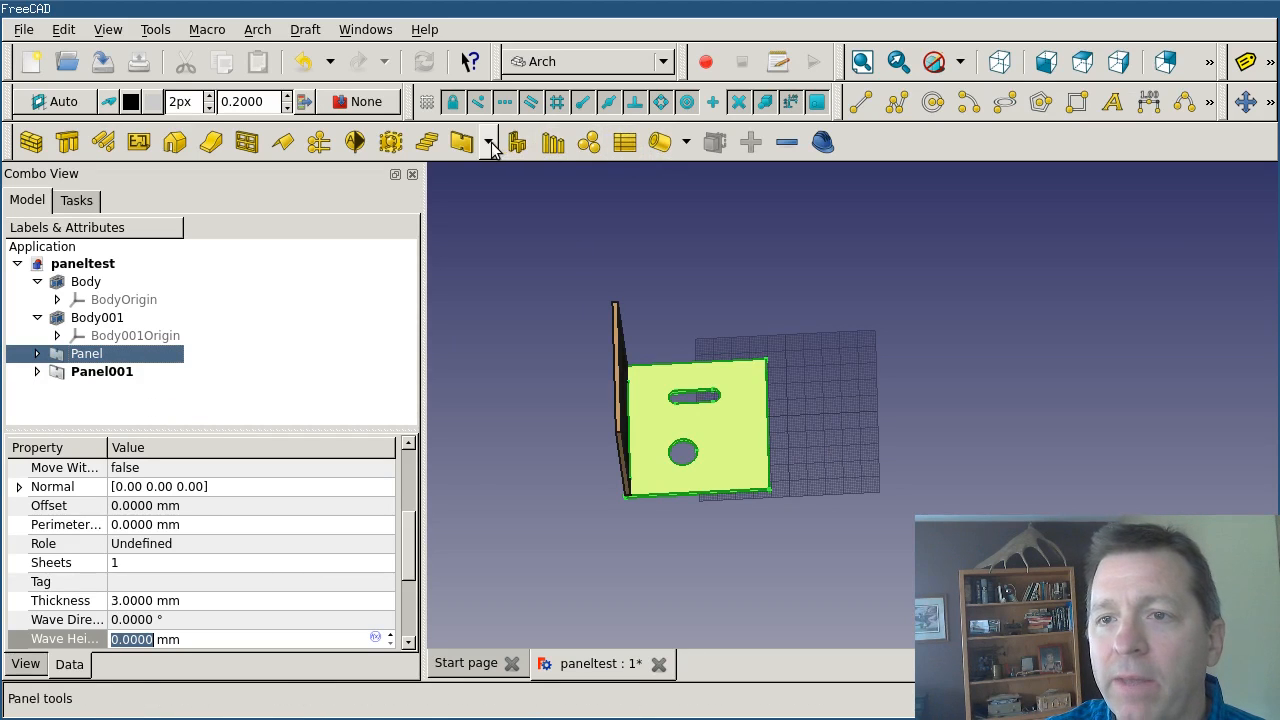
left_click(462, 141)
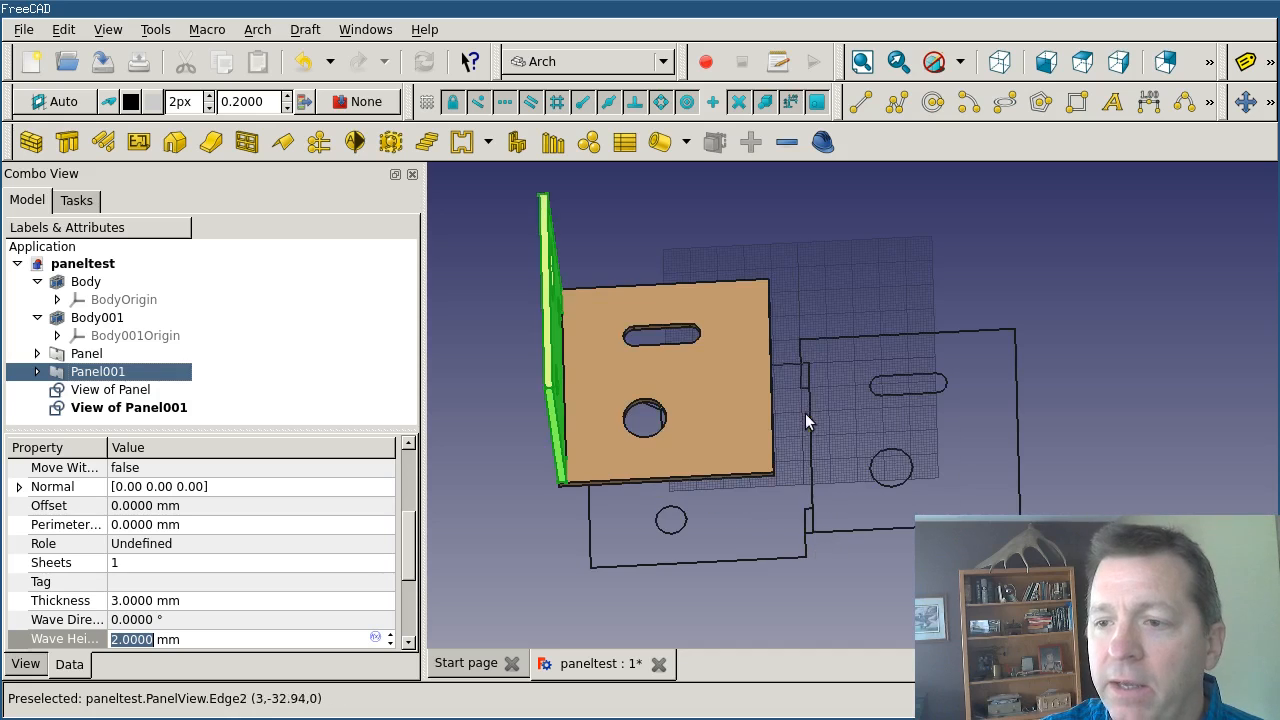
mouse_move(910, 388)
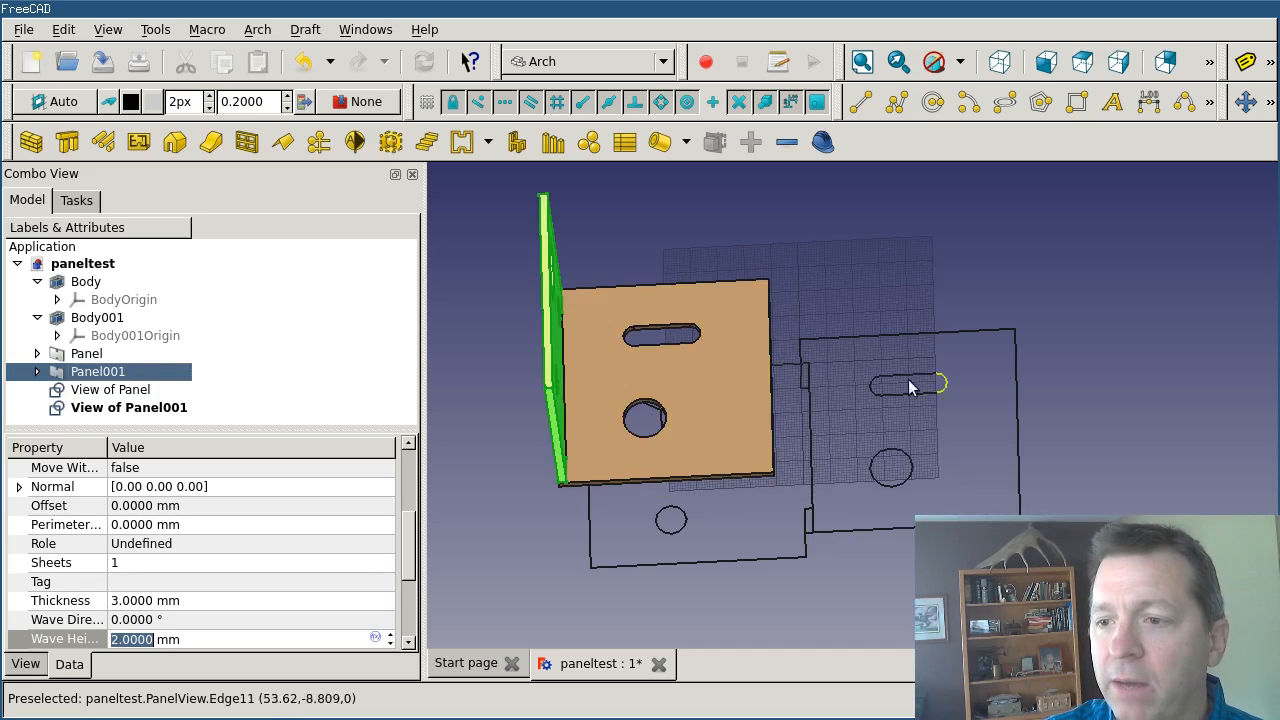
mouse_move(897, 477)
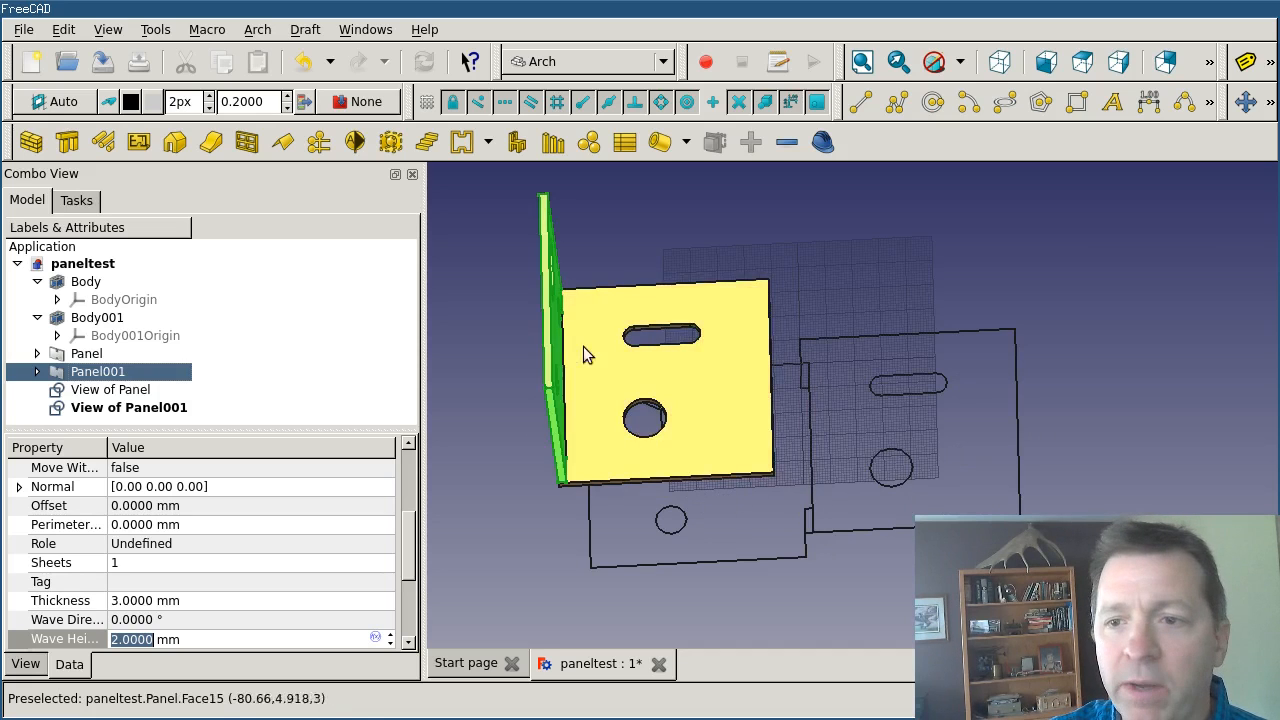
mouse_move(548, 340)
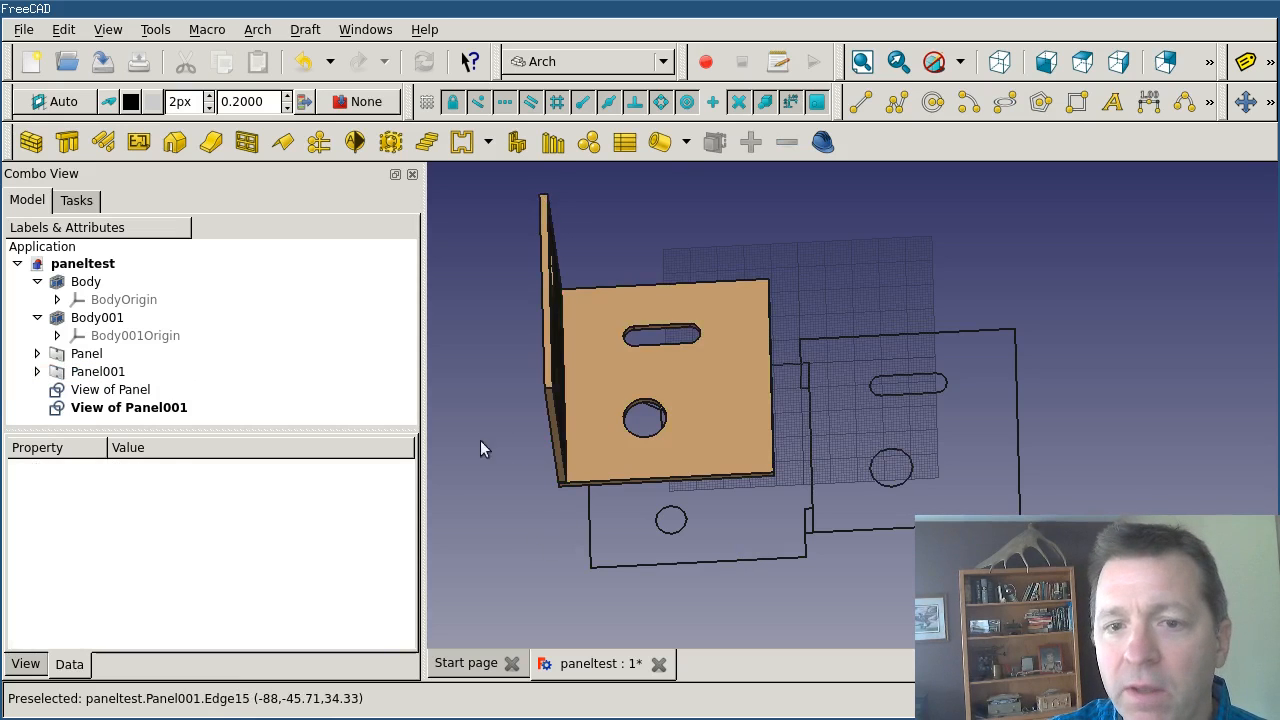
- Lay the panel views out on a new PanelSheet object
left_click(110, 389)
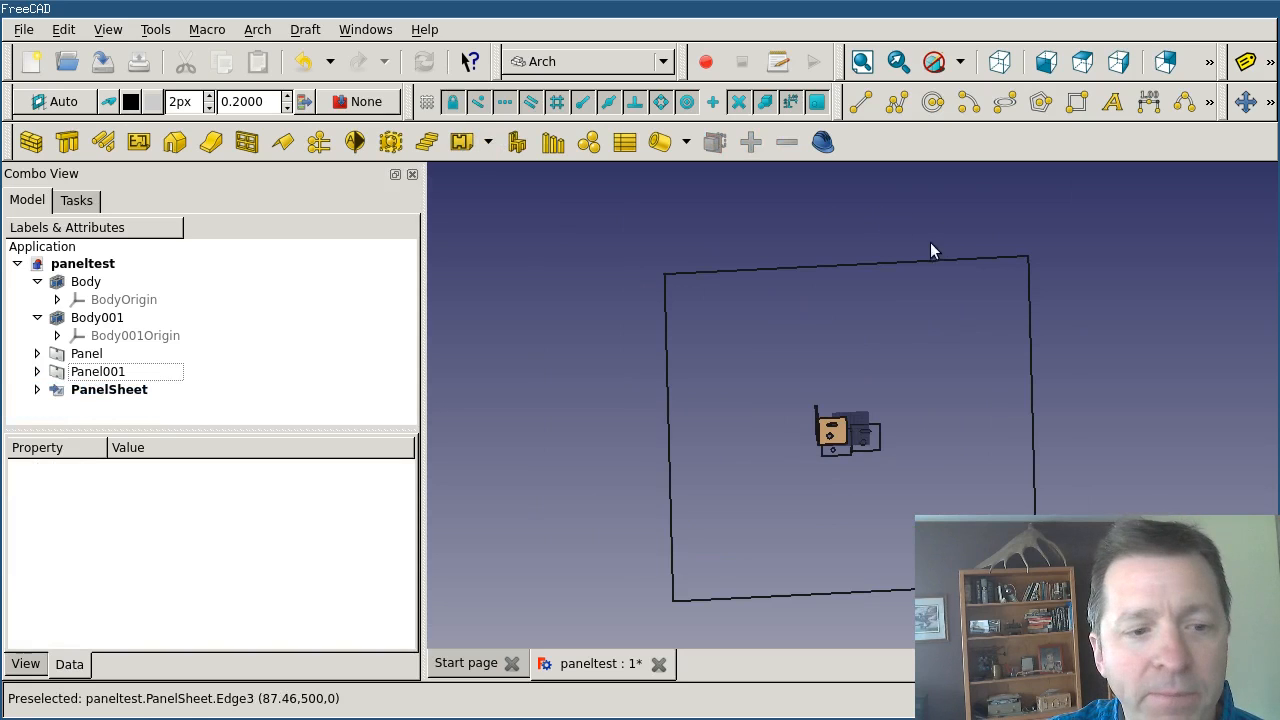
mouse_move(868, 205)
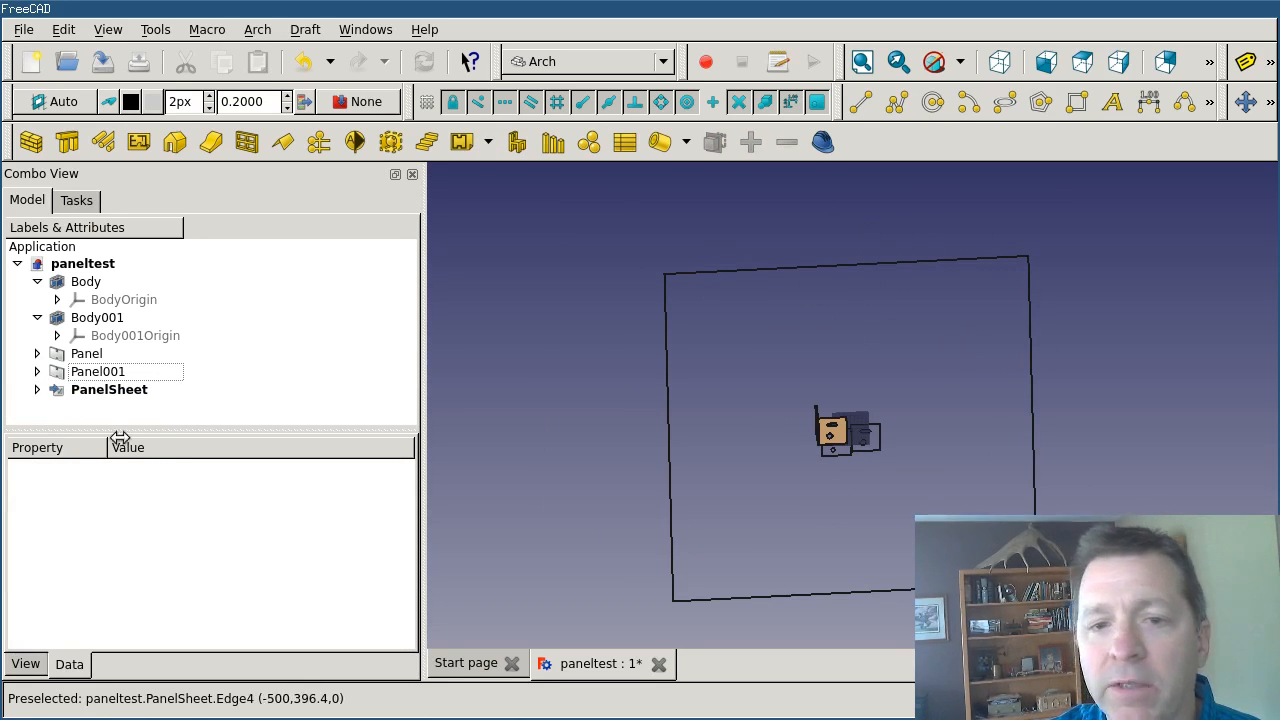
mouse_move(668, 504)
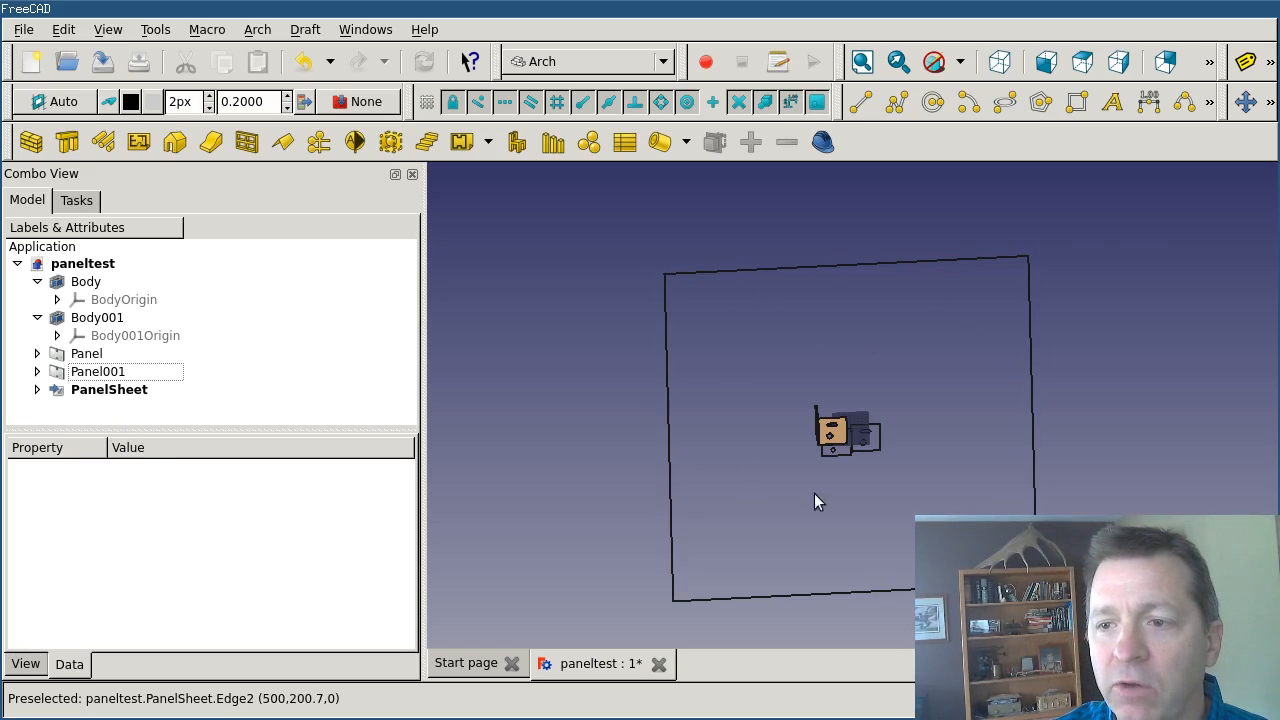
mouse_move(758, 500)
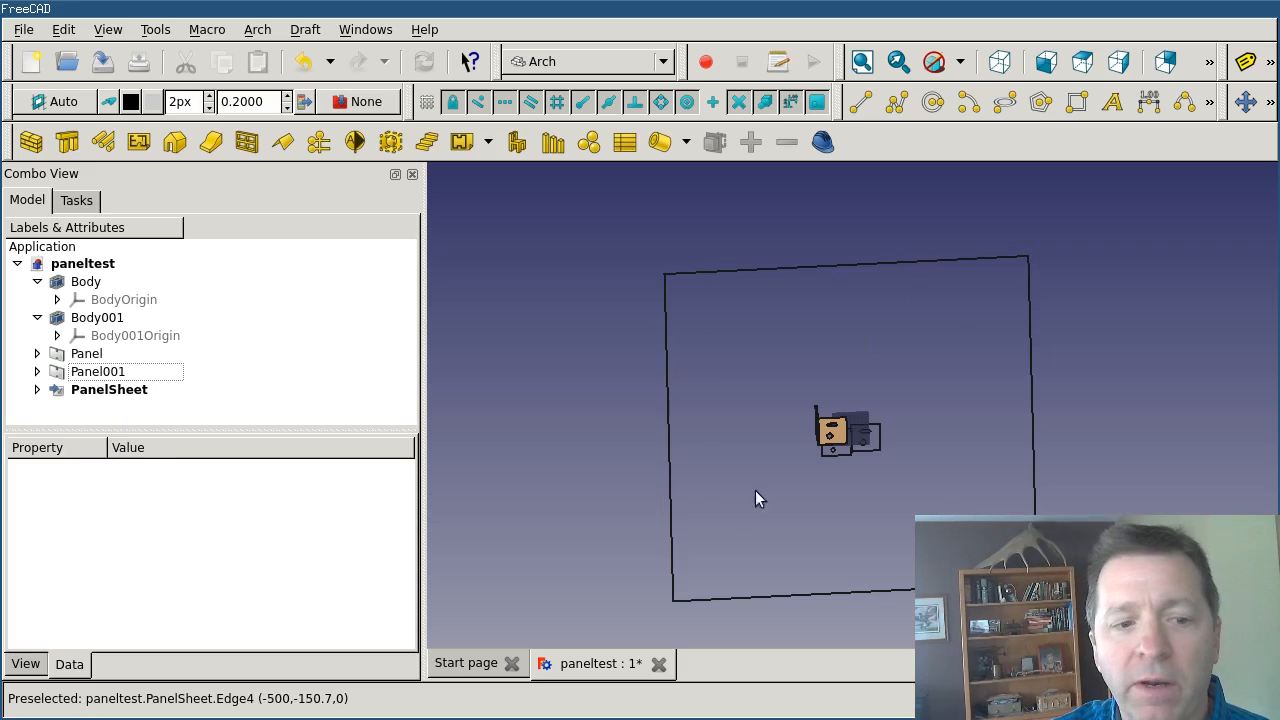
mouse_move(323, 375)
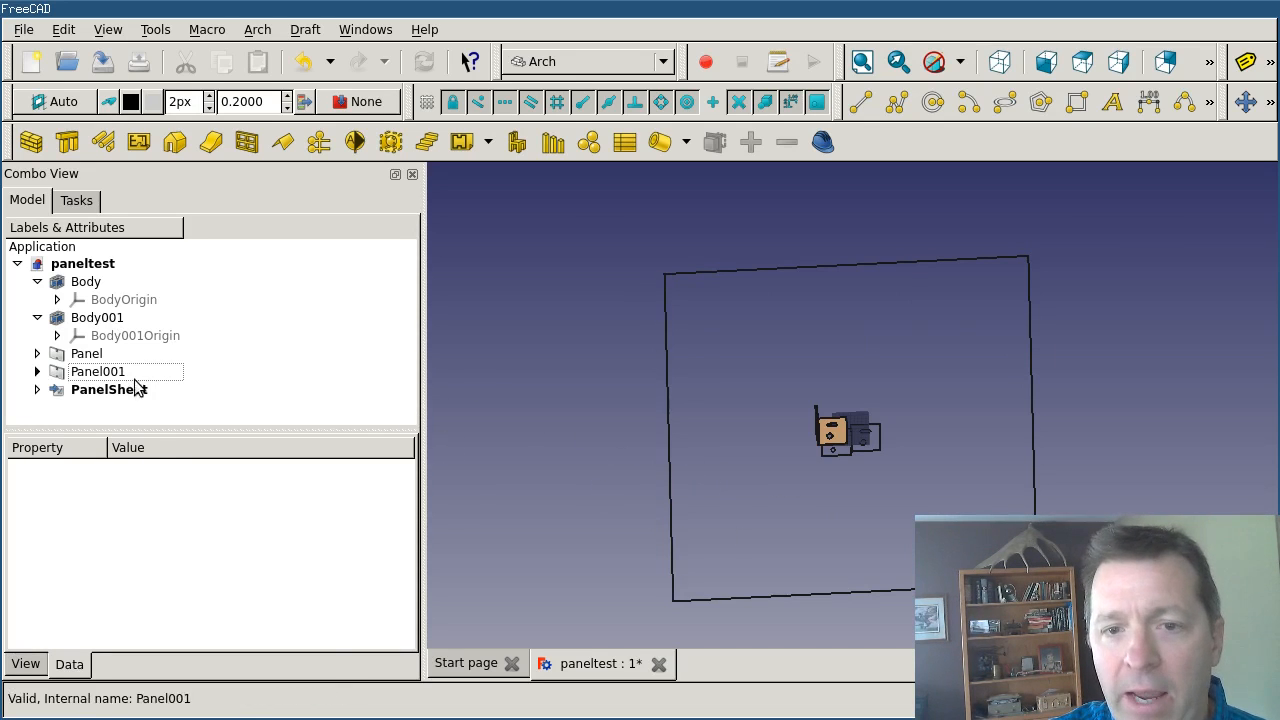
- Set PanelSheet dimensions to 400 mm and its Tag Text to 'Panel #1'
left_click(109, 389)
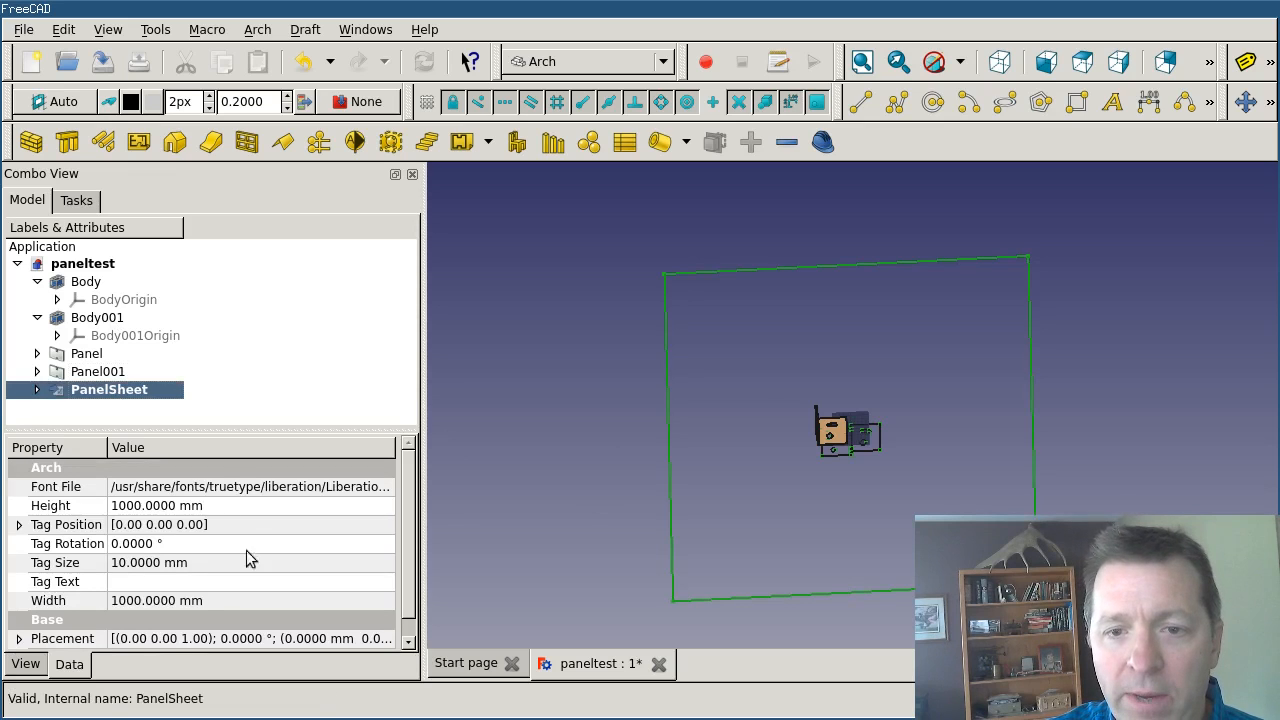
mouse_move(183, 559)
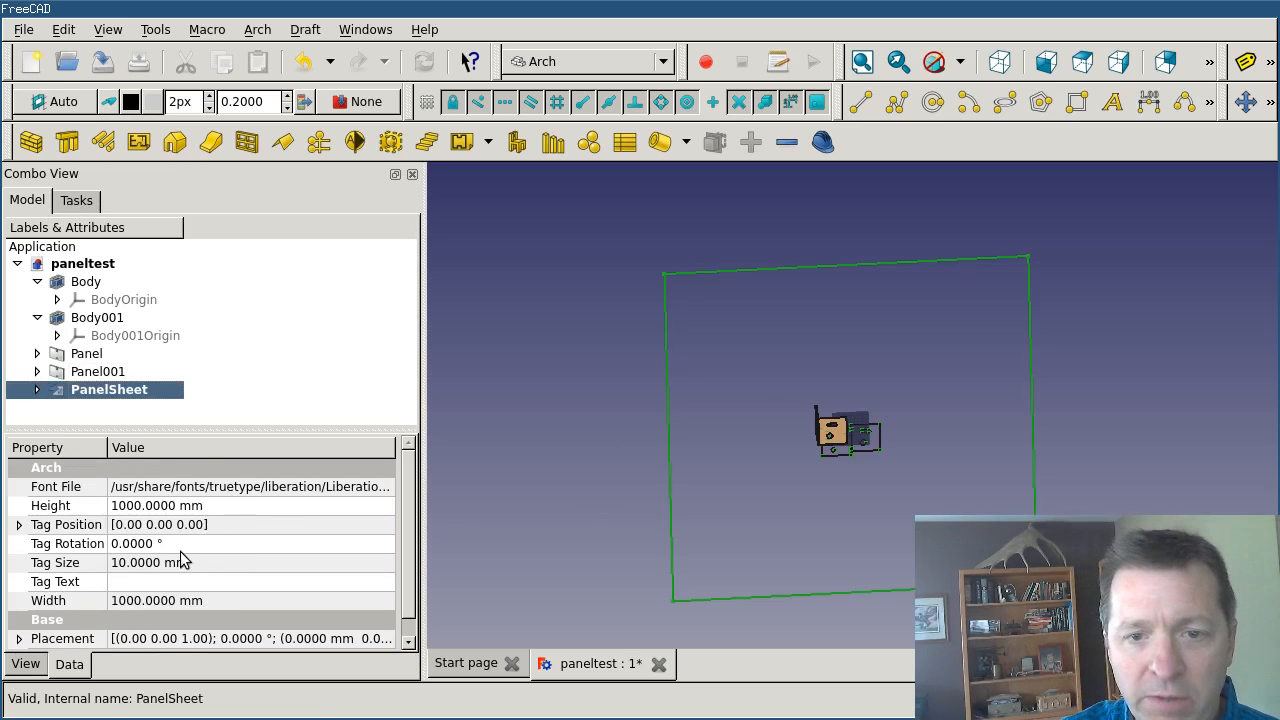
left_click(150, 505)
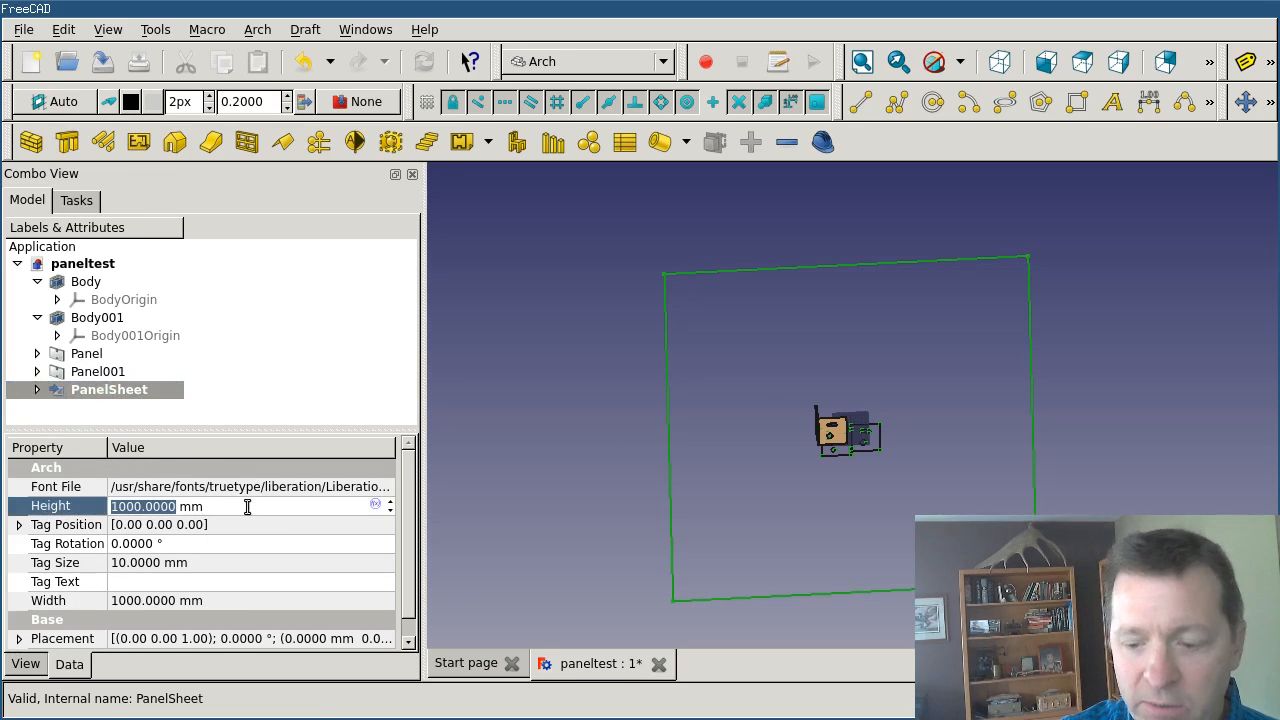
type("400 mm")
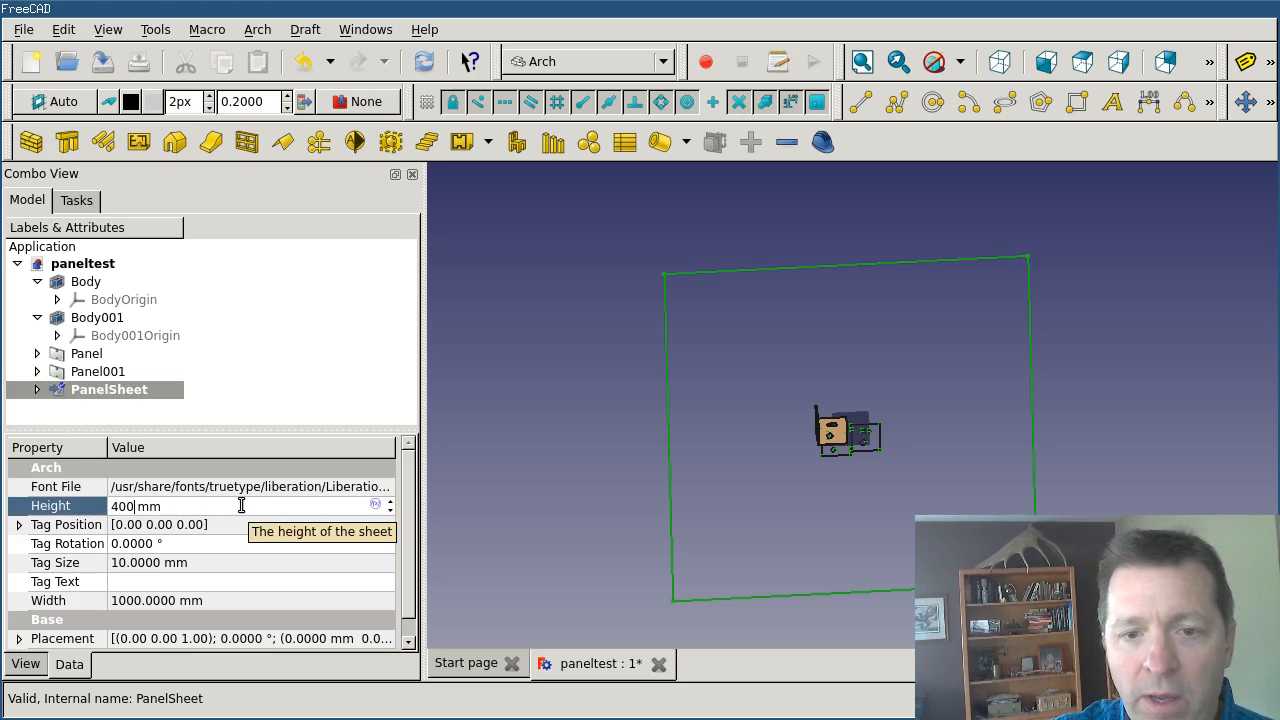
type("4 mm")
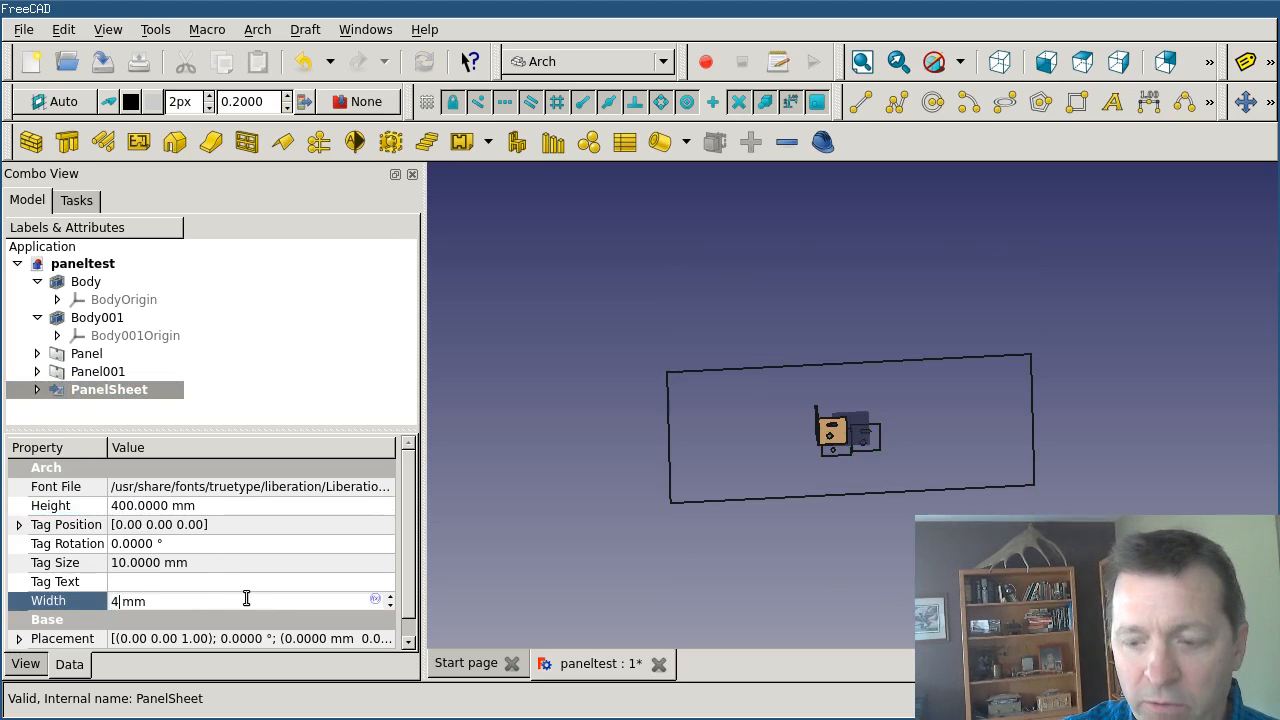
type("00")
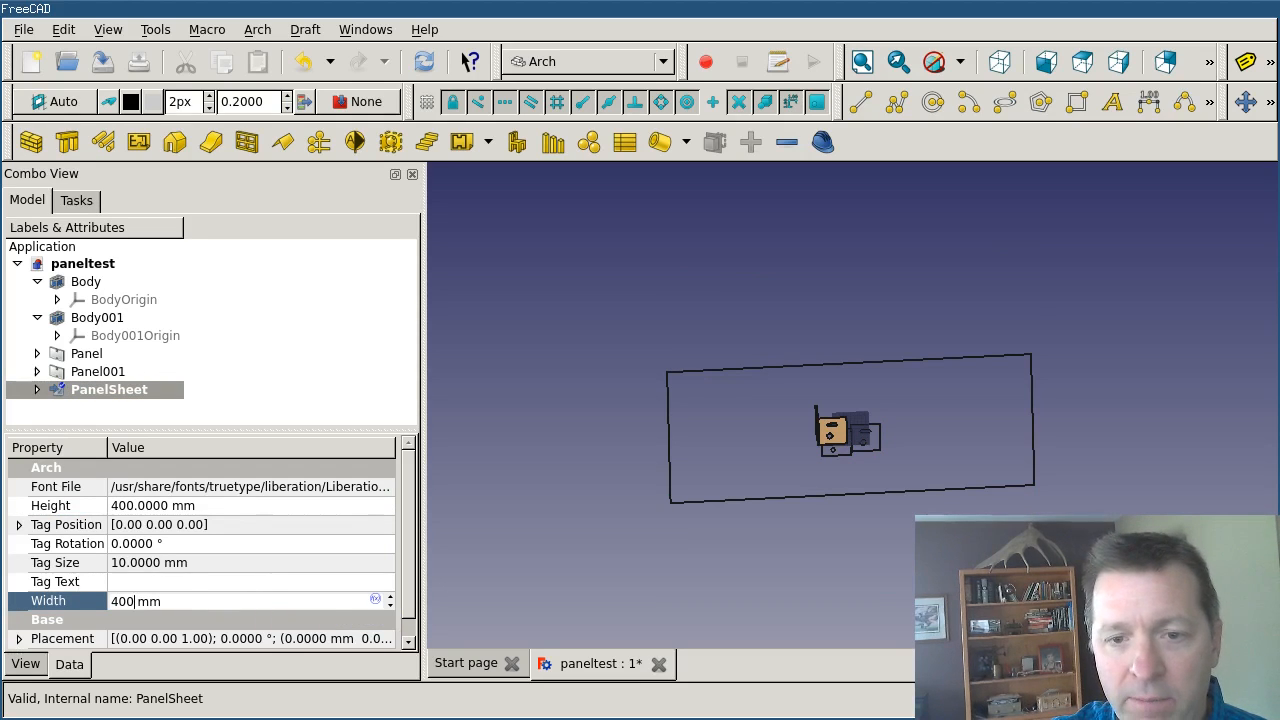
left_click(216, 582)
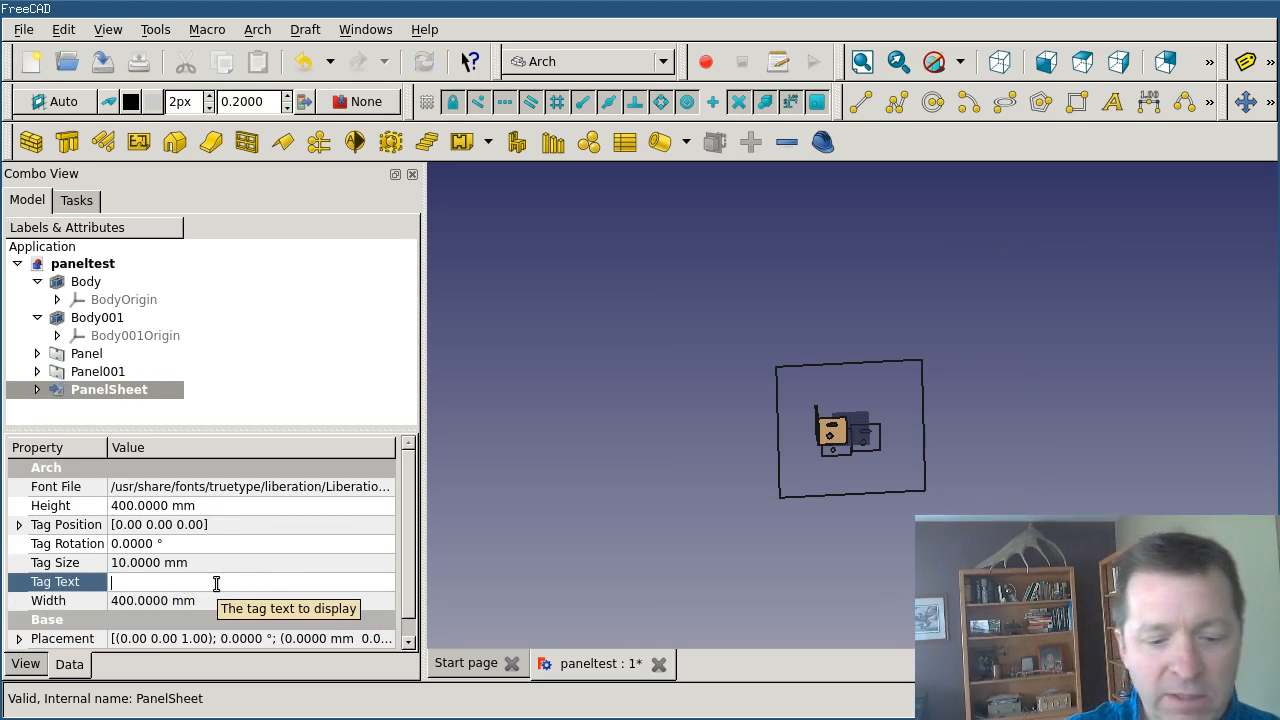
type("Panel #1")
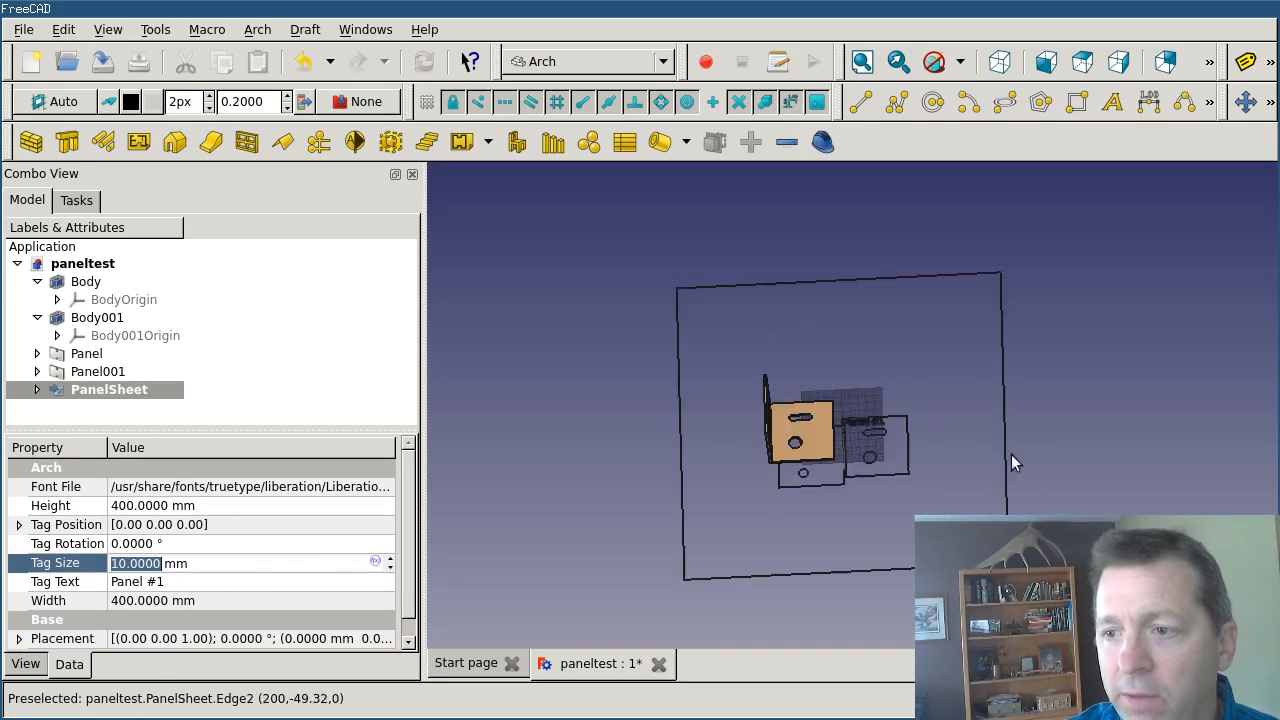
mouse_move(1050, 331)
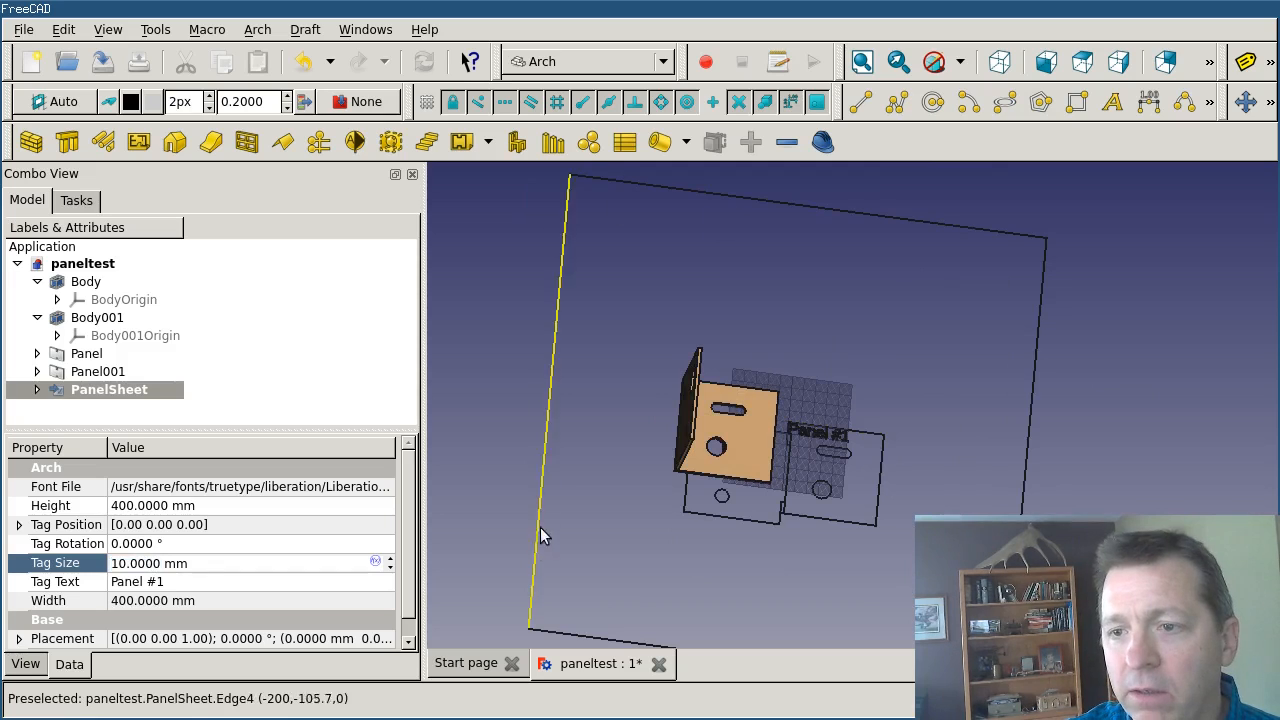
mouse_move(658, 493)
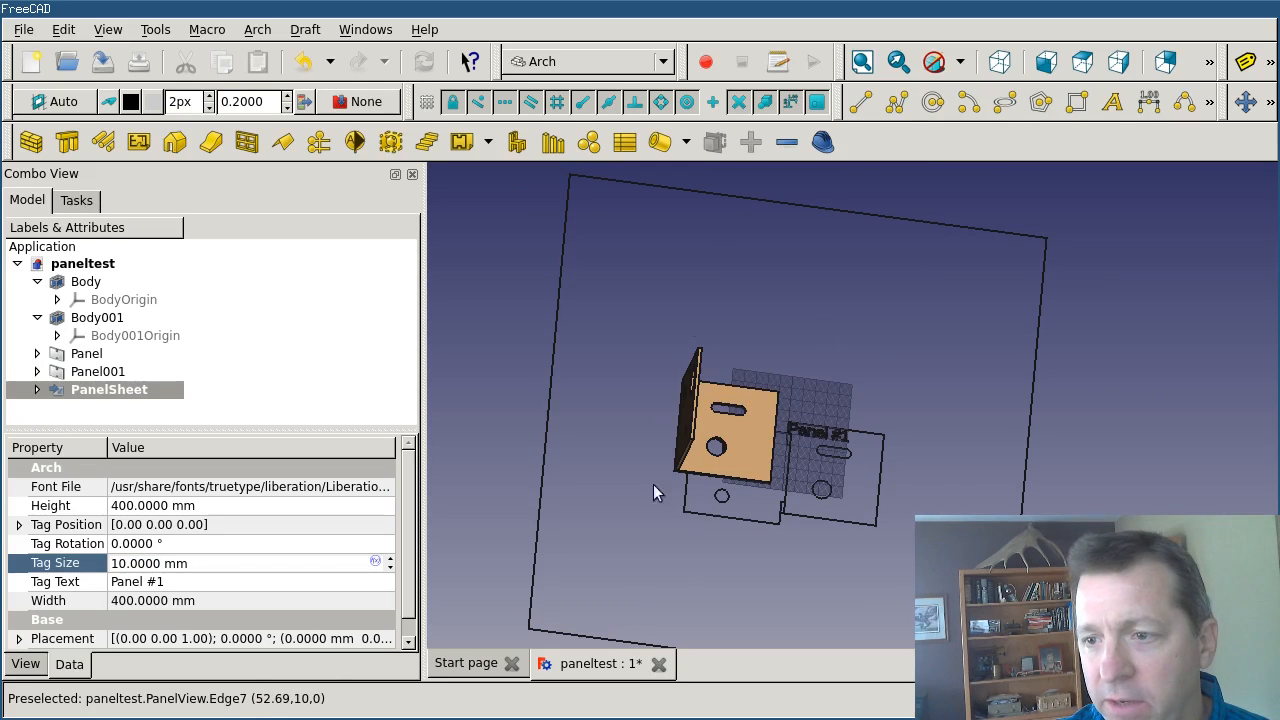
mouse_move(786, 451)
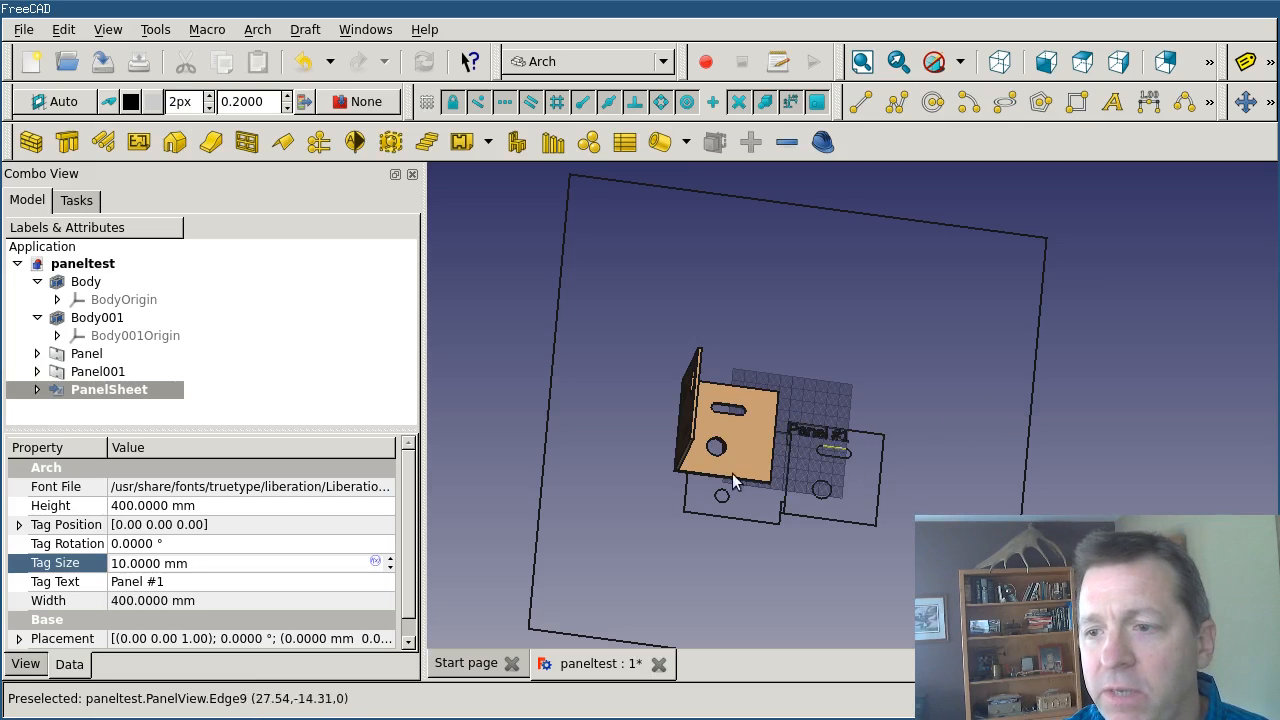
mouse_move(800, 438)
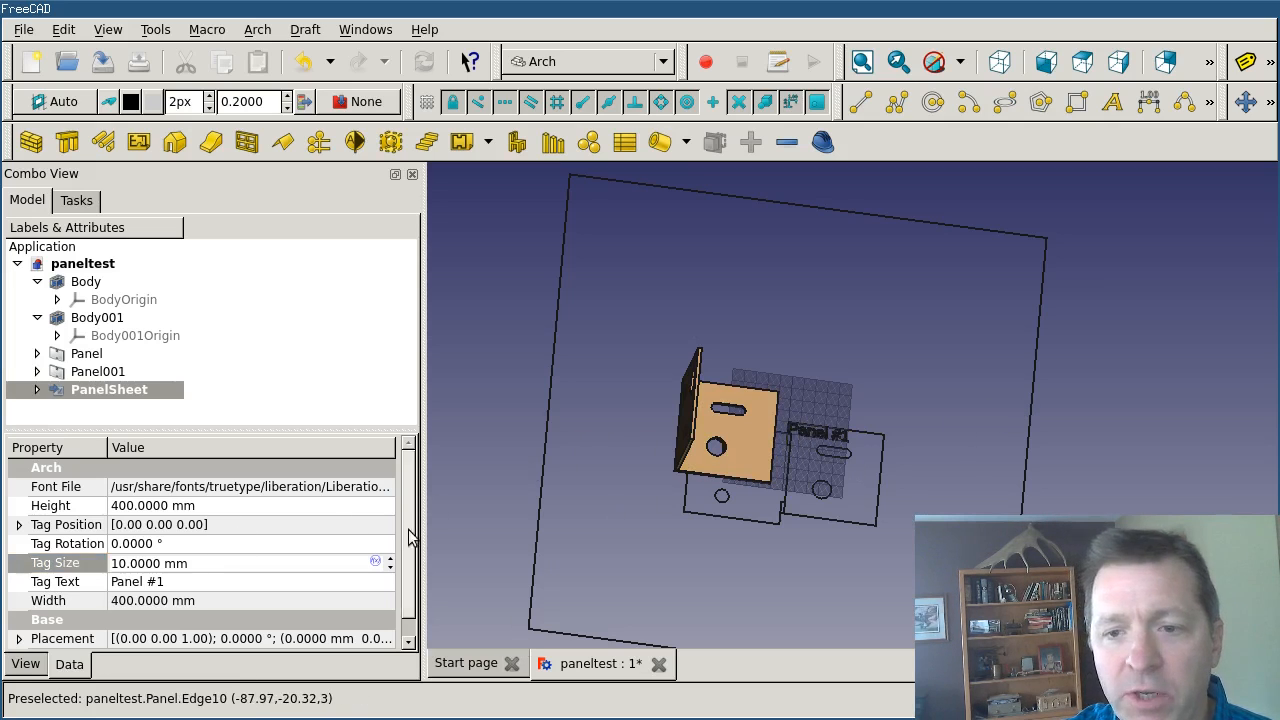
- Set PanelSheet's Placement position to x 200 mm and y 200 mm
scroll("down", 3)
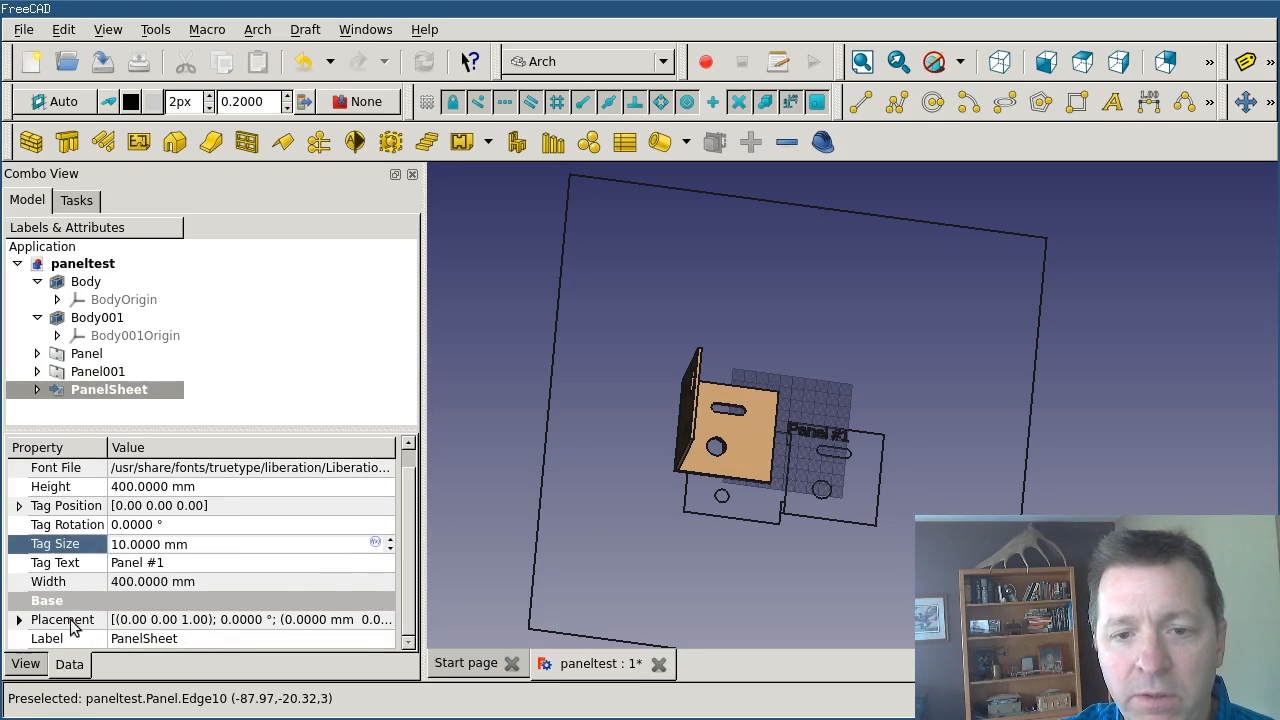
left_click(19, 619)
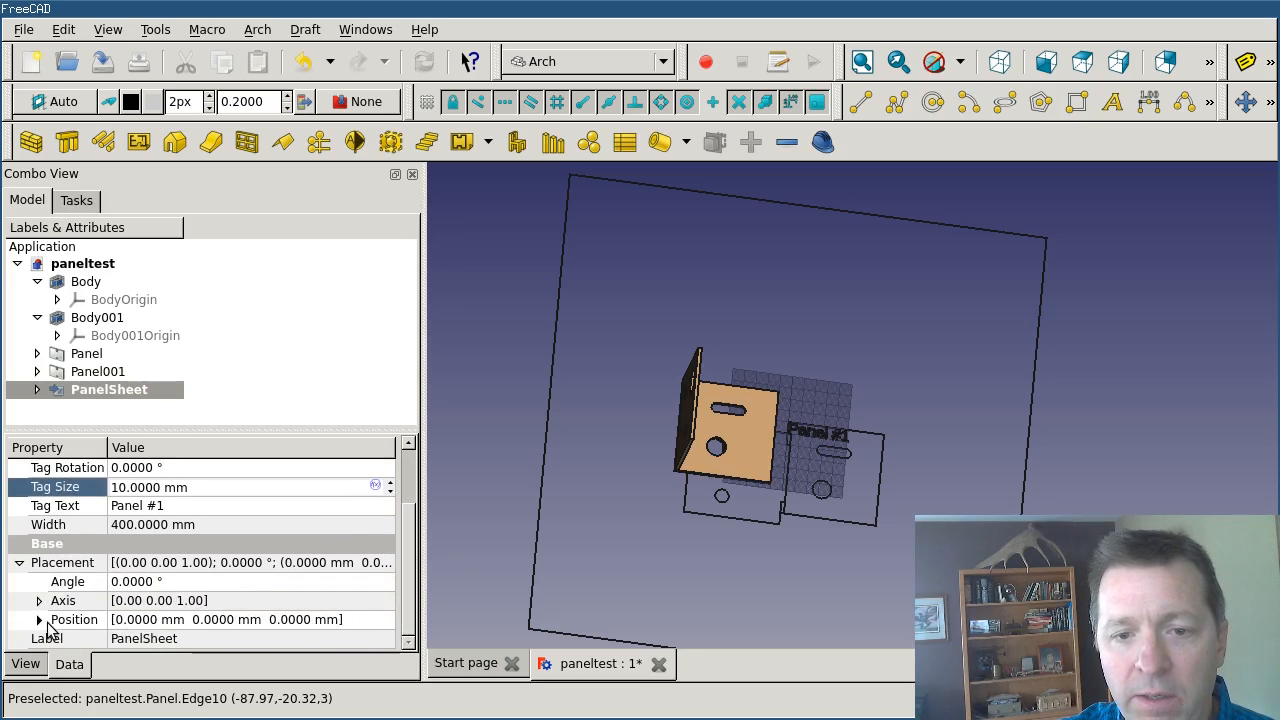
scroll("down", 3)
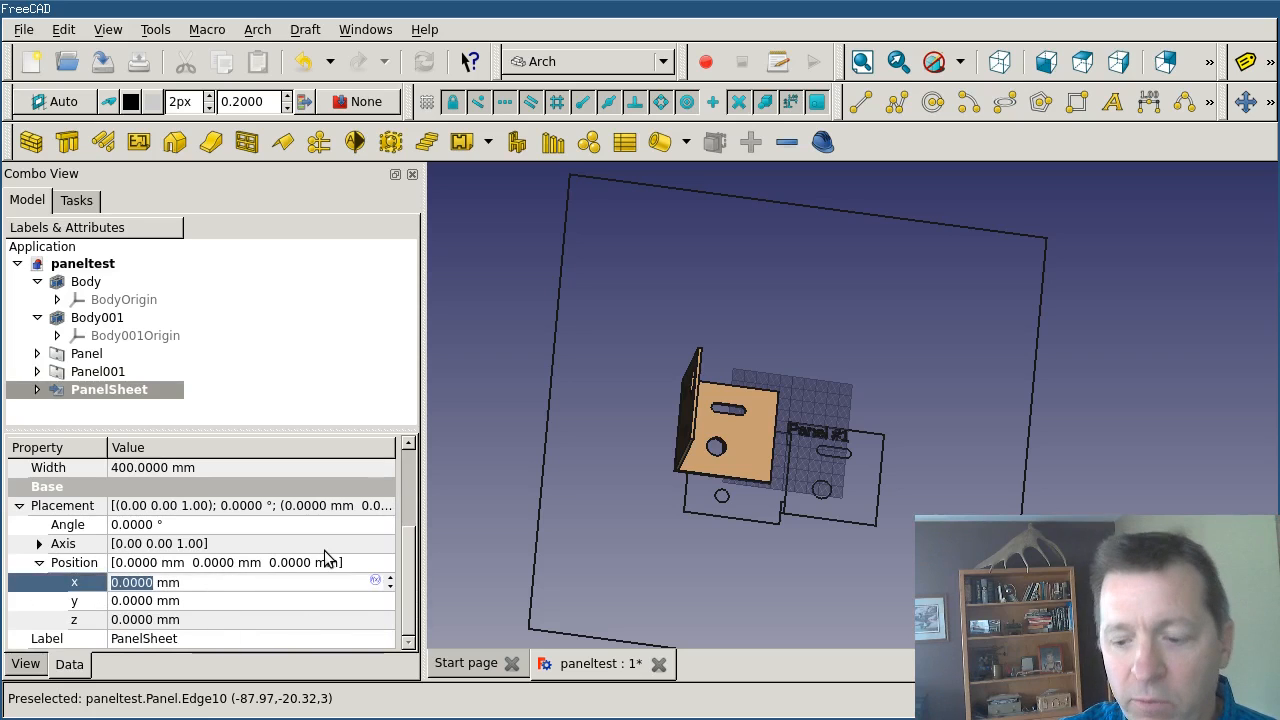
type("200")
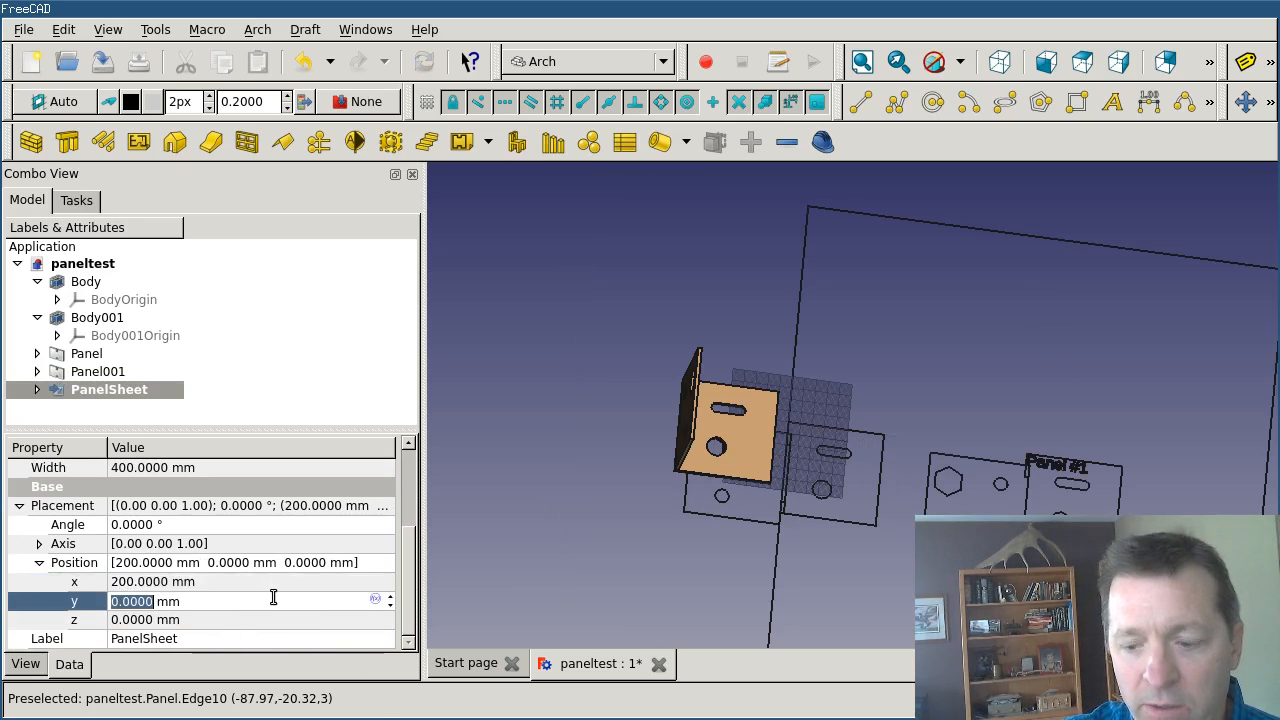
type("200")
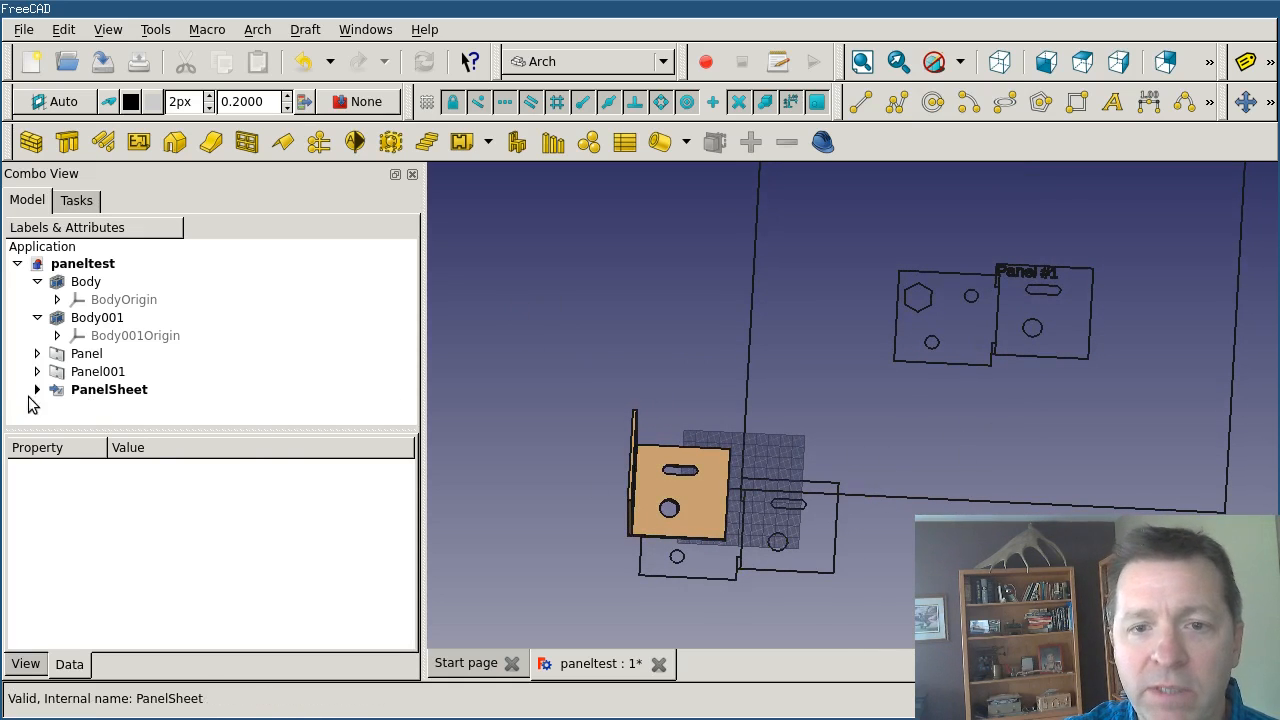
- Expand PanelSheet and inspect View of Panel and View of Panel001
left_click(109, 389)
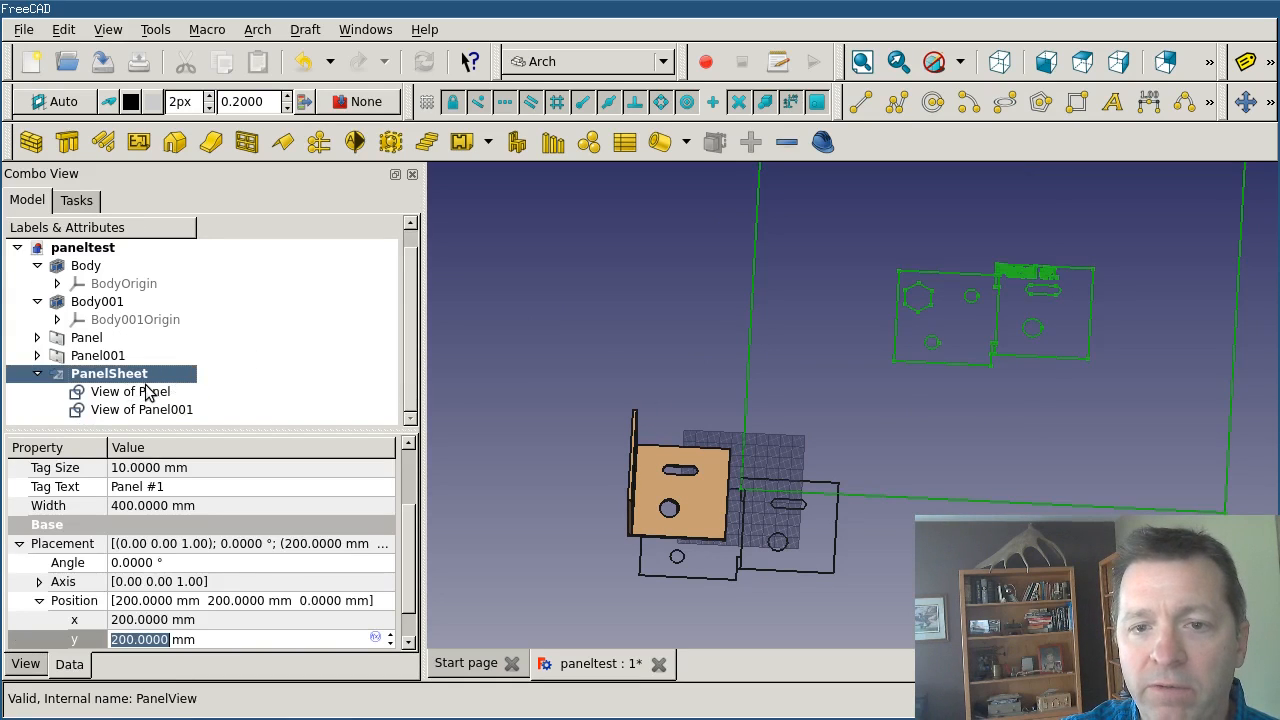
left_click(130, 391)
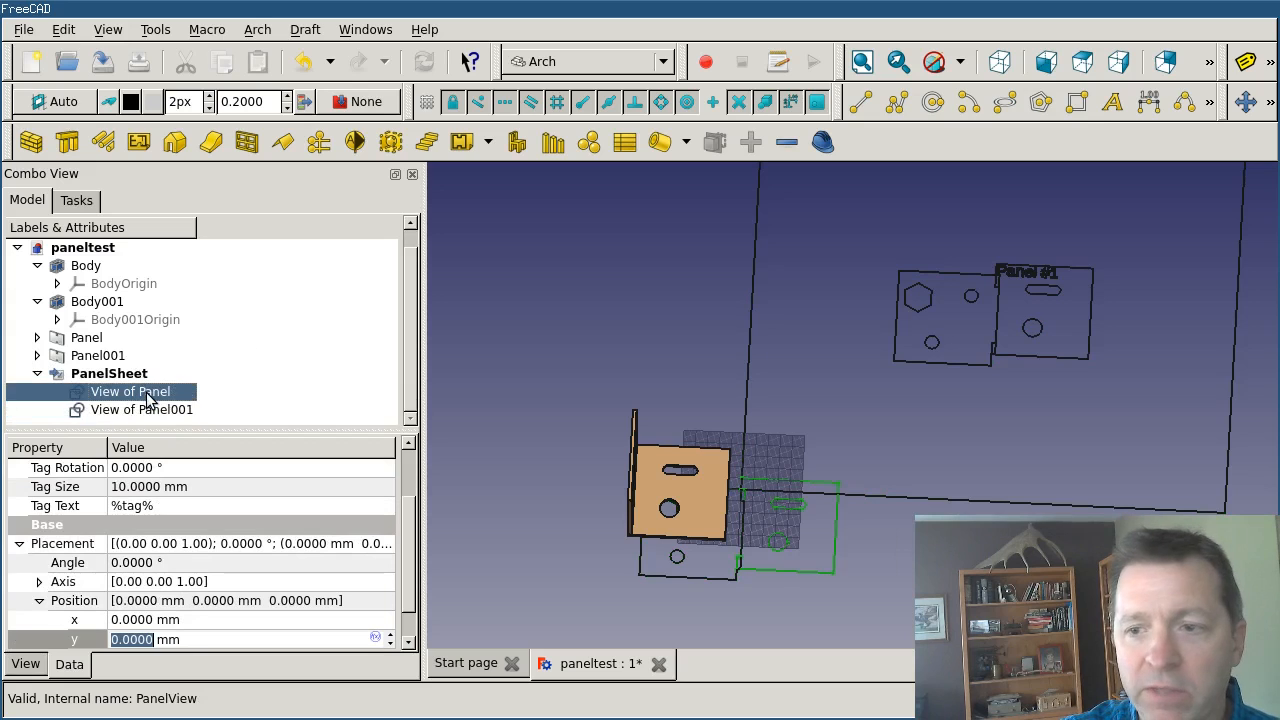
left_click(141, 409)
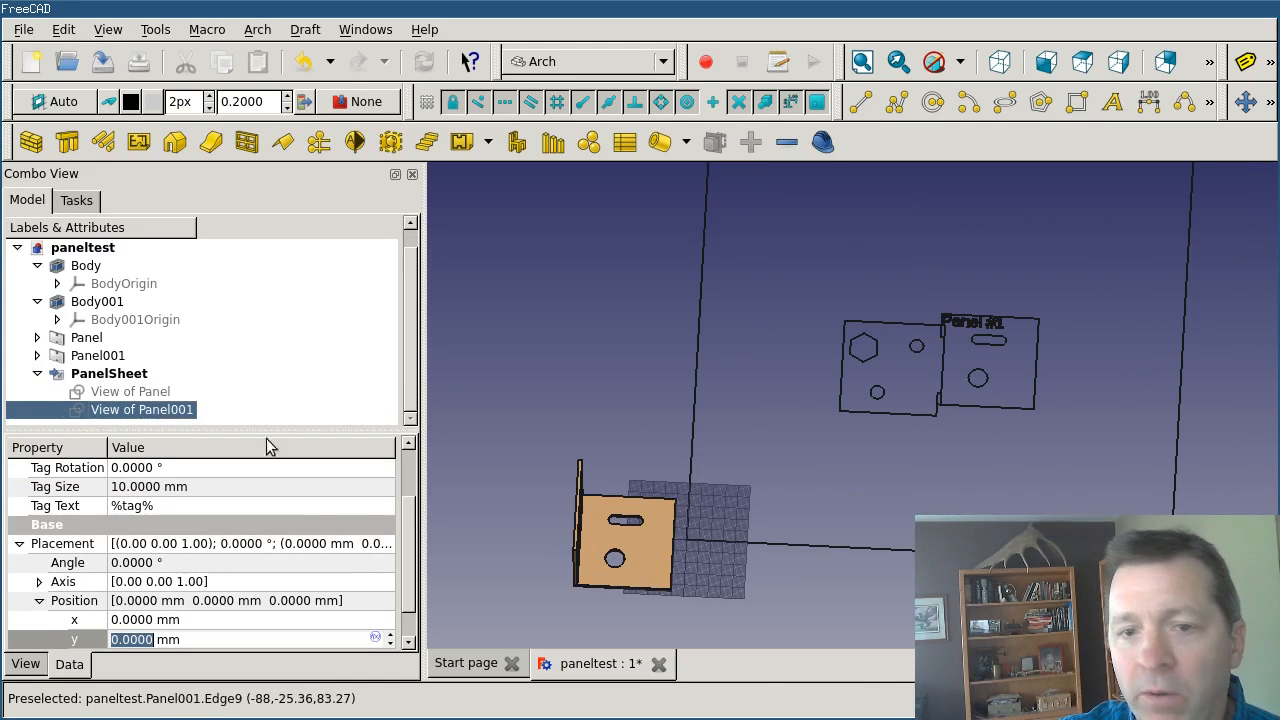
mouse_move(878, 390)
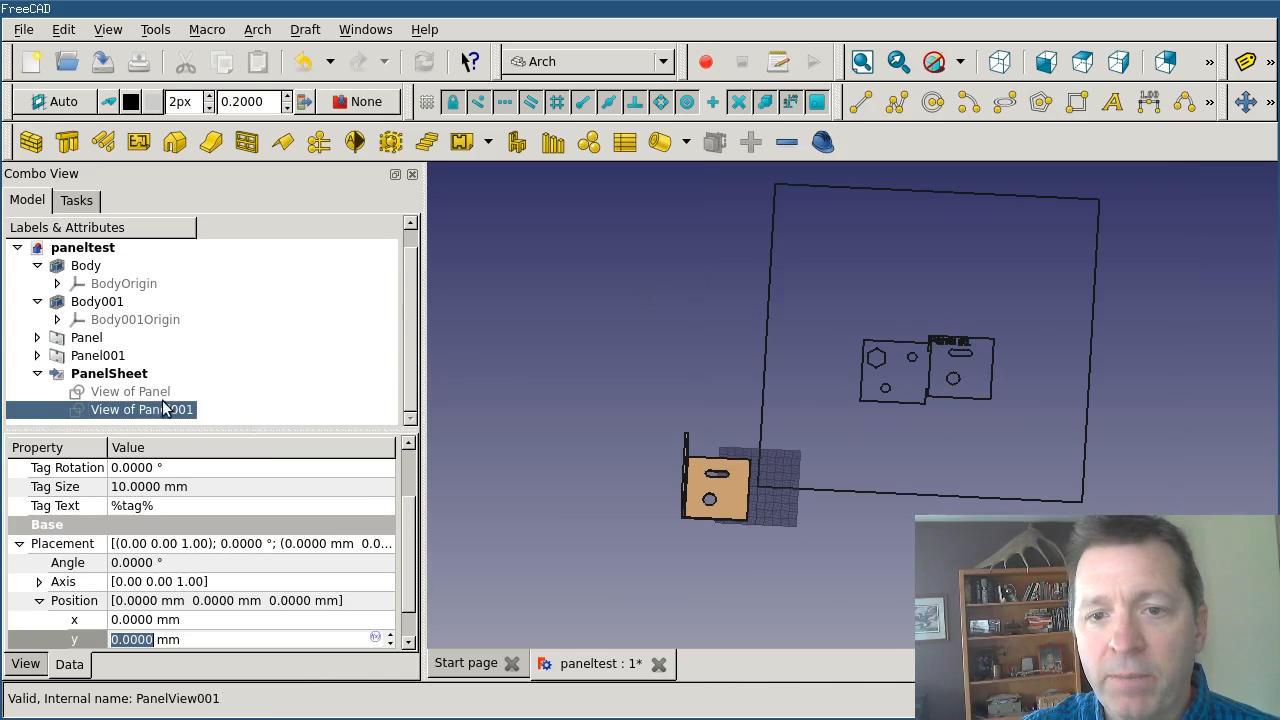
left_click(1114, 61)
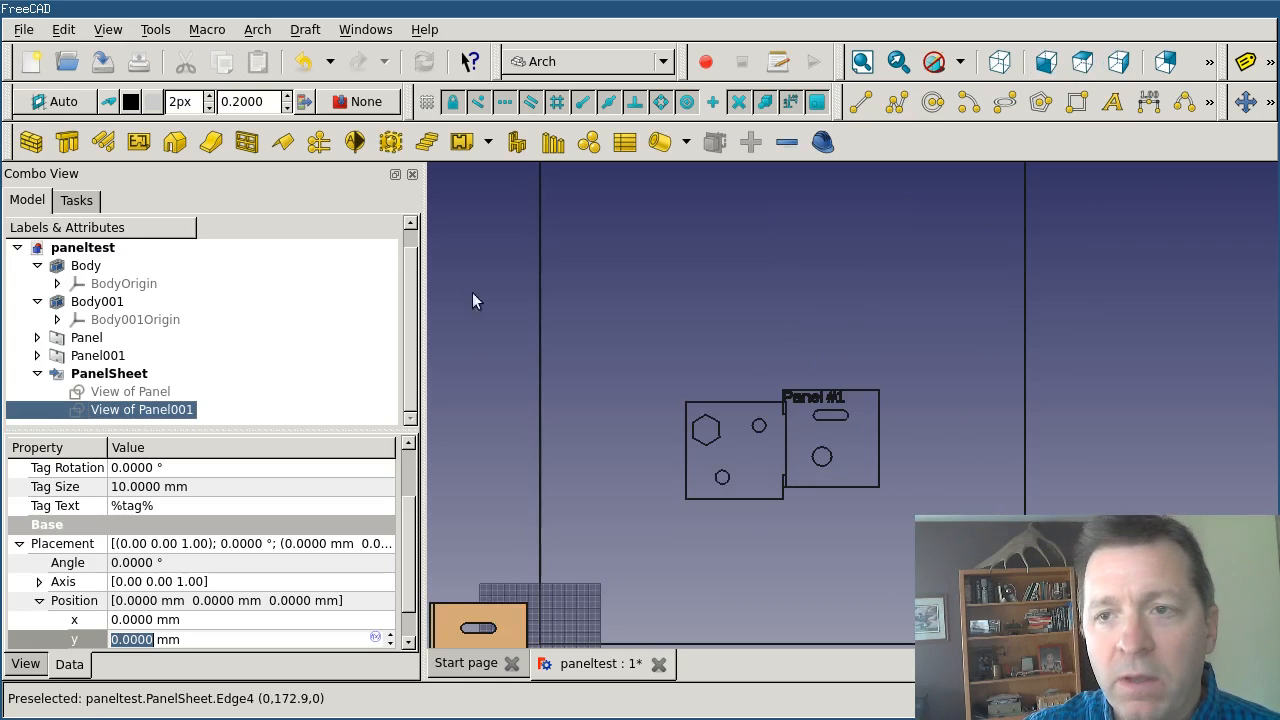
- Move both panel outlines to the sheet's lower edge and the Panel #1 tag beneath
left_click(109, 373)
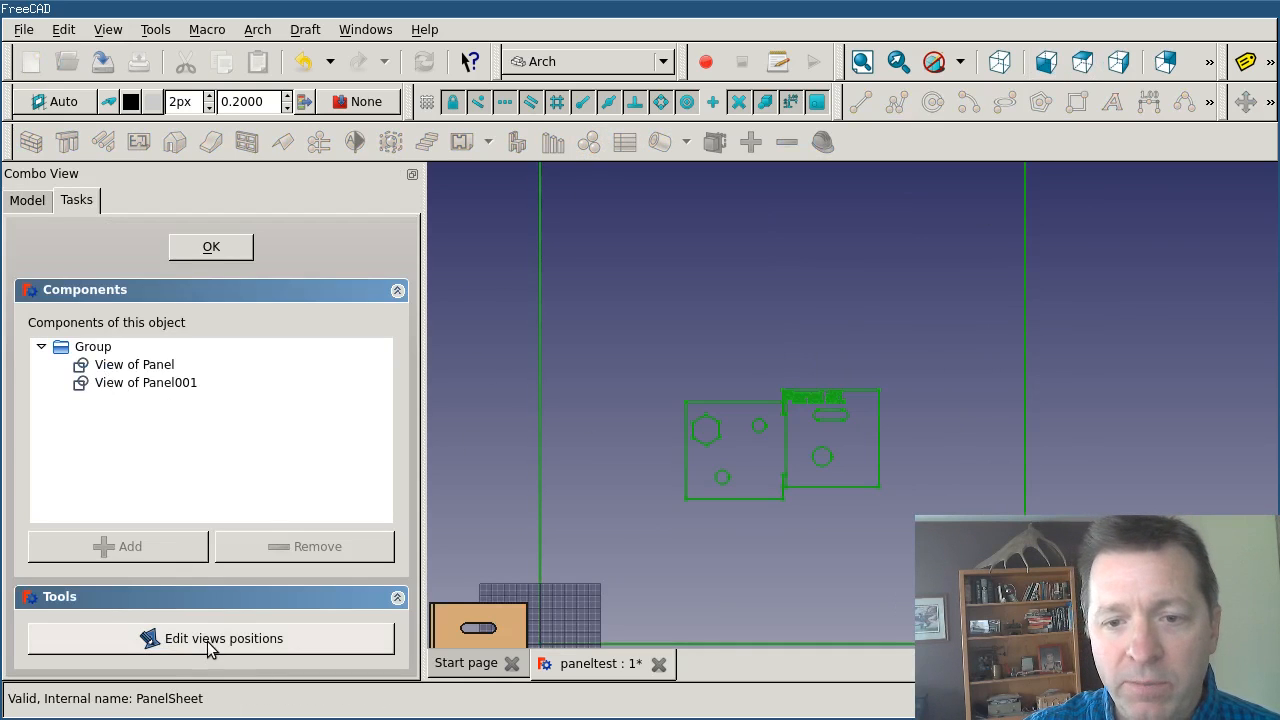
left_click(211, 638)
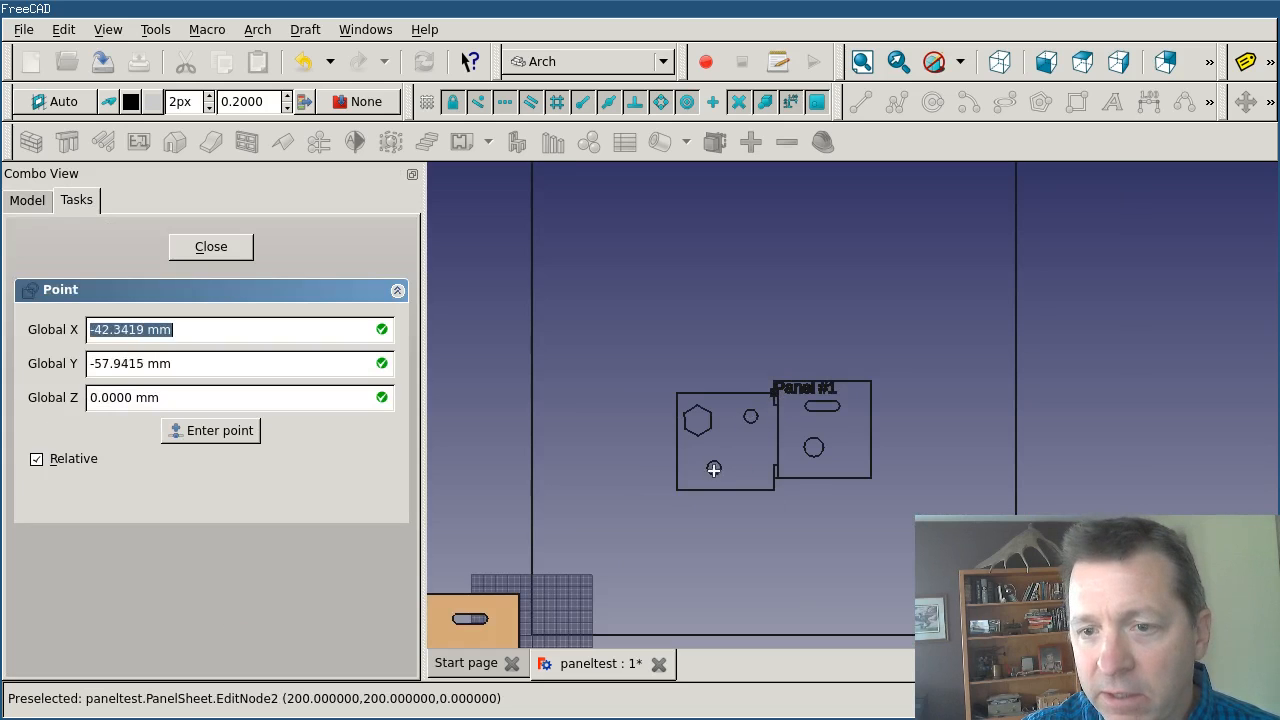
mouse_move(640, 520)
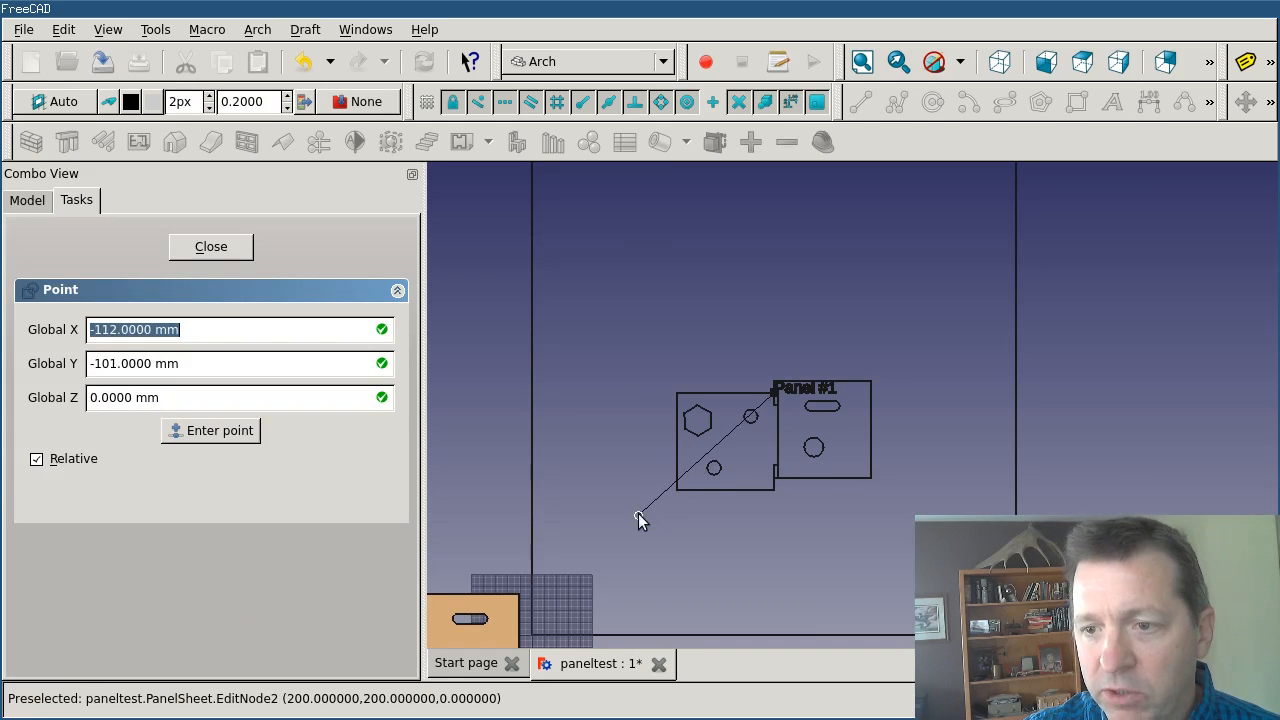
left_click(210, 430)
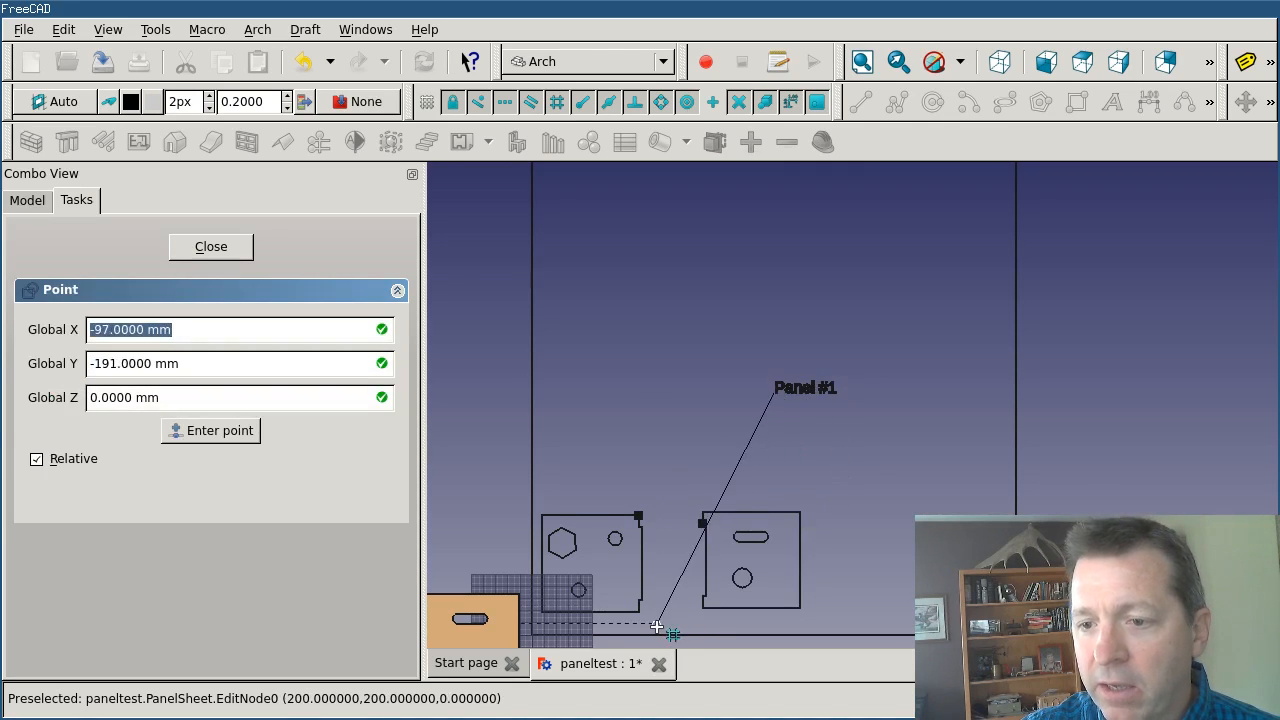
left_click(210, 430)
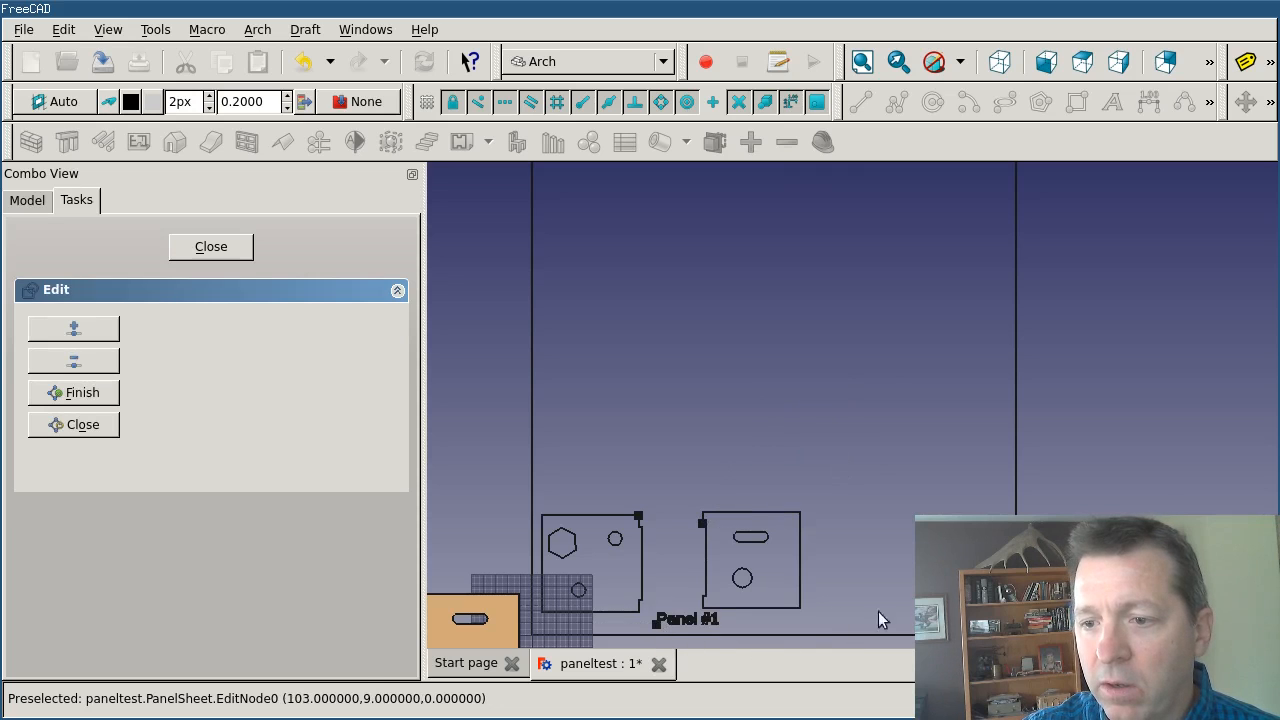
mouse_move(800, 545)
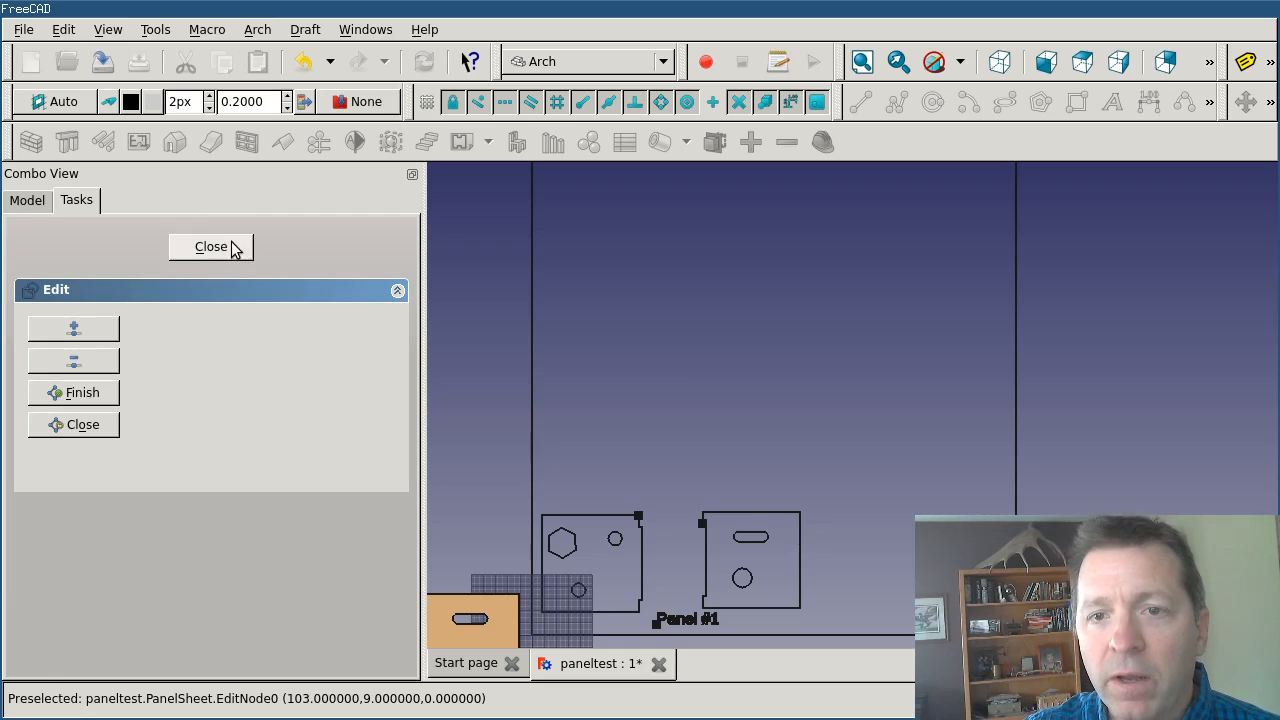
left_click(211, 246)
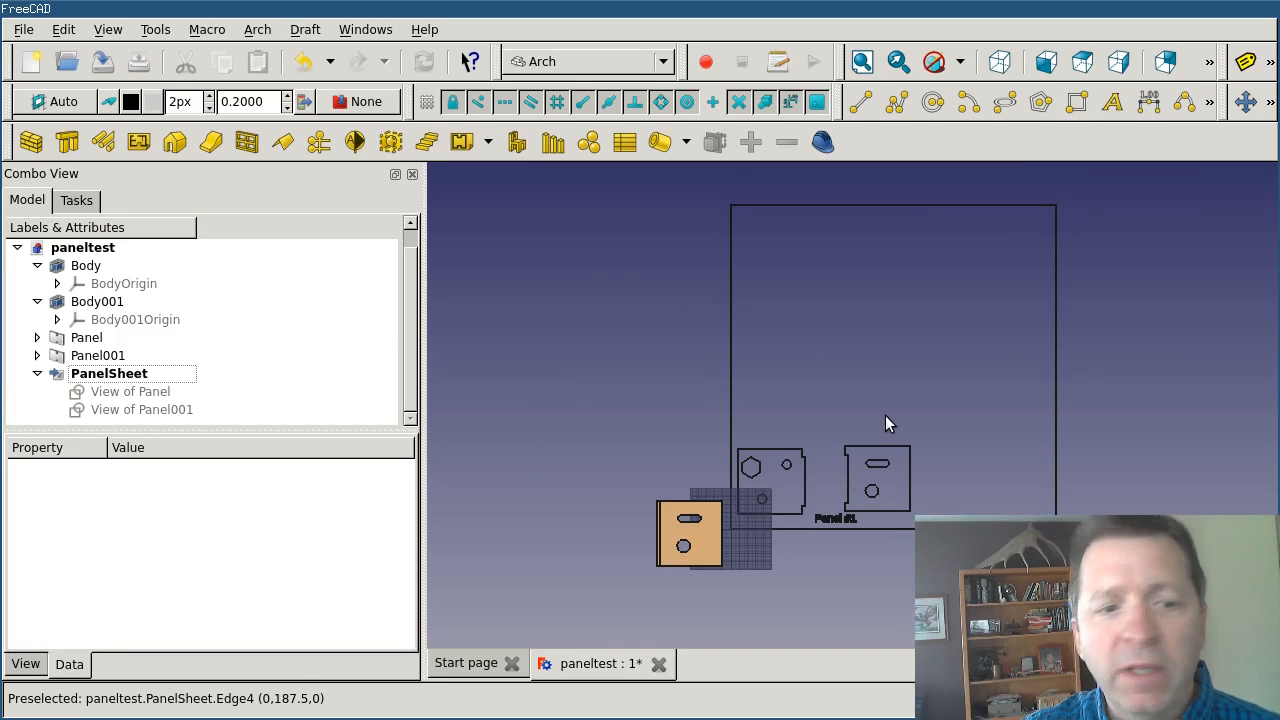
mouse_move(865, 545)
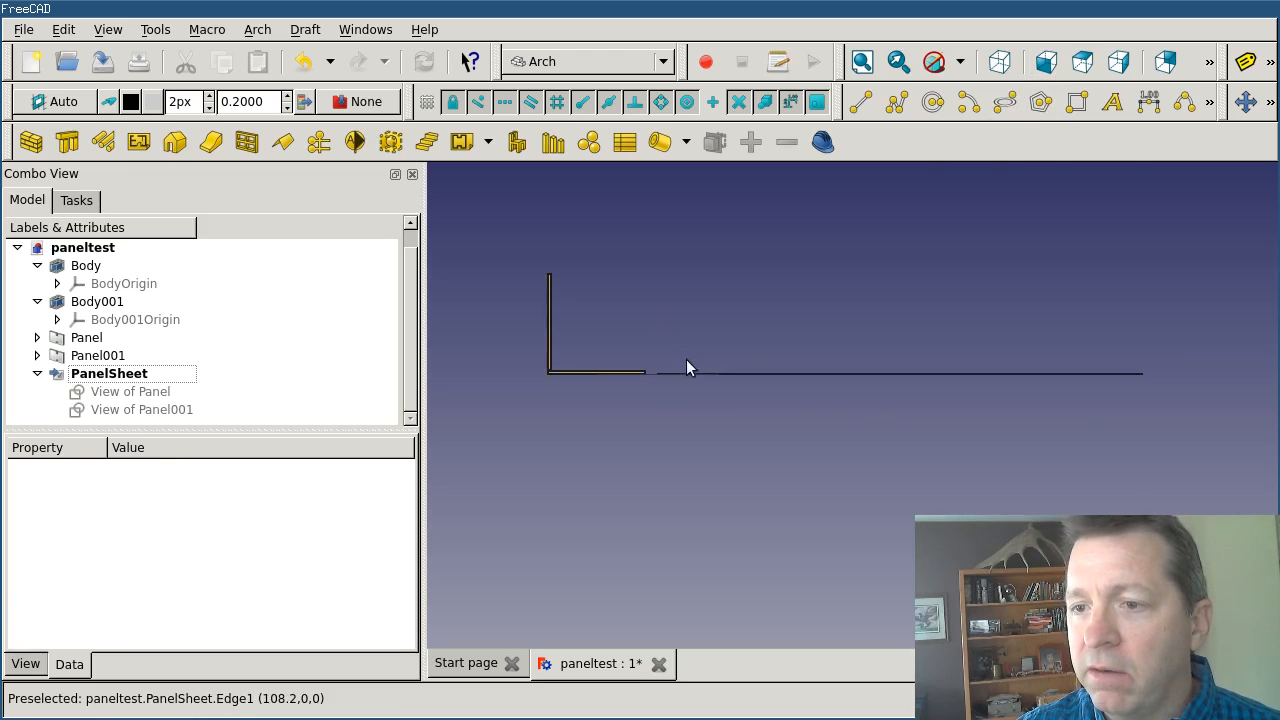
mouse_move(905, 388)
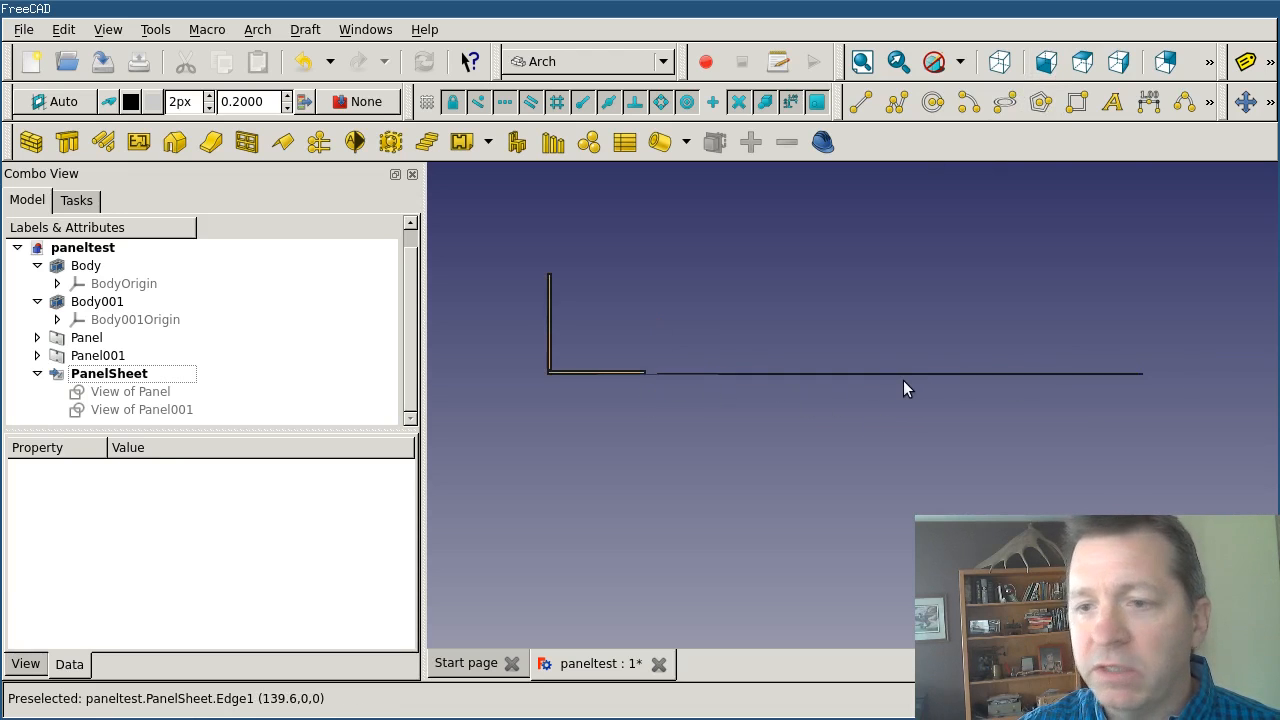
mouse_move(795, 255)
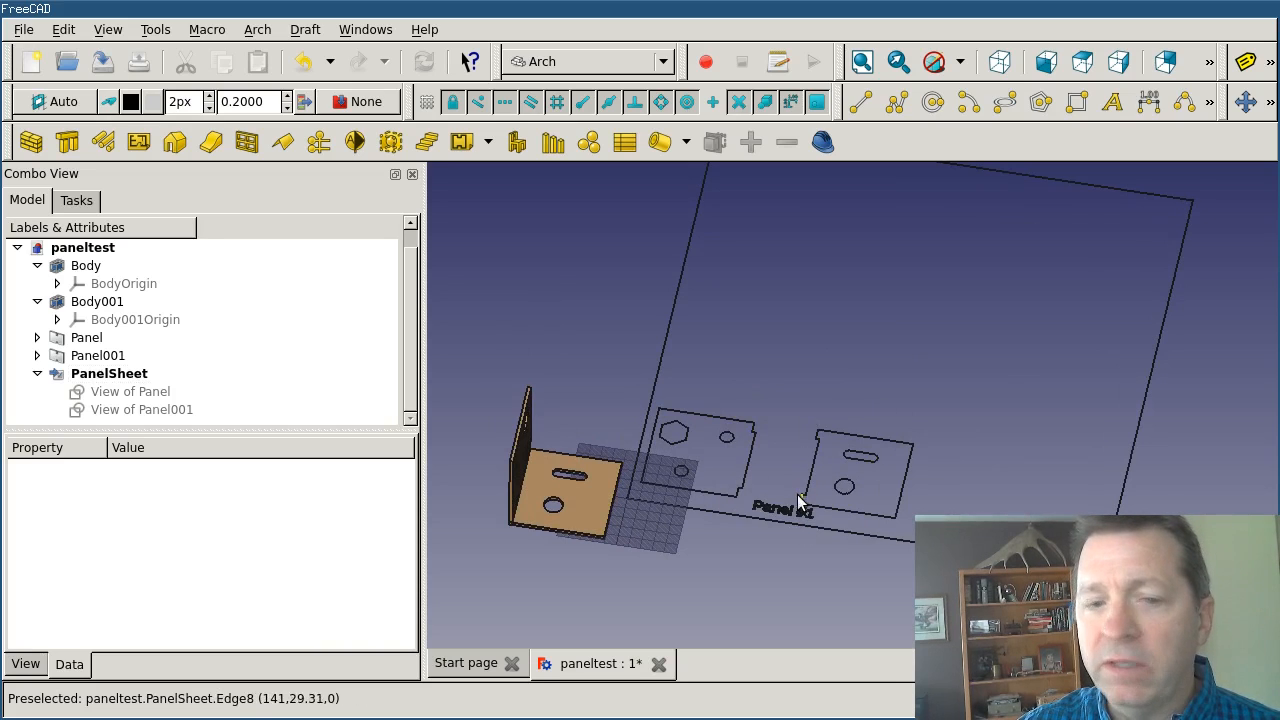
mouse_move(810, 353)
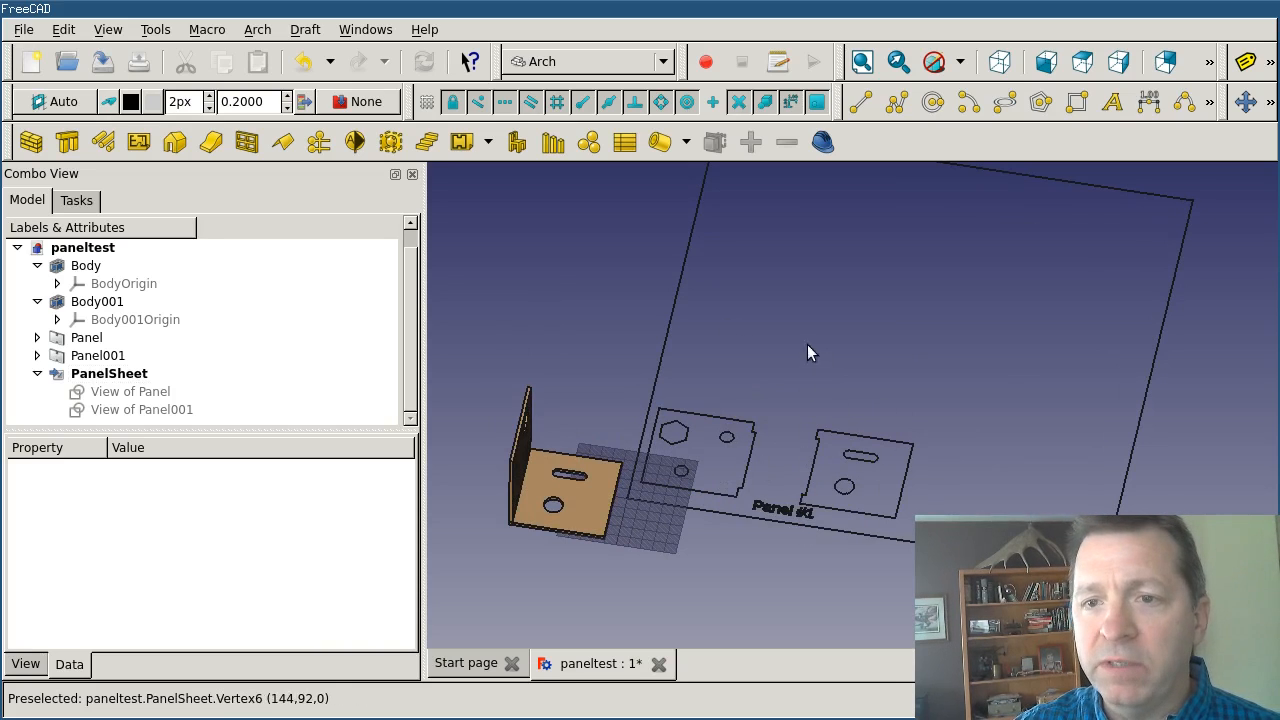
mouse_move(745, 360)
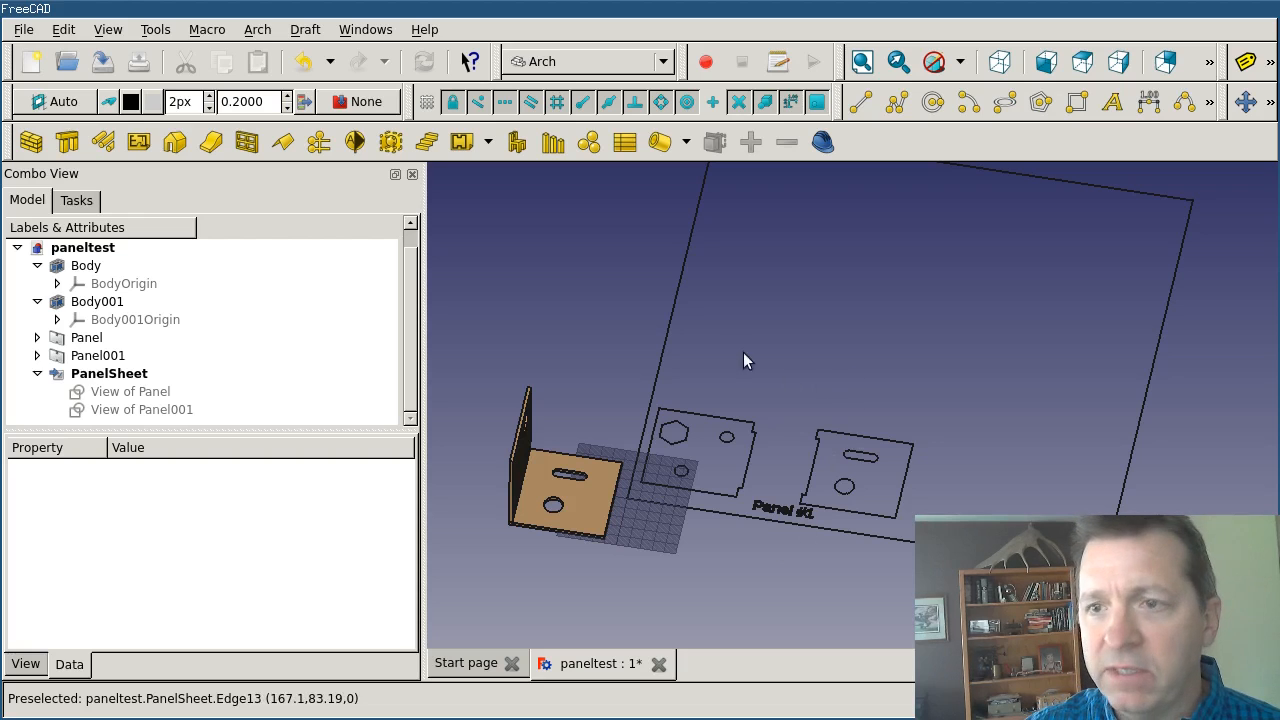
mouse_move(855, 475)
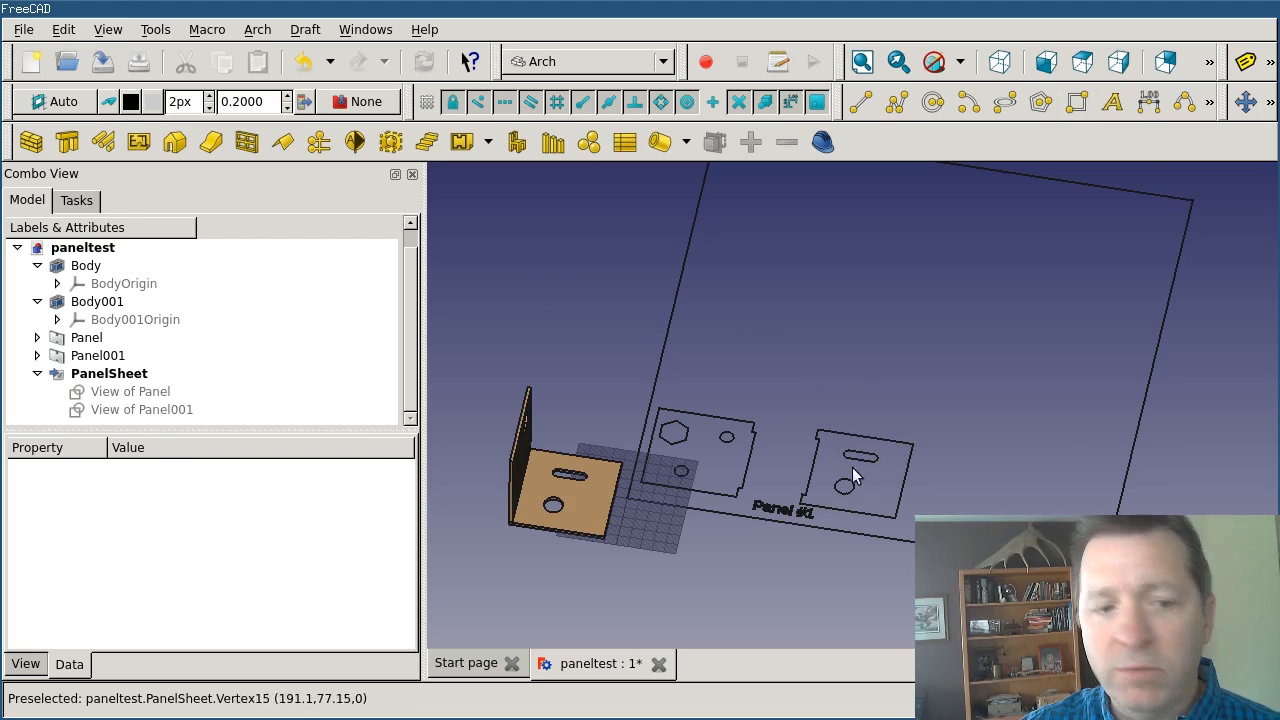
mouse_move(753, 291)
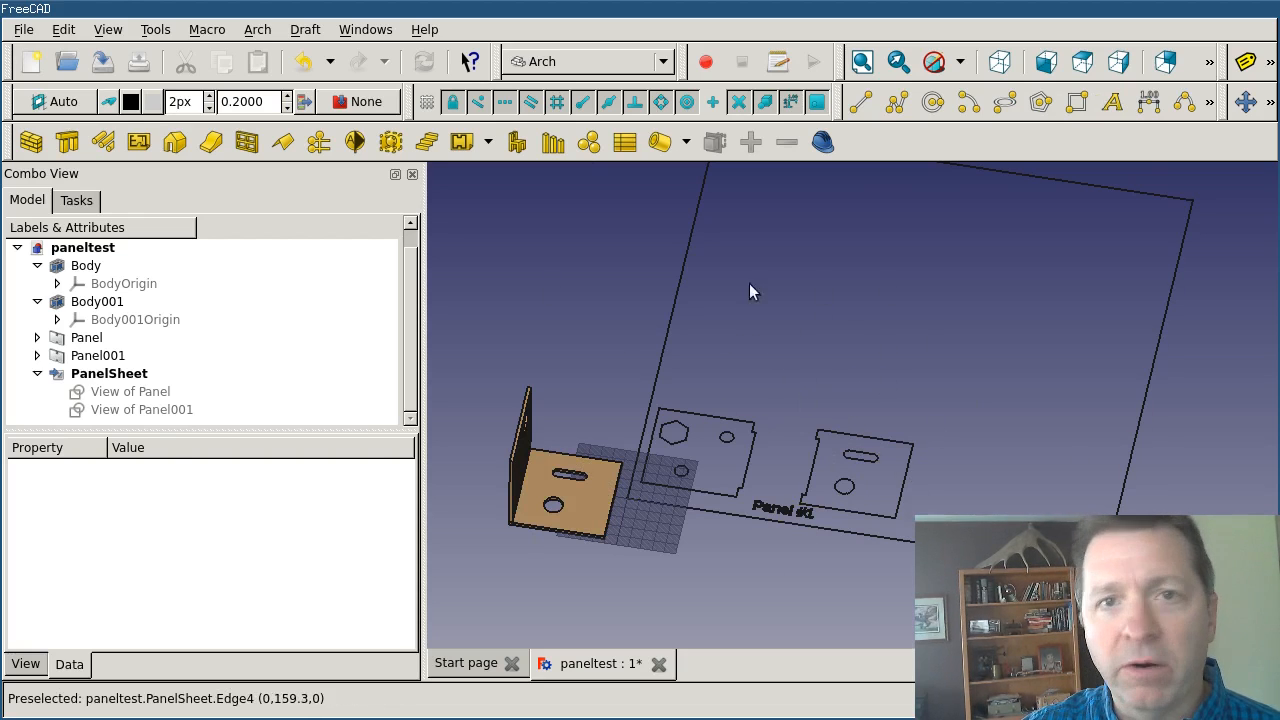
mouse_move(898, 461)
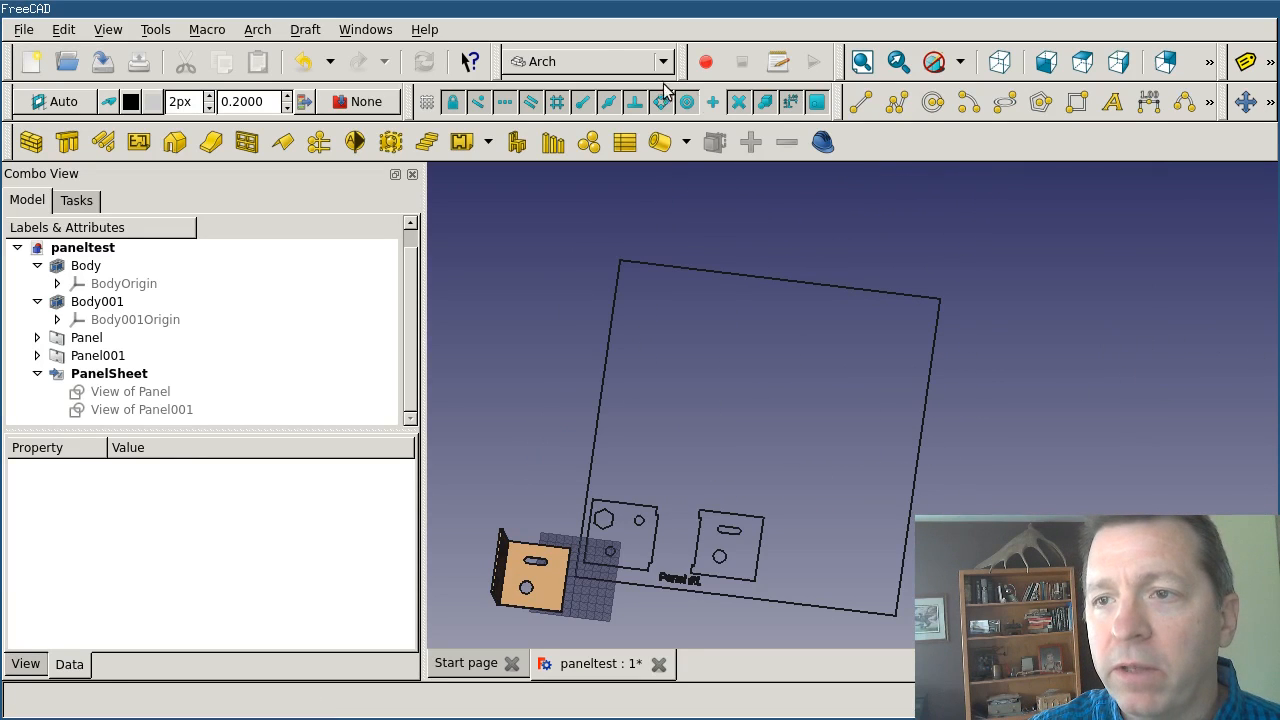
- In the Path workbench, create a Job with Default_Tool for PanelSheet
left_click(660, 61)
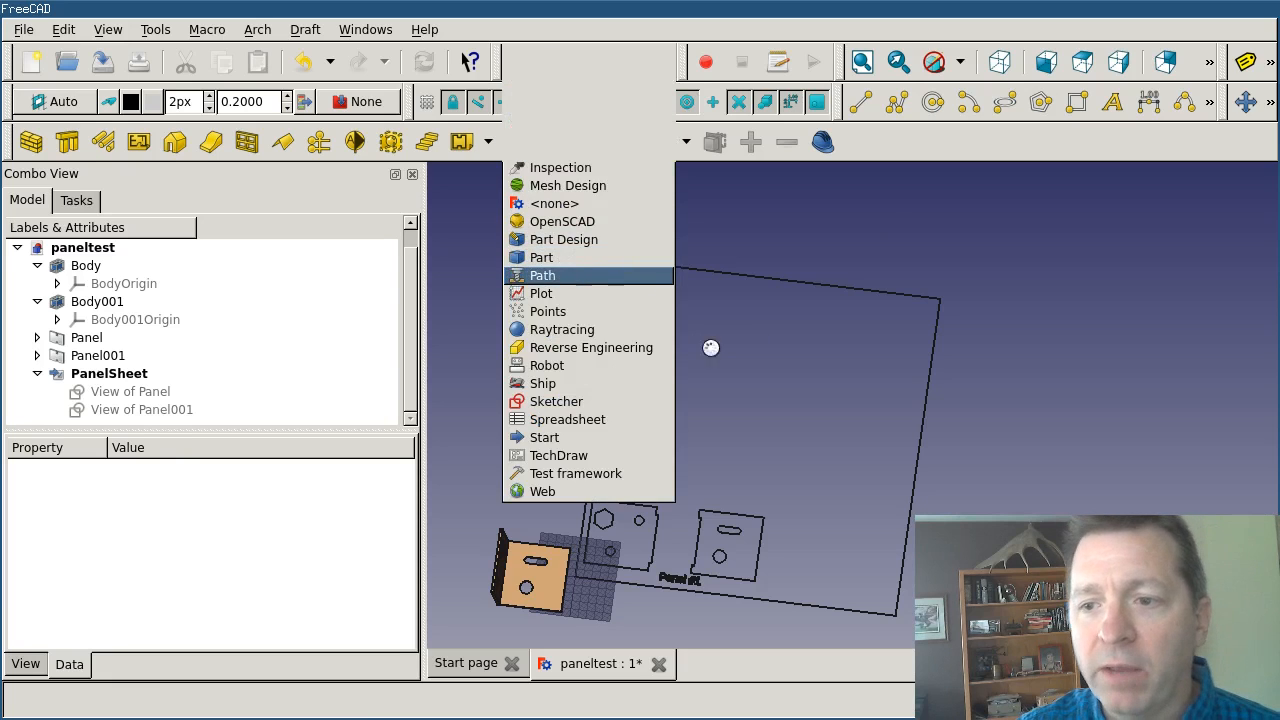
left_click(542, 275)
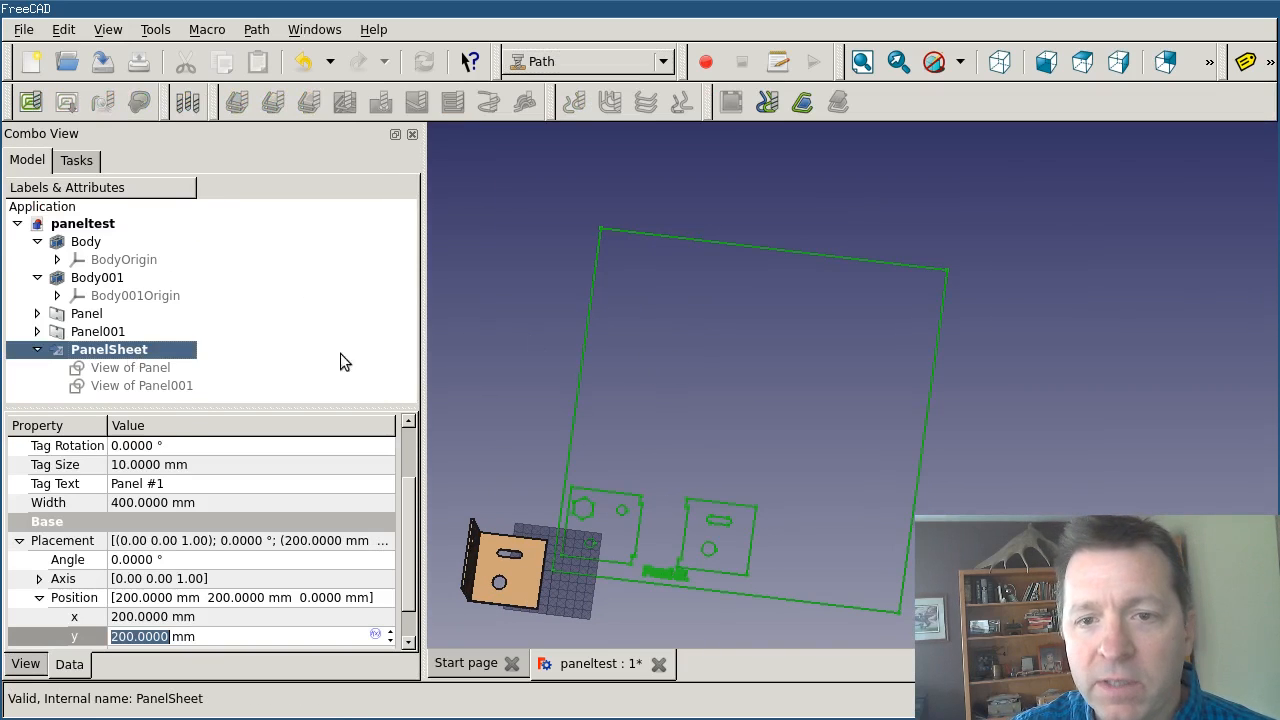
left_click(76, 160)
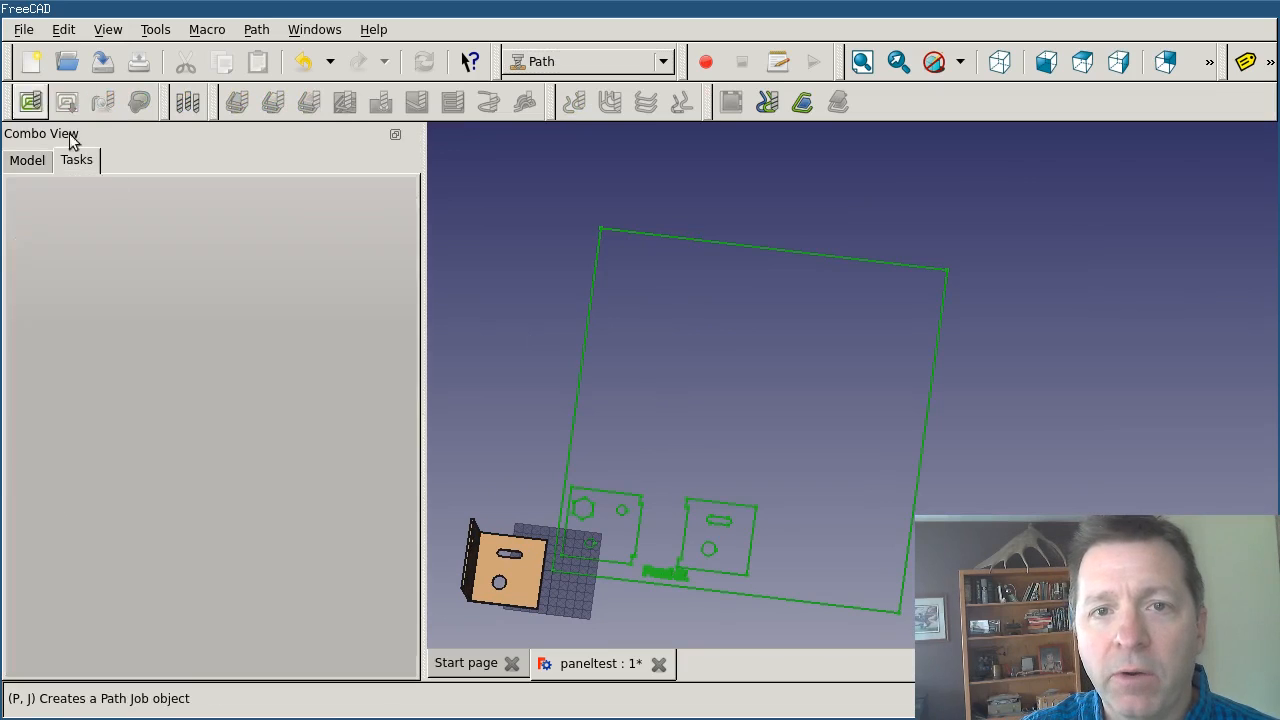
left_click(30, 102)
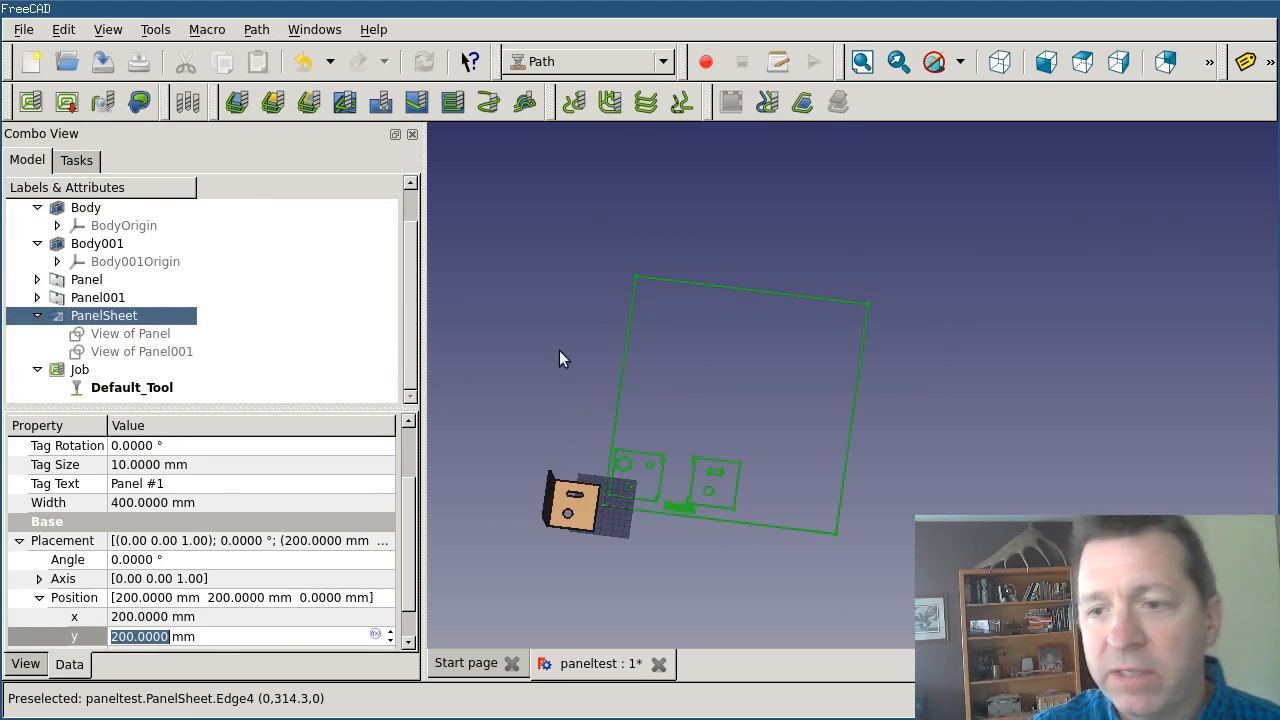
left_click(131, 387)
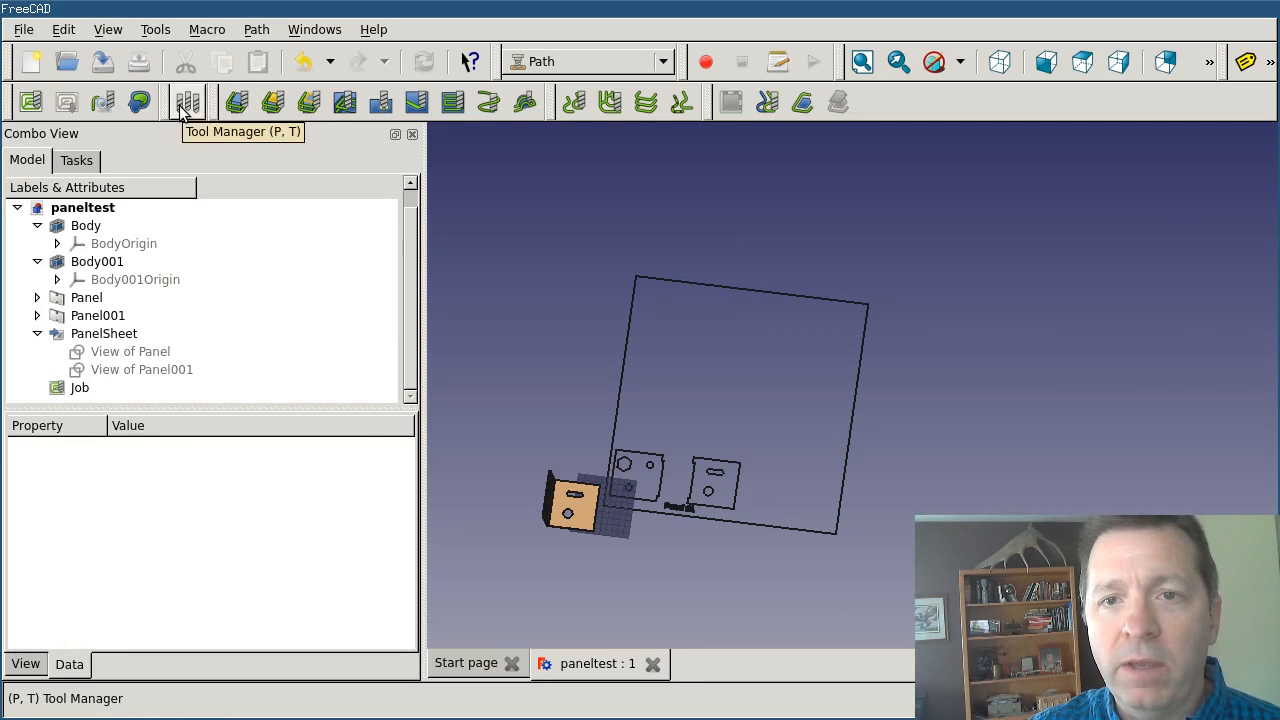
- In the Tool Manager, mark tool 7 Engraver and tool 8 5 mm 2 flute downcut
left_click(188, 102)
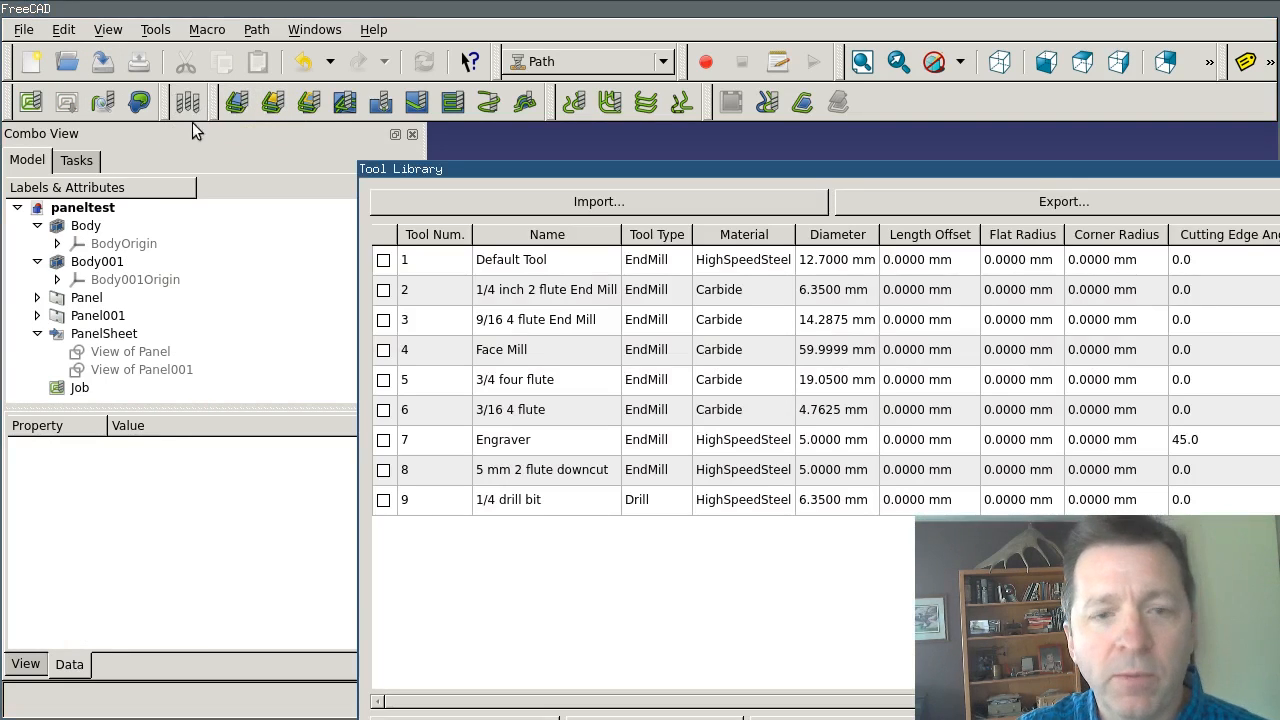
mouse_move(195, 105)
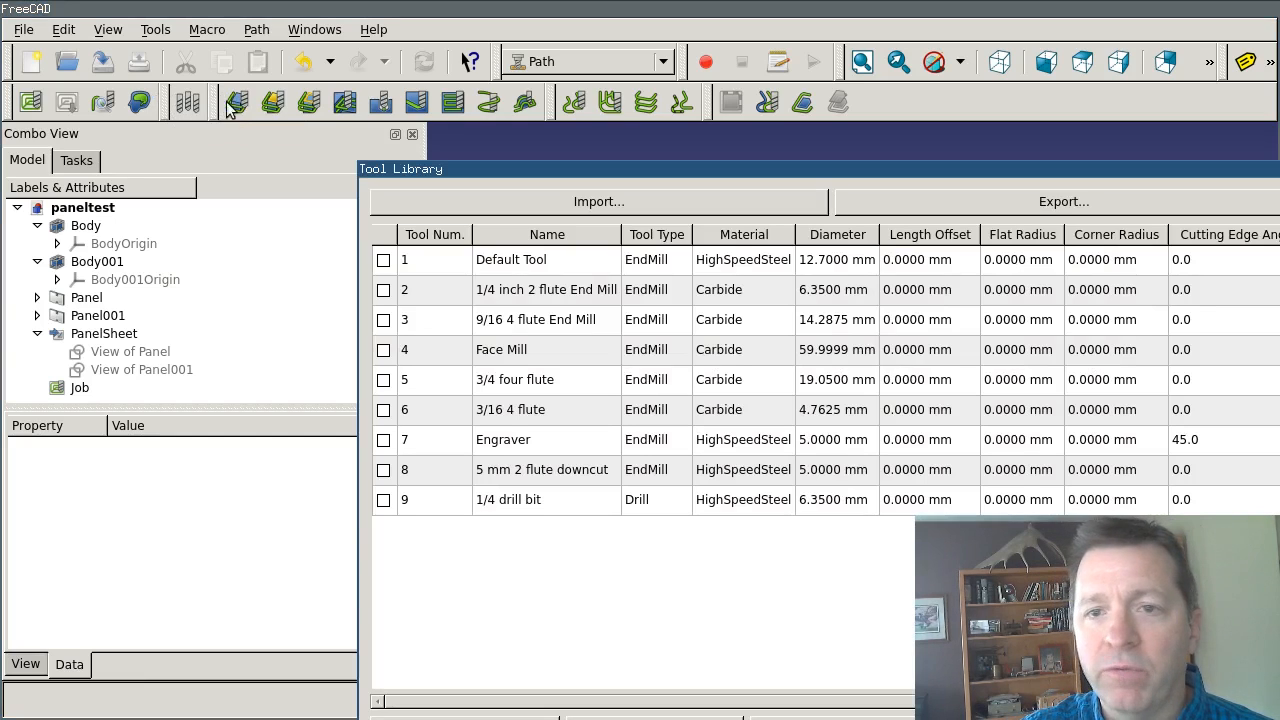
mouse_move(200, 188)
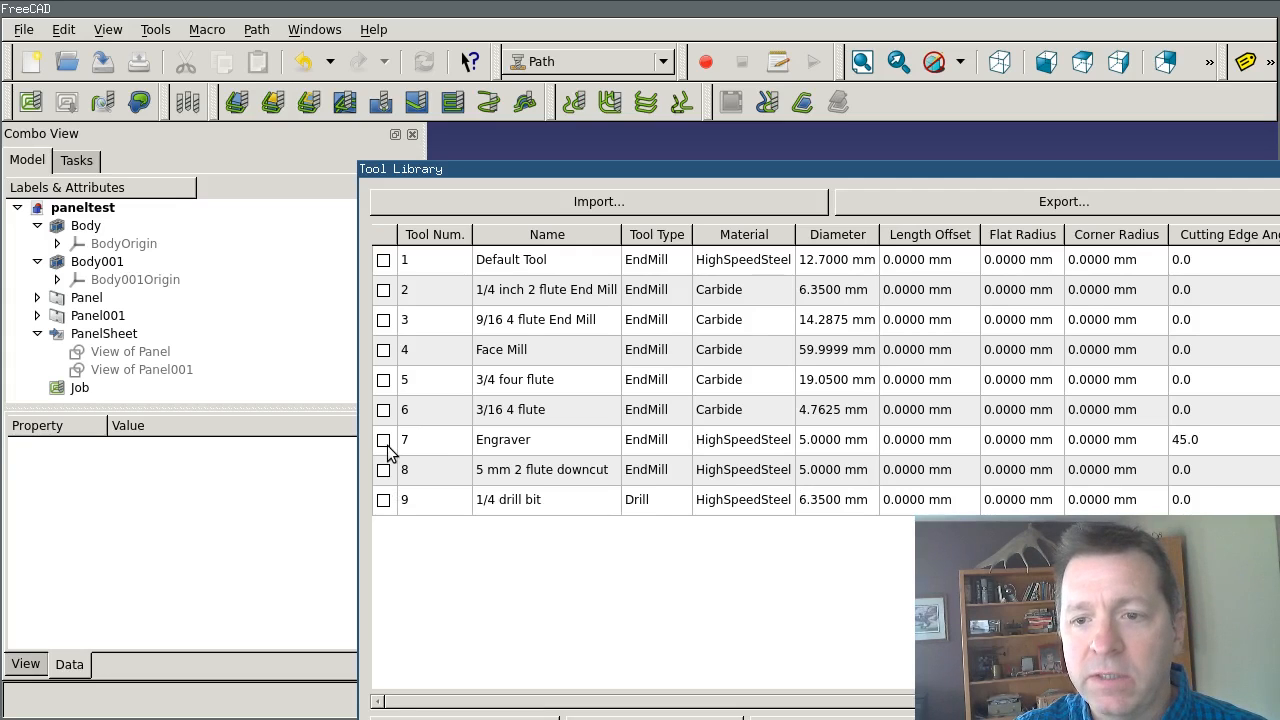
left_click(384, 439)
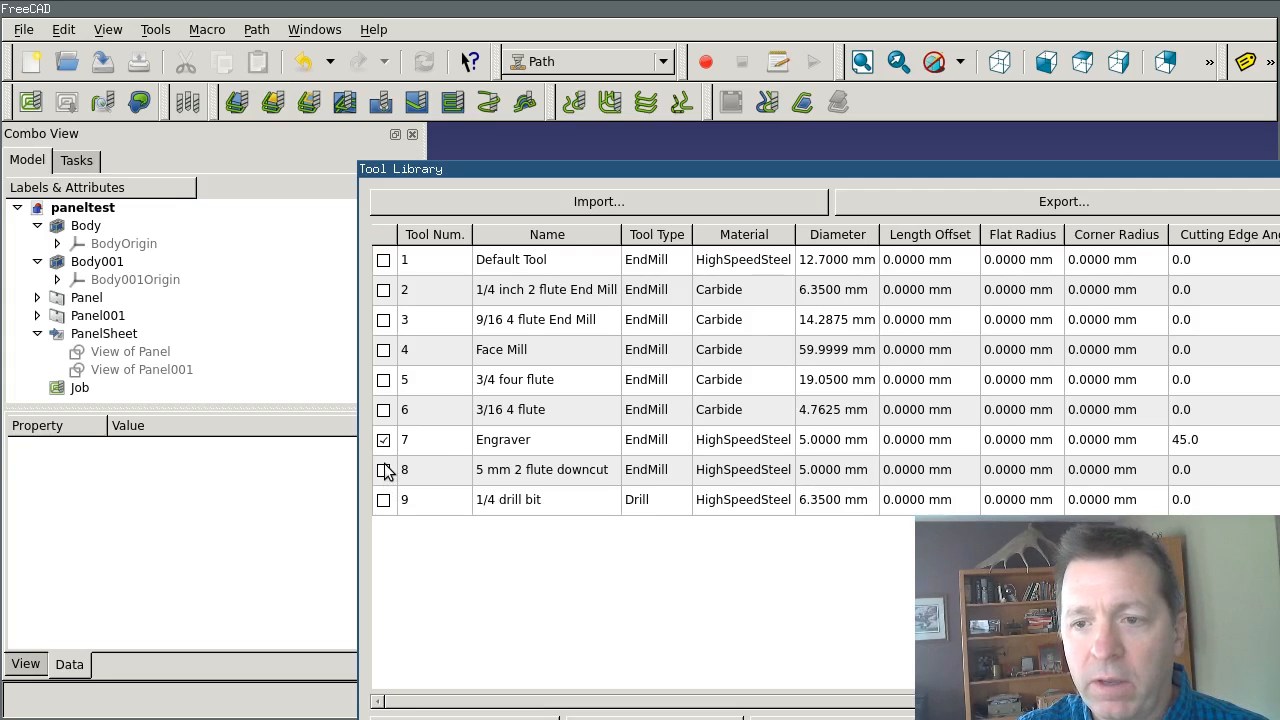
left_click(384, 469)
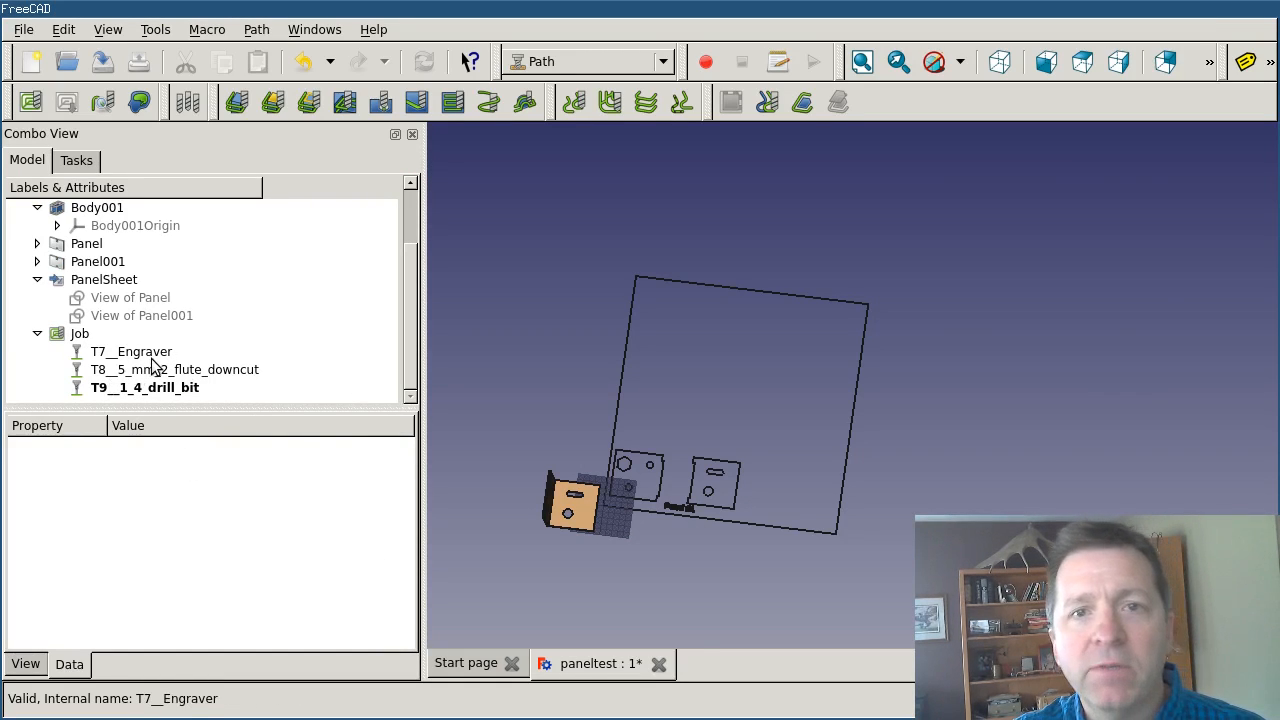
mouse_move(170, 355)
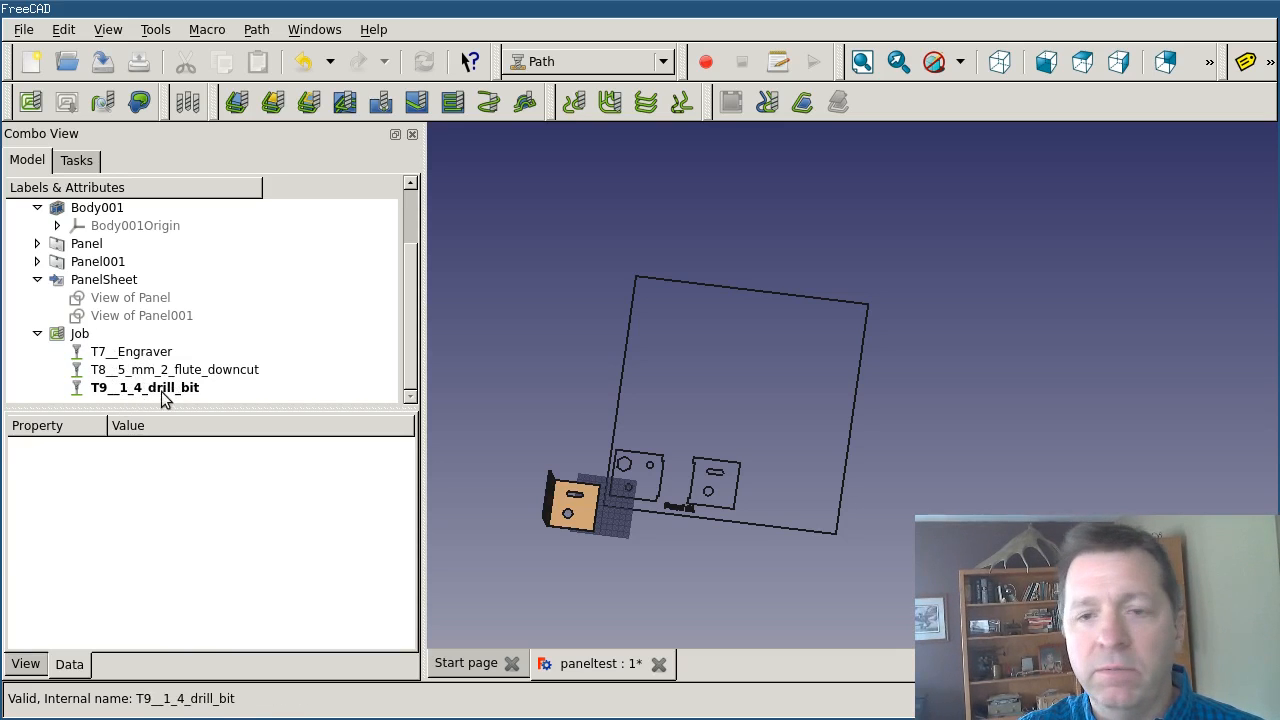
- Open the T9__1_4_drill_bit tool controller settings to review them, then close
left_click(144, 387)
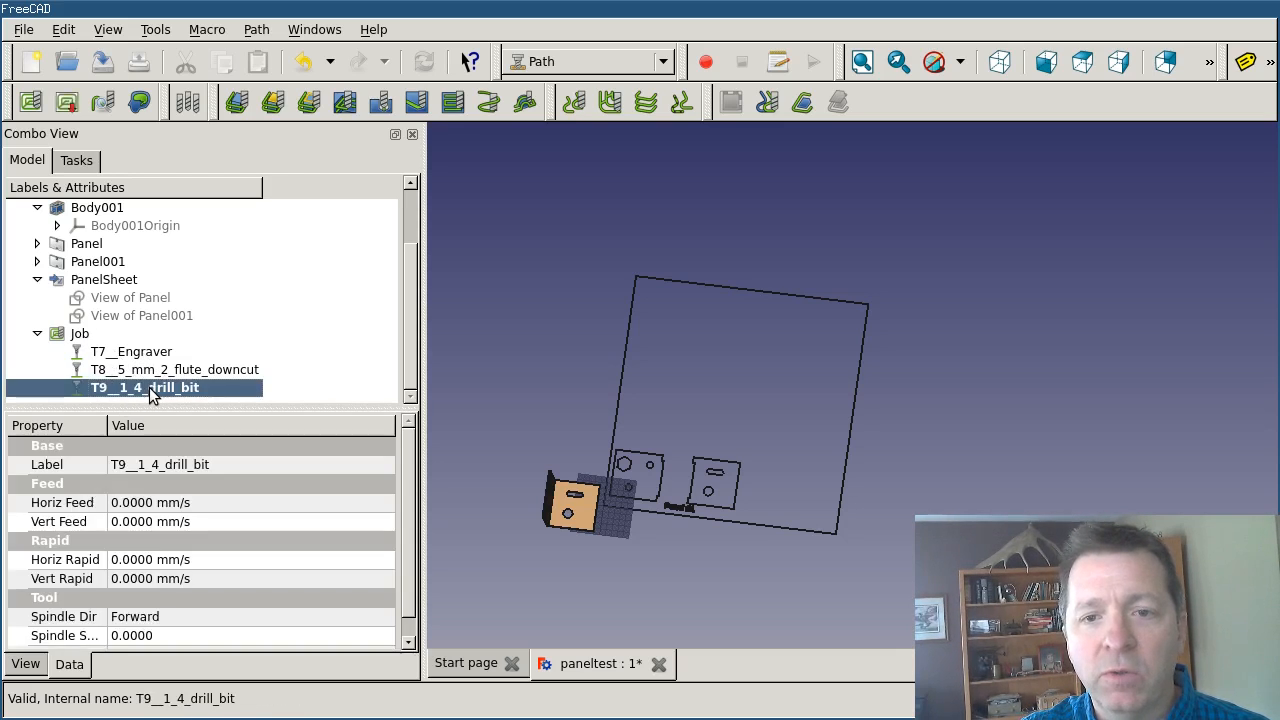
double_click(145, 387)
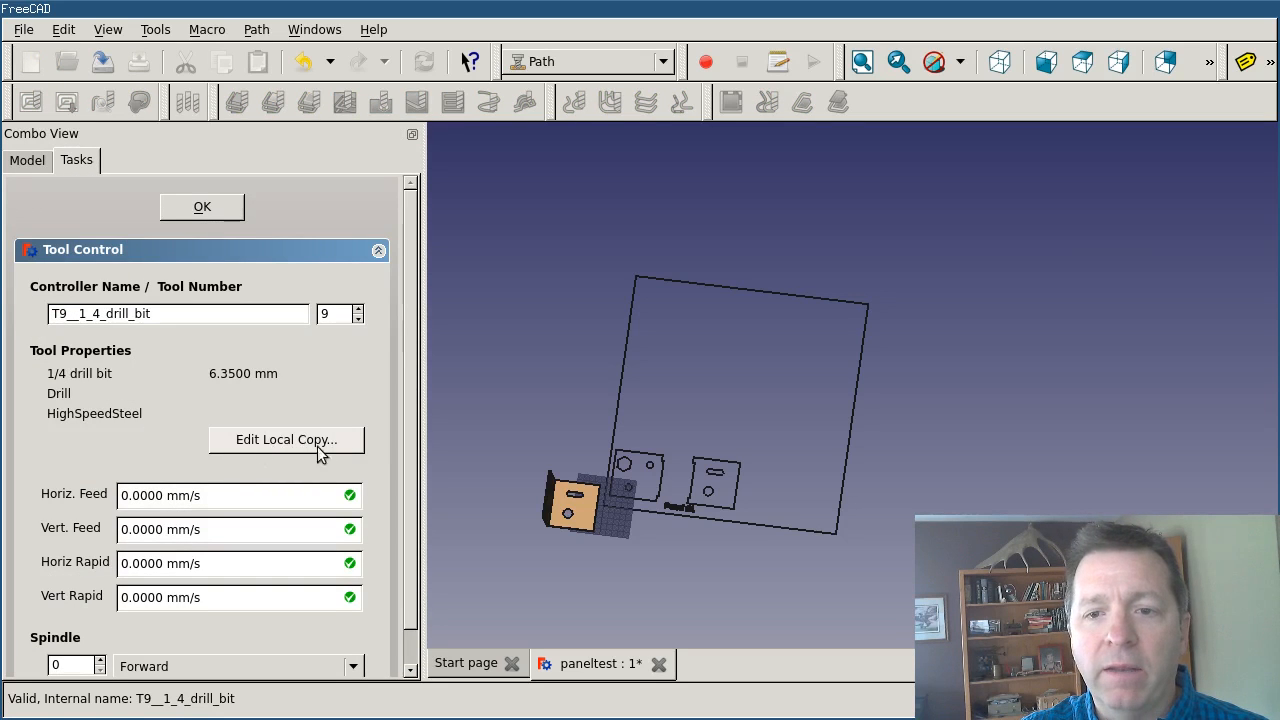
left_click(201, 206)
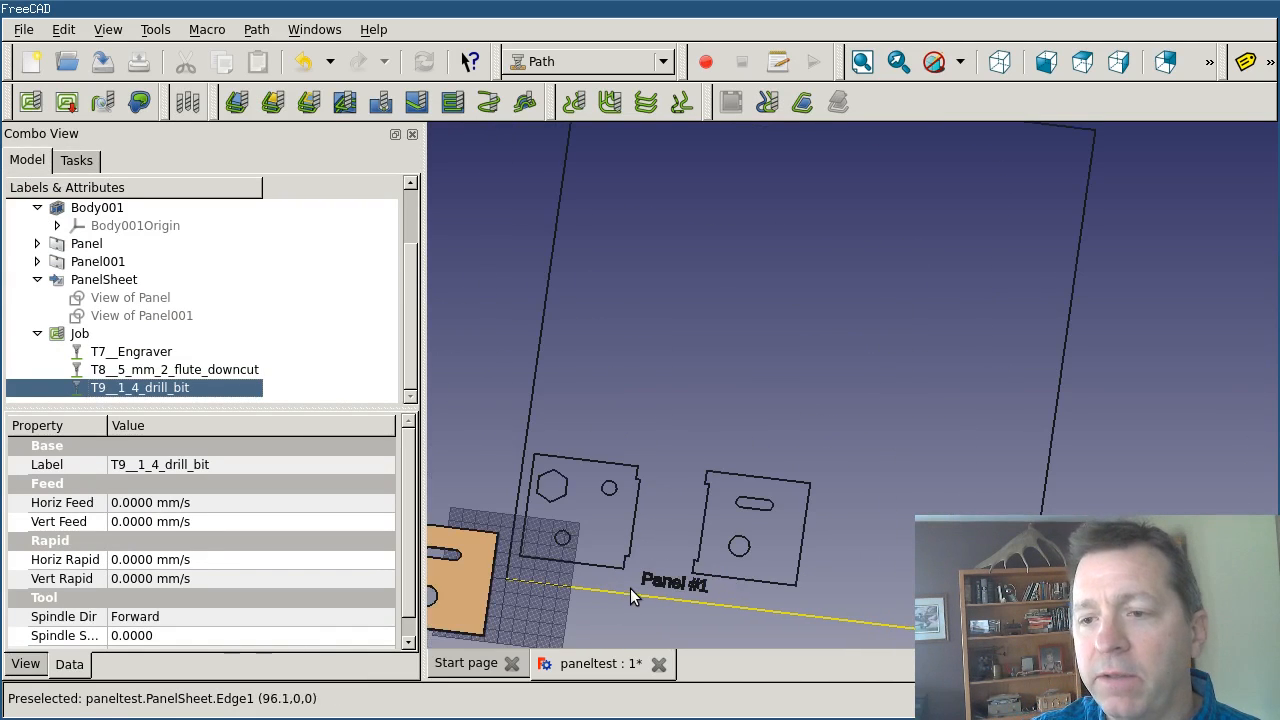
mouse_move(610, 497)
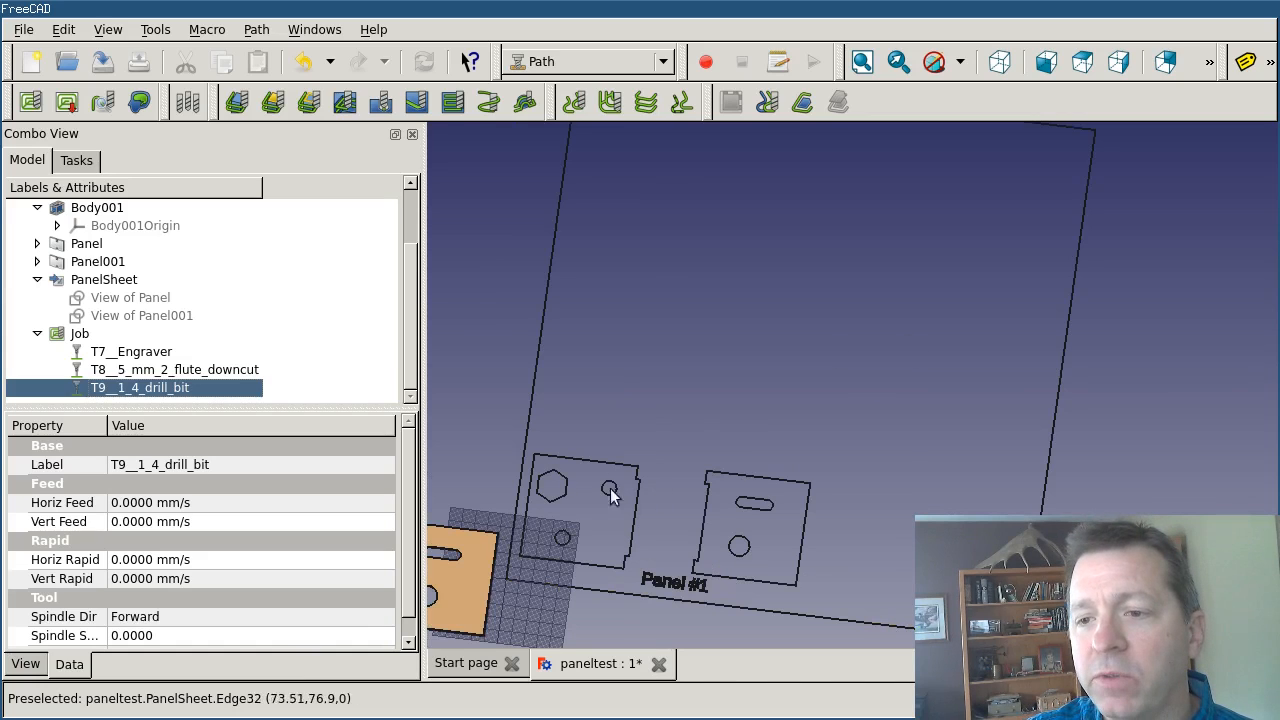
mouse_move(570, 513)
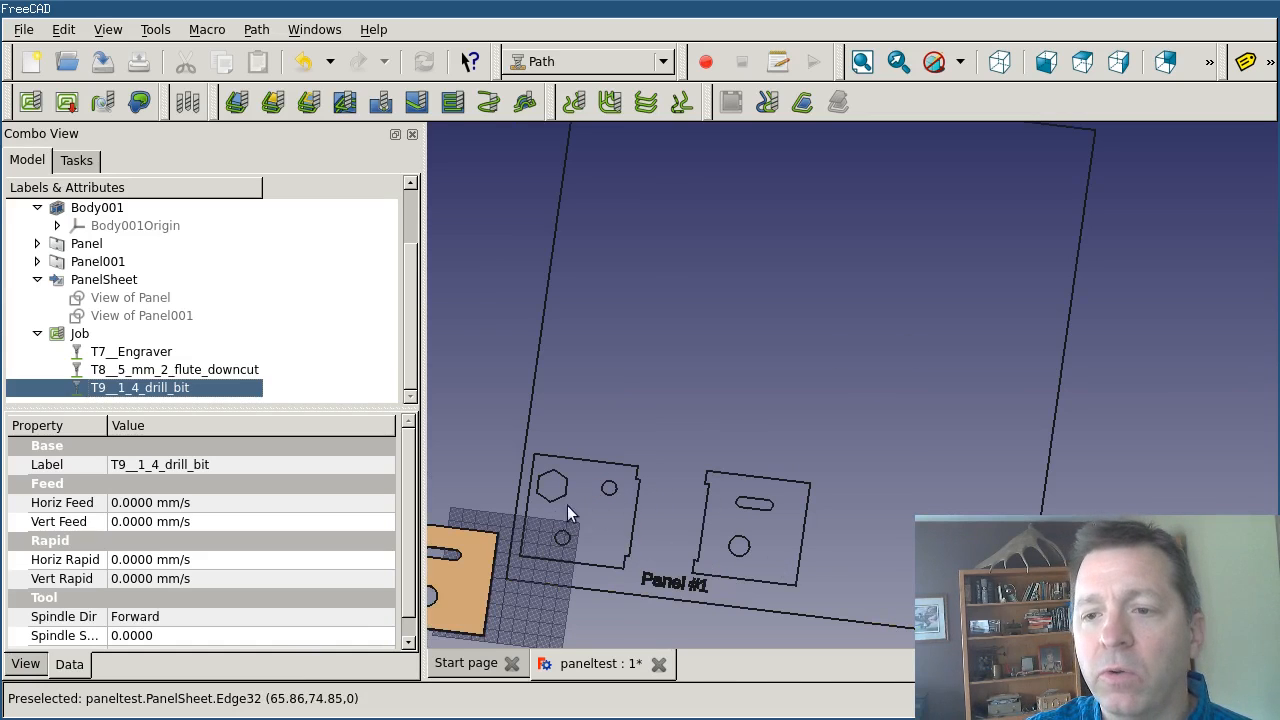
mouse_move(752, 515)
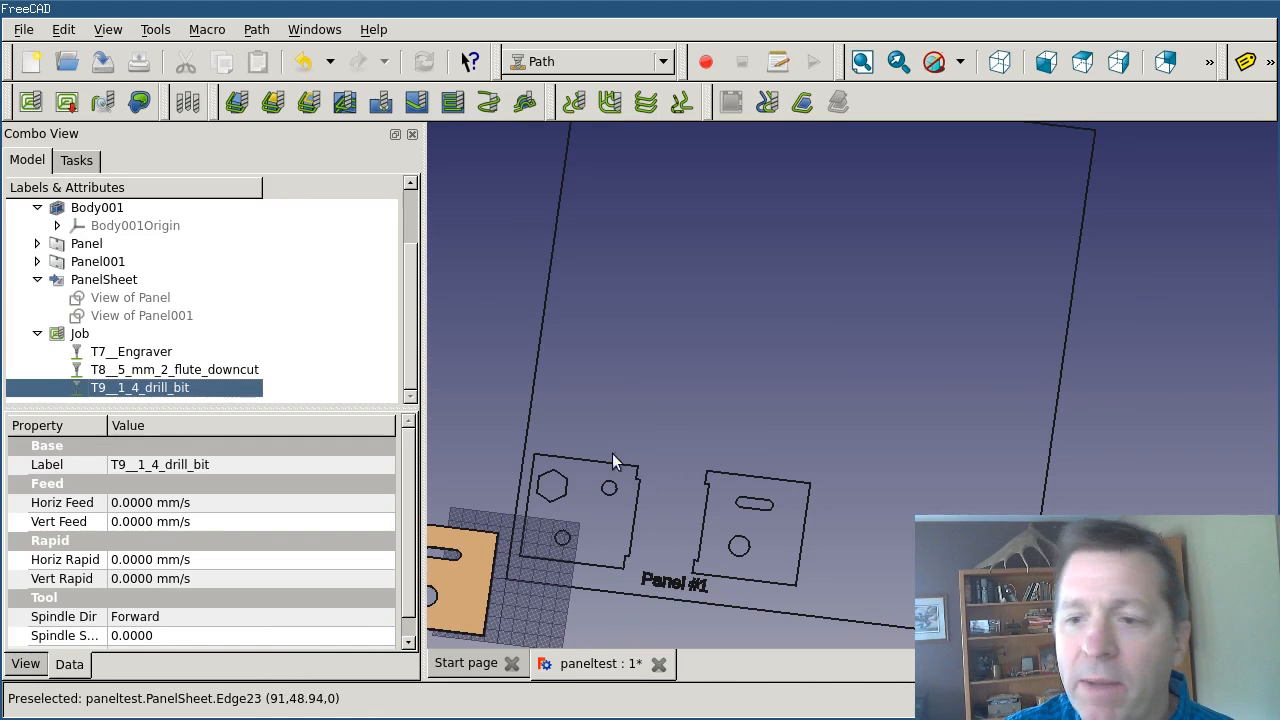
mouse_move(560, 405)
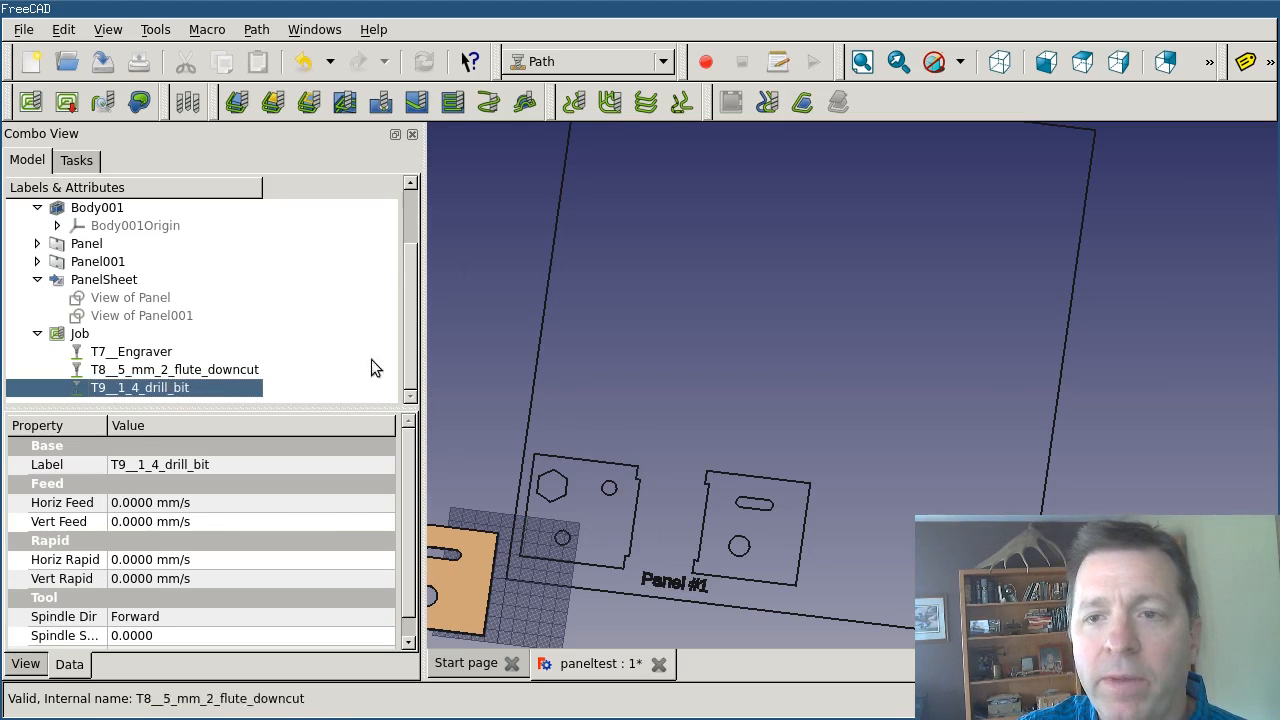
mouse_move(380, 102)
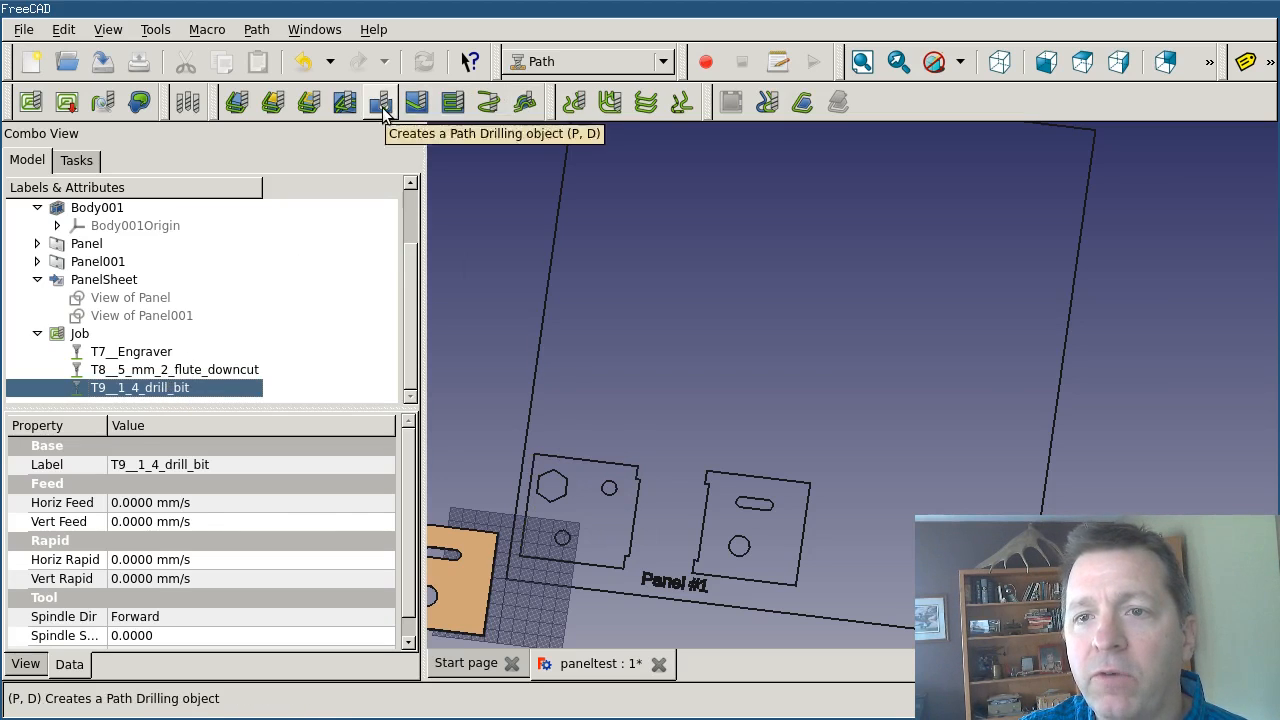
- Create and confirm a Drilling operation covering the round holes in both panels
left_click(379, 101)
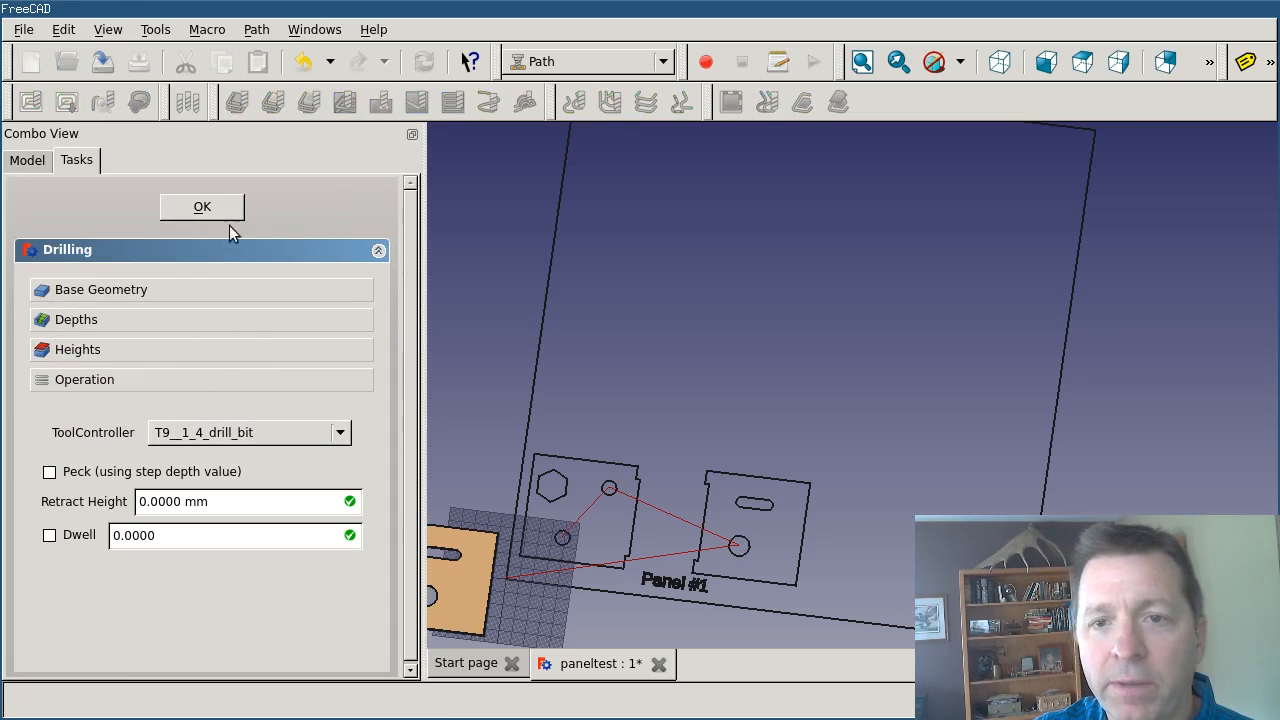
mouse_move(127, 318)
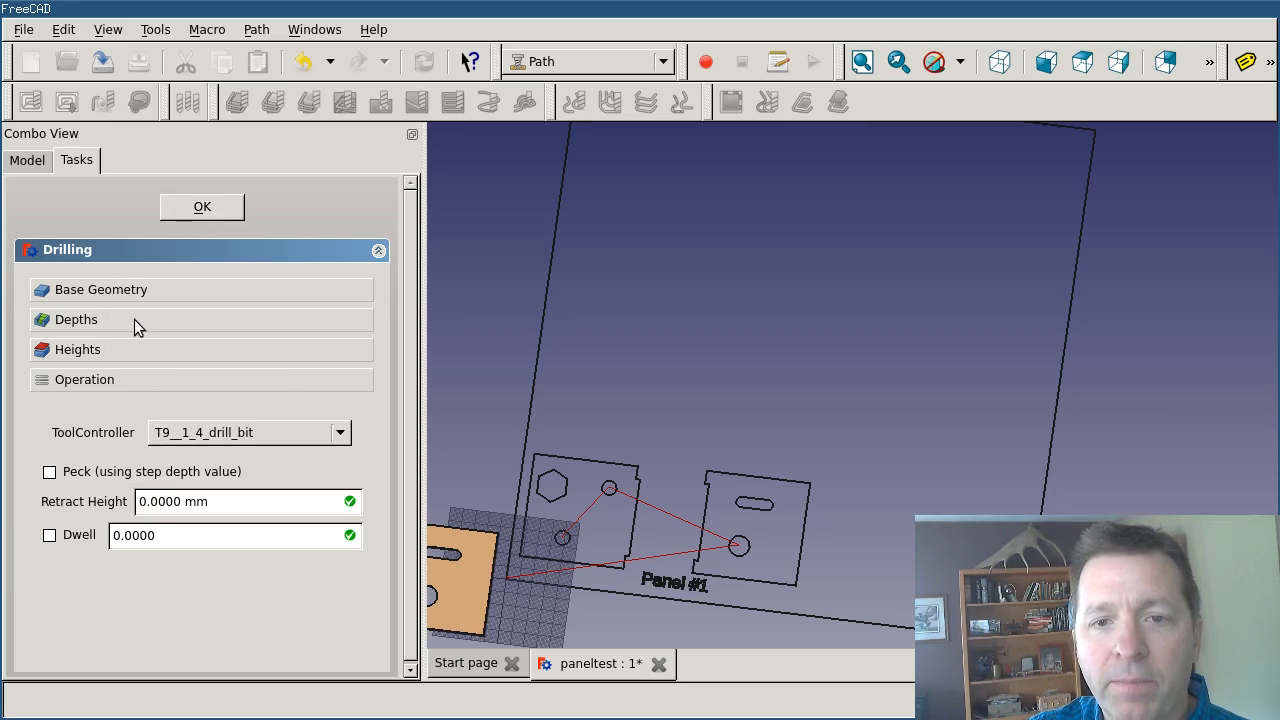
left_click(78, 349)
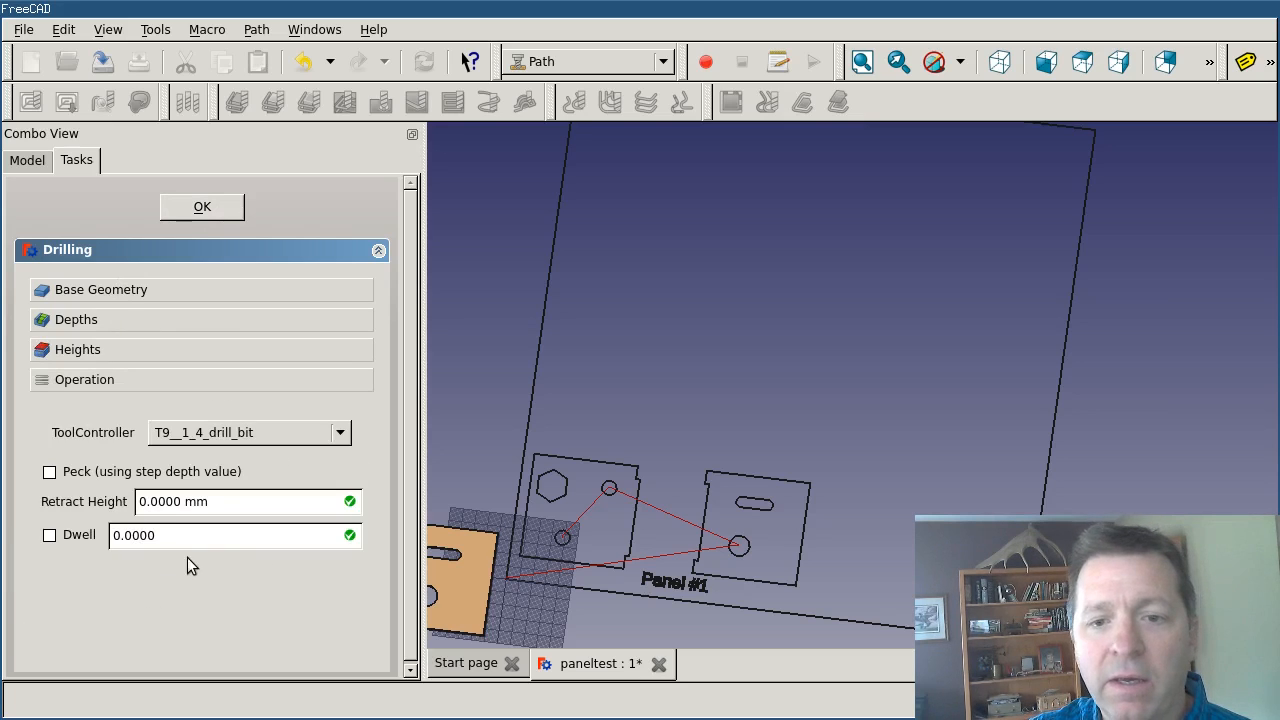
mouse_move(175, 363)
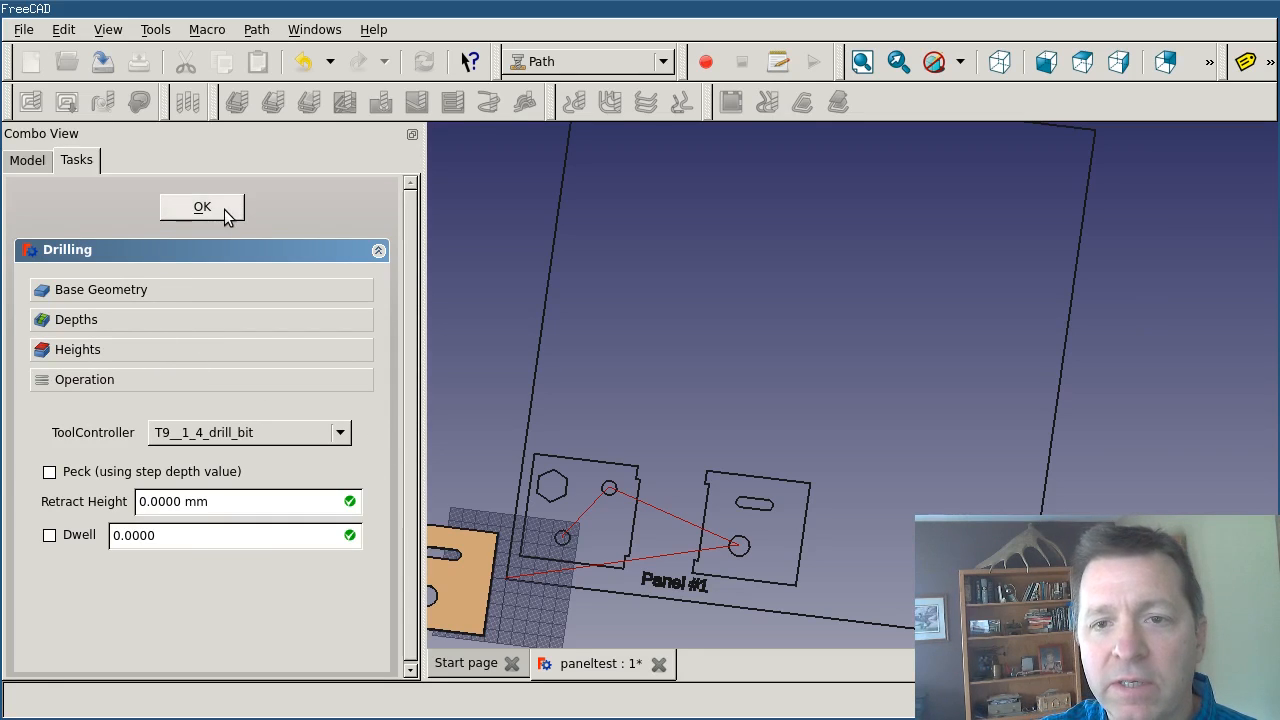
left_click(201, 206)
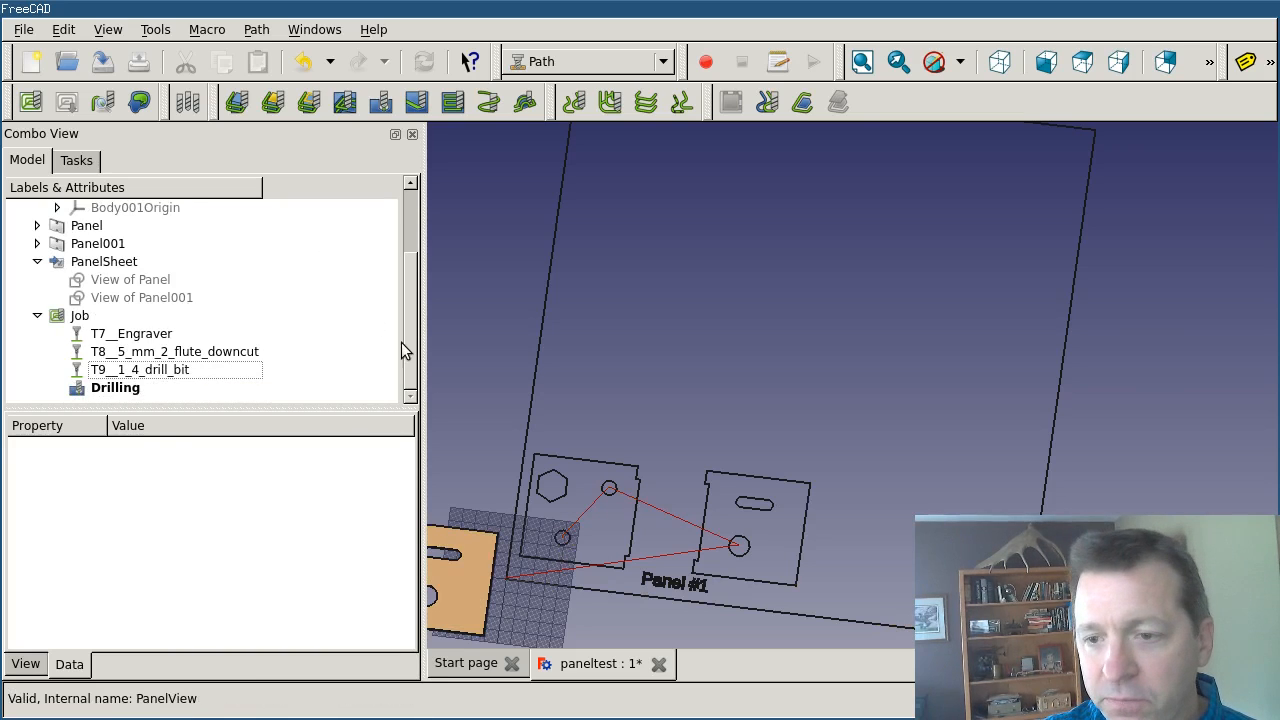
mouse_move(560, 463)
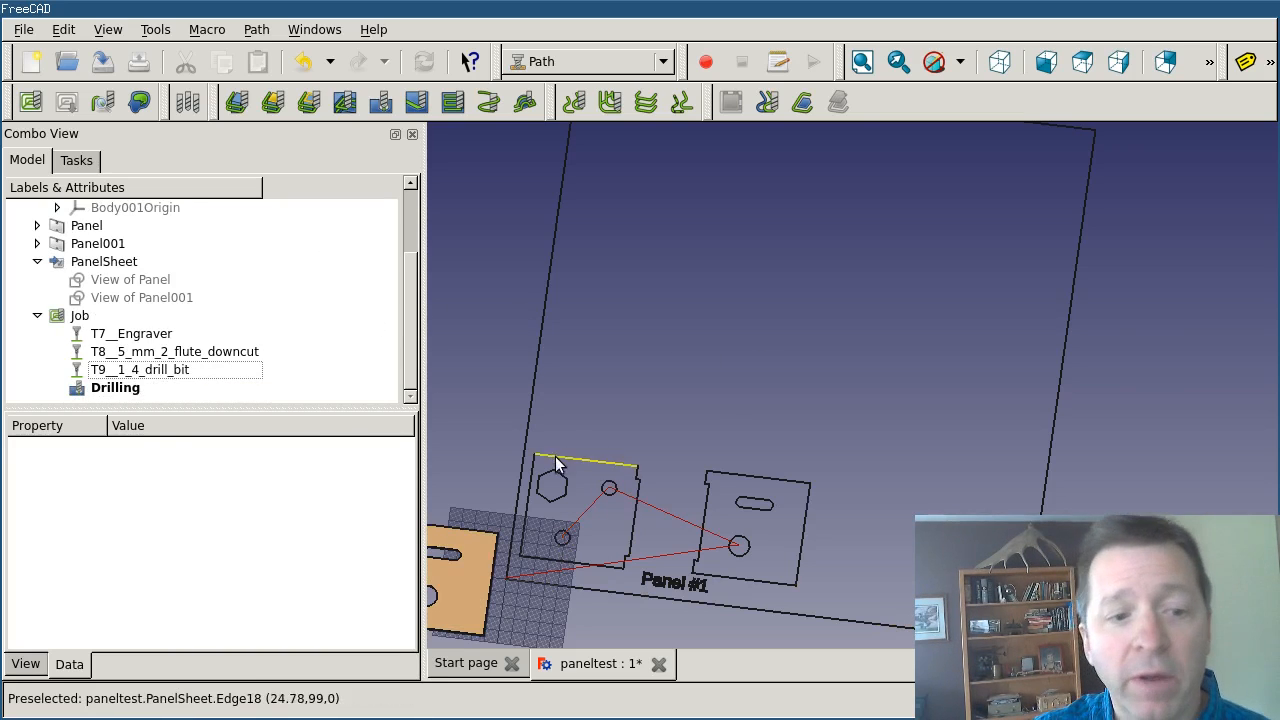
mouse_move(673, 415)
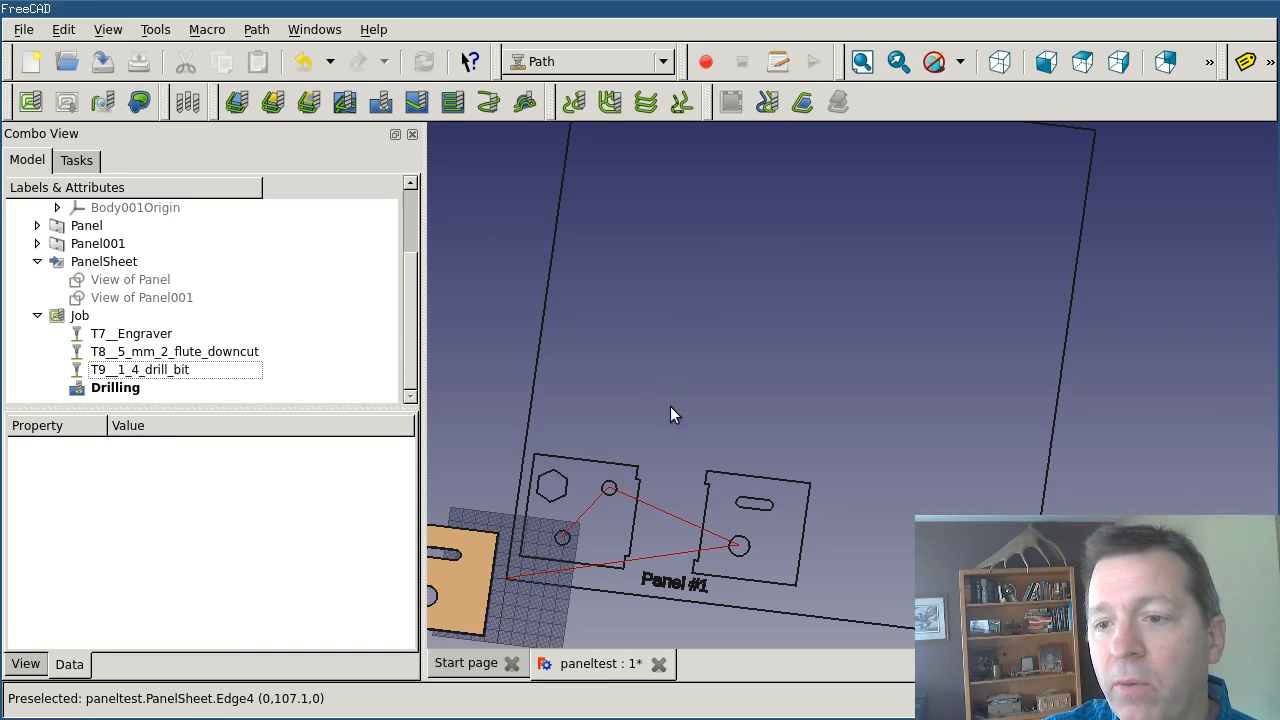
mouse_move(558, 473)
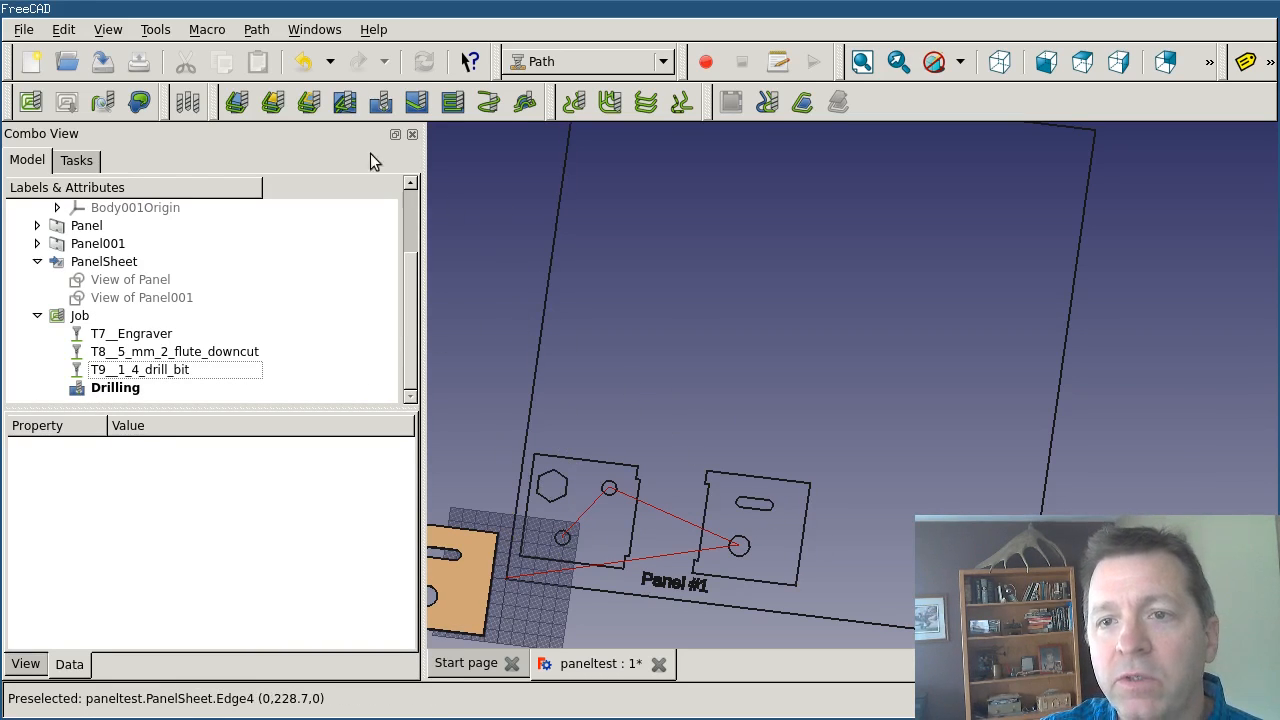
- Start a Profile operation using the T8 5 mm downcut tool controller
left_click(273, 101)
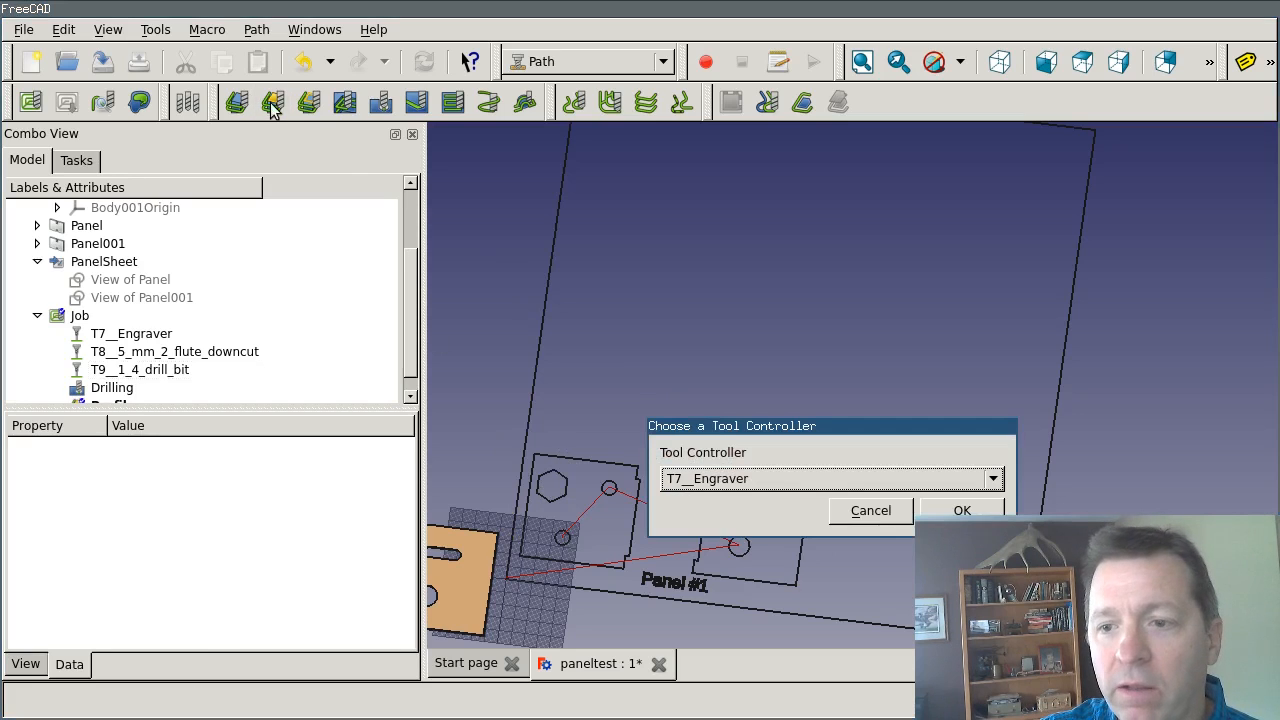
mouse_move(140, 369)
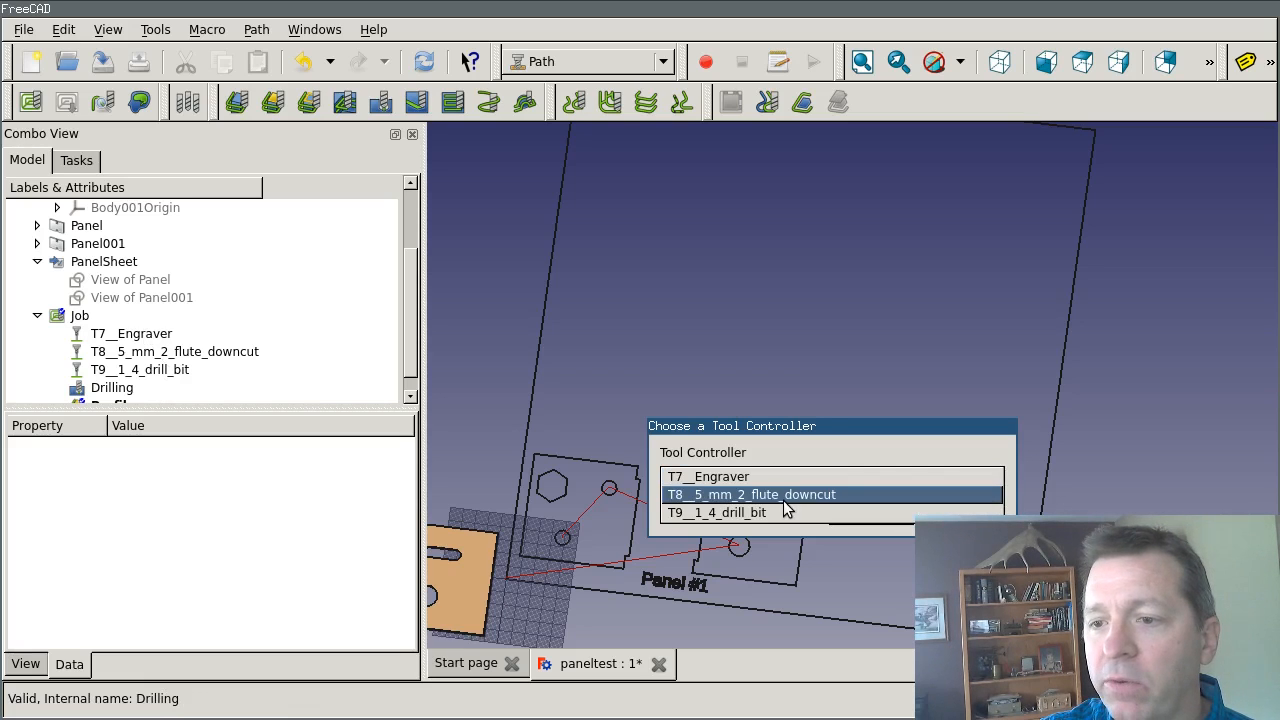
left_click(751, 494)
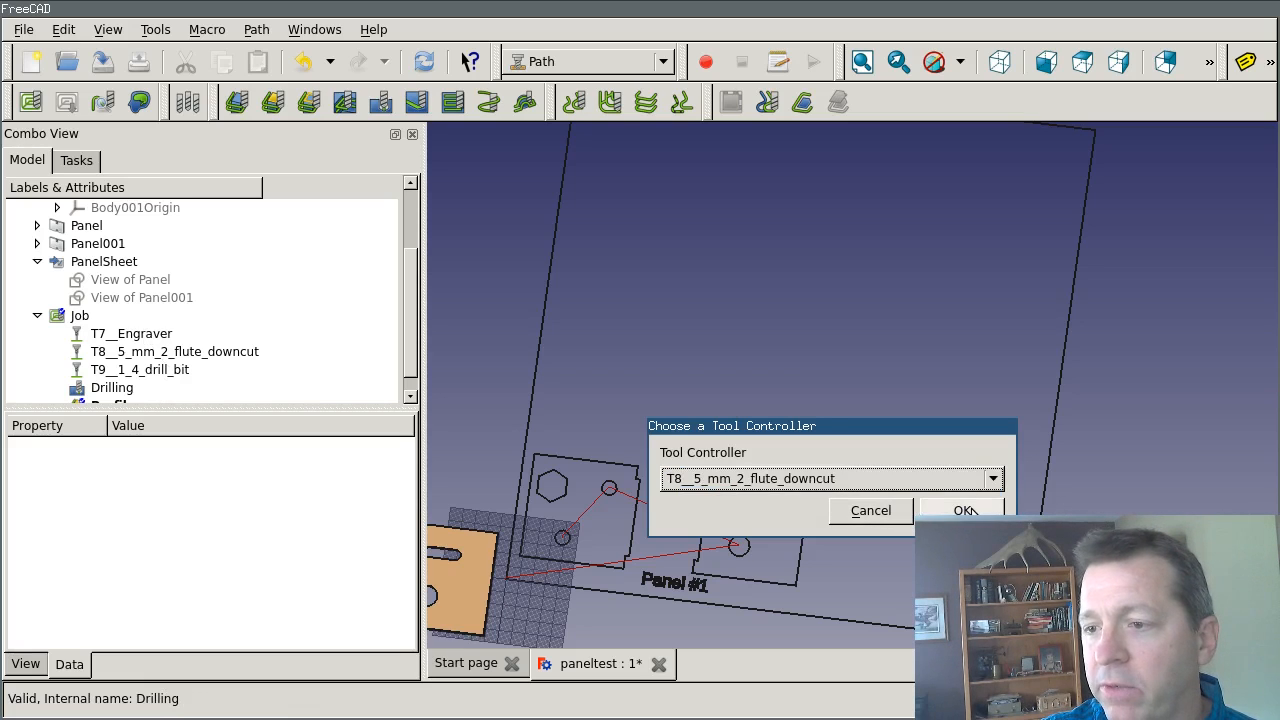
left_click(963, 510)
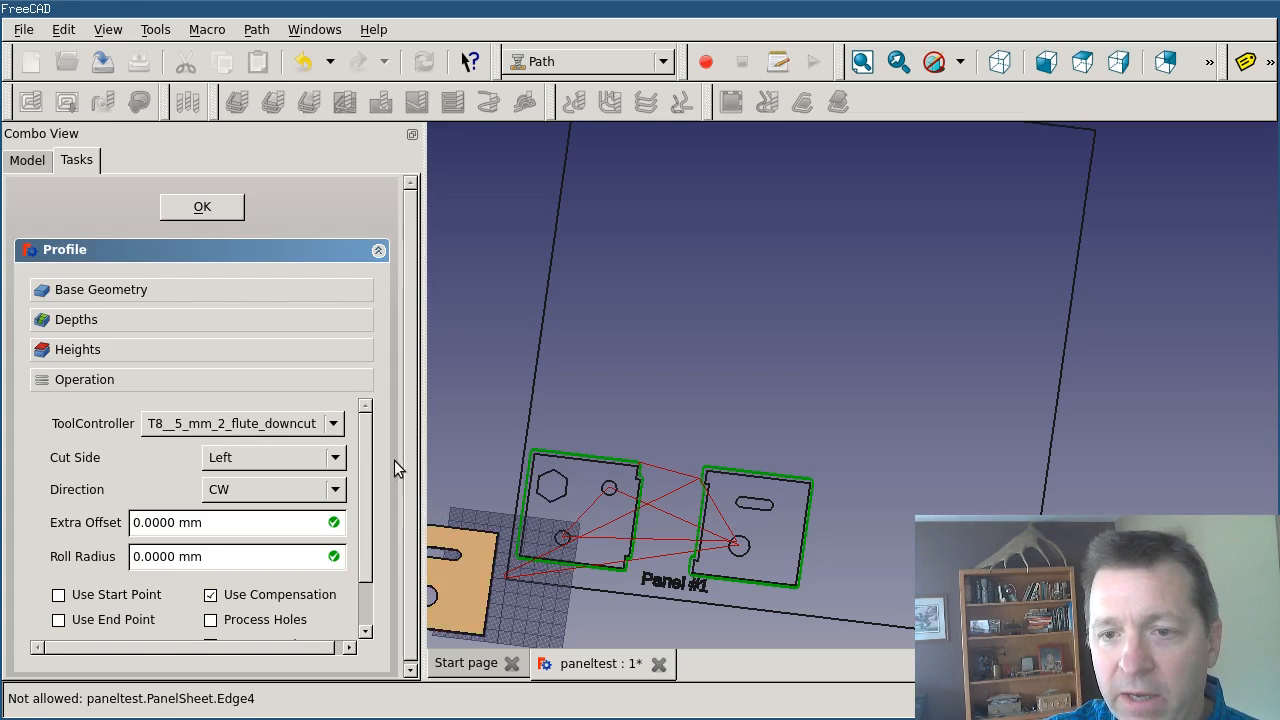
- Enable Process Holes, leave Process Circles unchecked, and confirm the profile
scroll("down", 3)
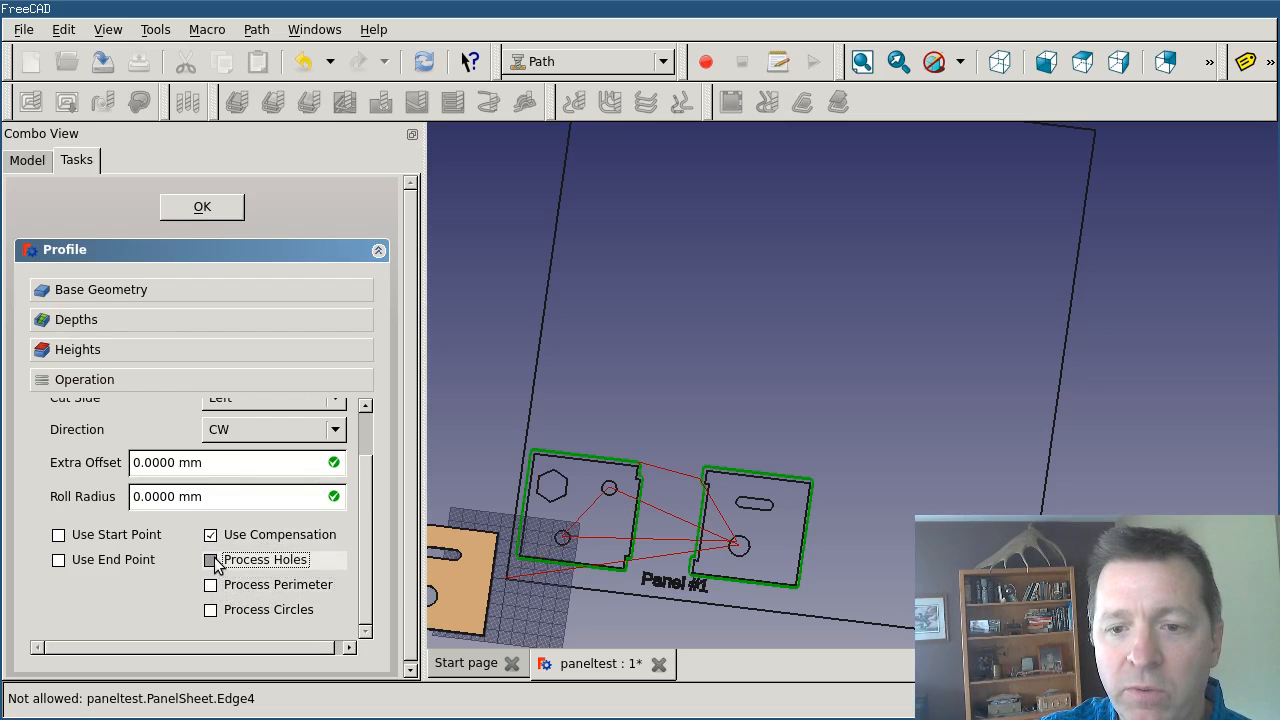
left_click(210, 559)
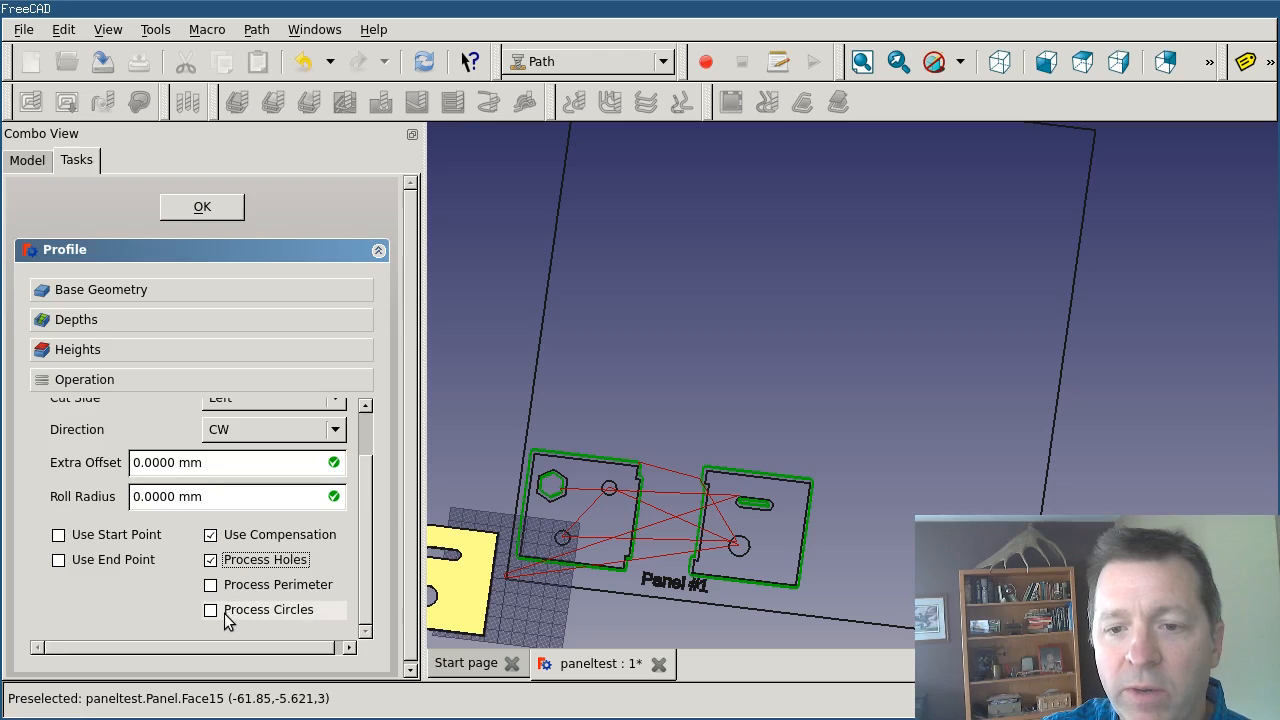
left_click(210, 609)
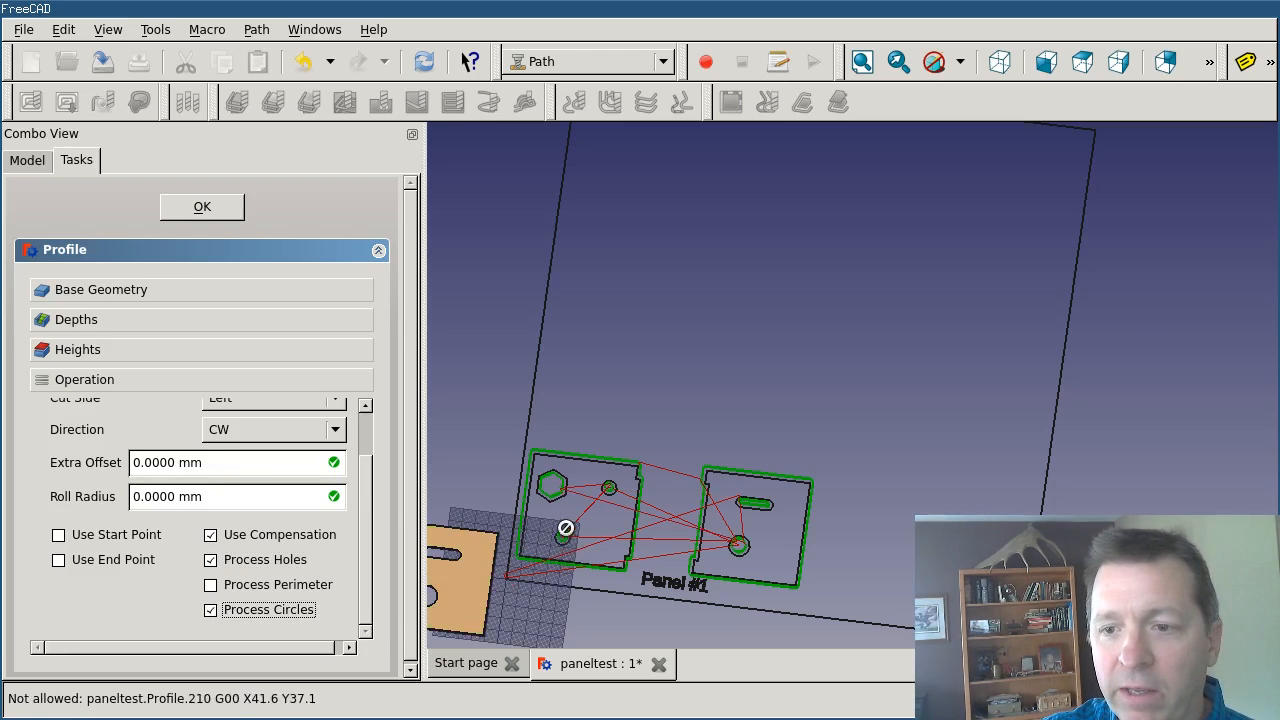
mouse_move(565, 512)
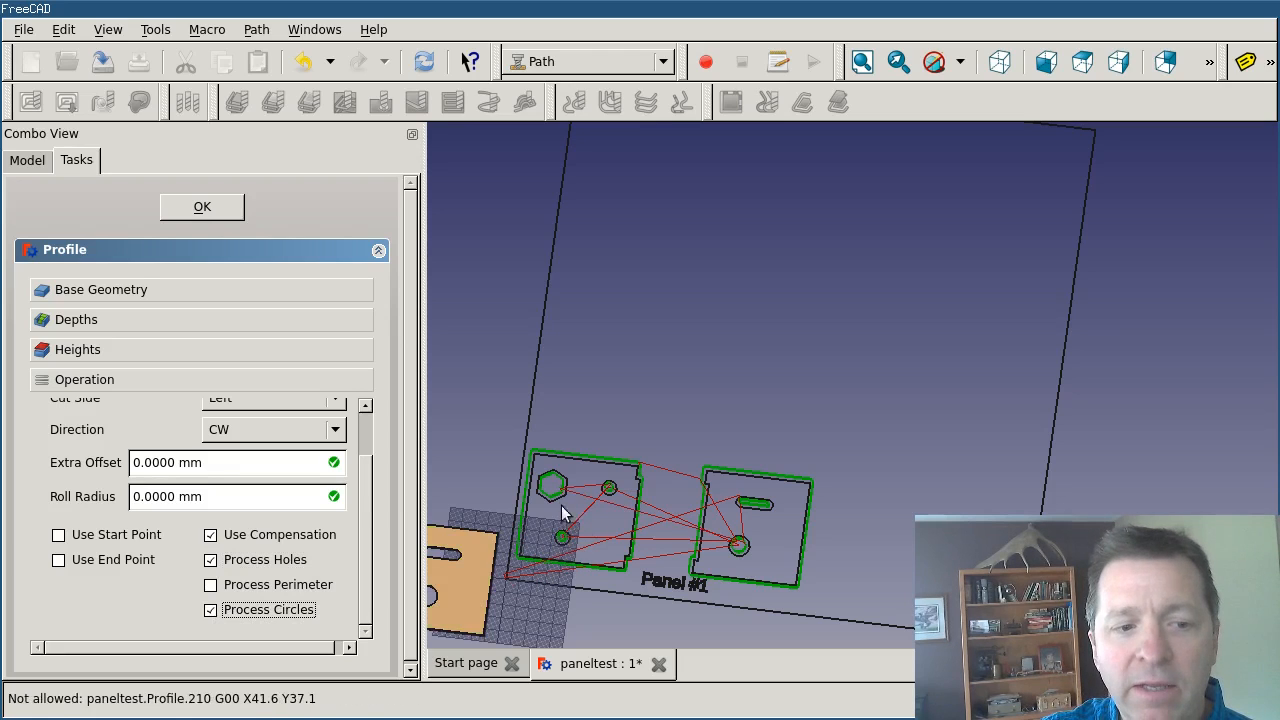
mouse_move(455, 472)
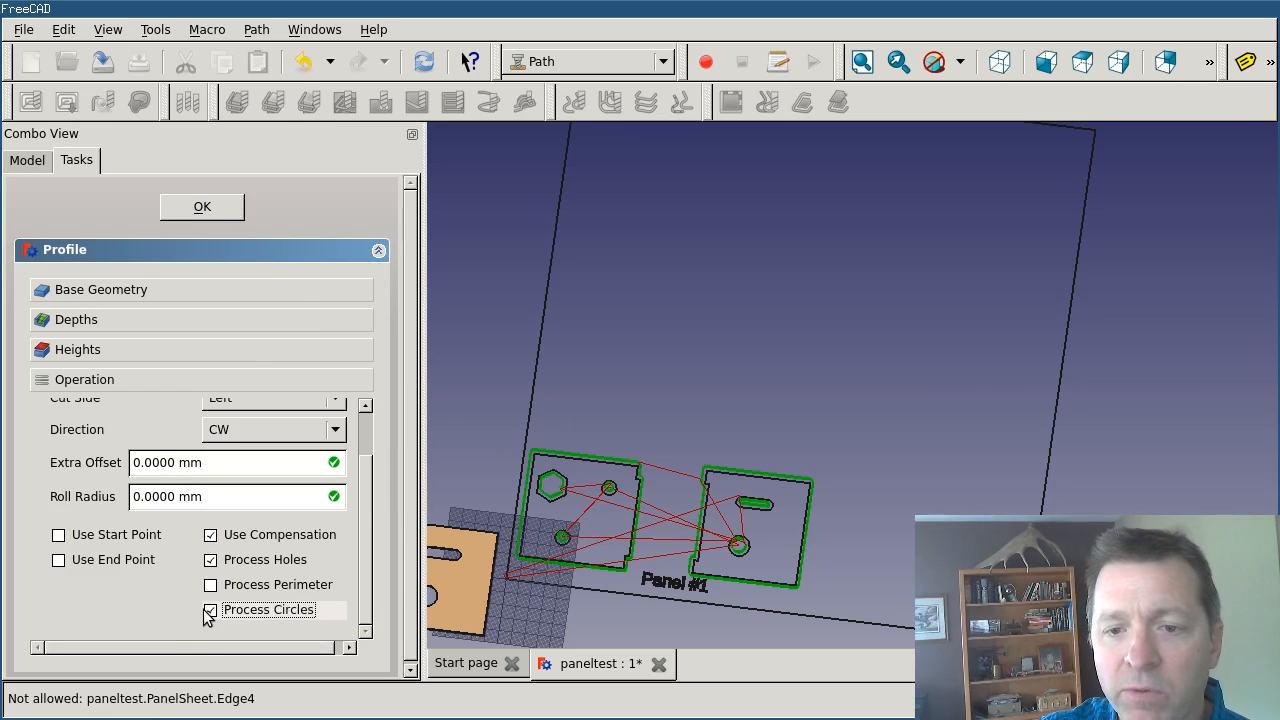
left_click(210, 609)
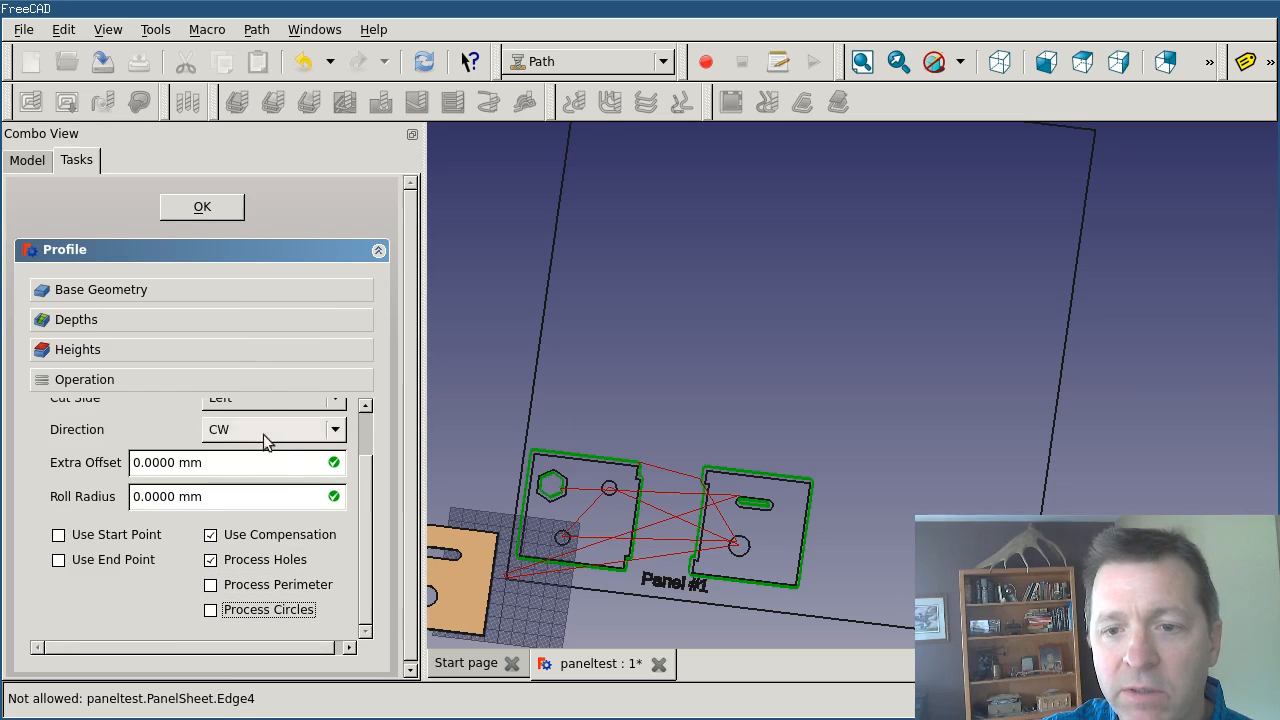
left_click(201, 206)
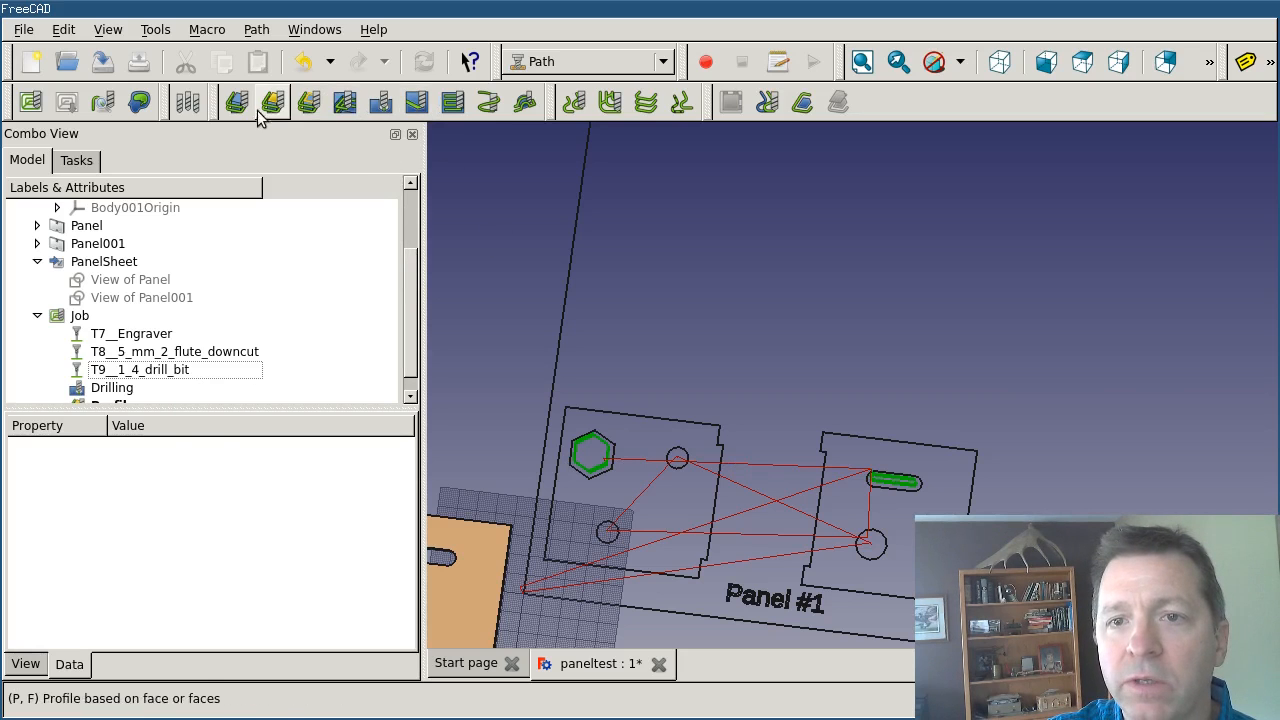
- Create a Contour operation with the T8__5_mm_2_flute_downcut tool controller
left_click(273, 101)
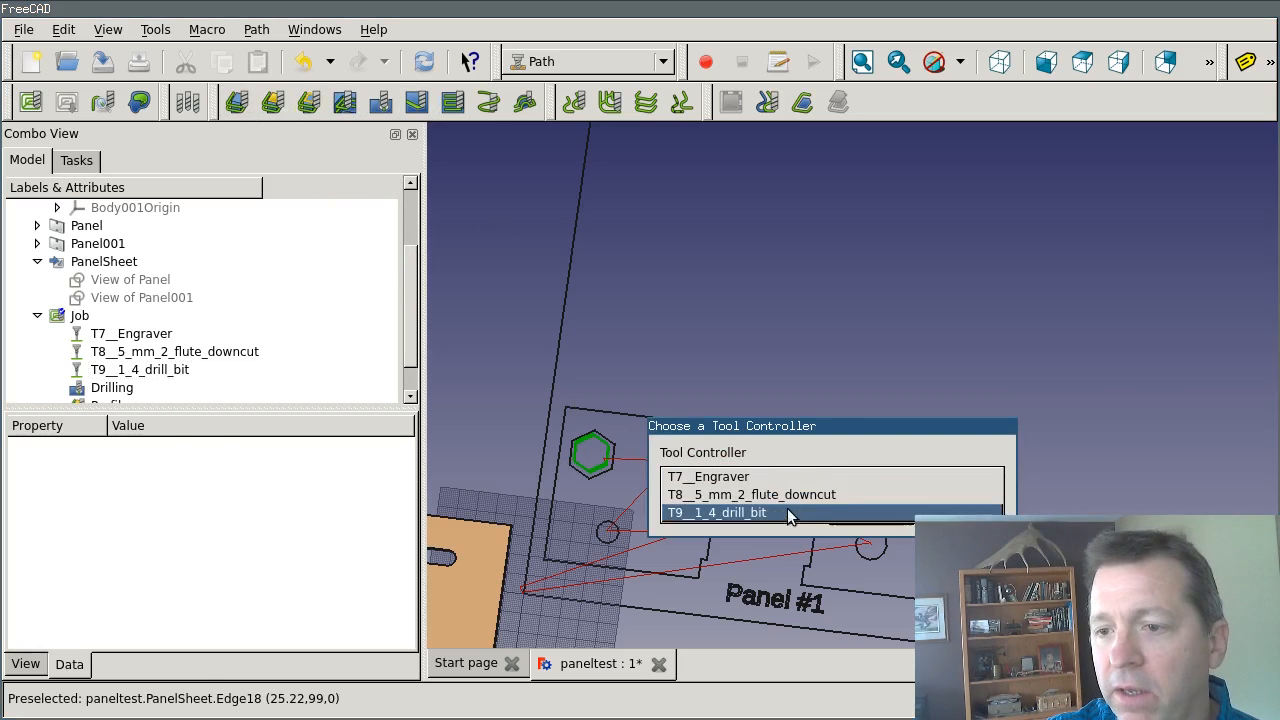
left_click(751, 494)
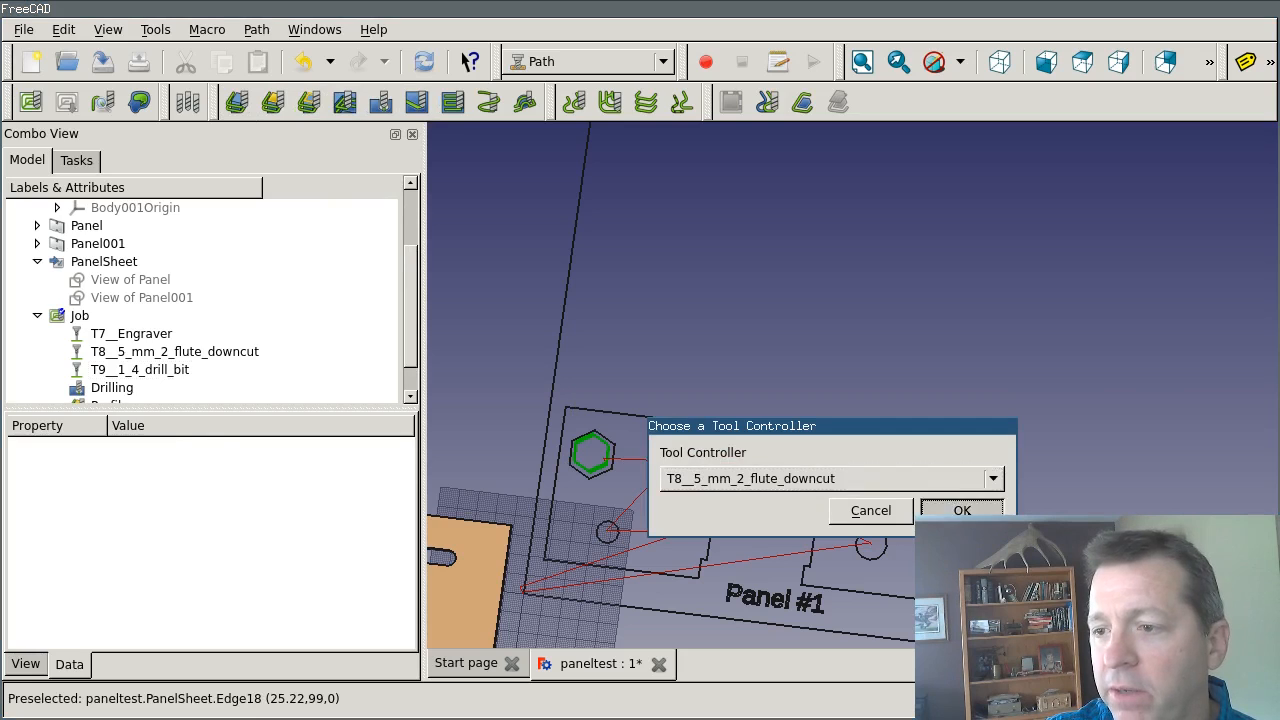
left_click(961, 510)
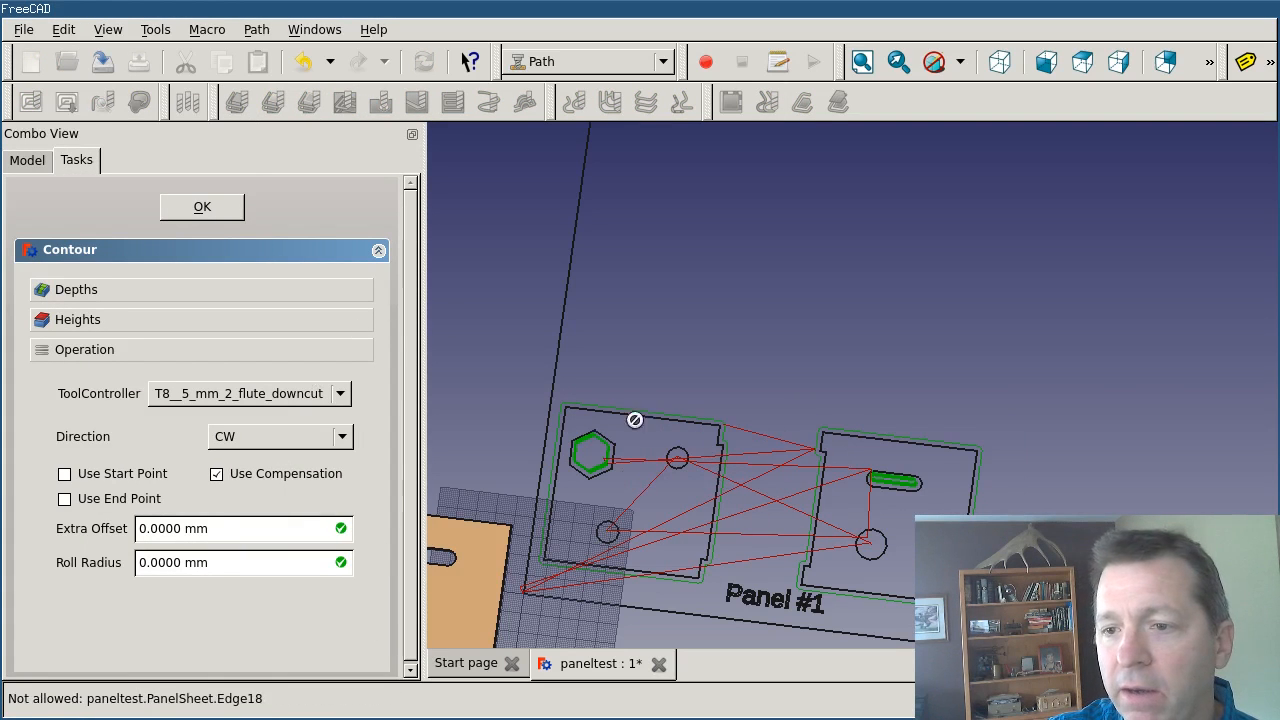
mouse_move(685, 444)
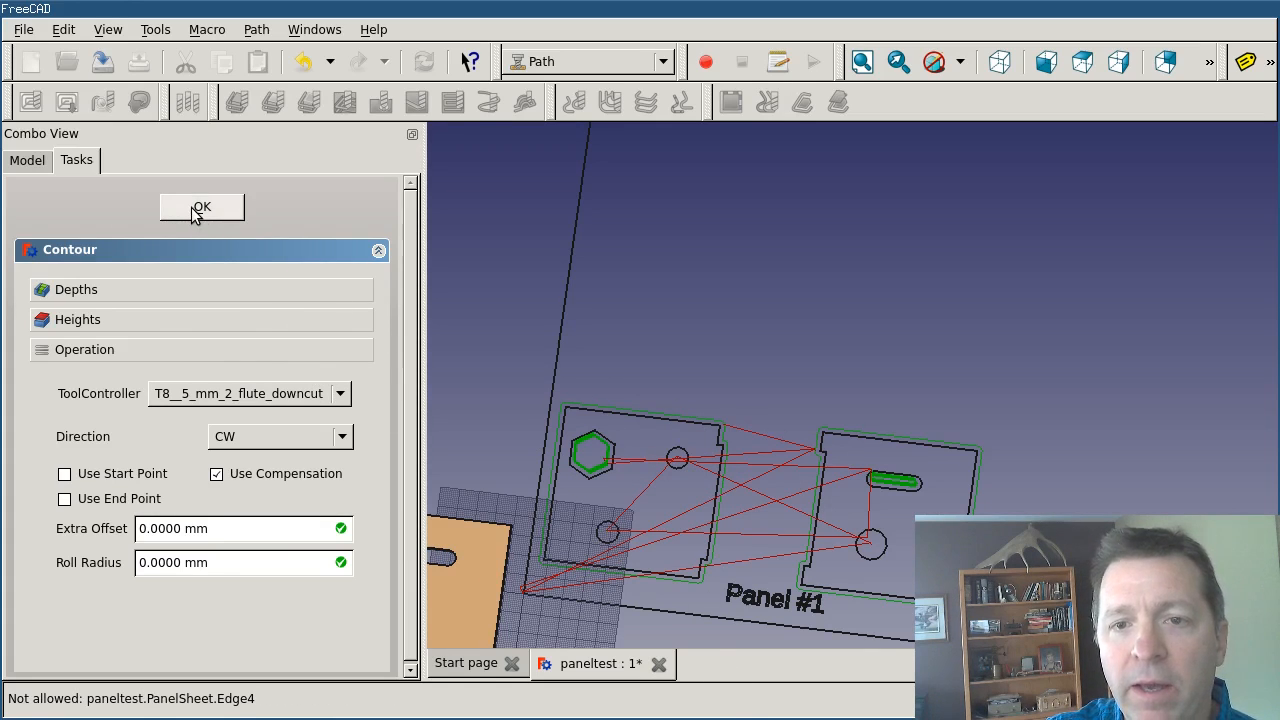
left_click(201, 207)
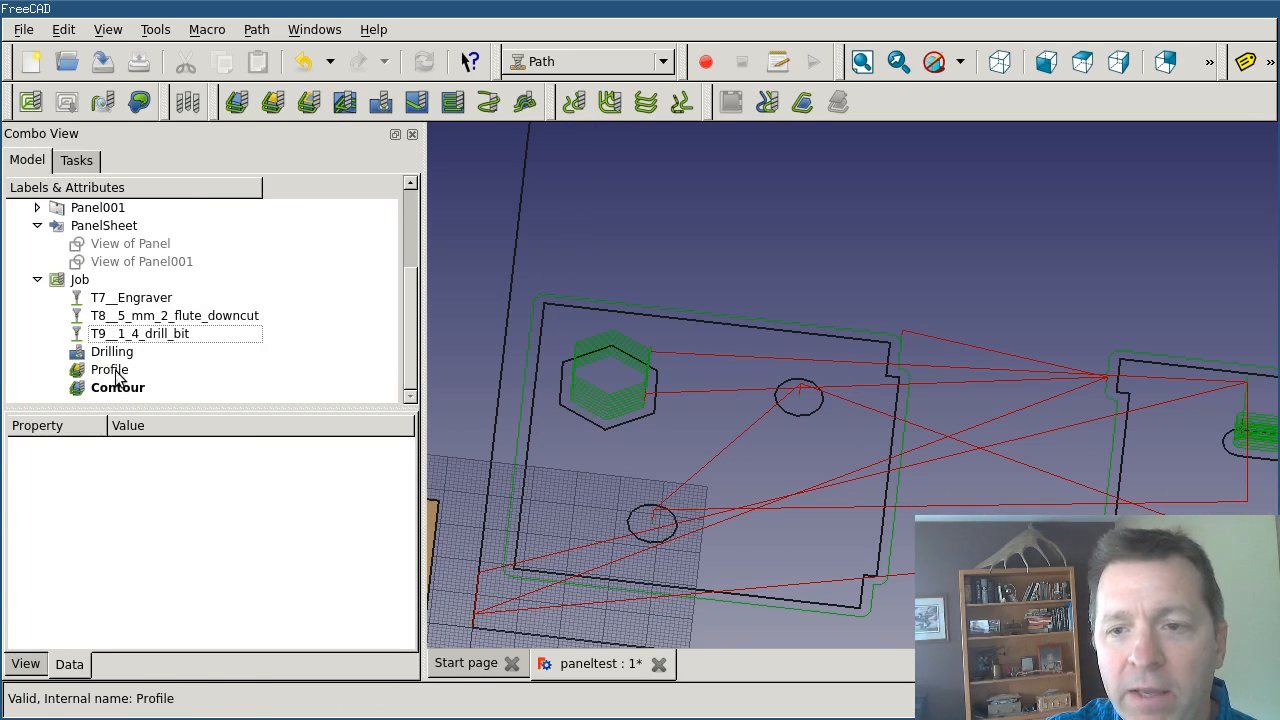
- Reopen the Profile operation and set its Start Depth to 0
double_click(109, 369)
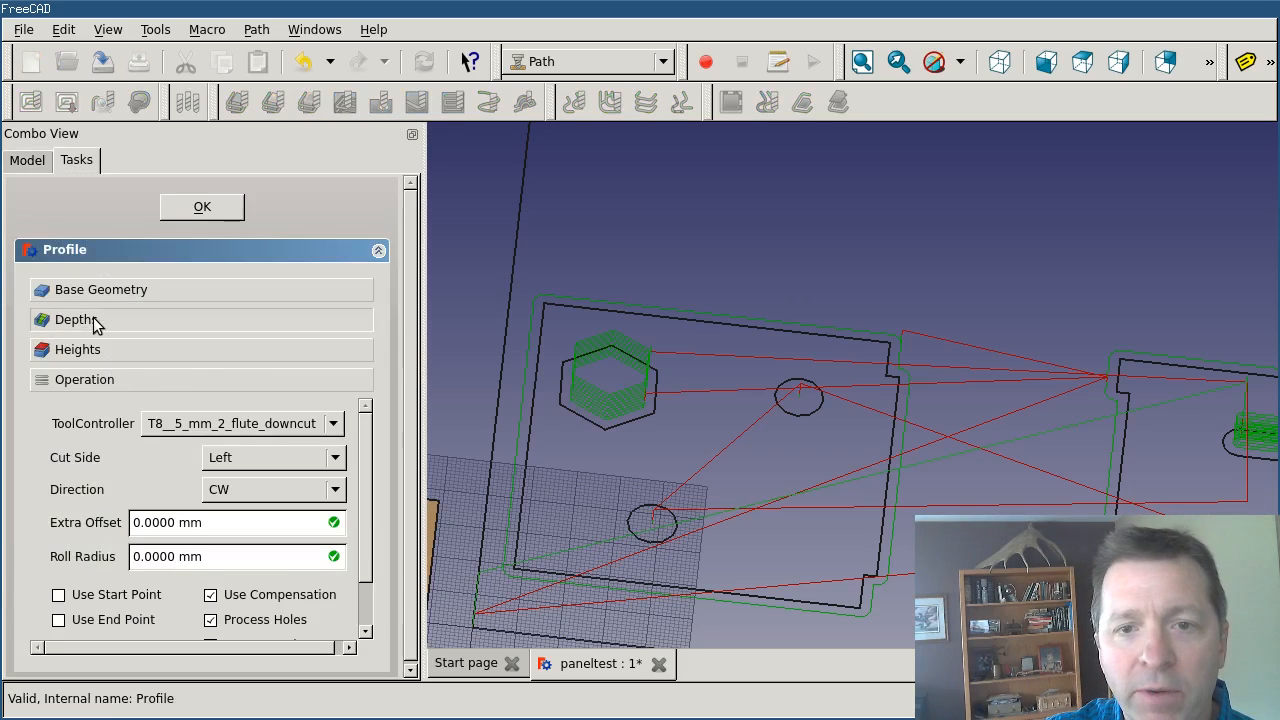
left_click(76, 319)
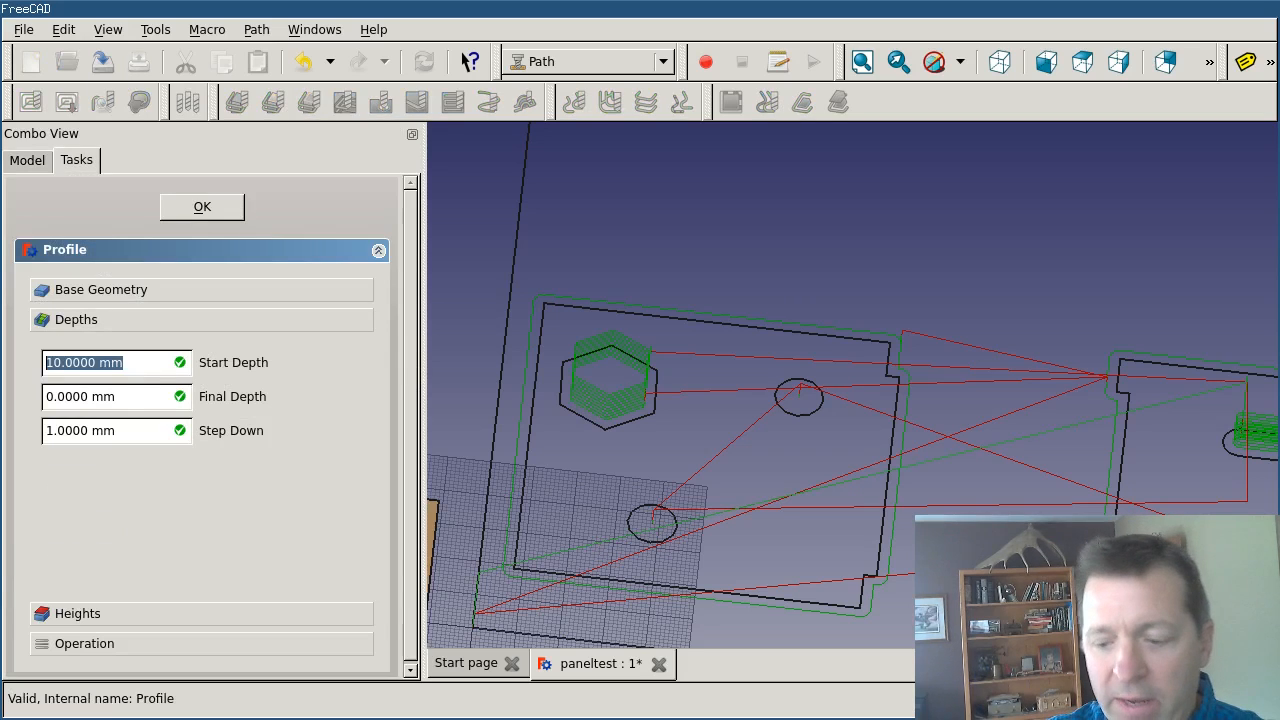
type("0")
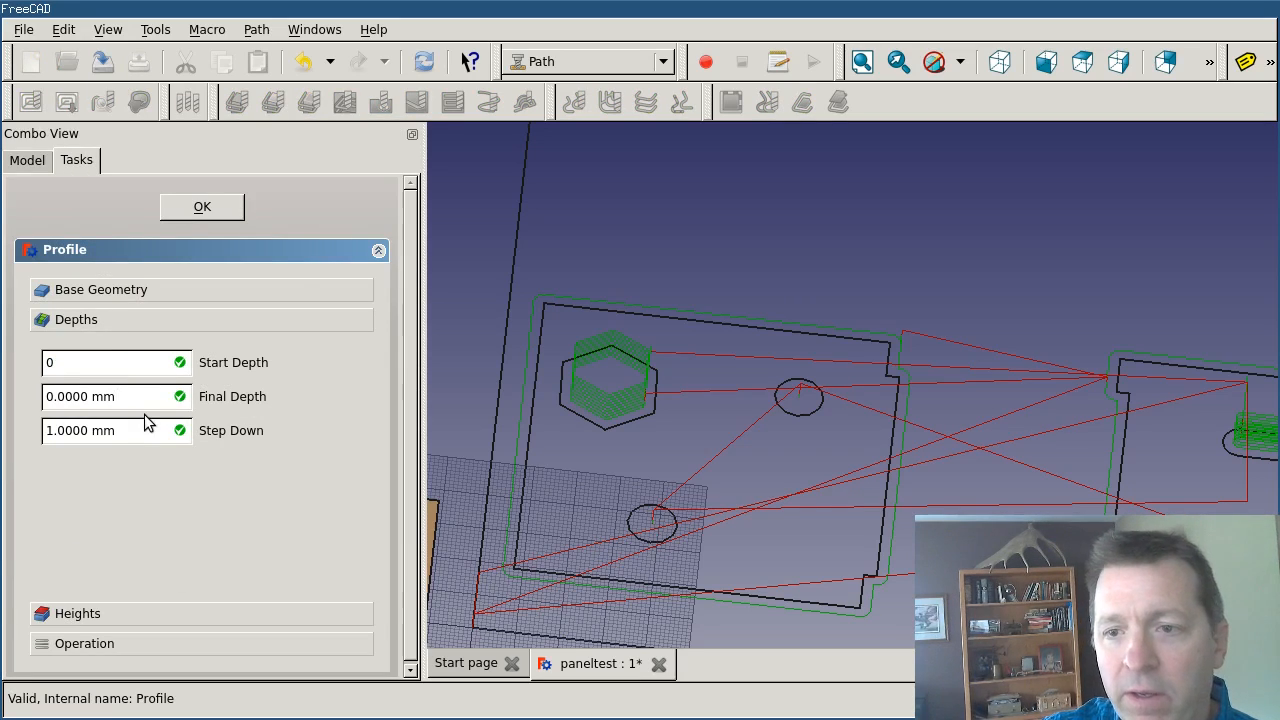
mouse_move(110, 625)
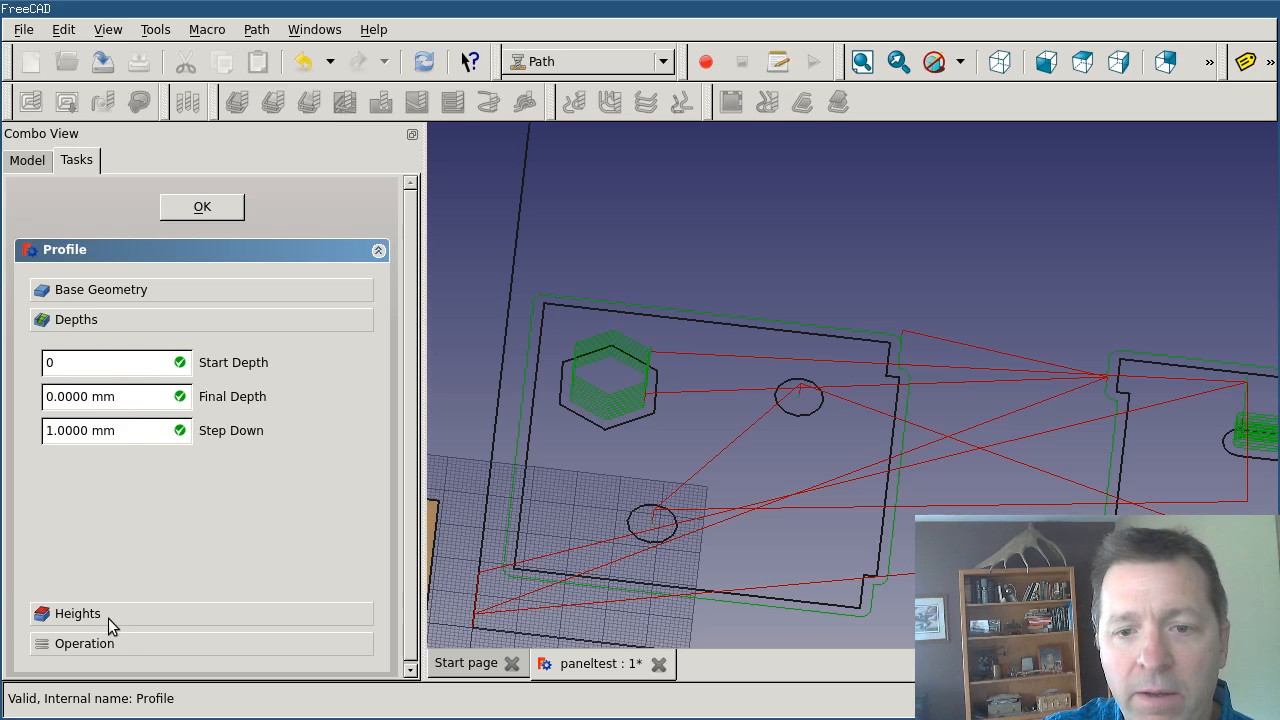
left_click(201, 206)
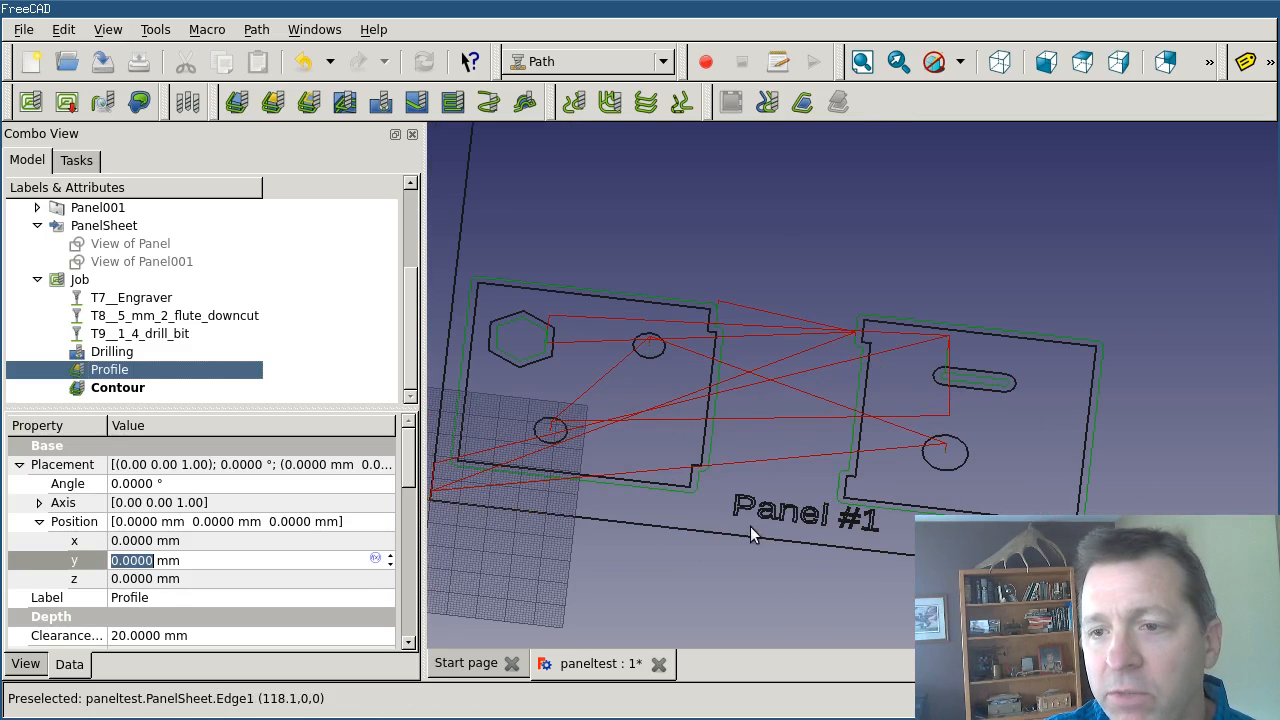
mouse_move(800, 423)
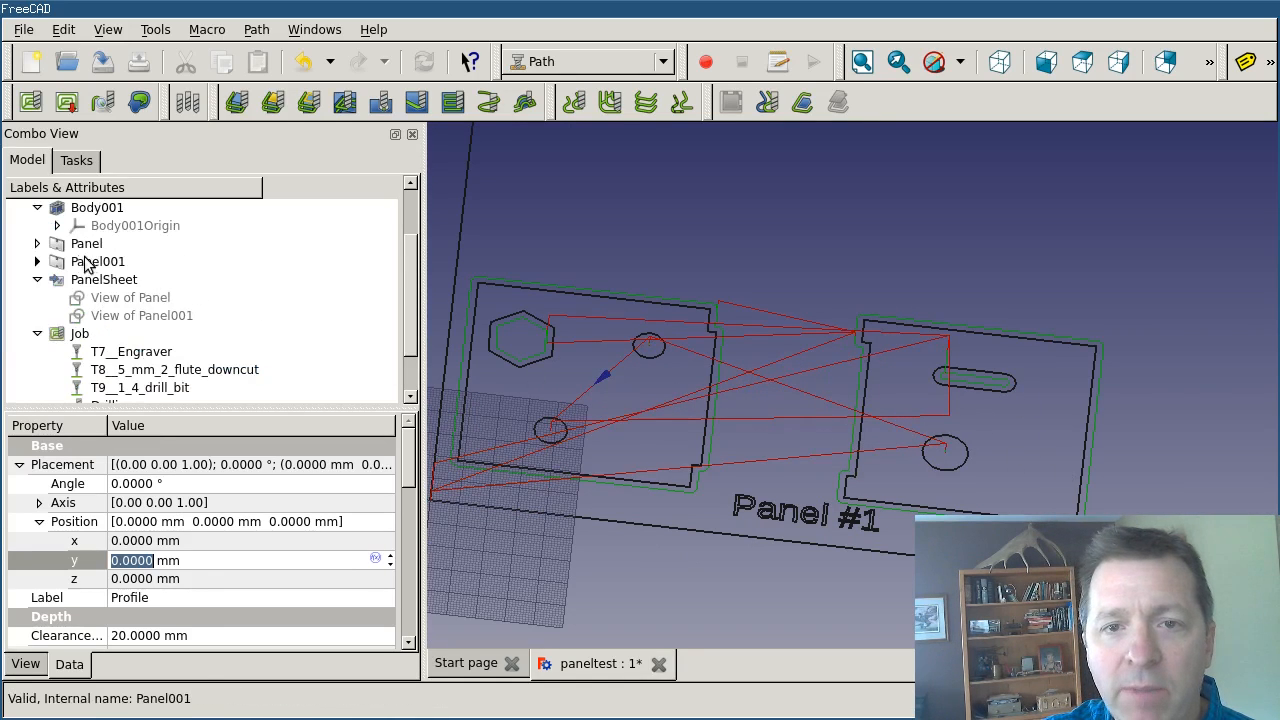
- Set the Tag property of Panel to 'Part #1'
left_click(86, 243)
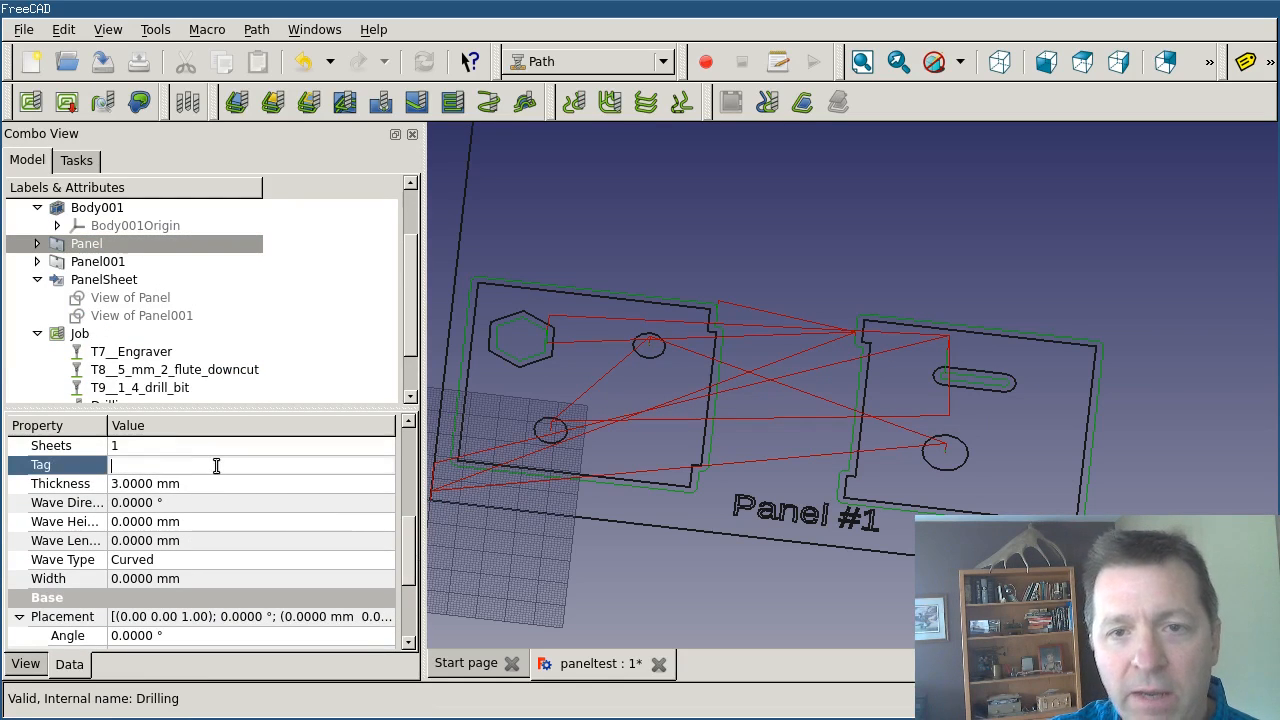
type("Part")
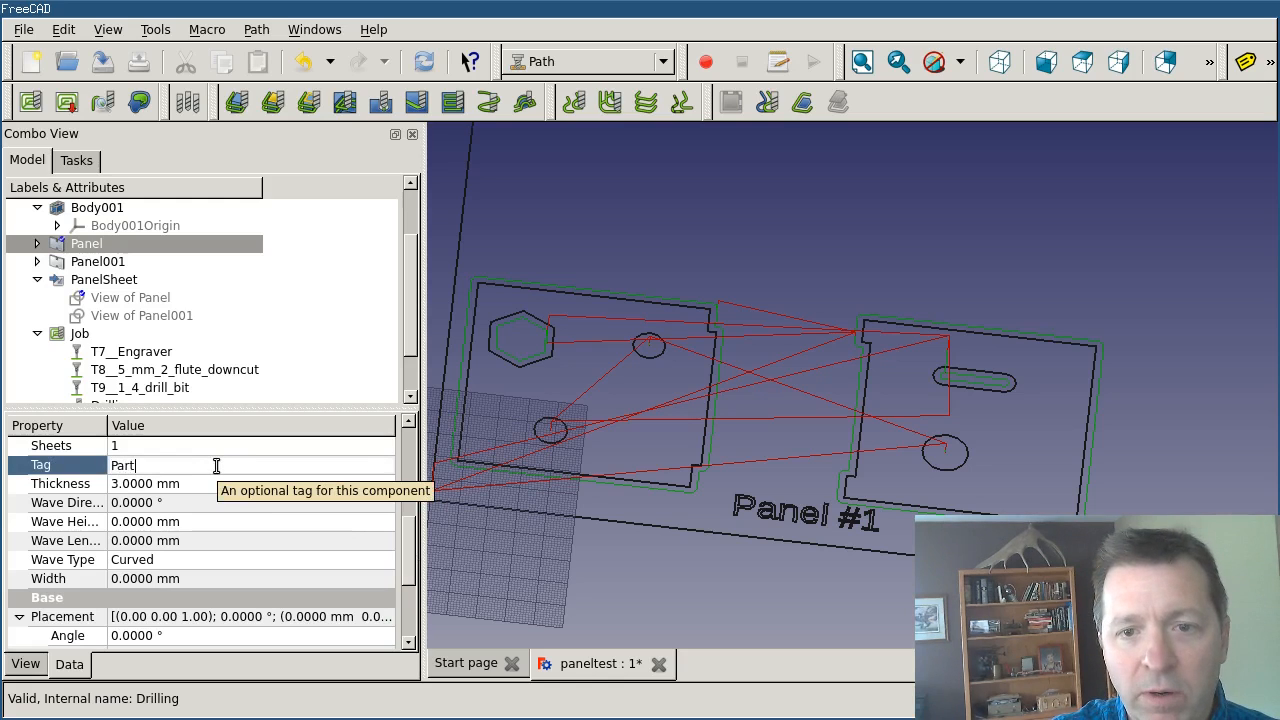
type("#1")
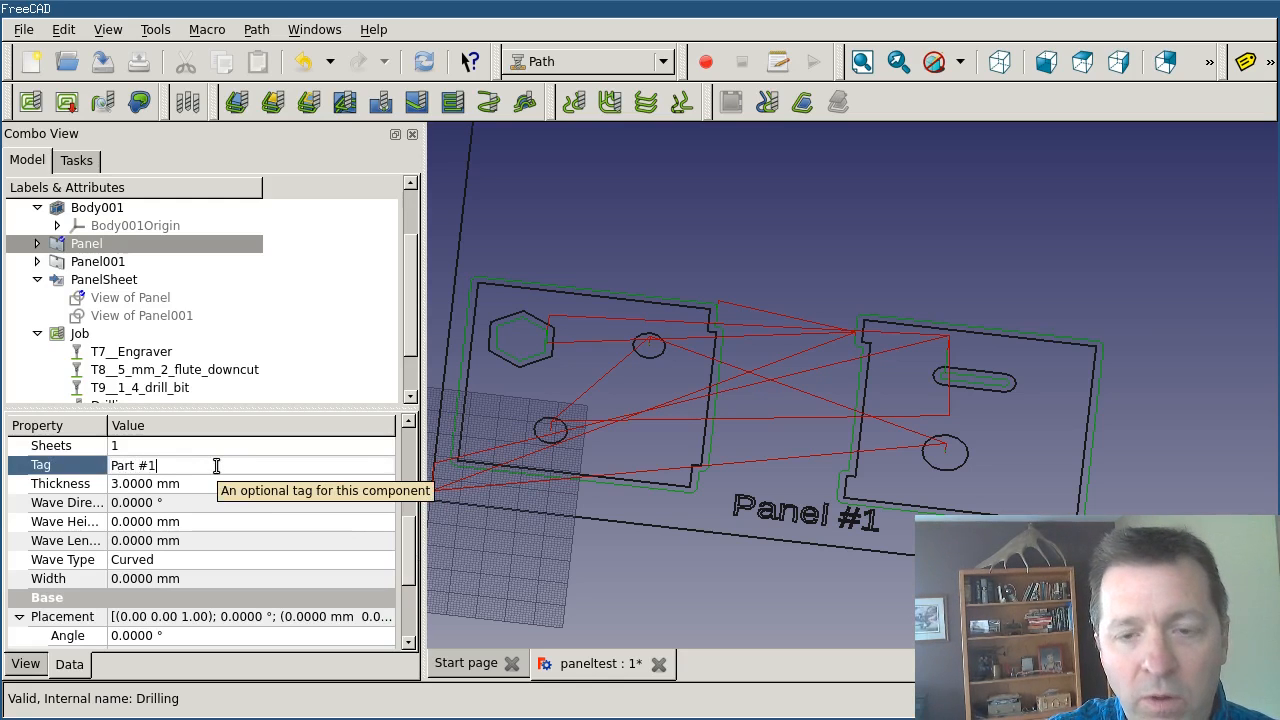
- Set the Tag property of Panel001 to 'Part #2'
left_click(98, 261)
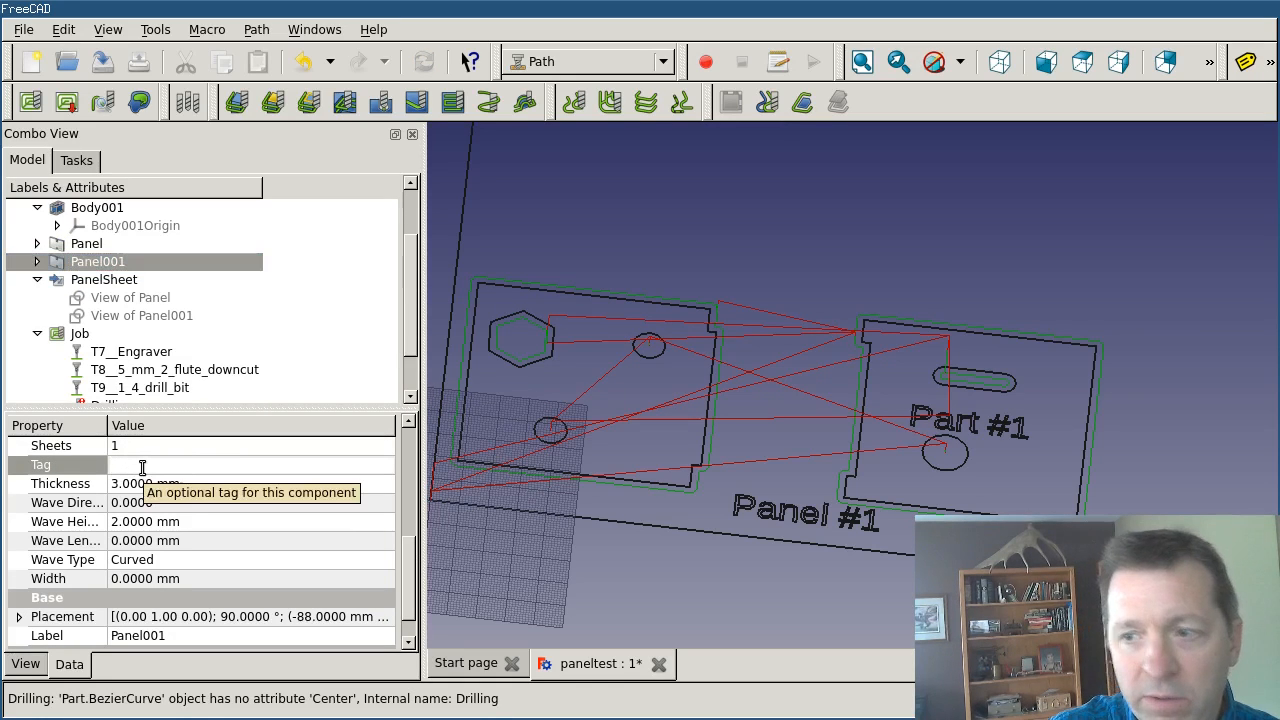
type("Part #")
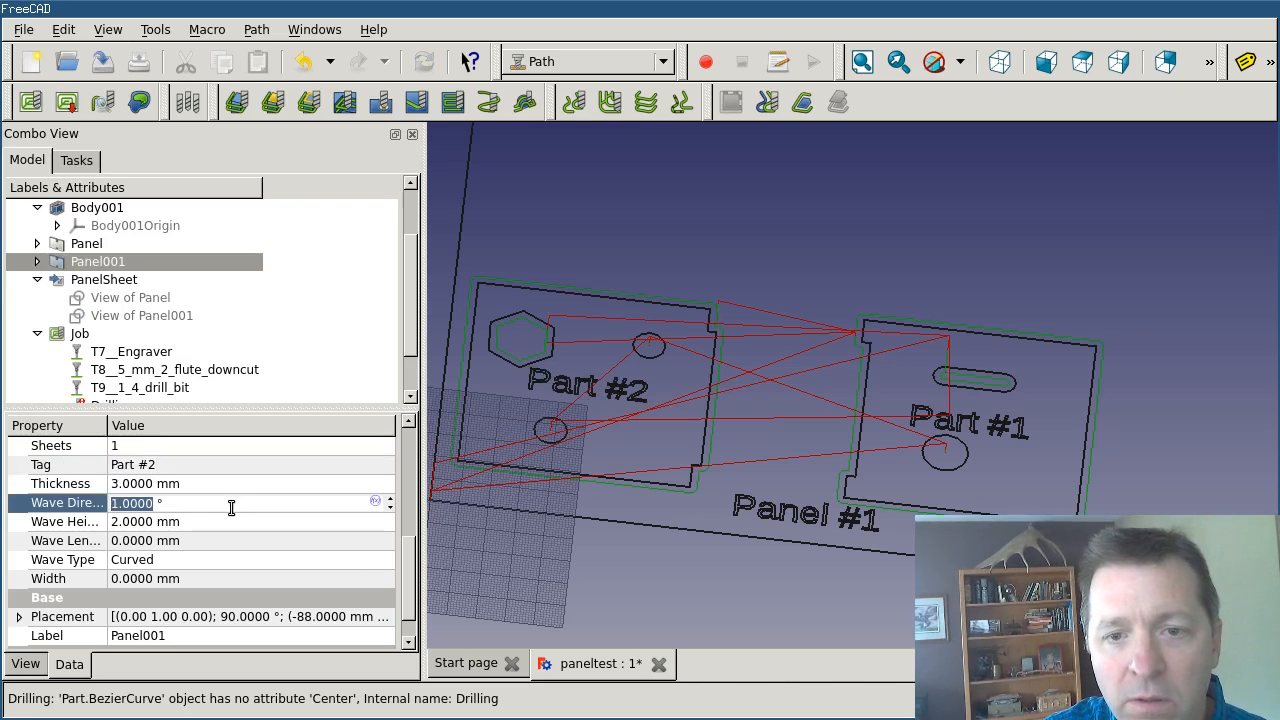
type("2.0000")
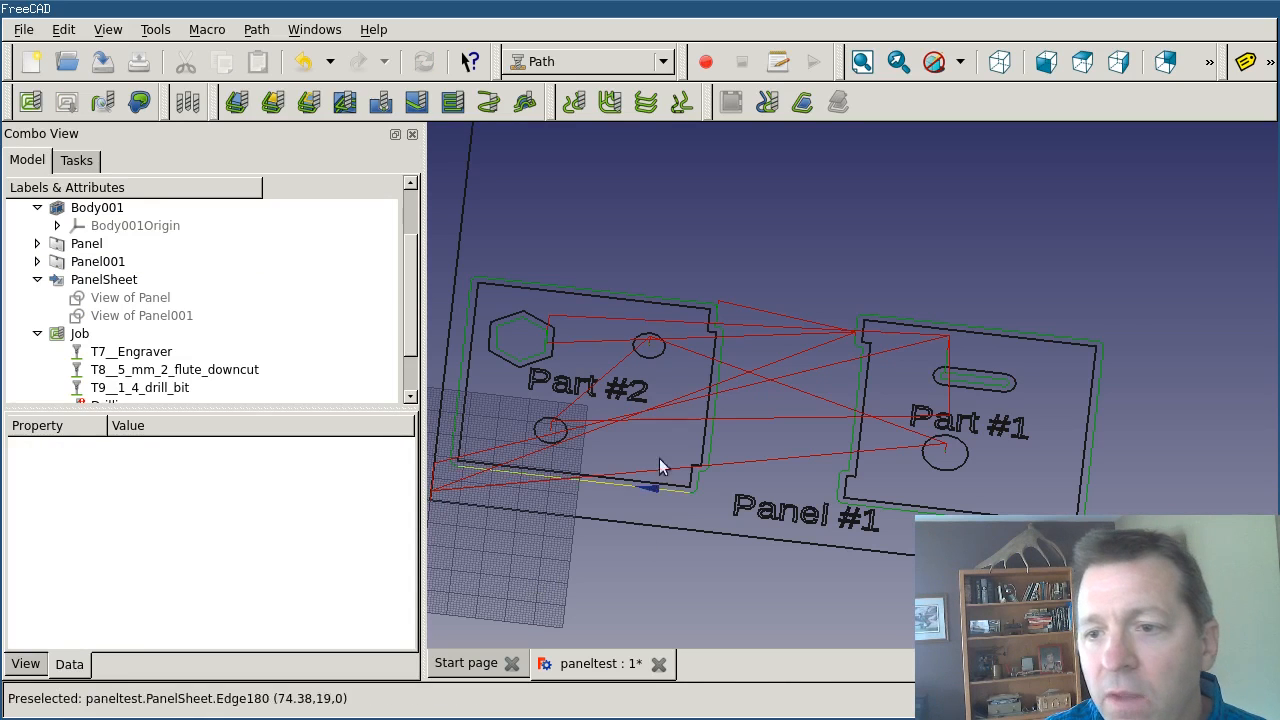
mouse_move(595, 380)
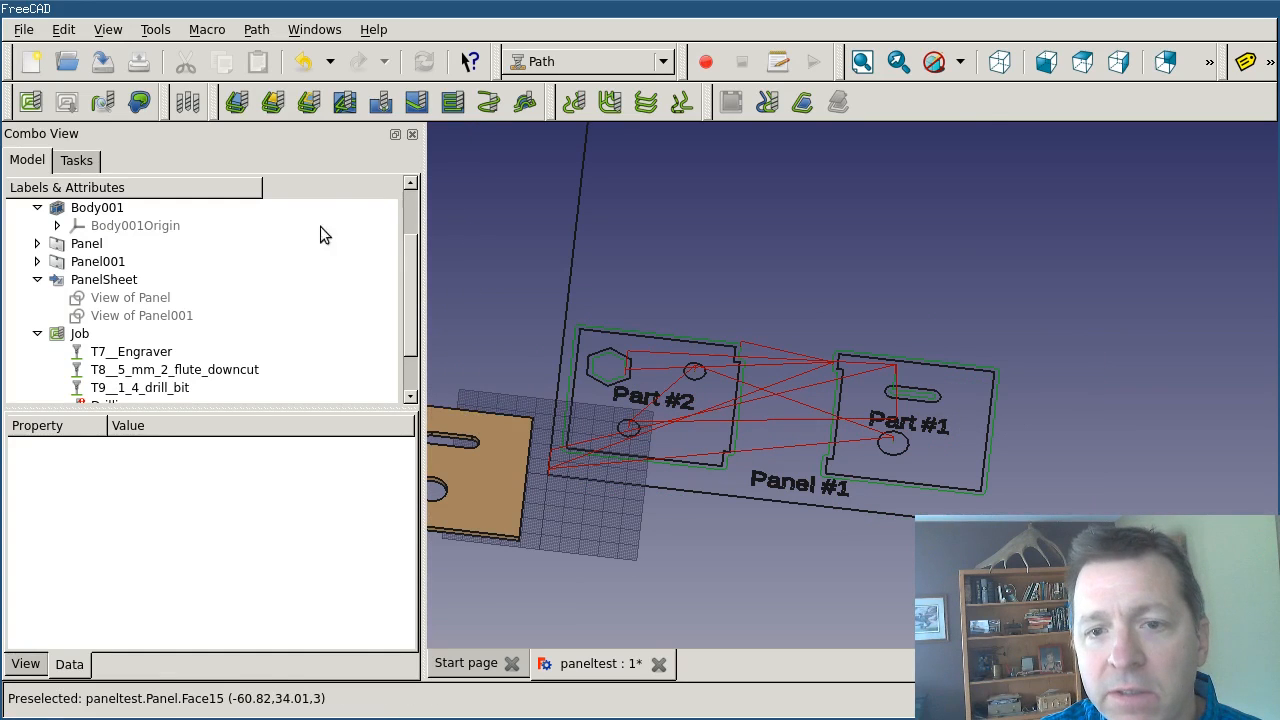
mouse_move(417, 101)
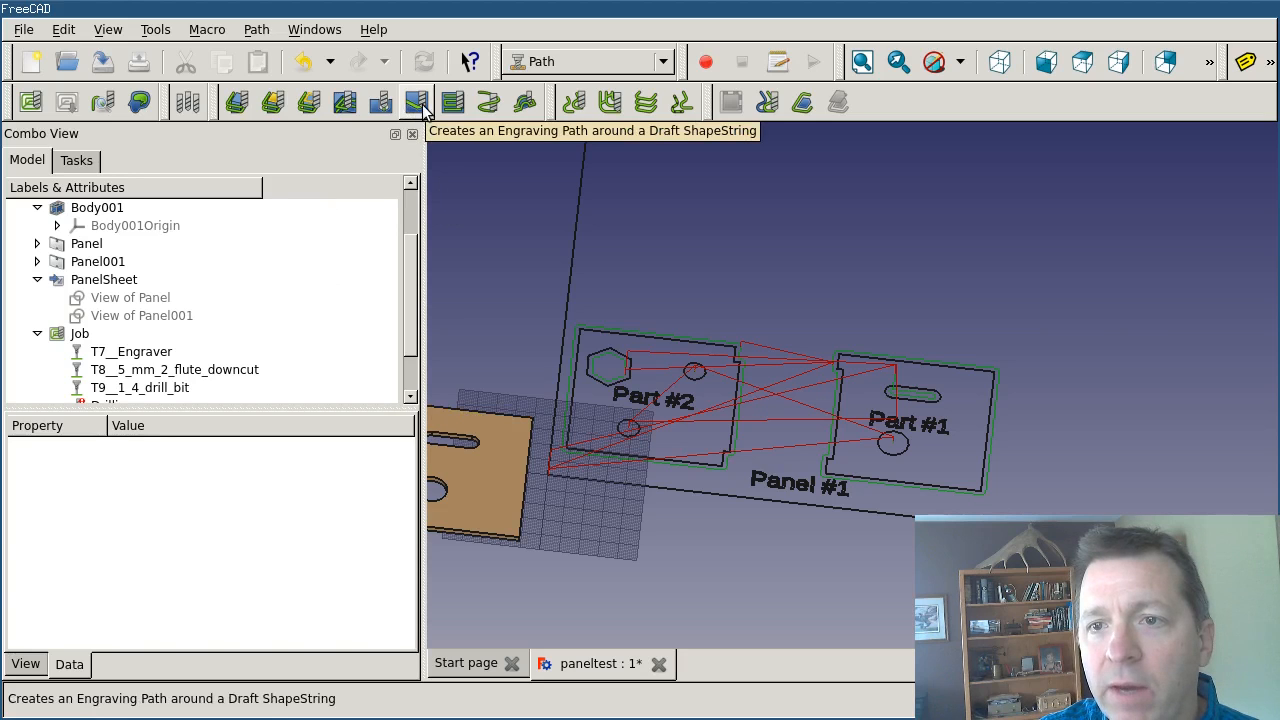
- Create an Engrave operation for the tag lettering using T7__Engraver
left_click(416, 101)
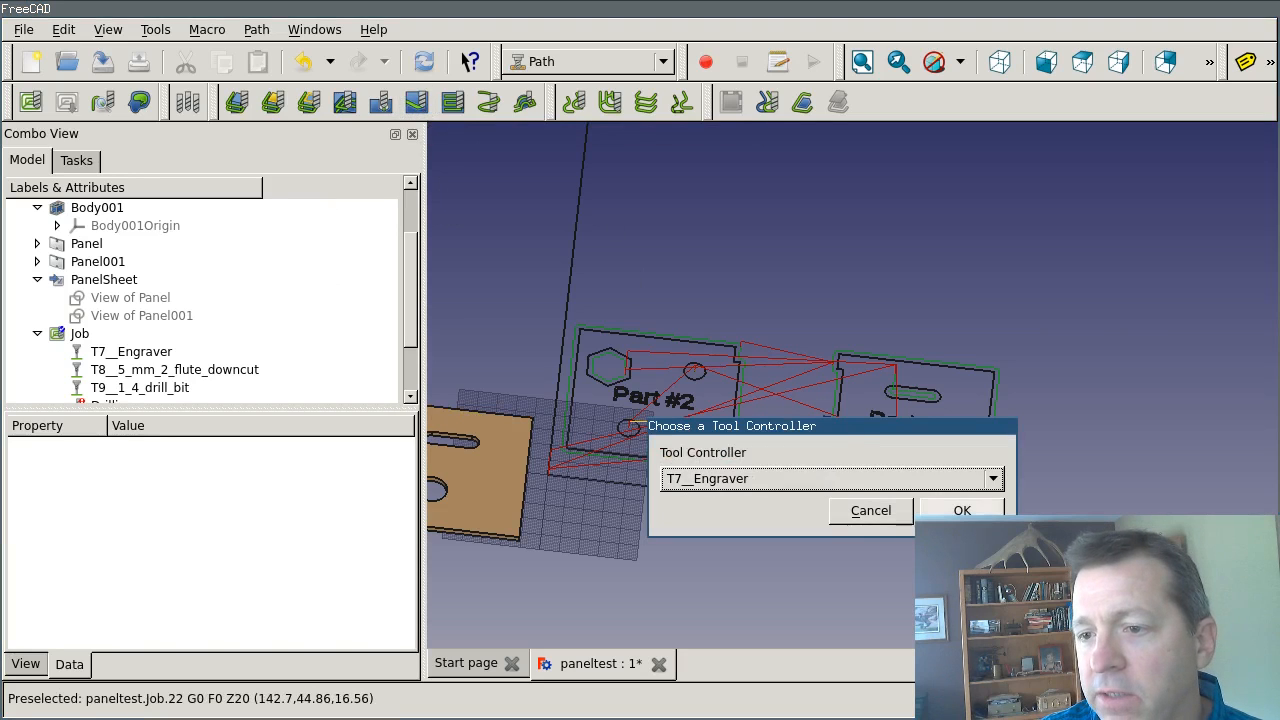
left_click(960, 510)
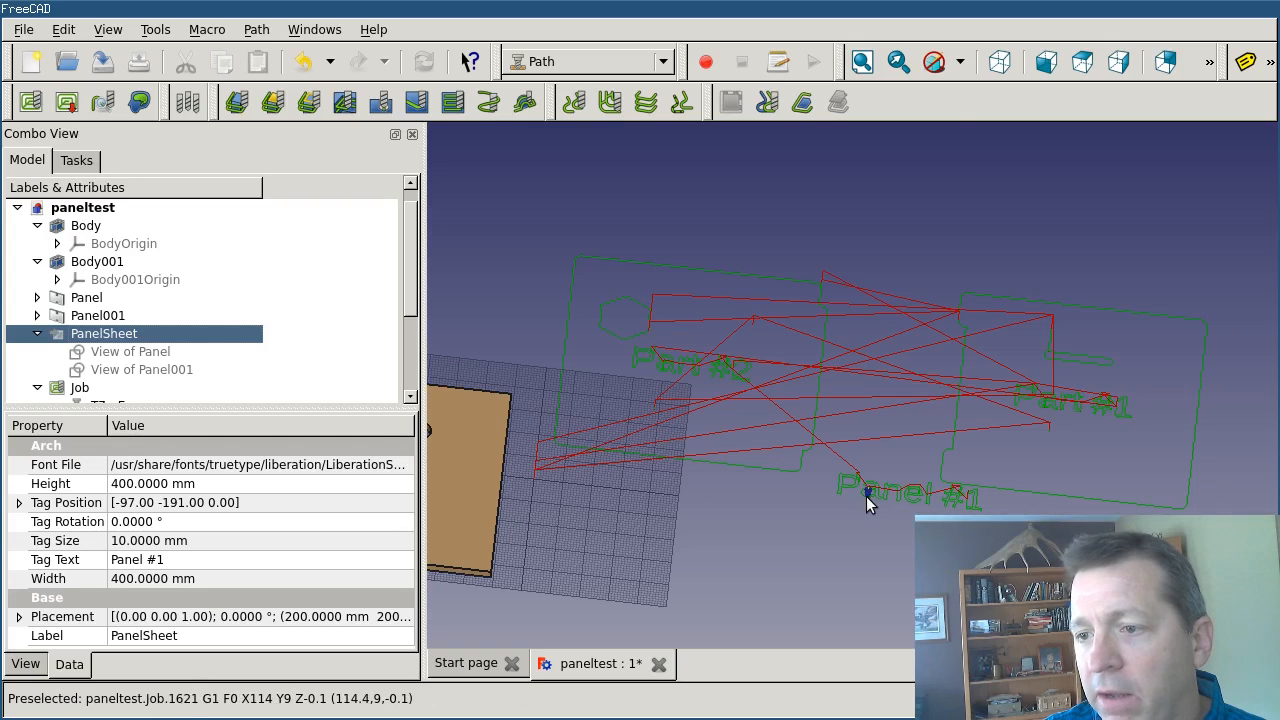
mouse_move(838, 492)
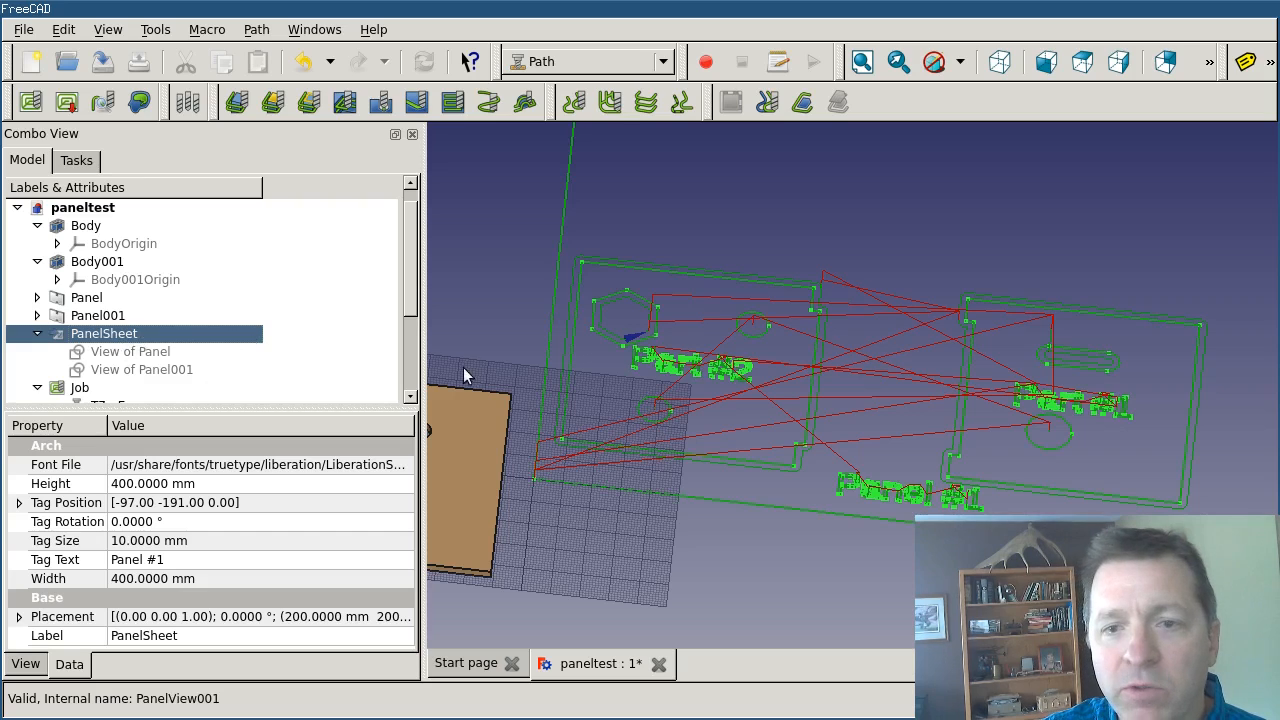
scroll("down", 3)
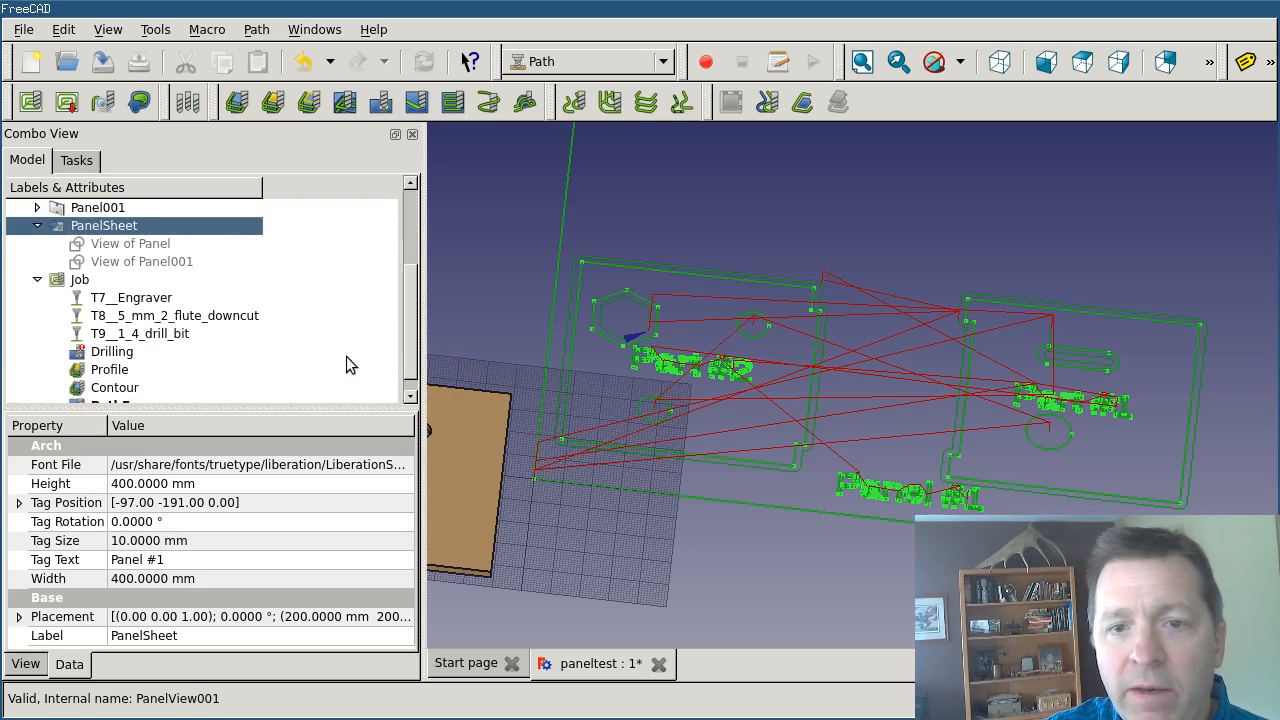
- In the Job settings, move PathEngrave directly below Drilling
left_click(112, 351)
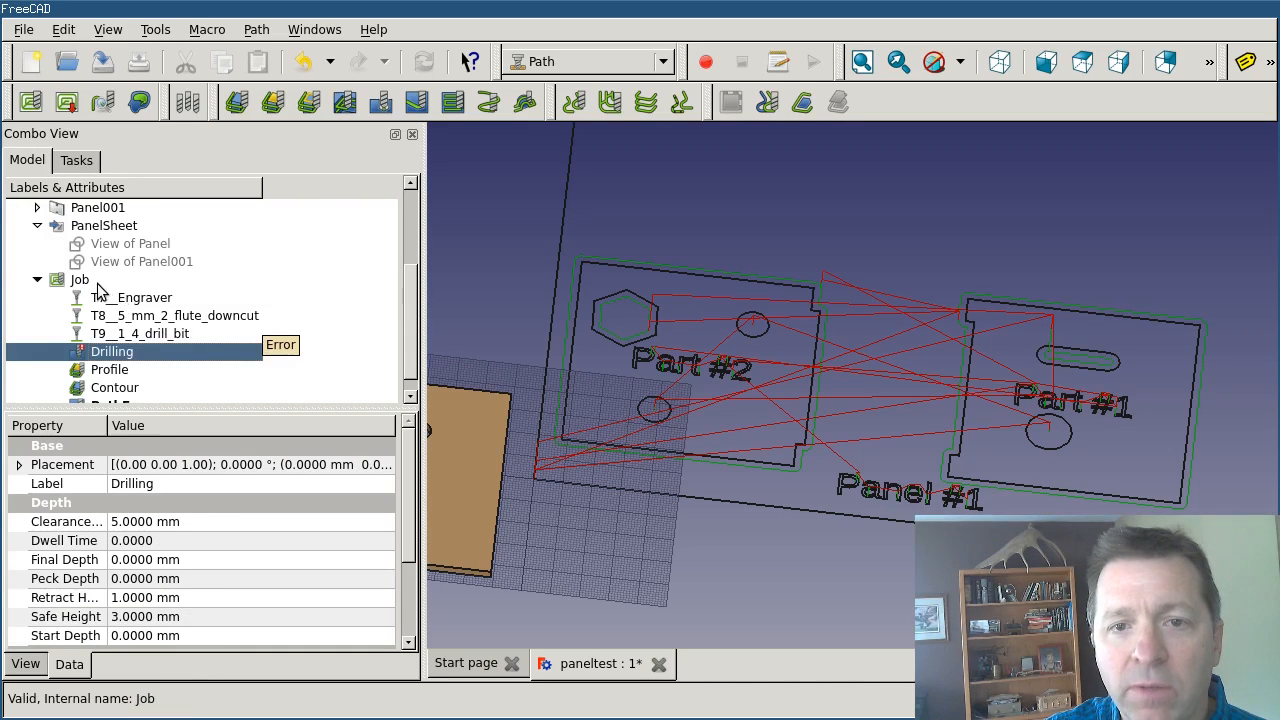
double_click(80, 279)
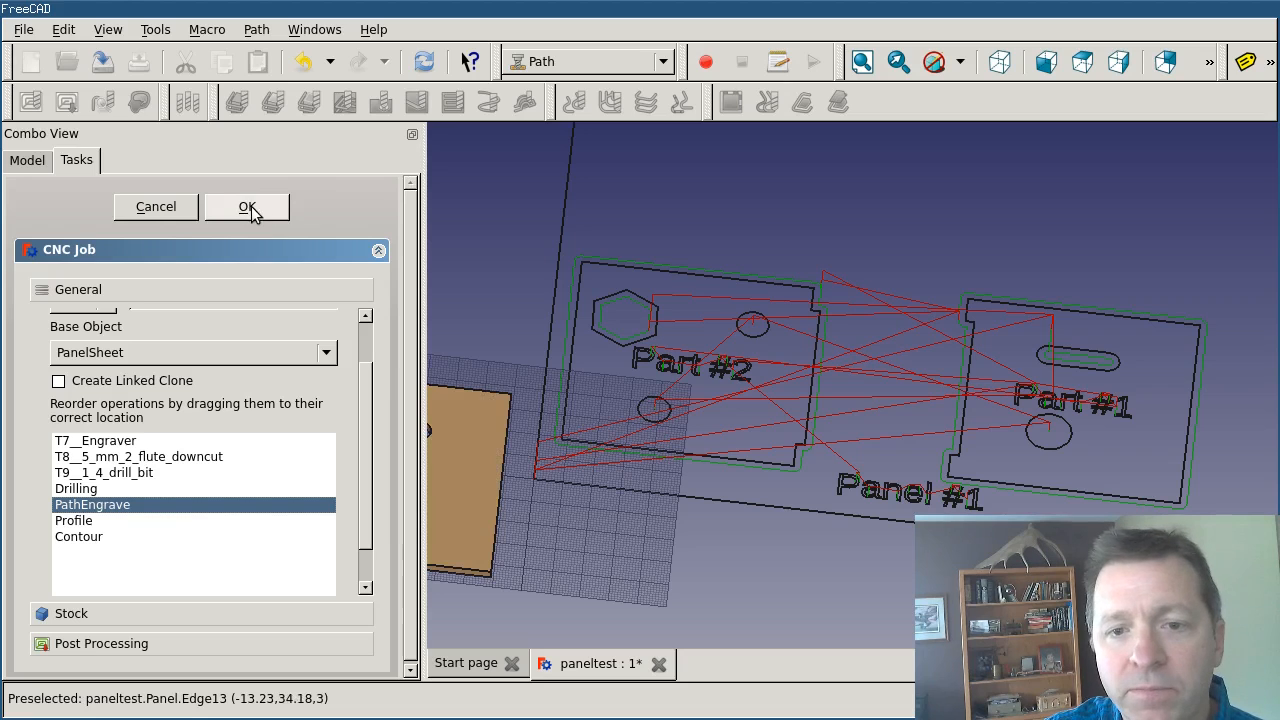
left_click(247, 207)
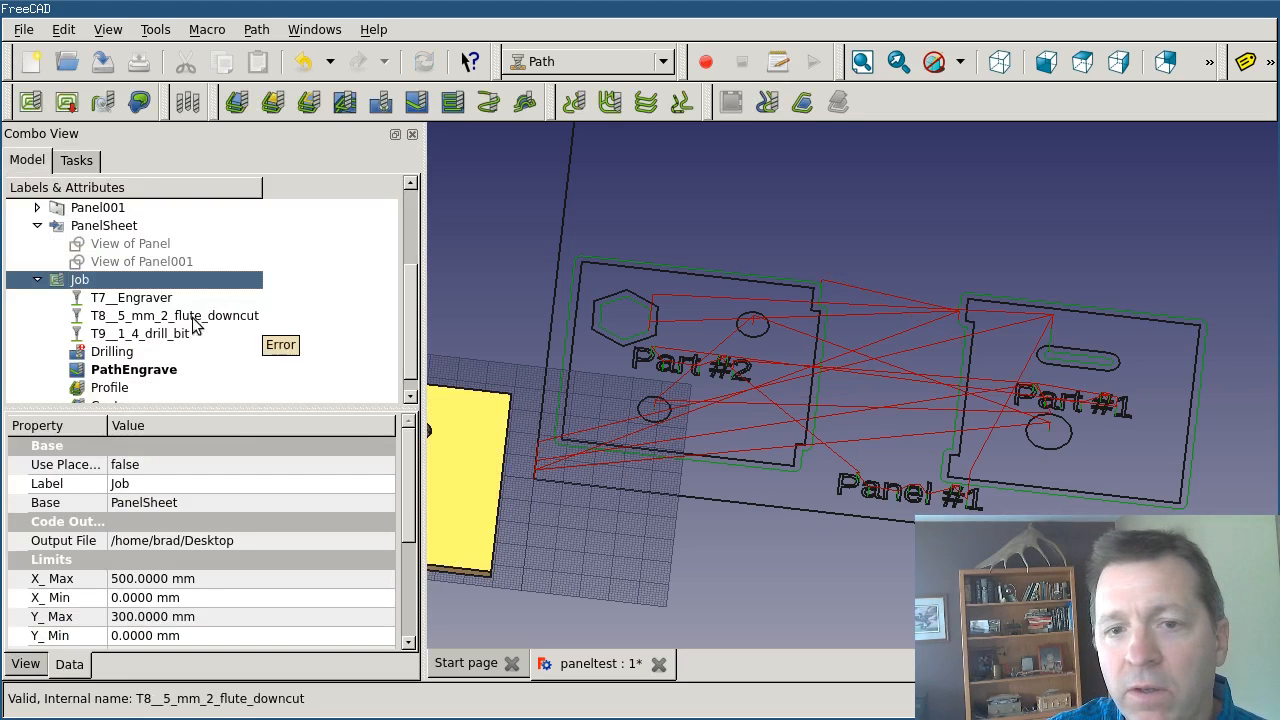
mouse_move(652, 437)
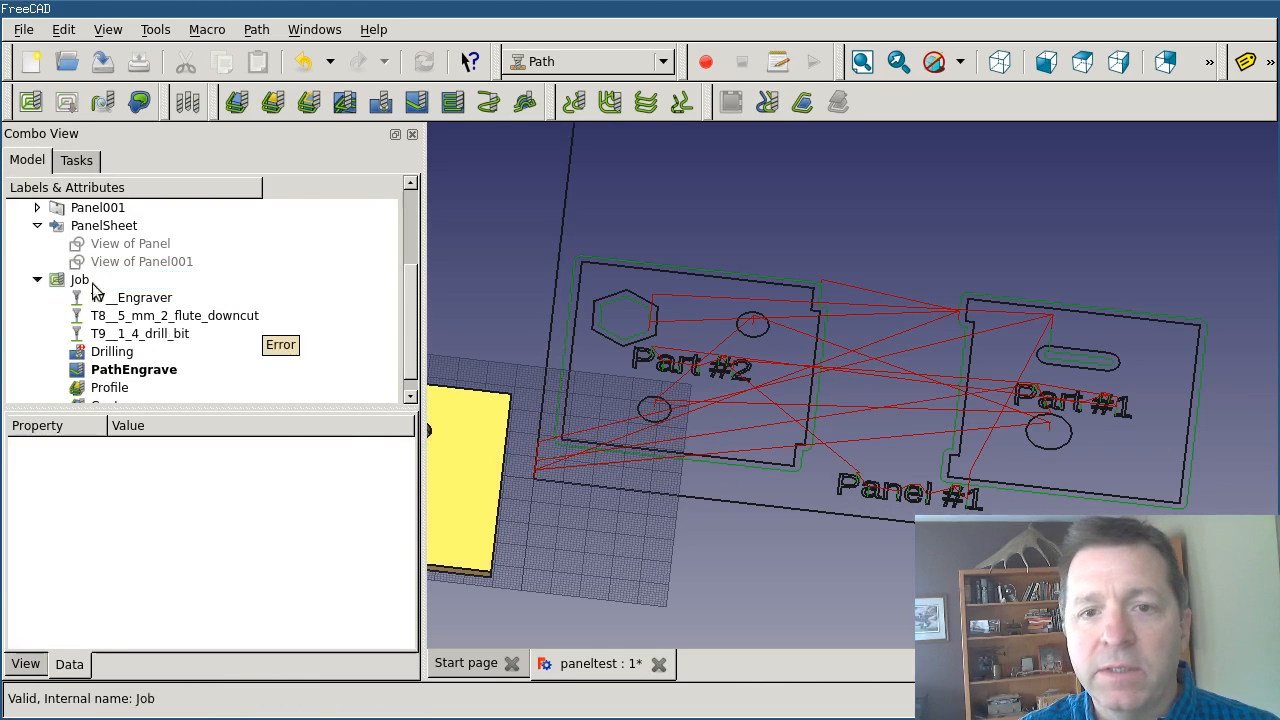
- Set Job output to /home/brad/Desktop/testfile.ngc with smoothie argument IP_ADDR=192.168.1.11
left_click(80, 279)
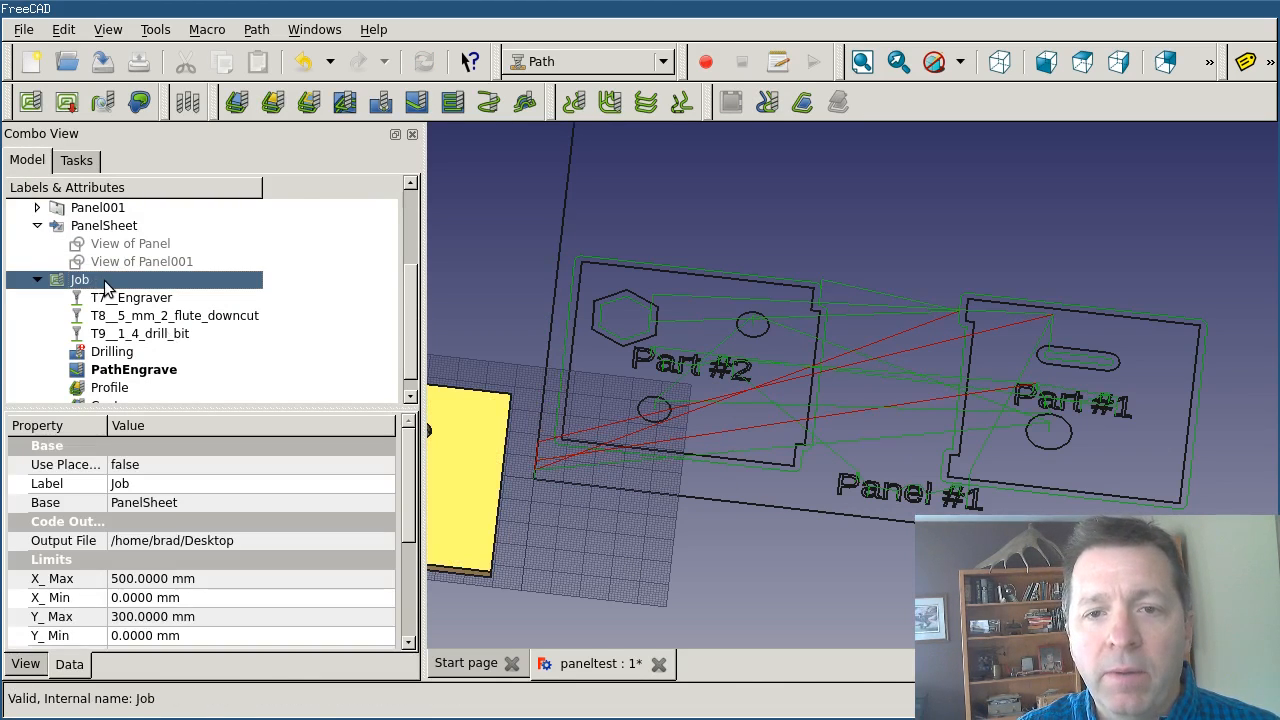
double_click(80, 279)
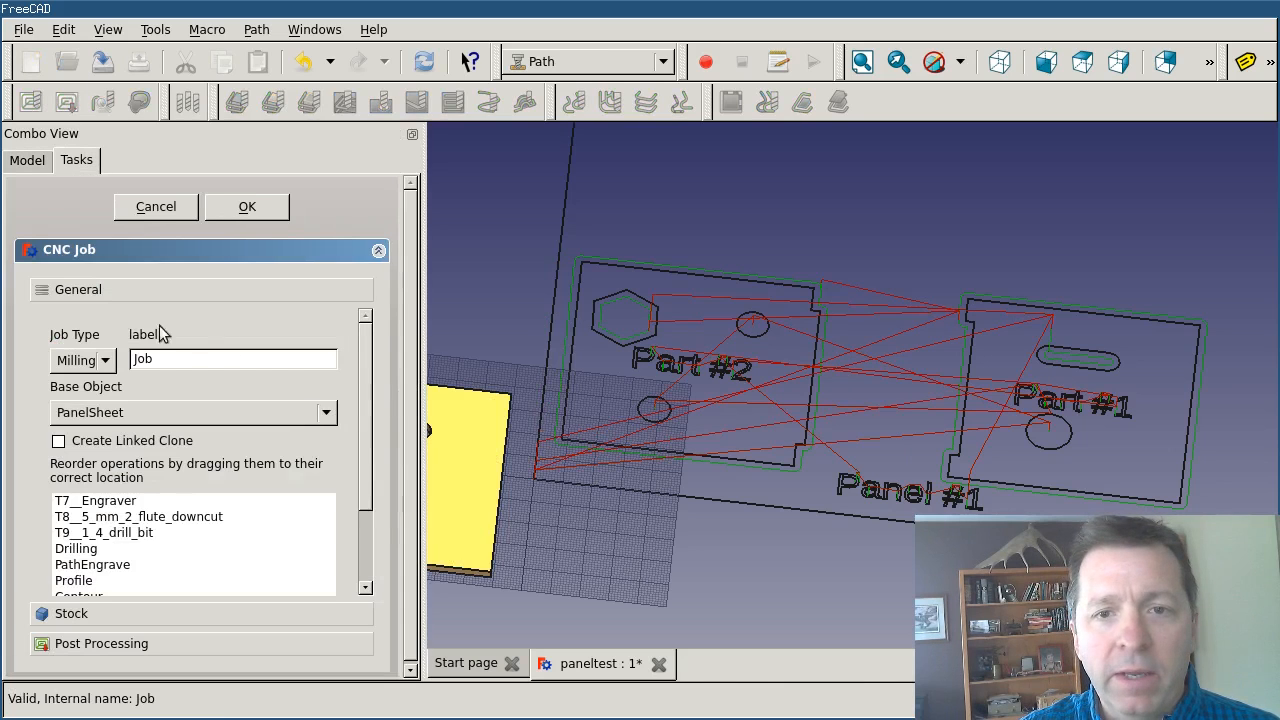
mouse_move(383, 448)
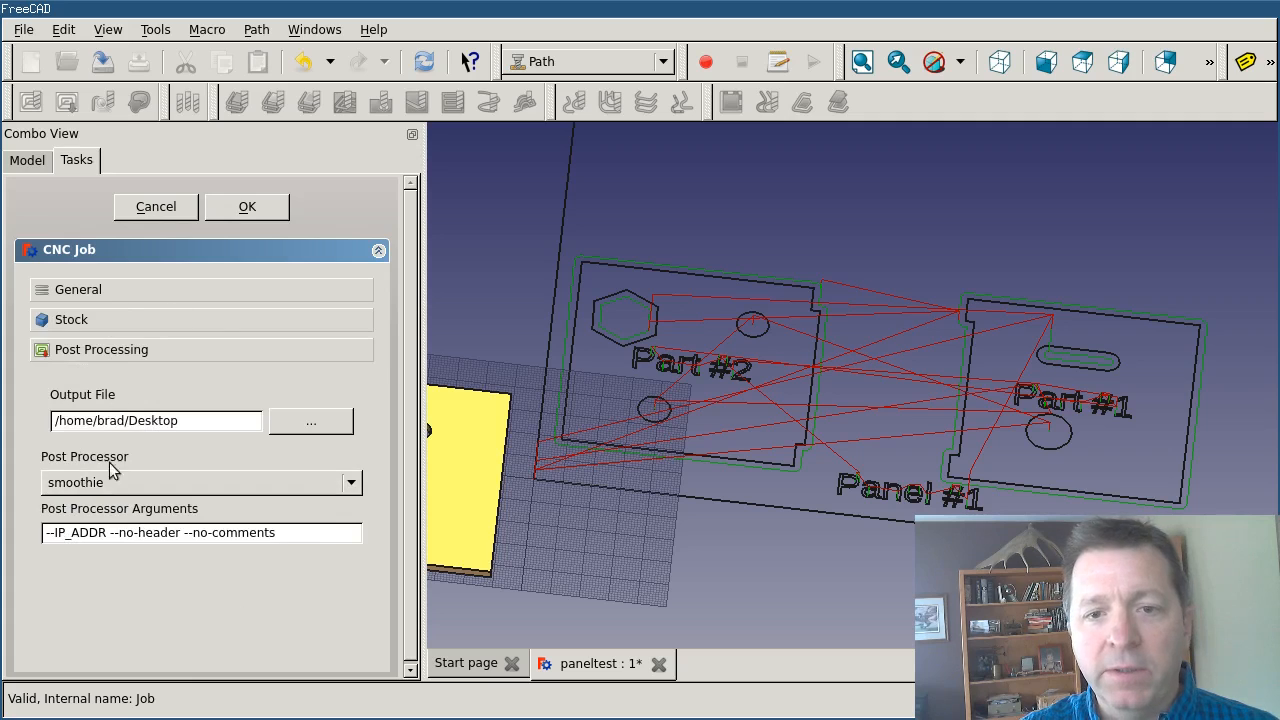
left_click(155, 420)
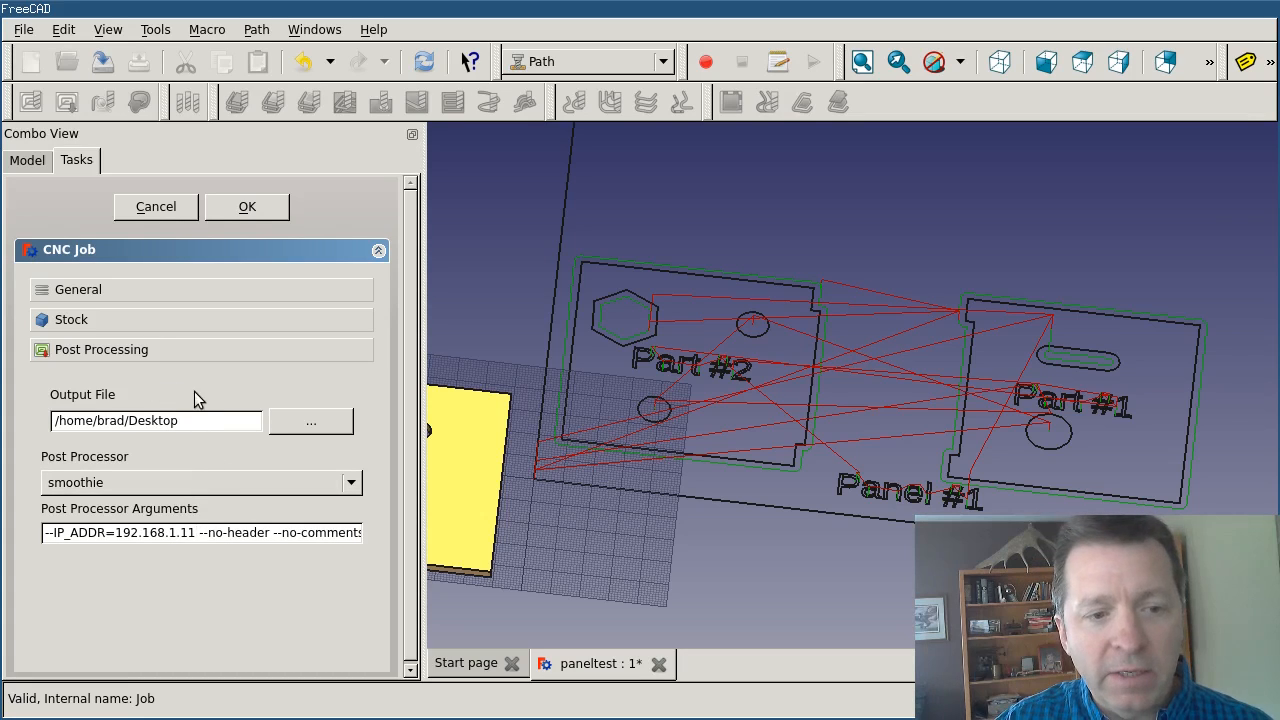
mouse_move(262, 235)
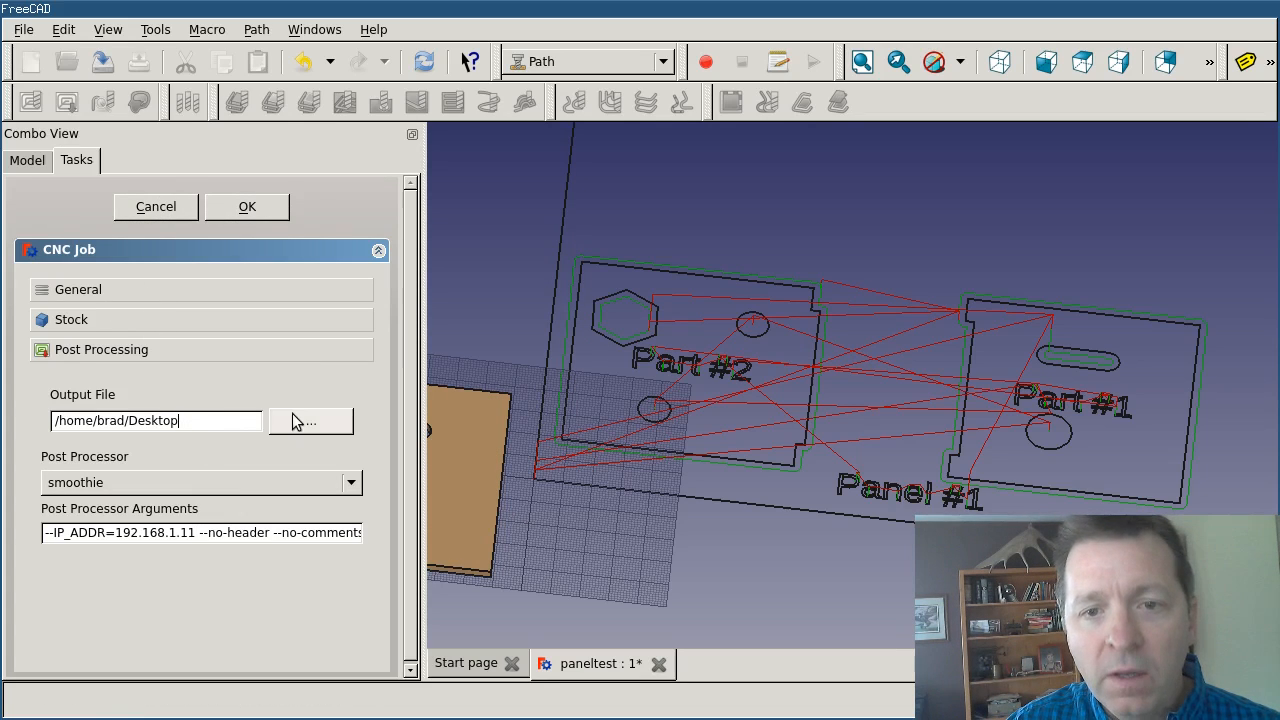
type("/")
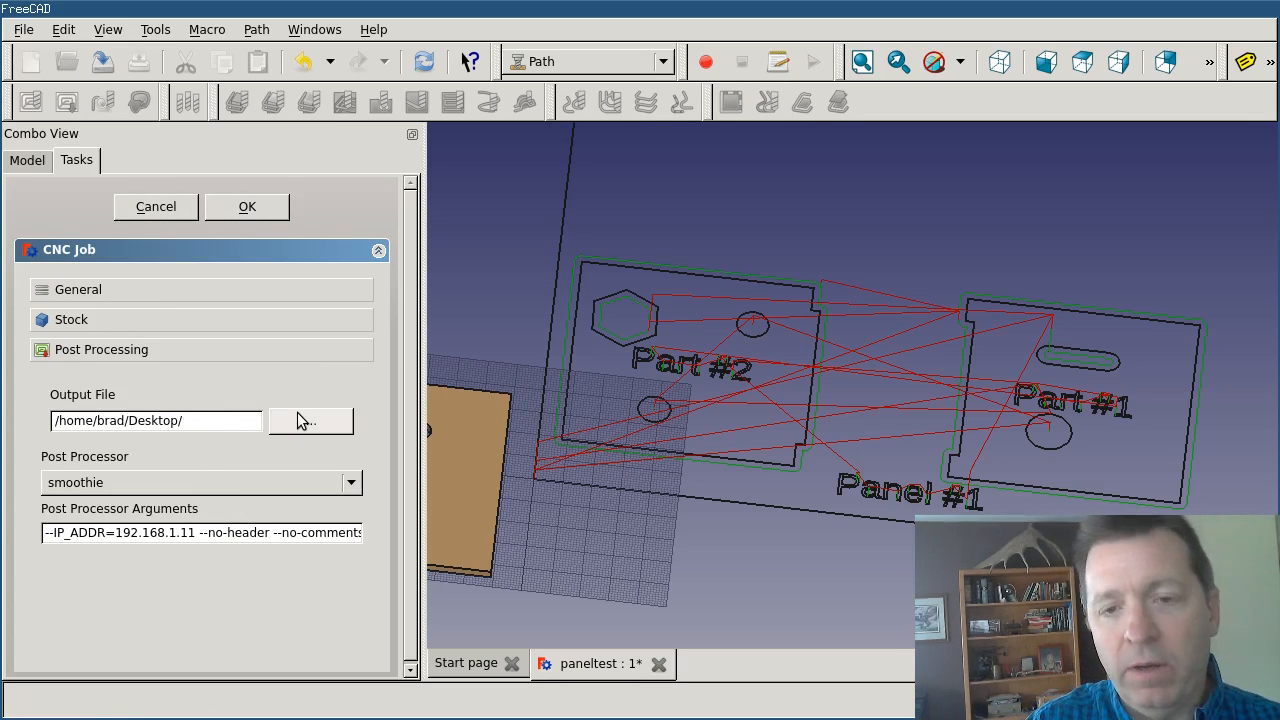
type("testfile.ngc")
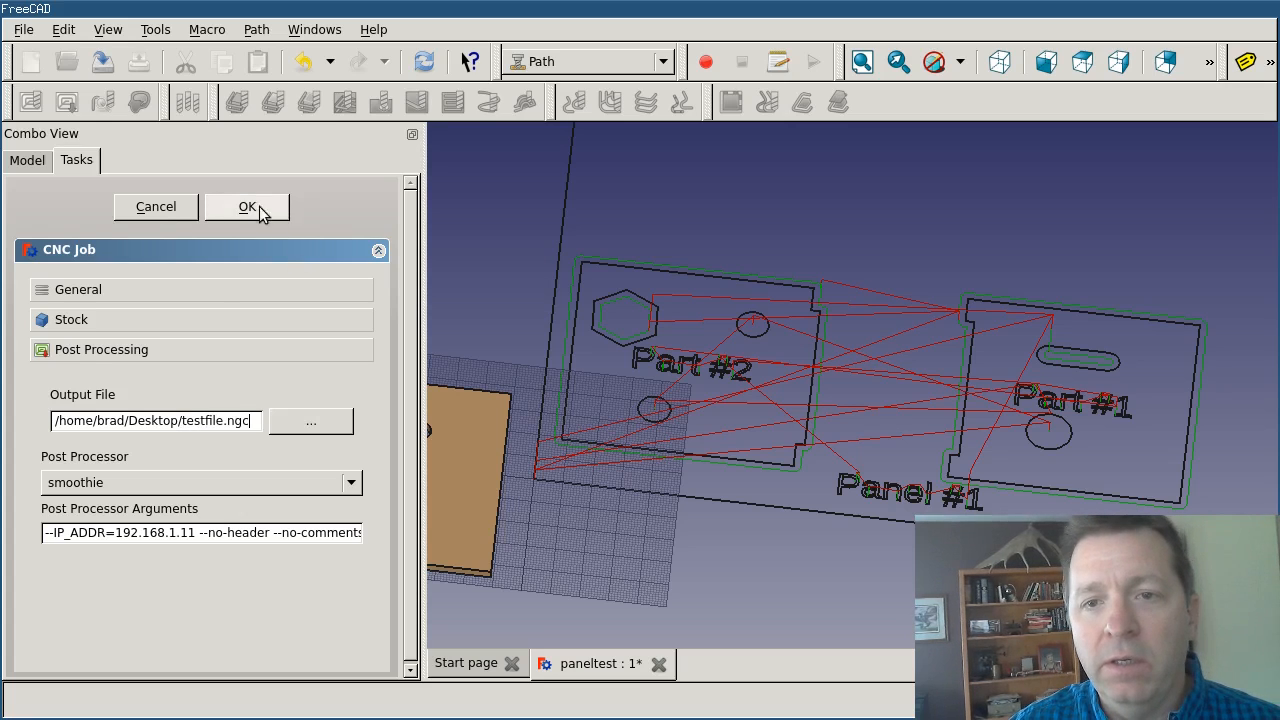
left_click(247, 207)
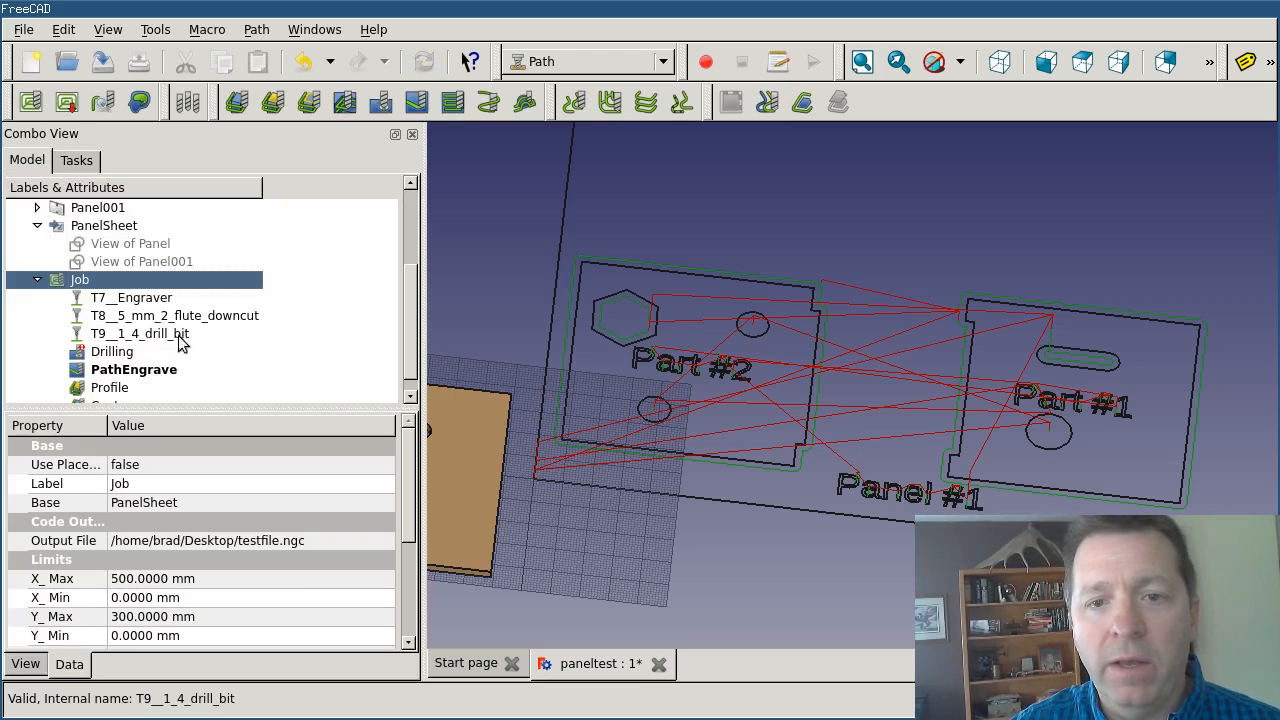
right_click(112, 351)
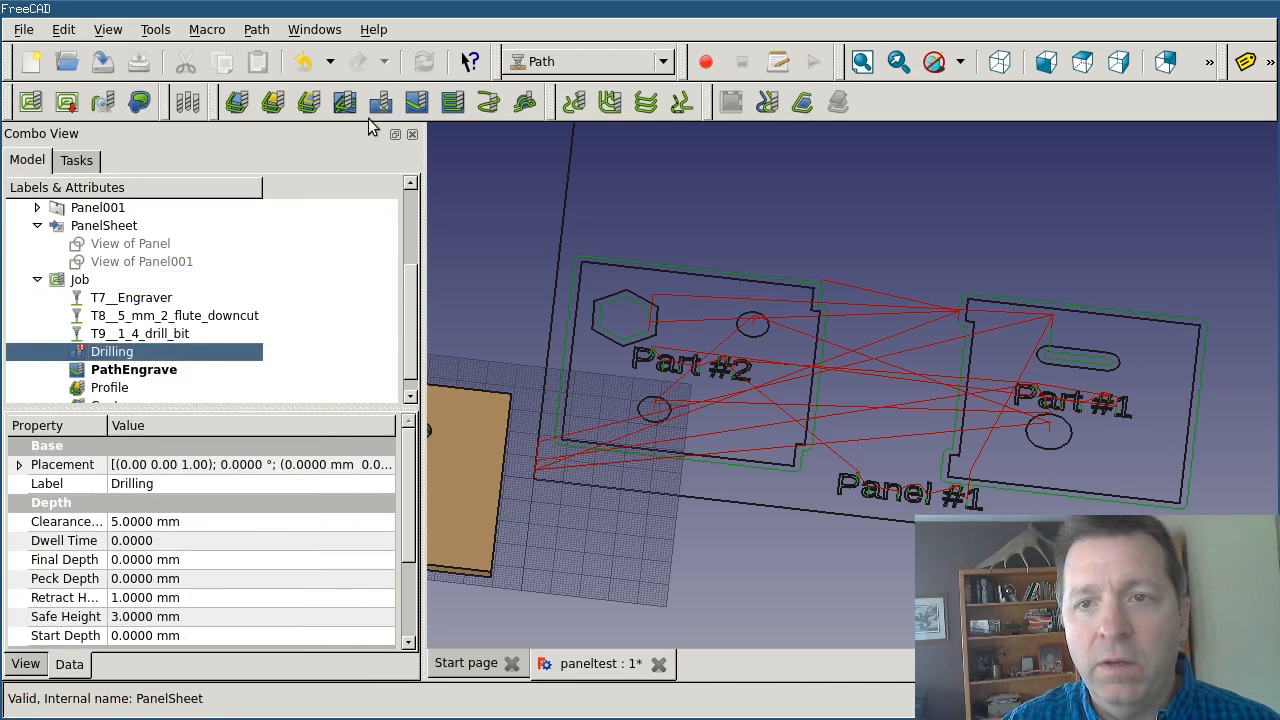
right_click(111, 351)
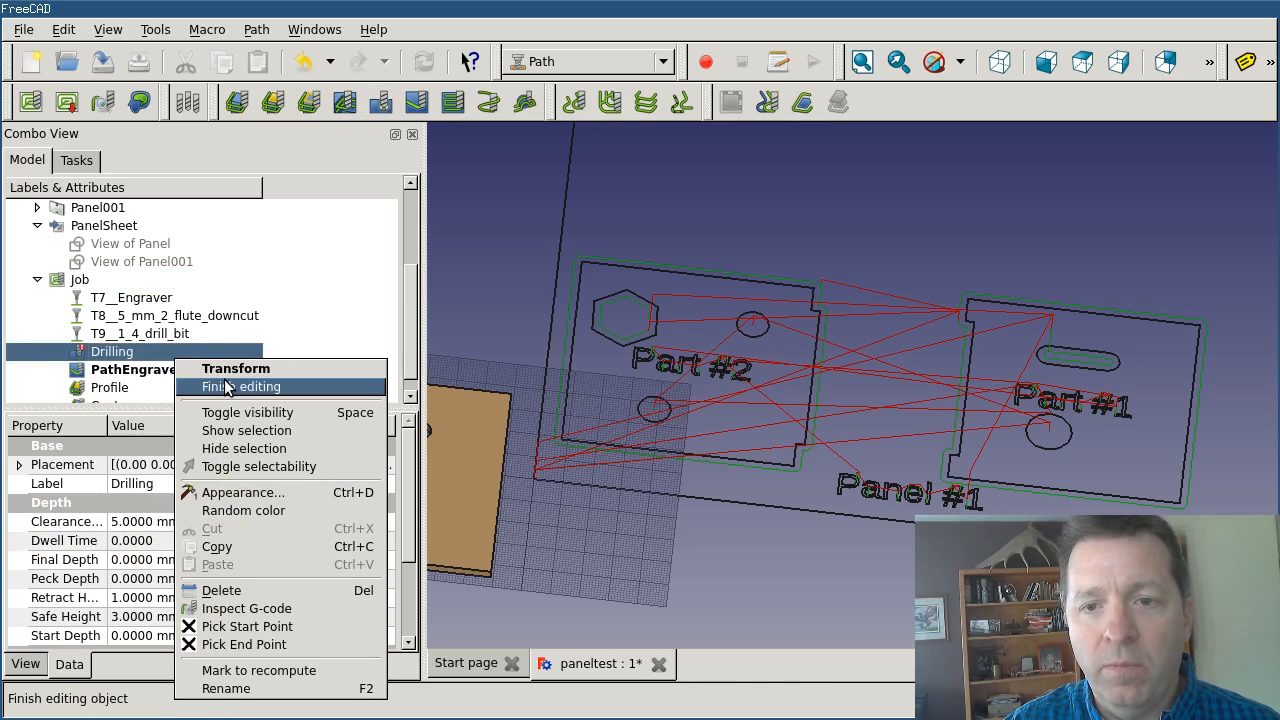
left_click(240, 386)
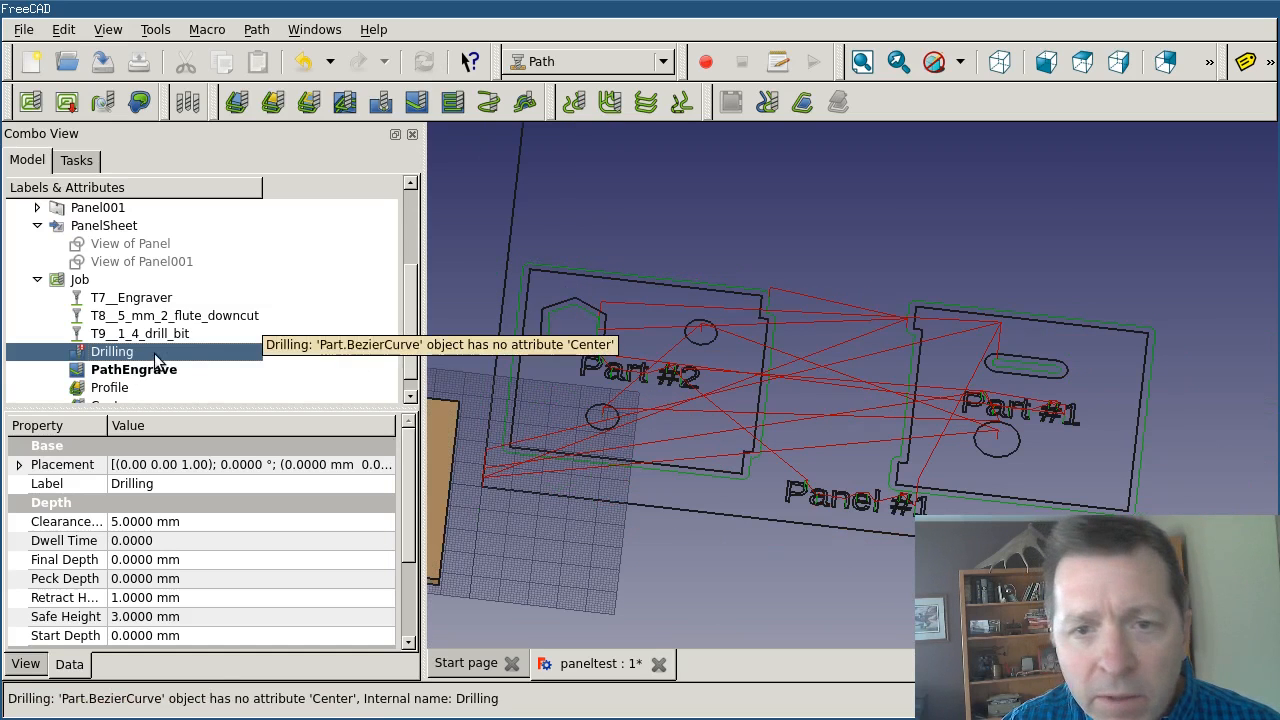
mouse_move(700, 335)
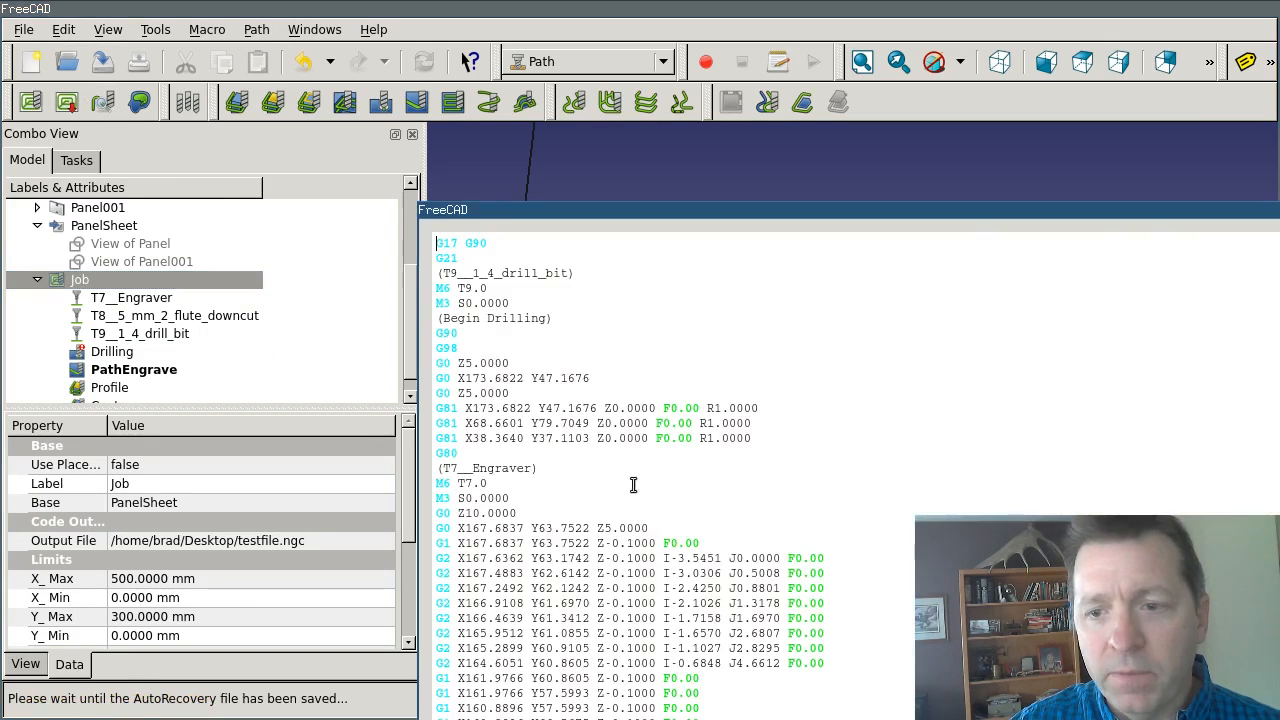
mouse_move(617, 265)
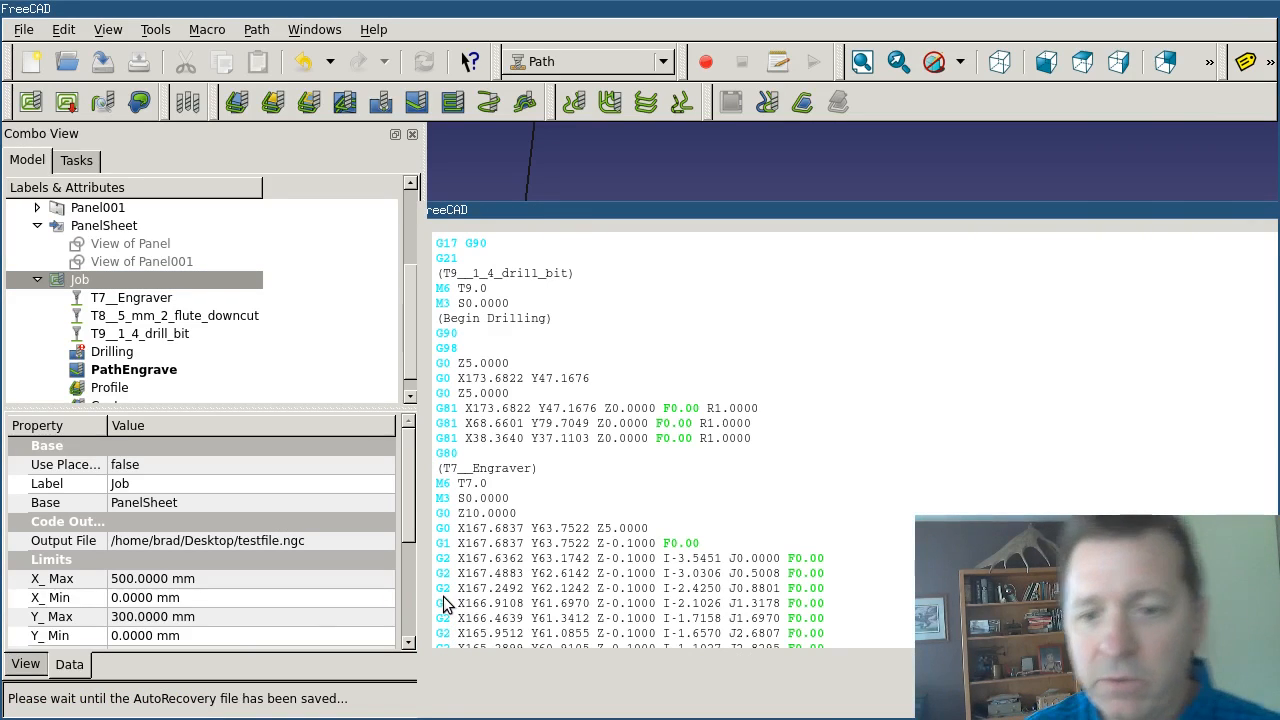
mouse_move(497, 612)
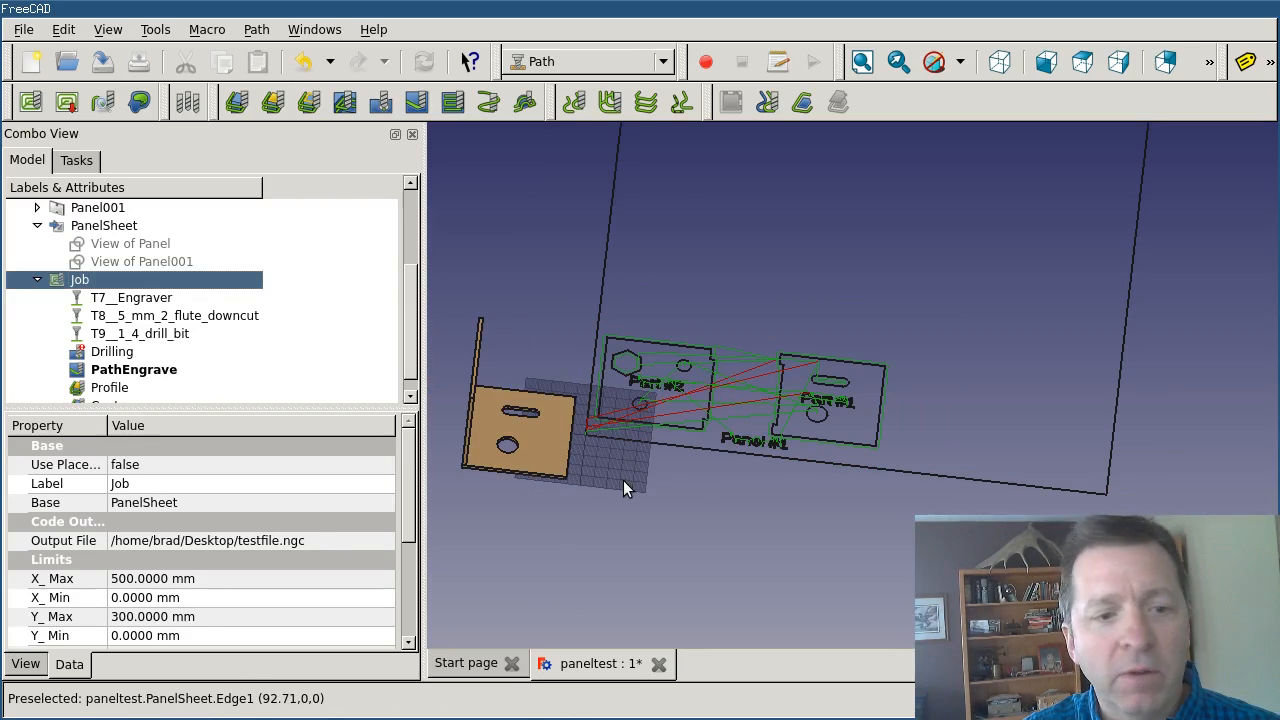
mouse_move(655, 420)
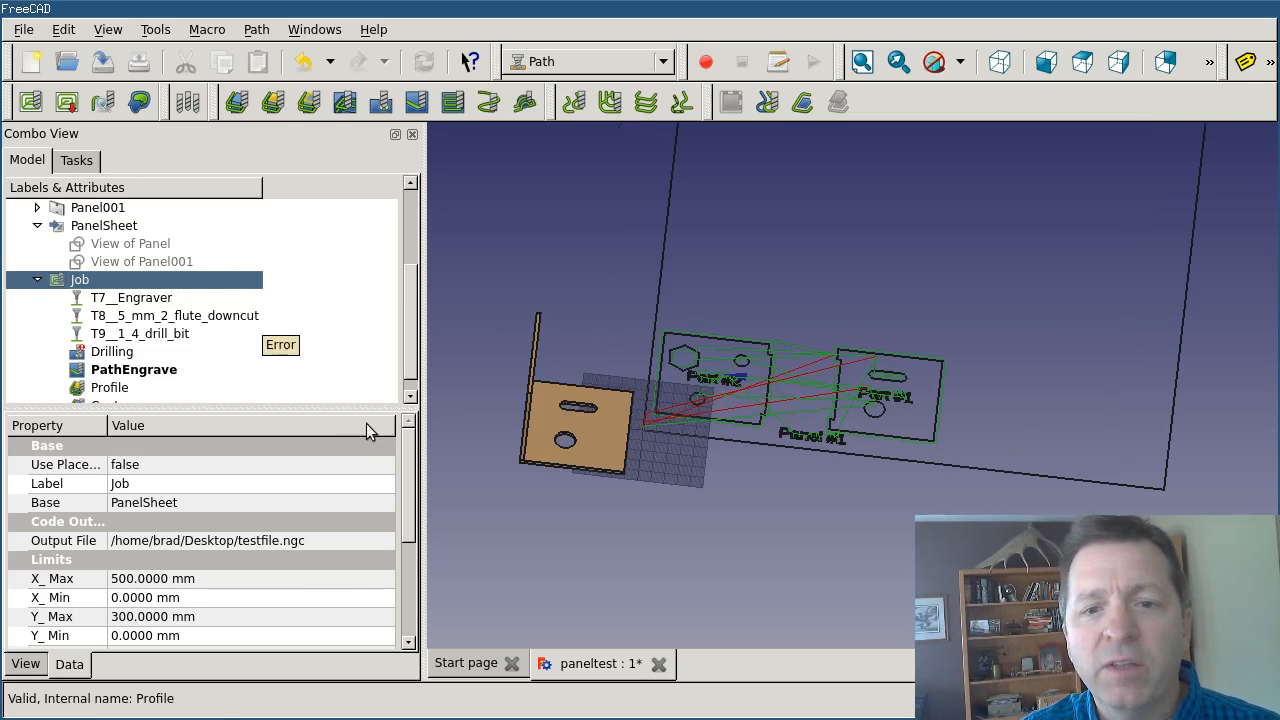
- Select the T7__Engraver tool controller to show its Feed and Rapid properties
left_click(131, 297)
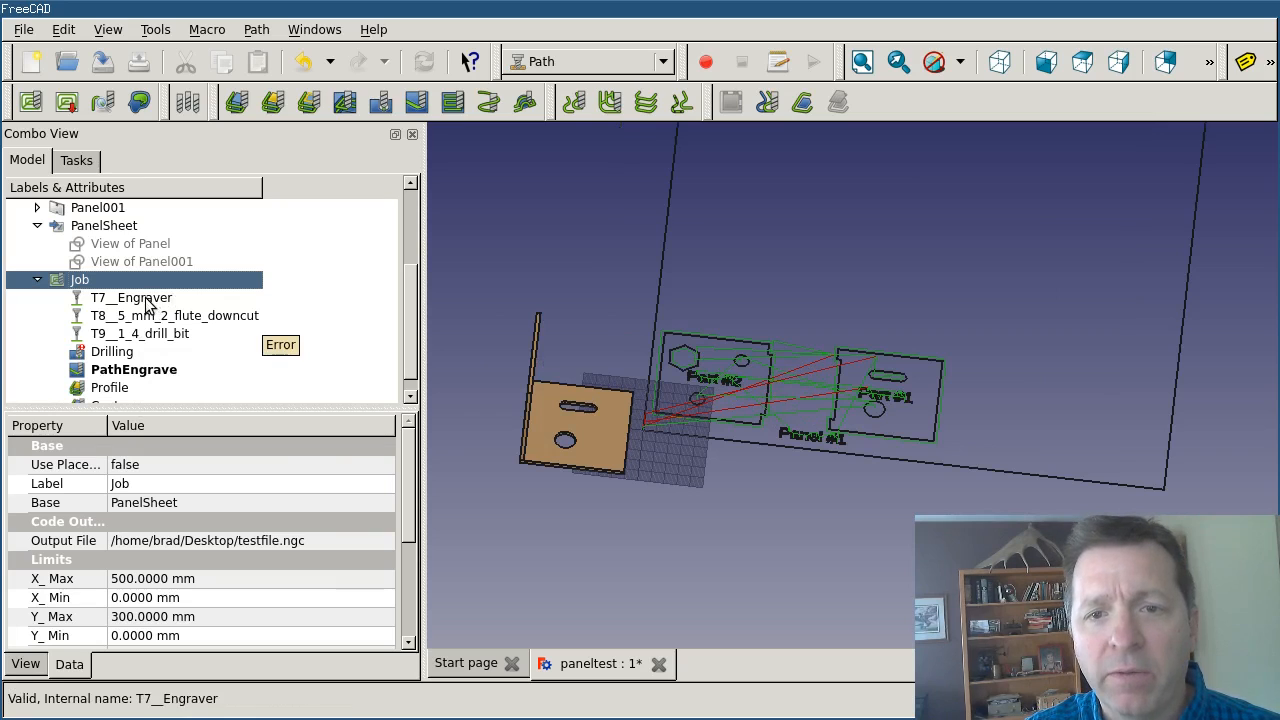
left_click(131, 297)
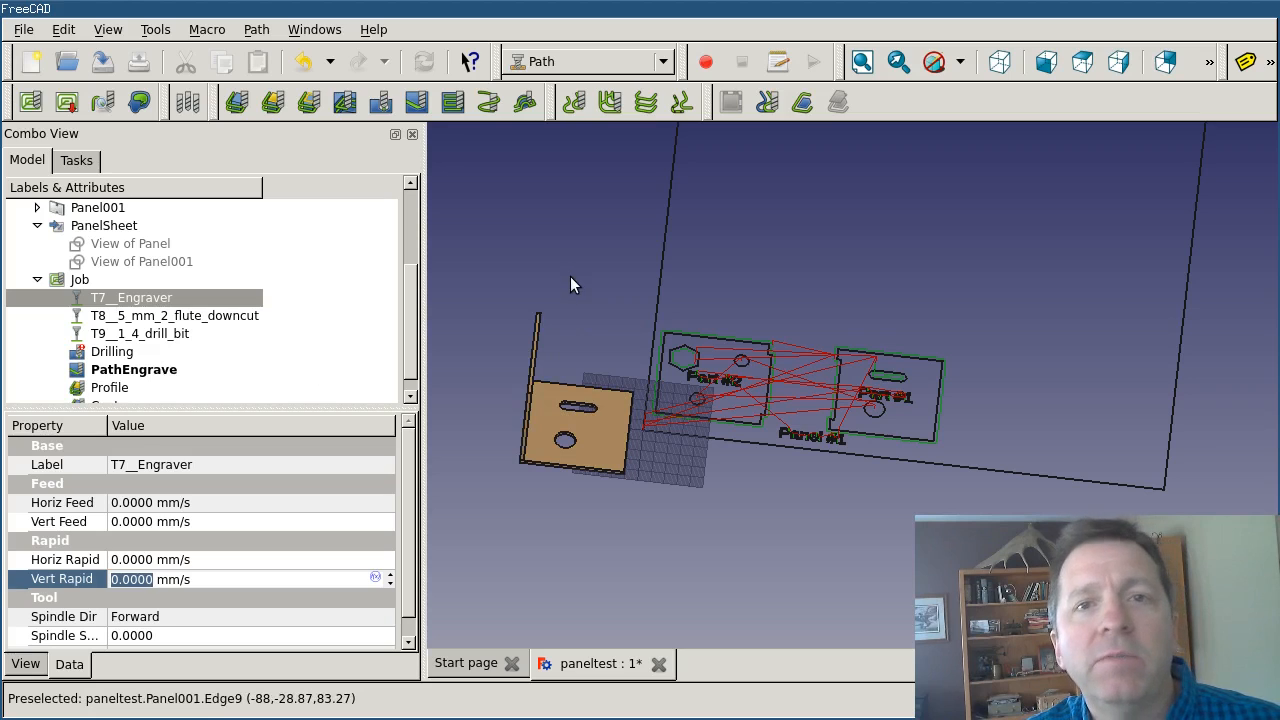
mouse_move(528, 310)
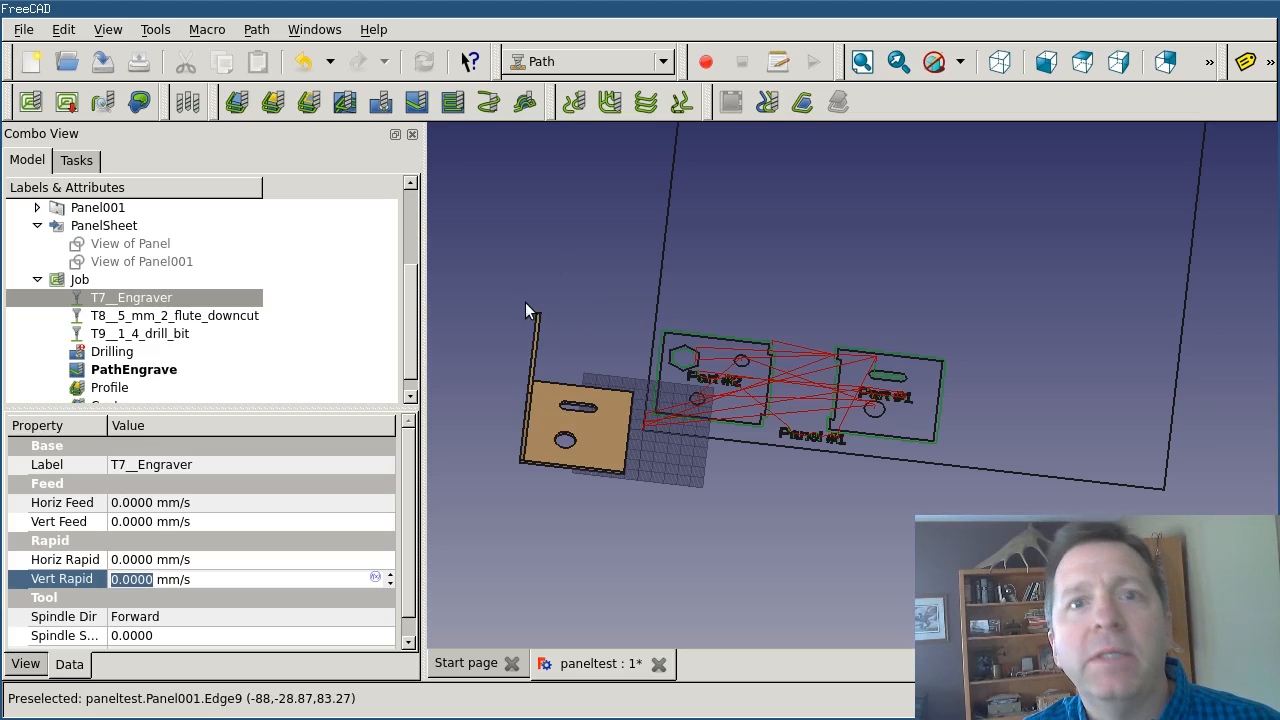
mouse_move(527, 295)
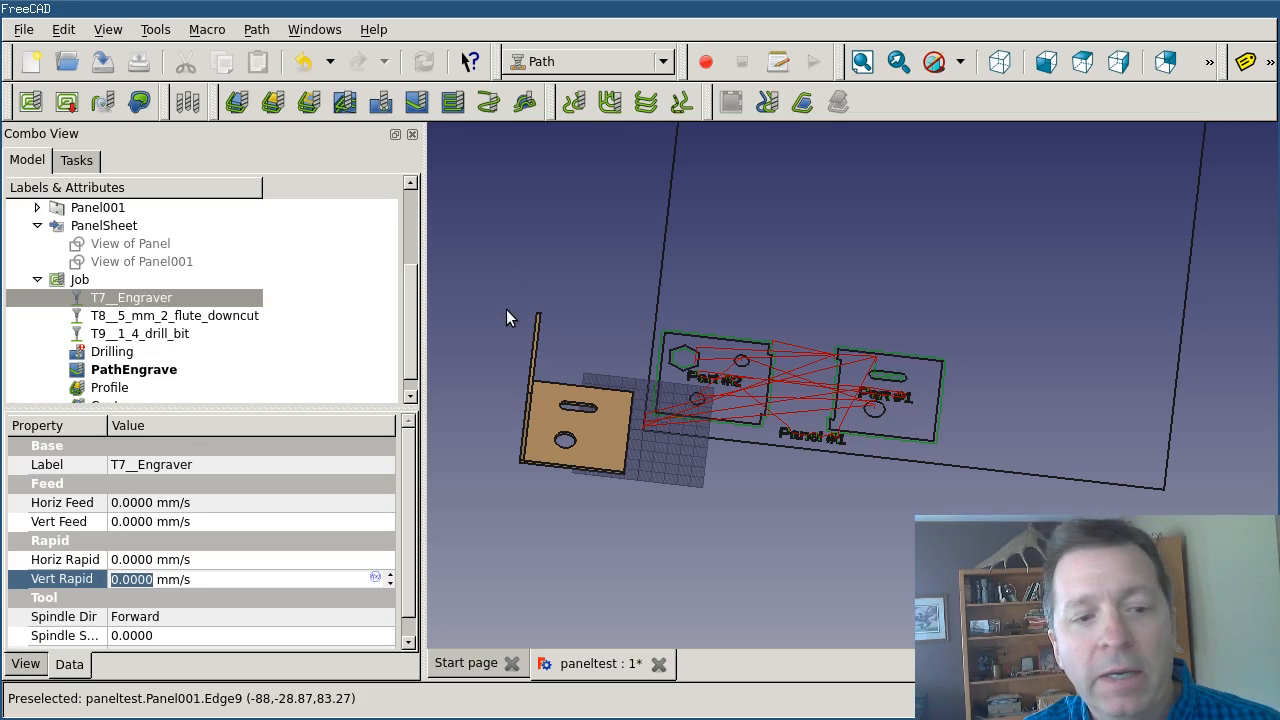
mouse_move(456, 340)
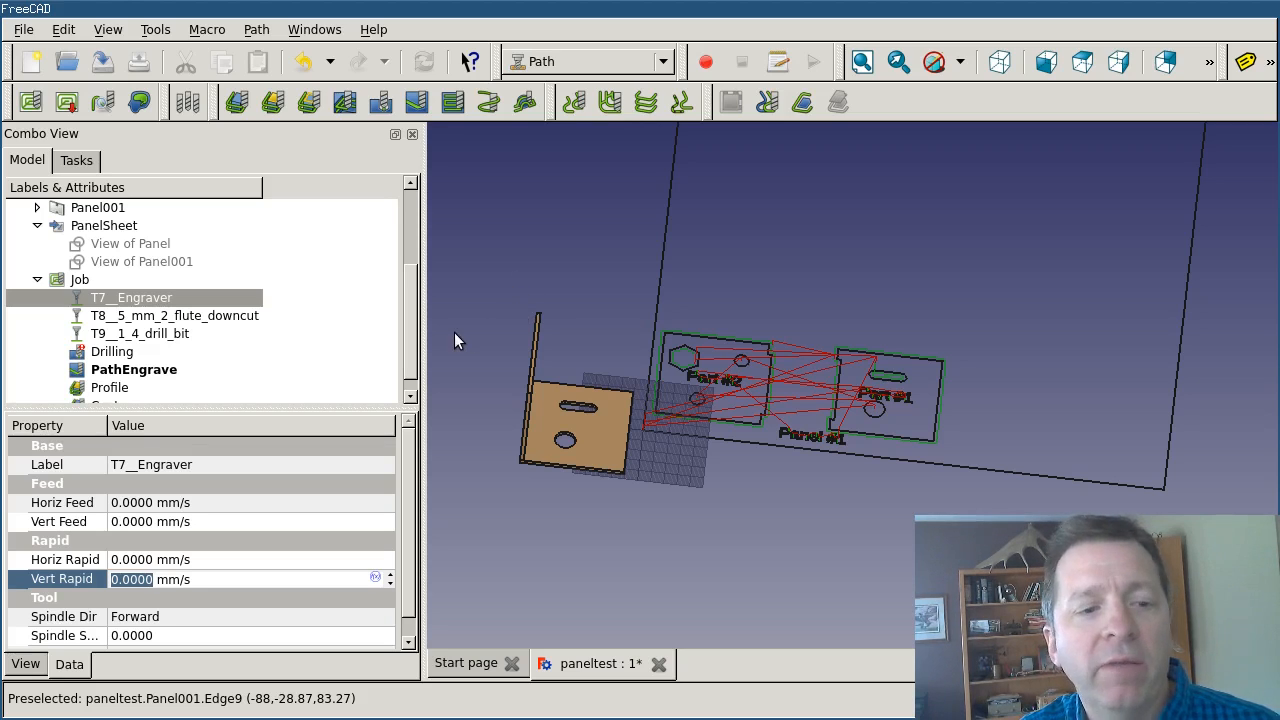